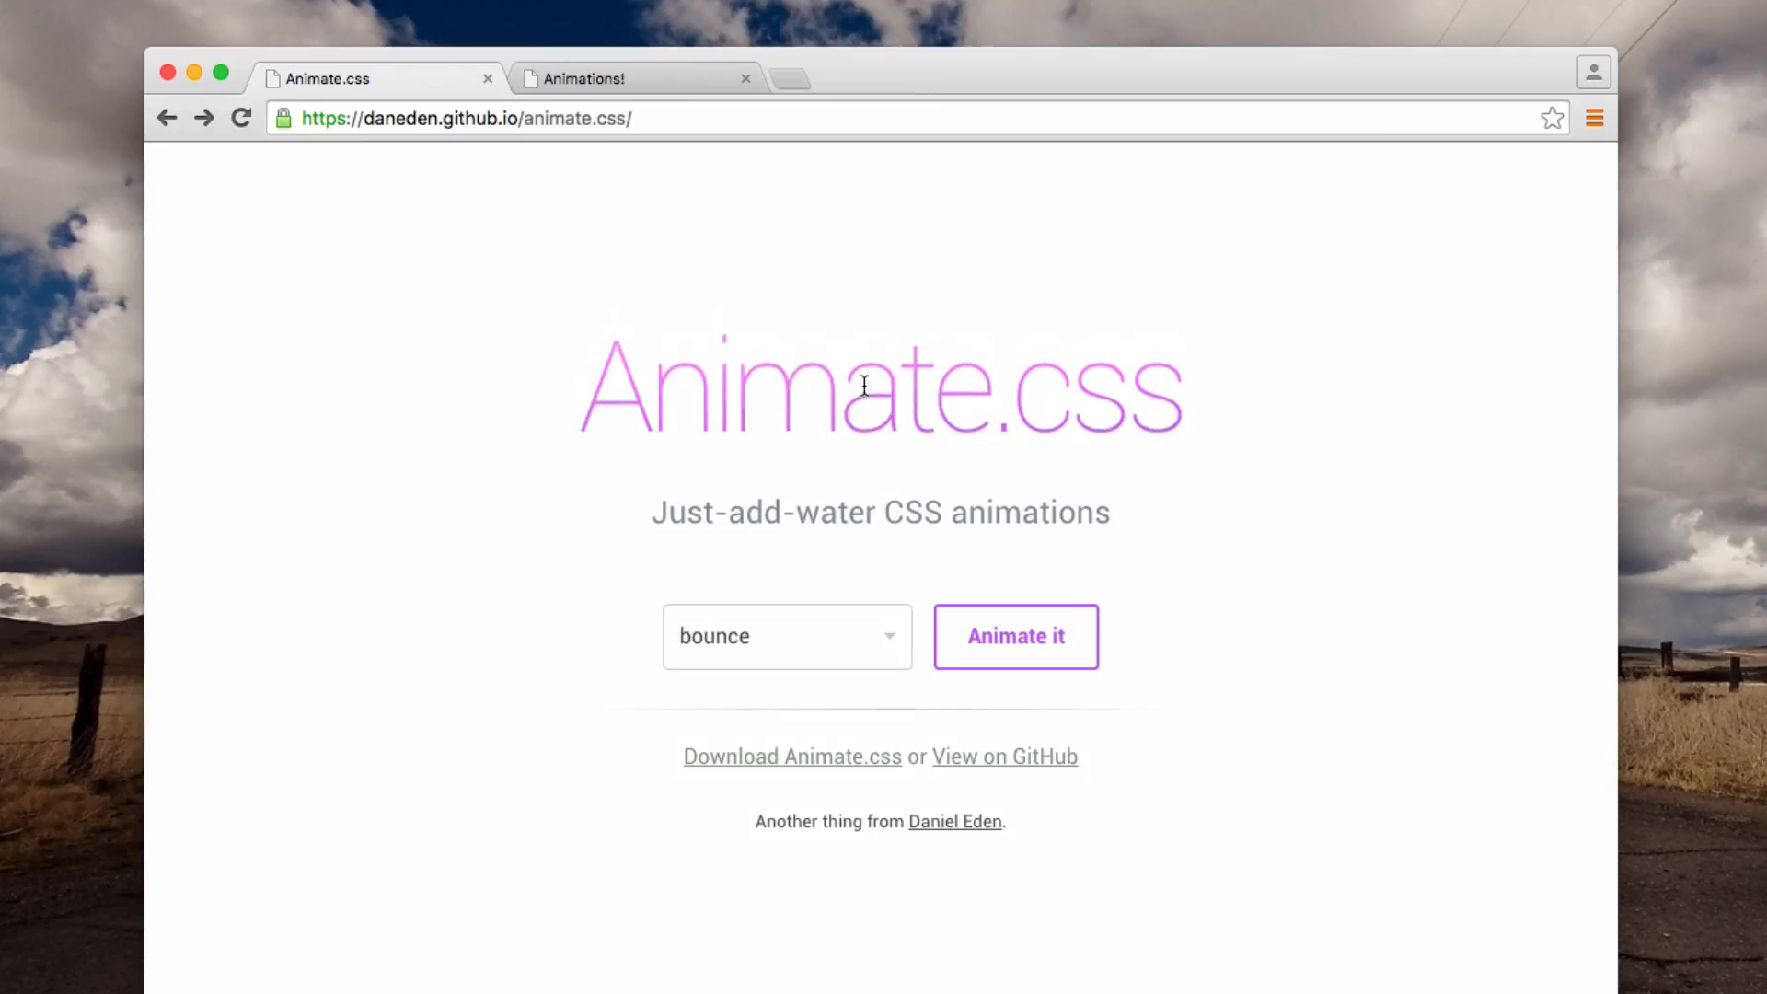
Preview the shake, swing, jello and bounceInUp animations on the Animate.css demo title.
click(787, 636)
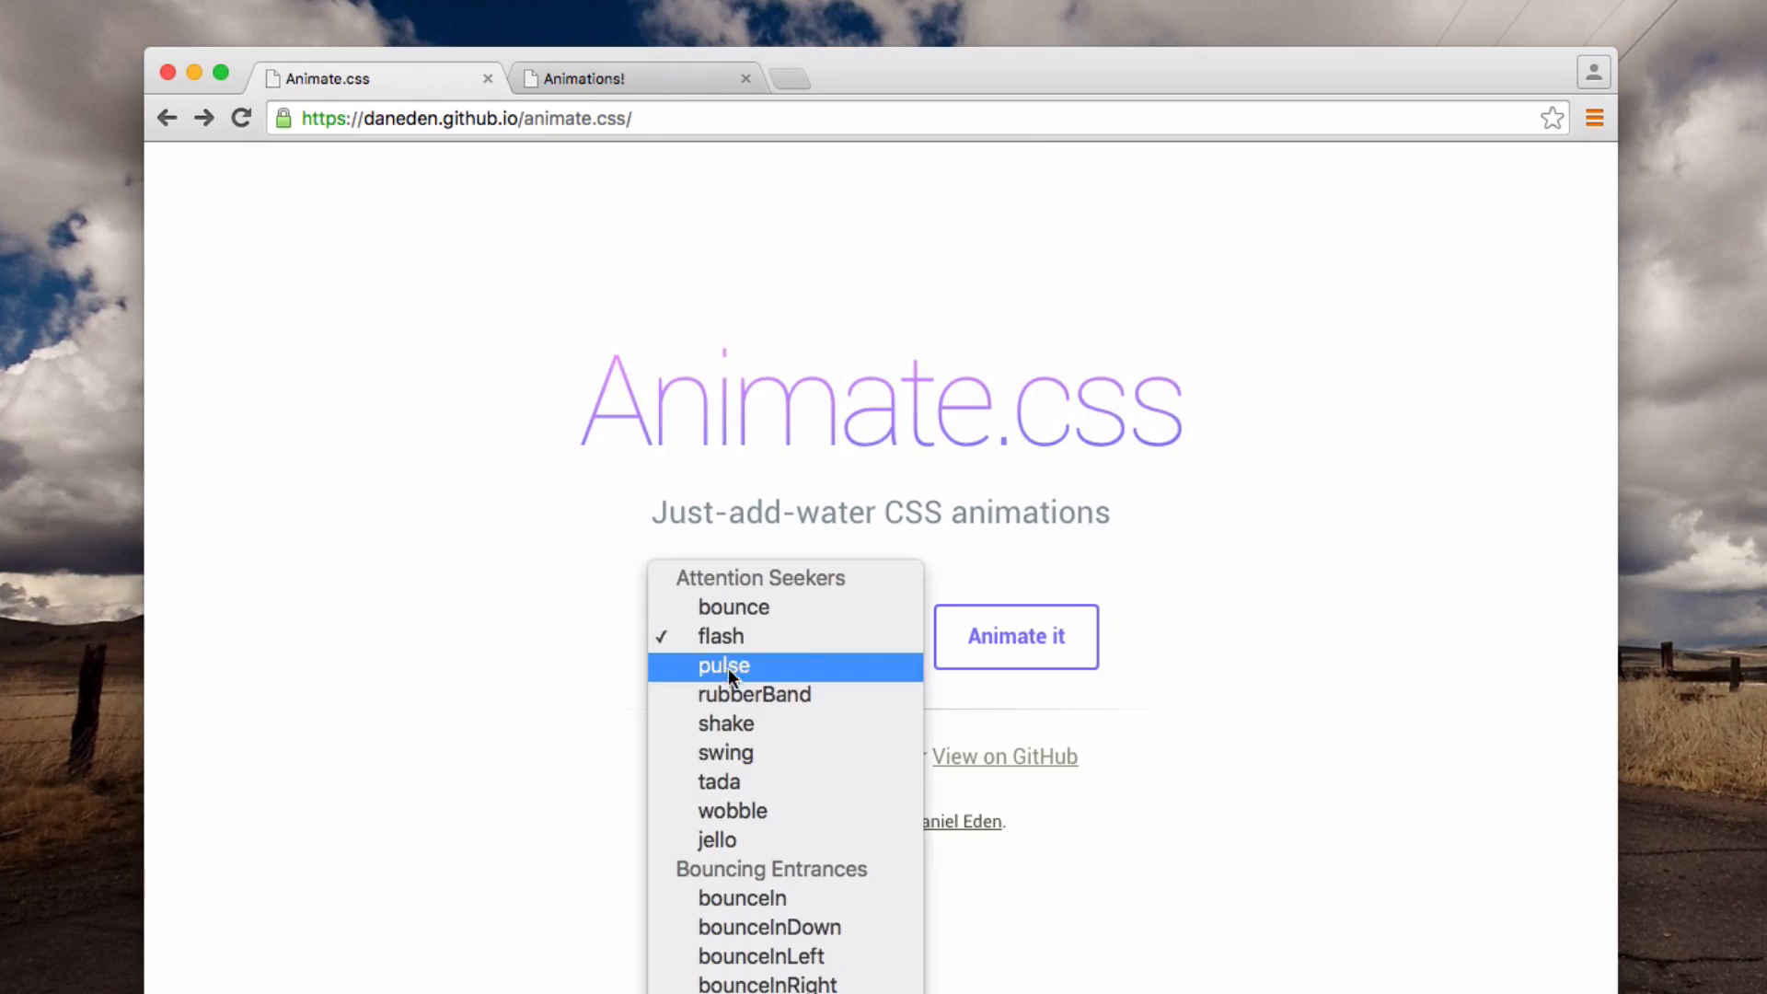
click(722, 664)
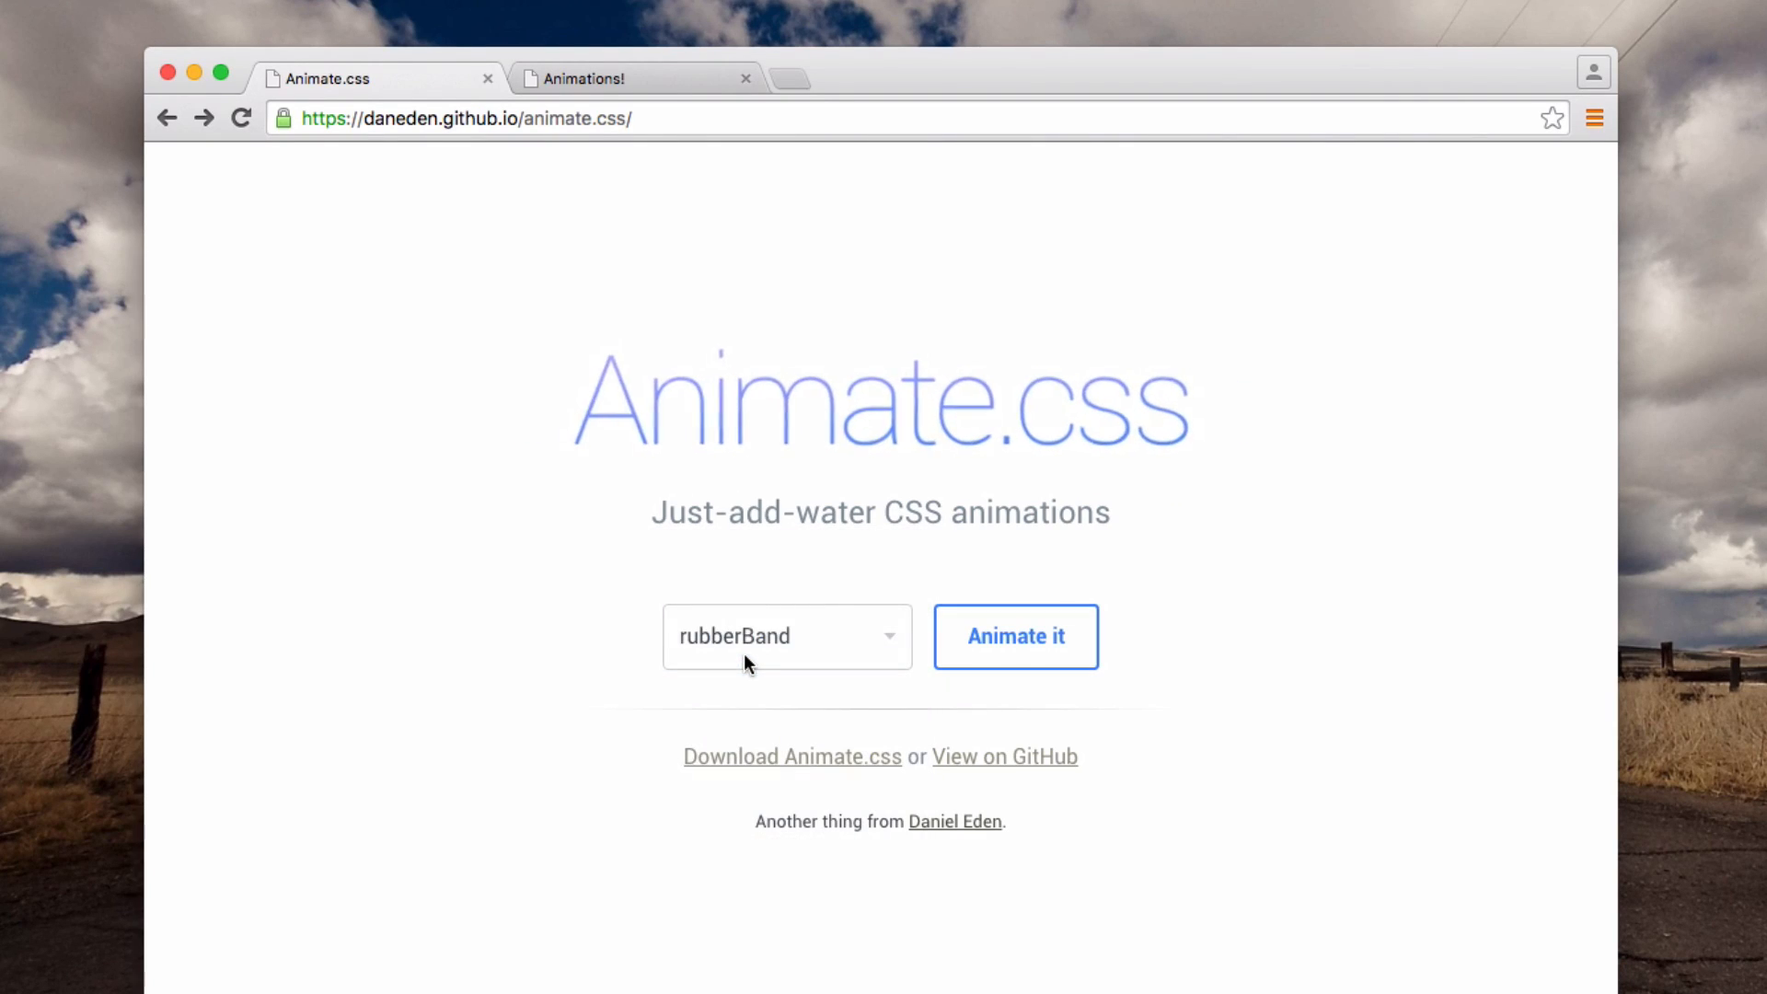
click(787, 636)
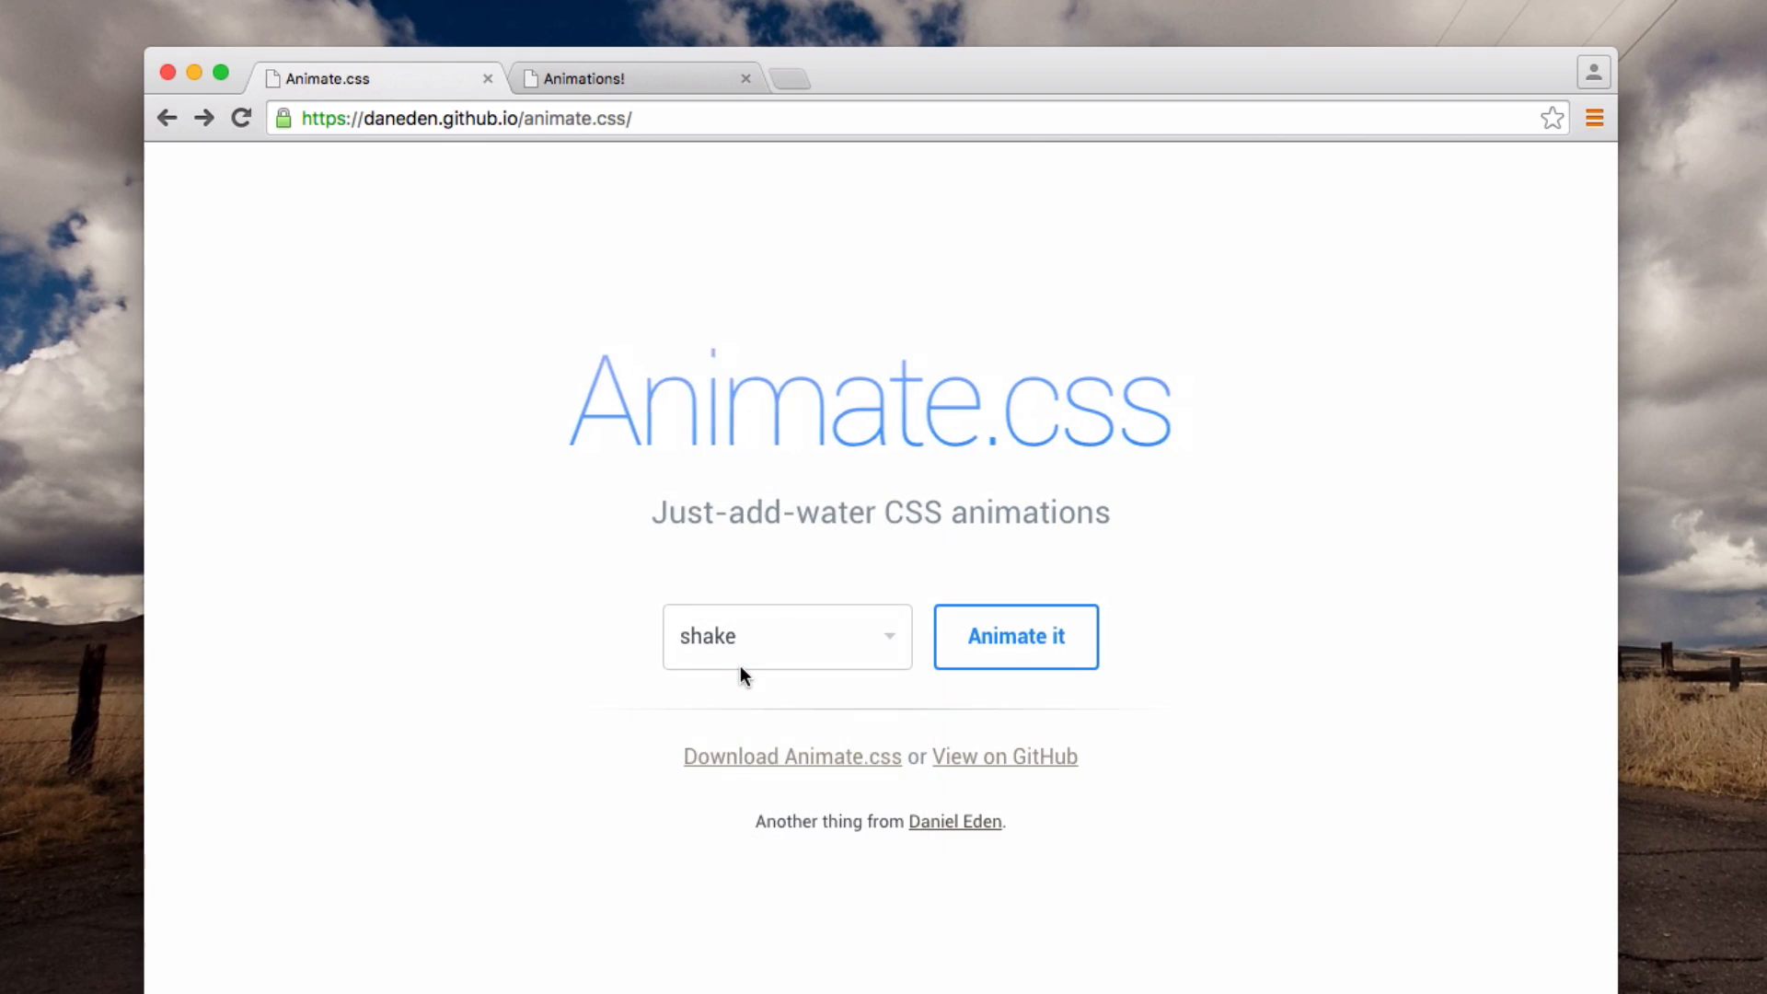
click(787, 636)
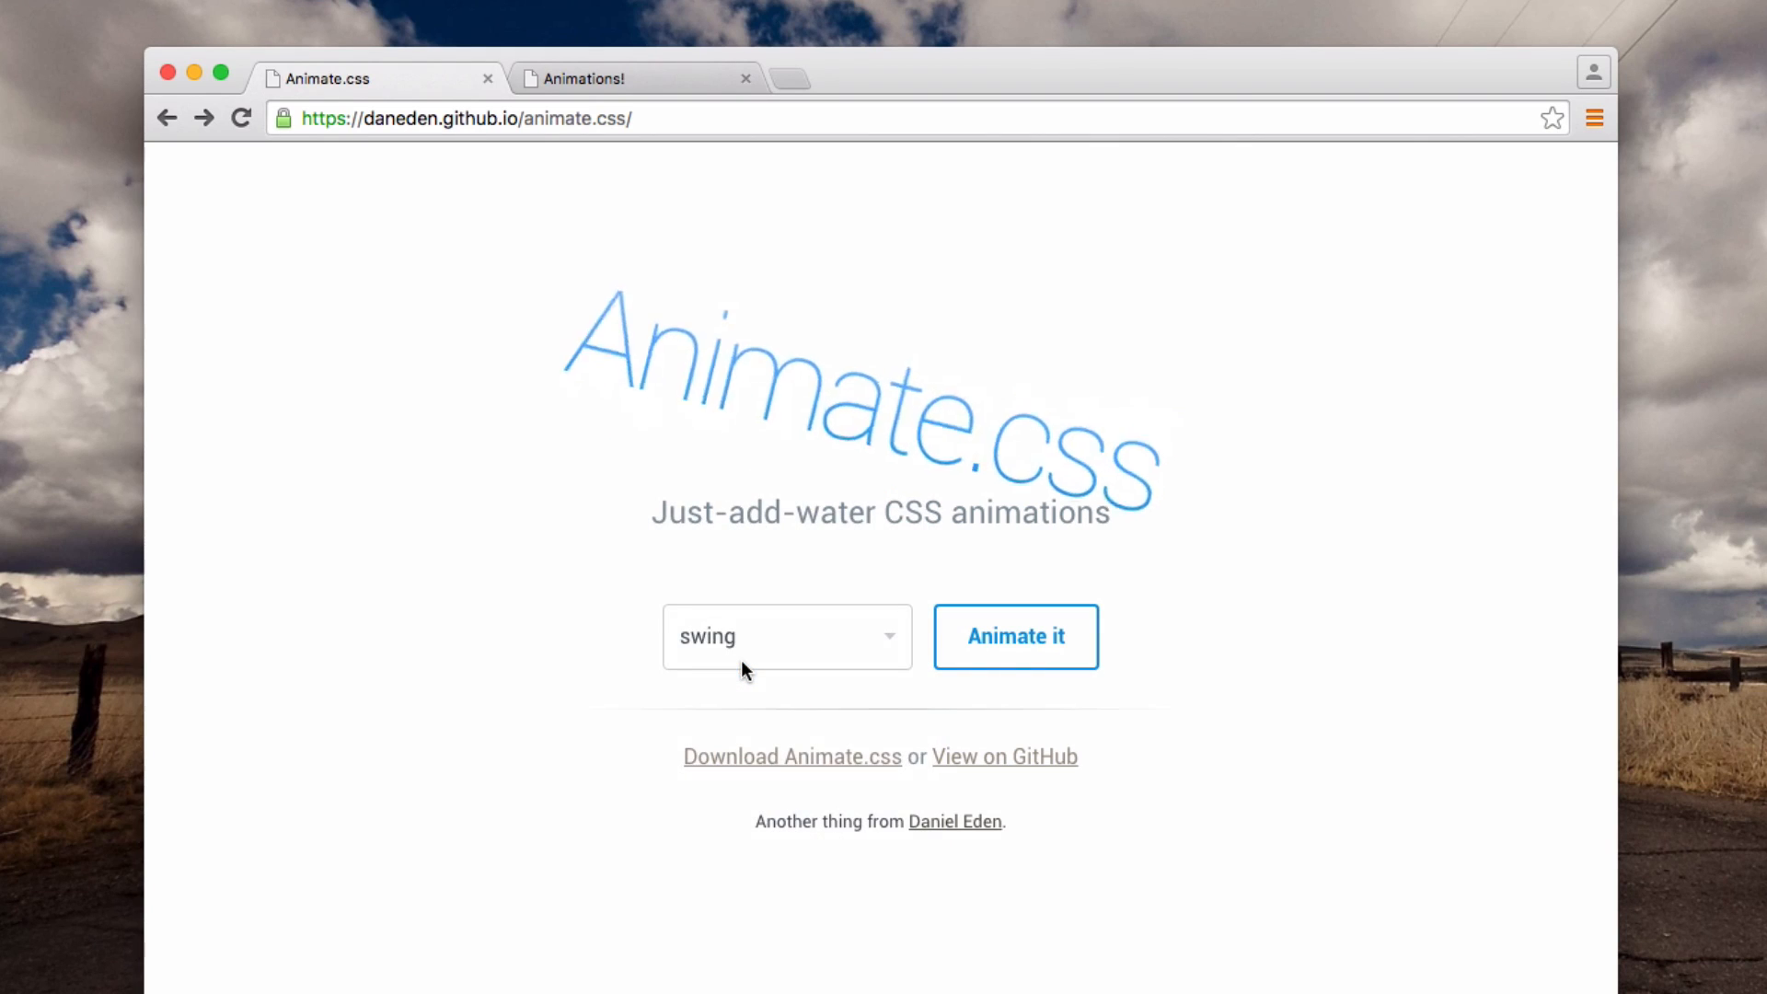
click(1013, 636)
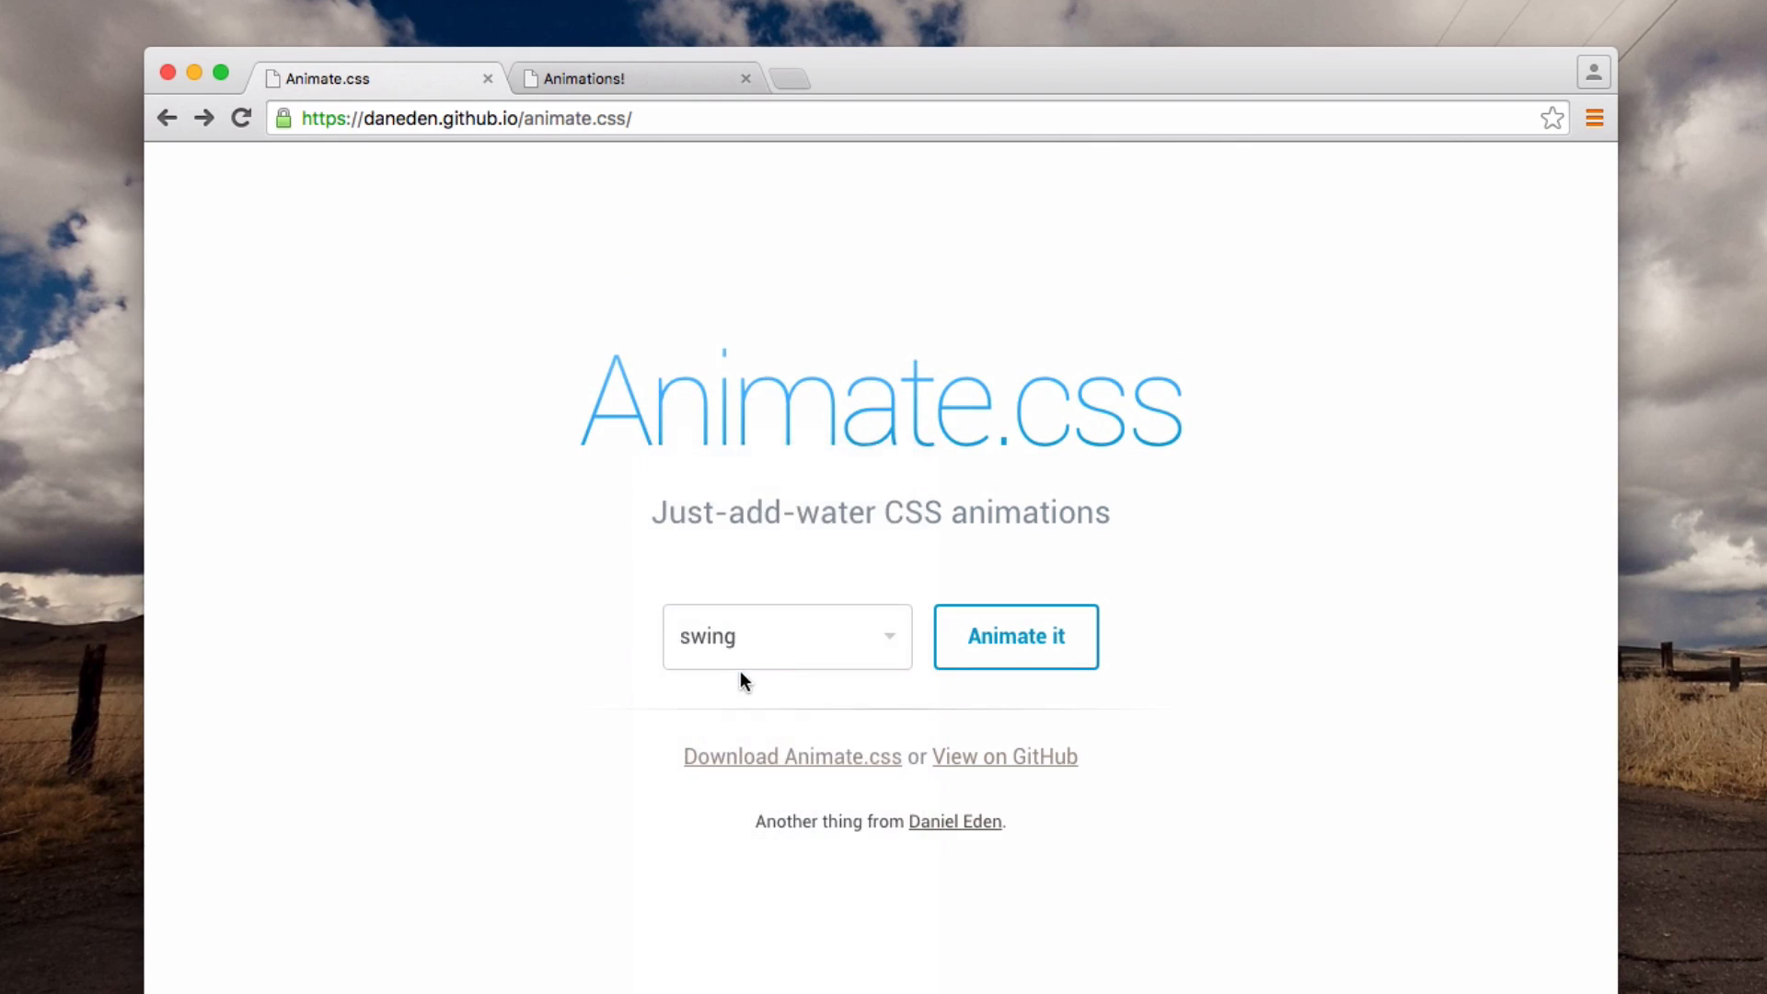
click(787, 636)
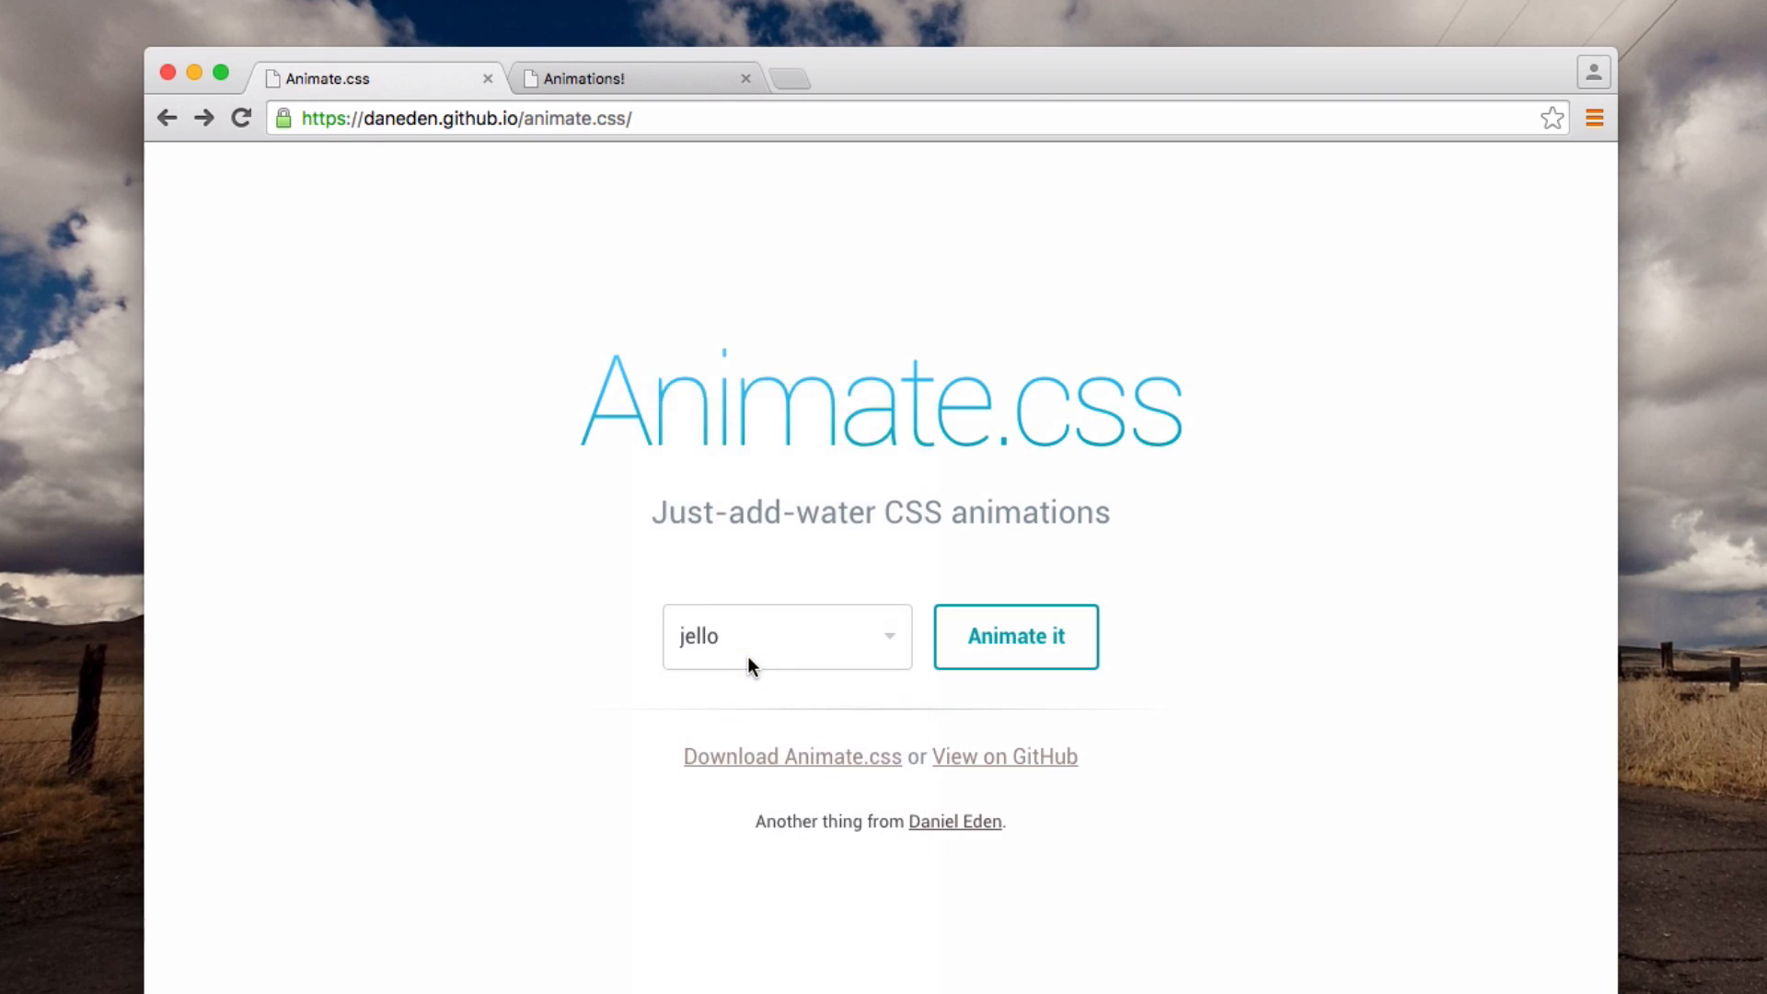
click(785, 636)
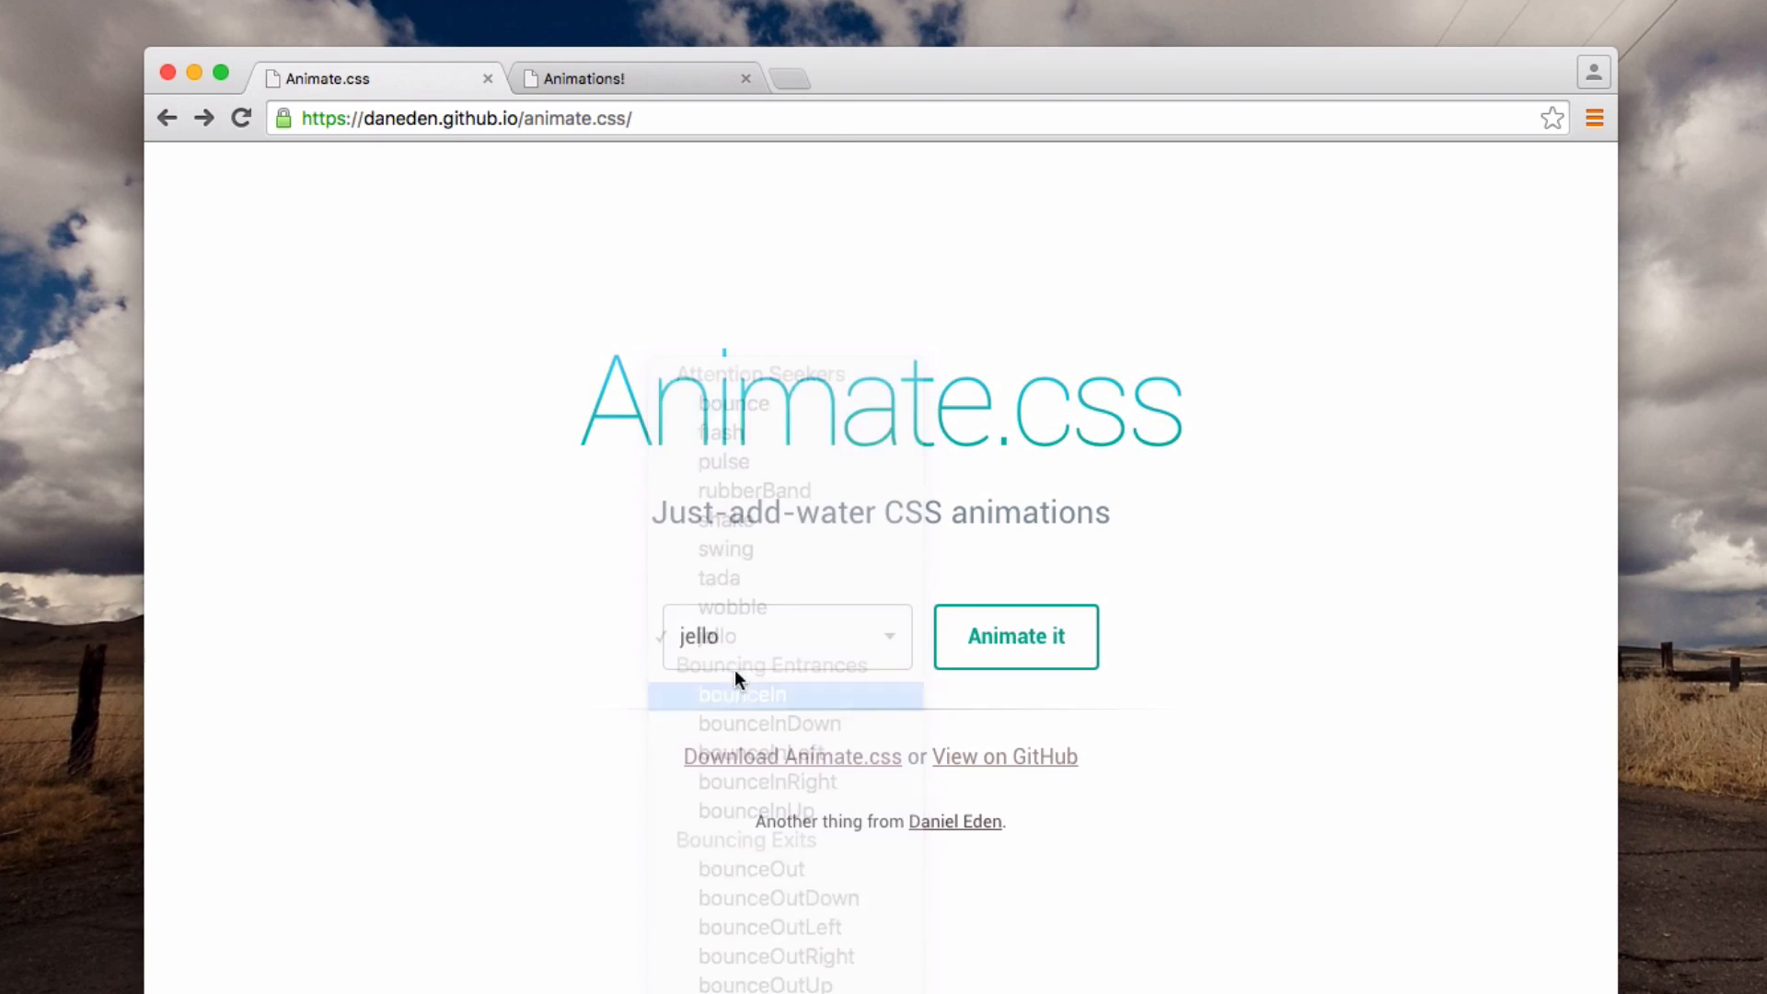
click(756, 810)
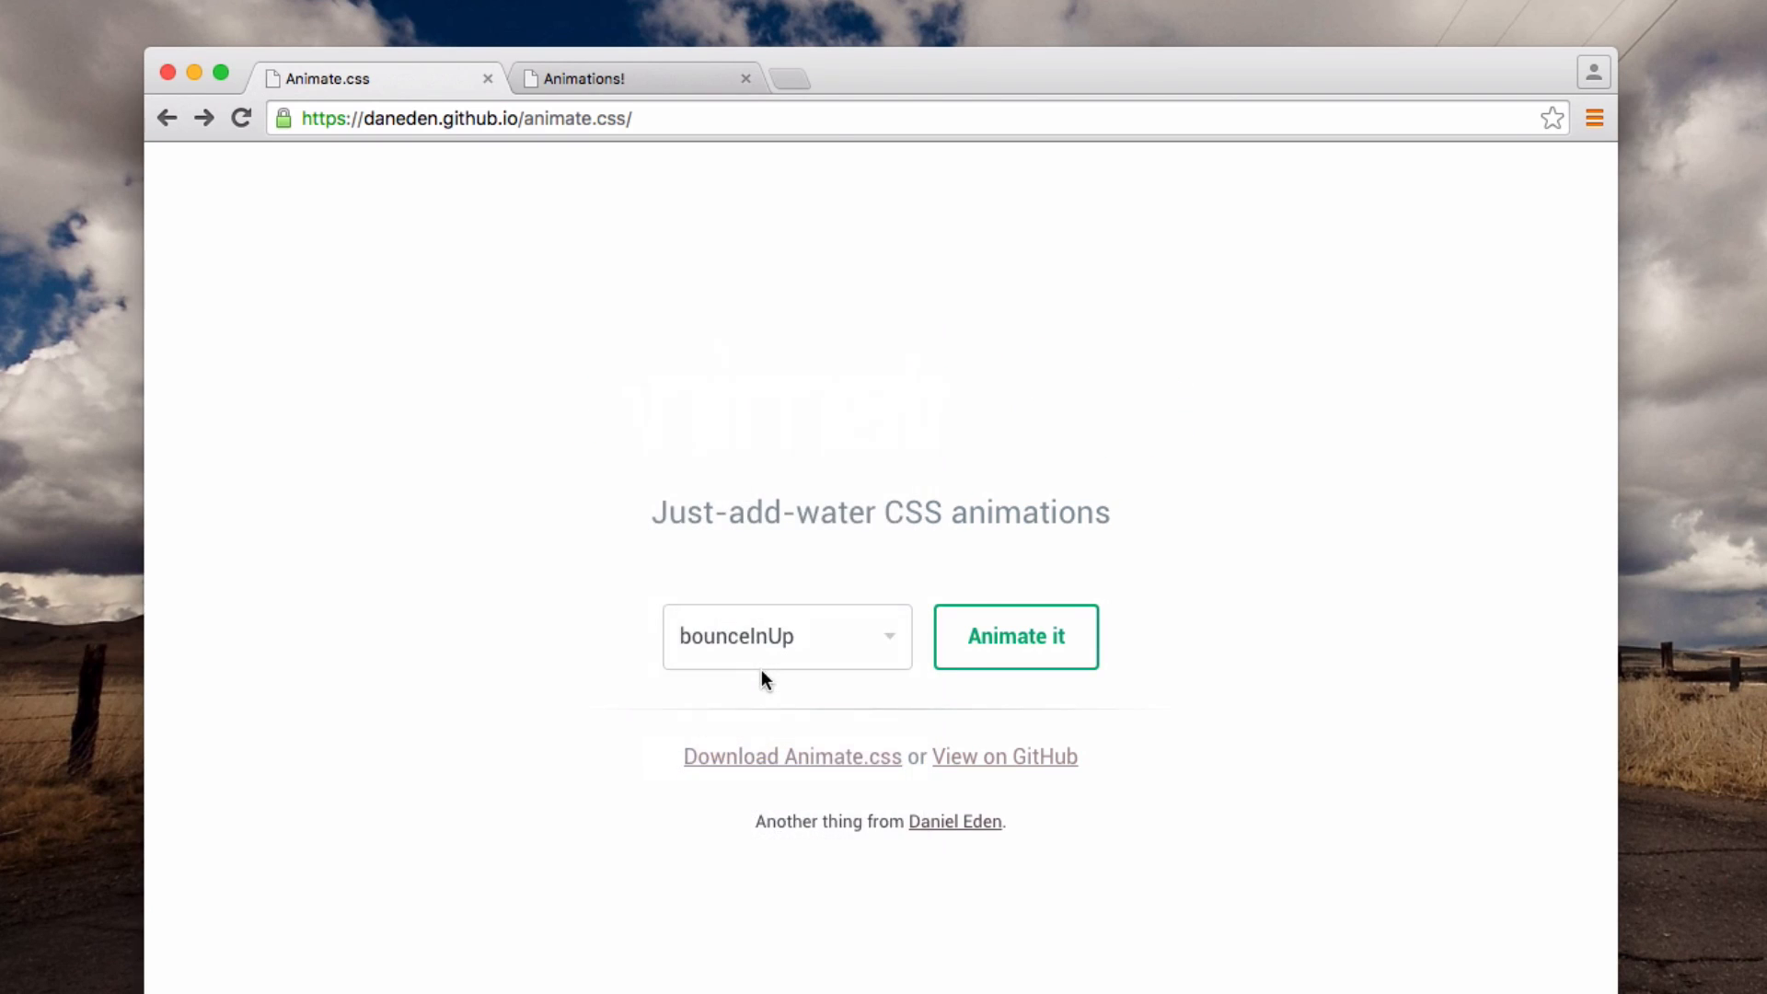
click(1013, 636)
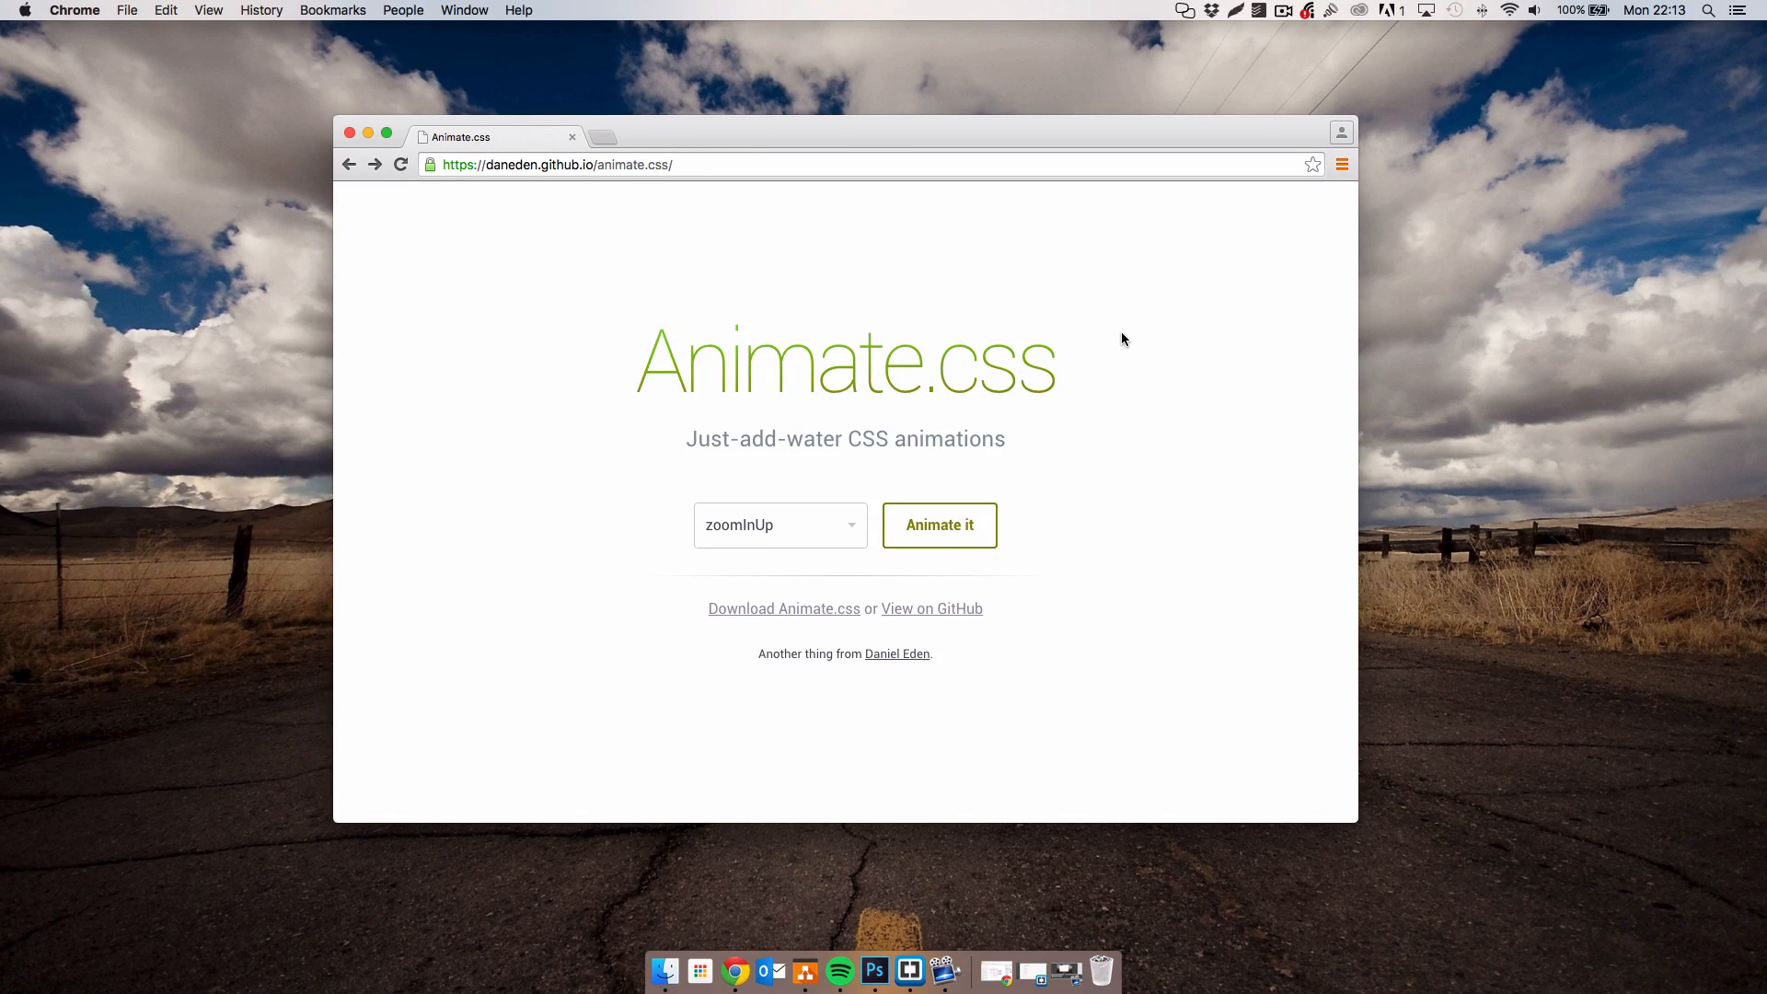
Play zoomInUp on the demo title, then download the animate.css stylesheet.
click(939, 526)
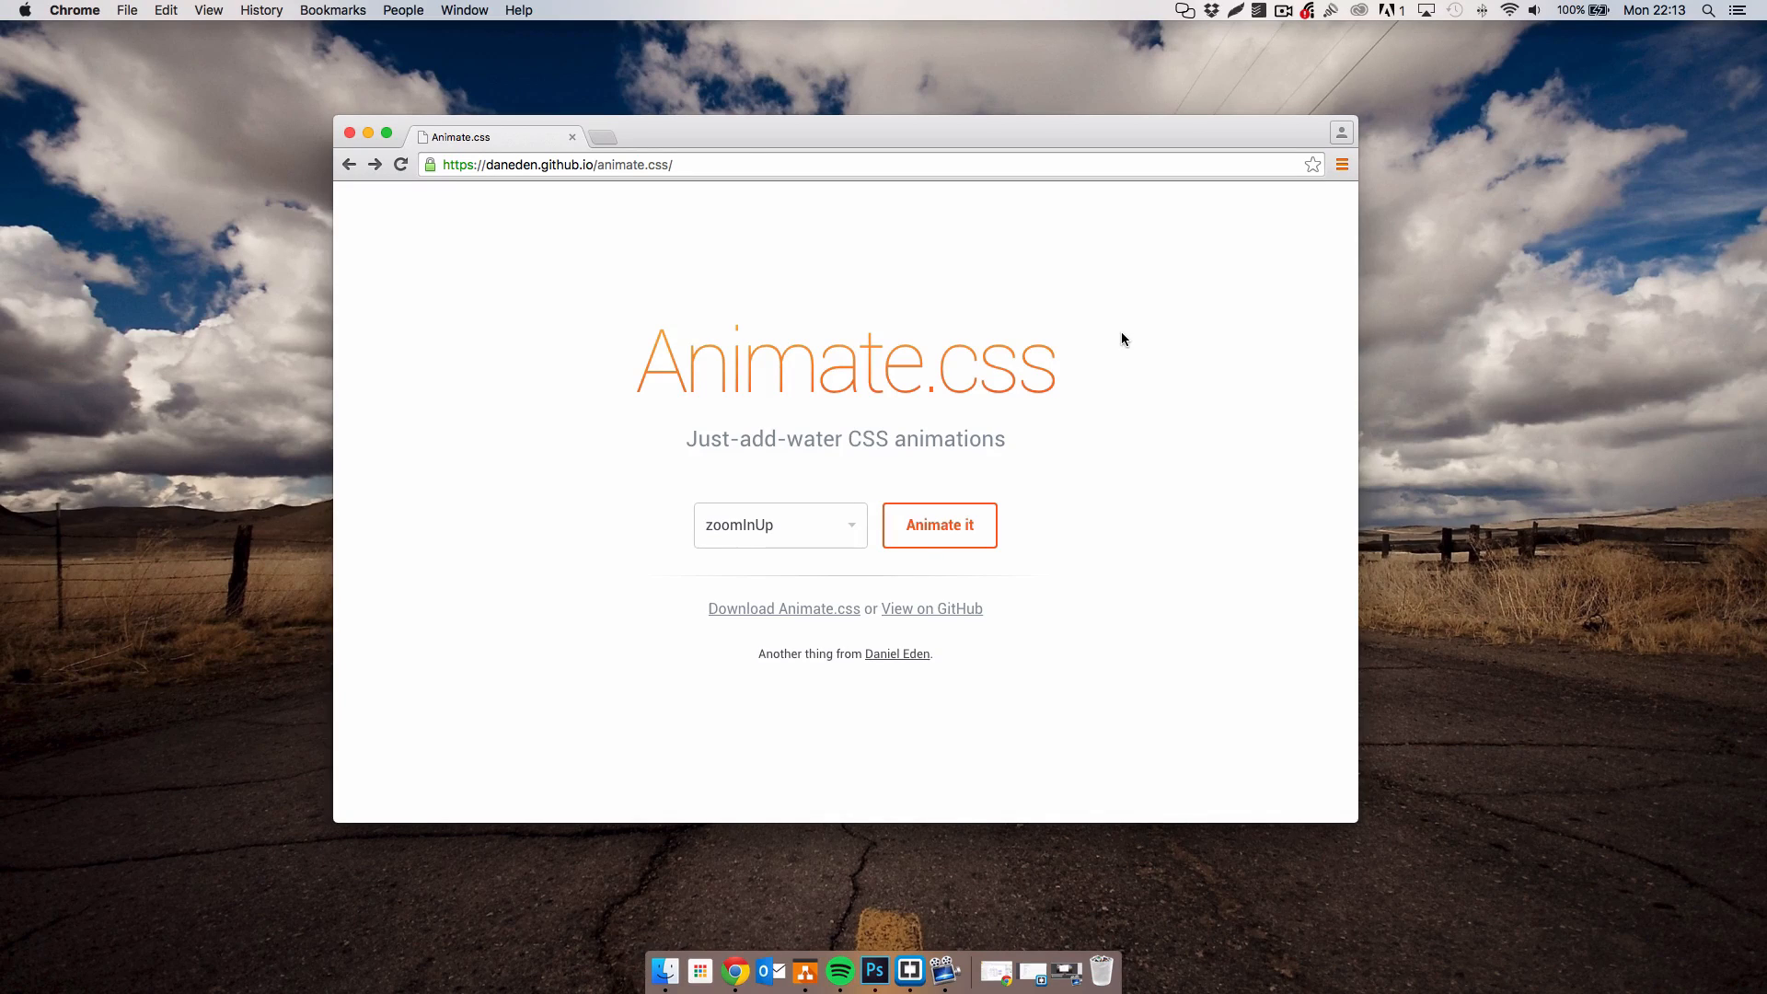
mouse_move(924, 709)
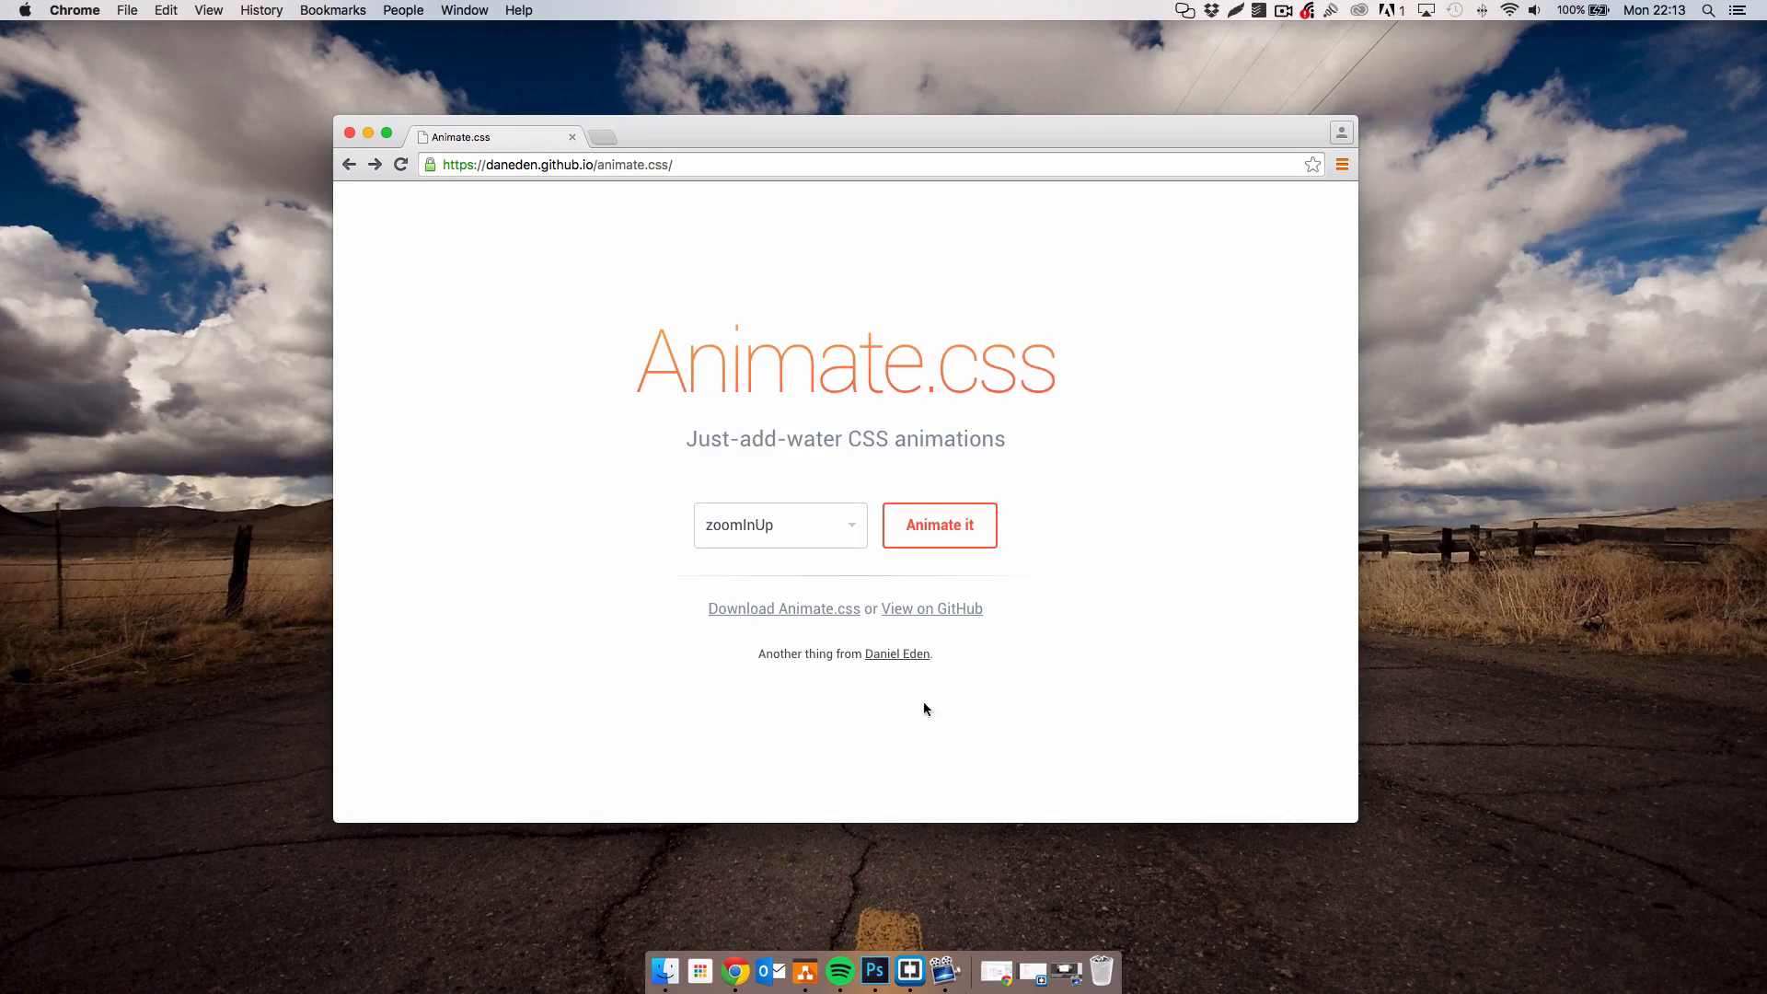
click(782, 608)
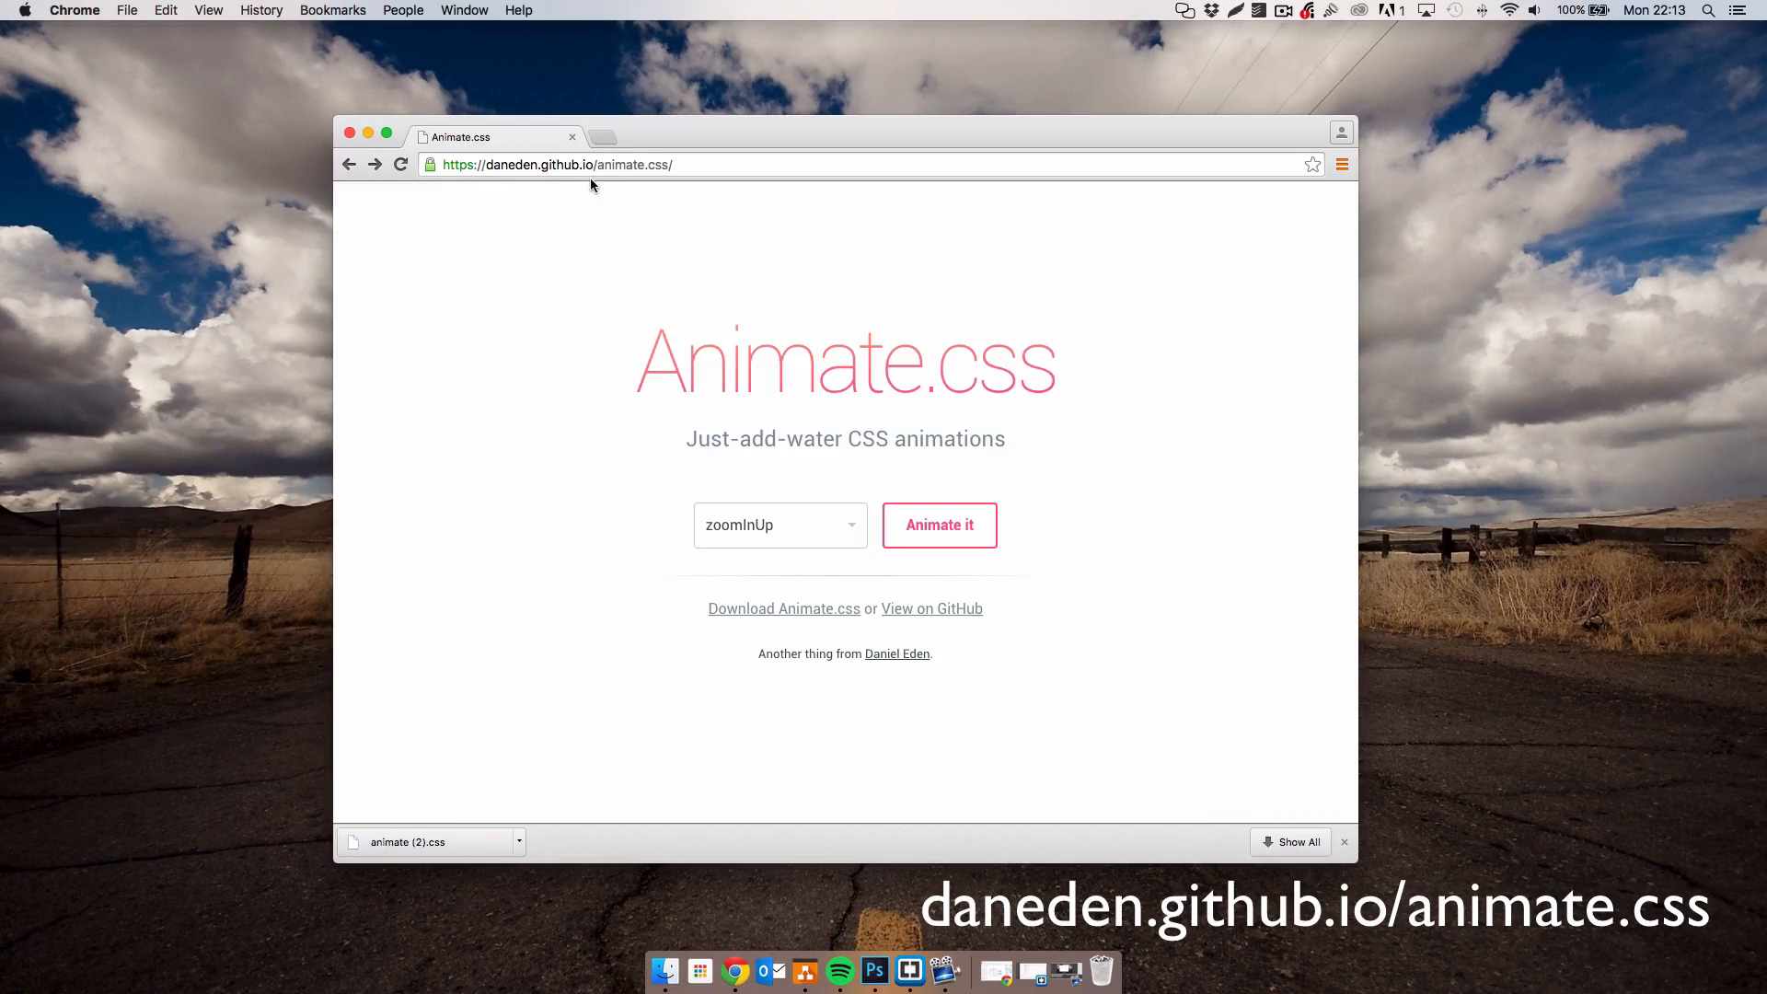
mouse_move(518, 460)
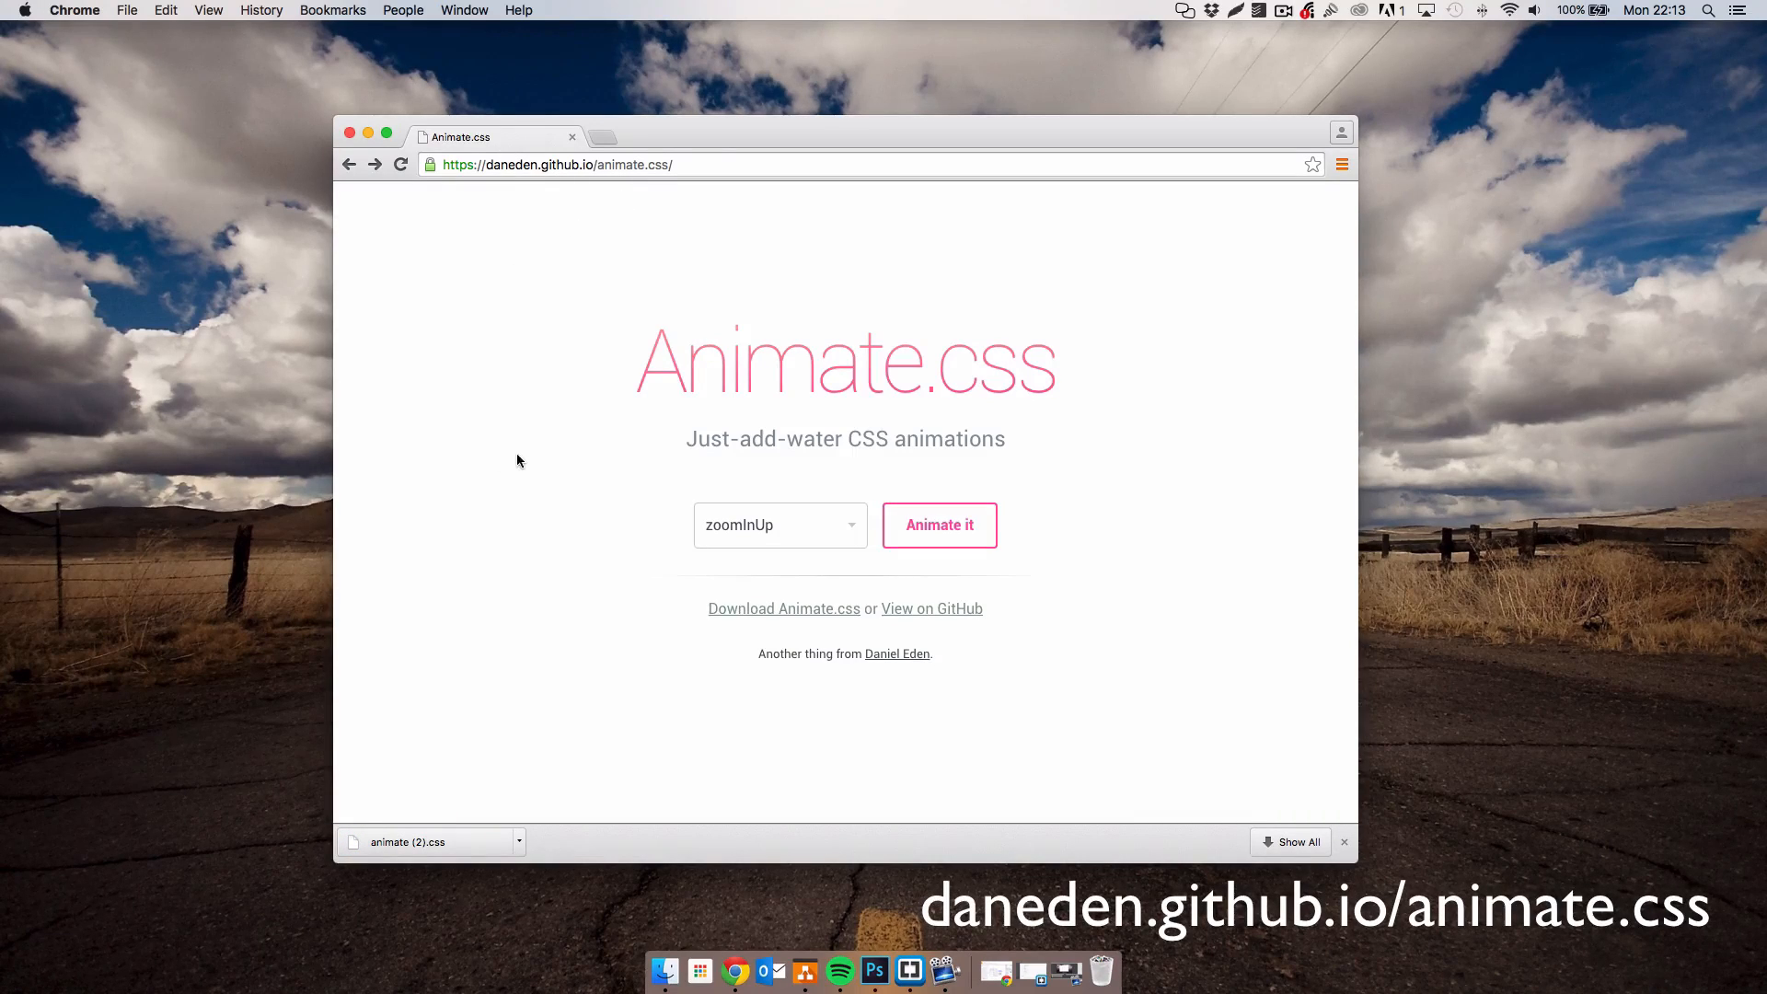
mouse_move(423, 850)
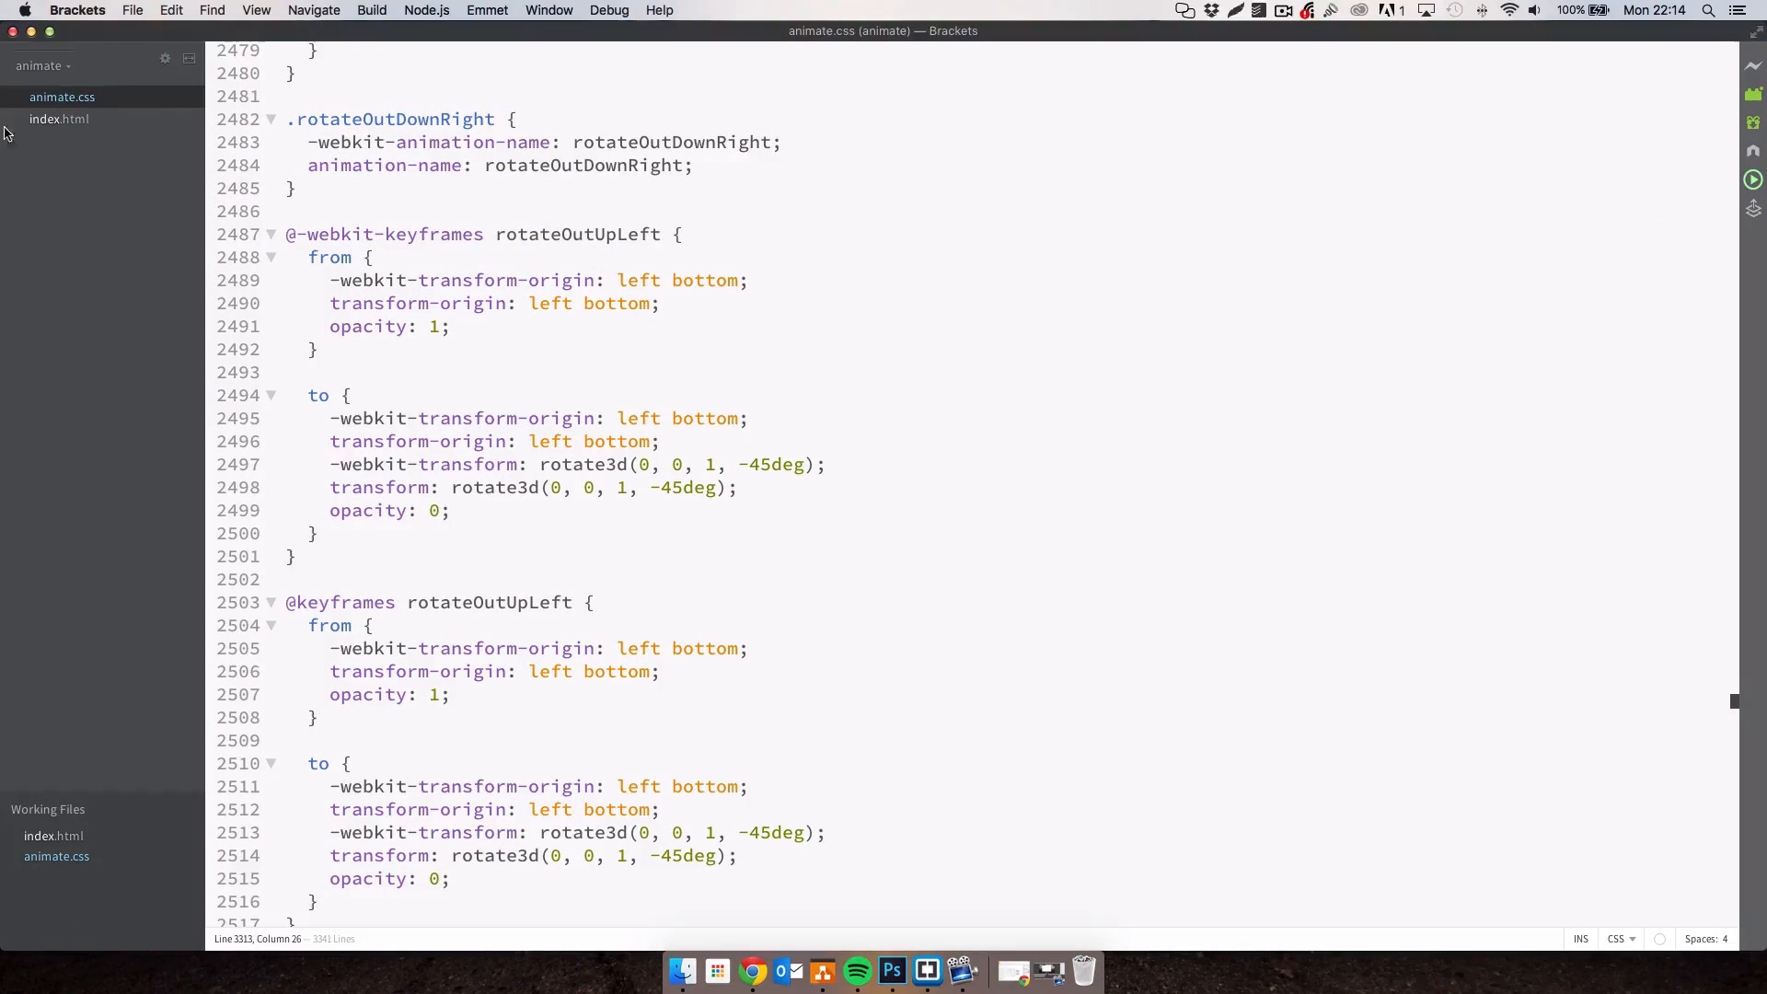
mouse_move(61, 133)
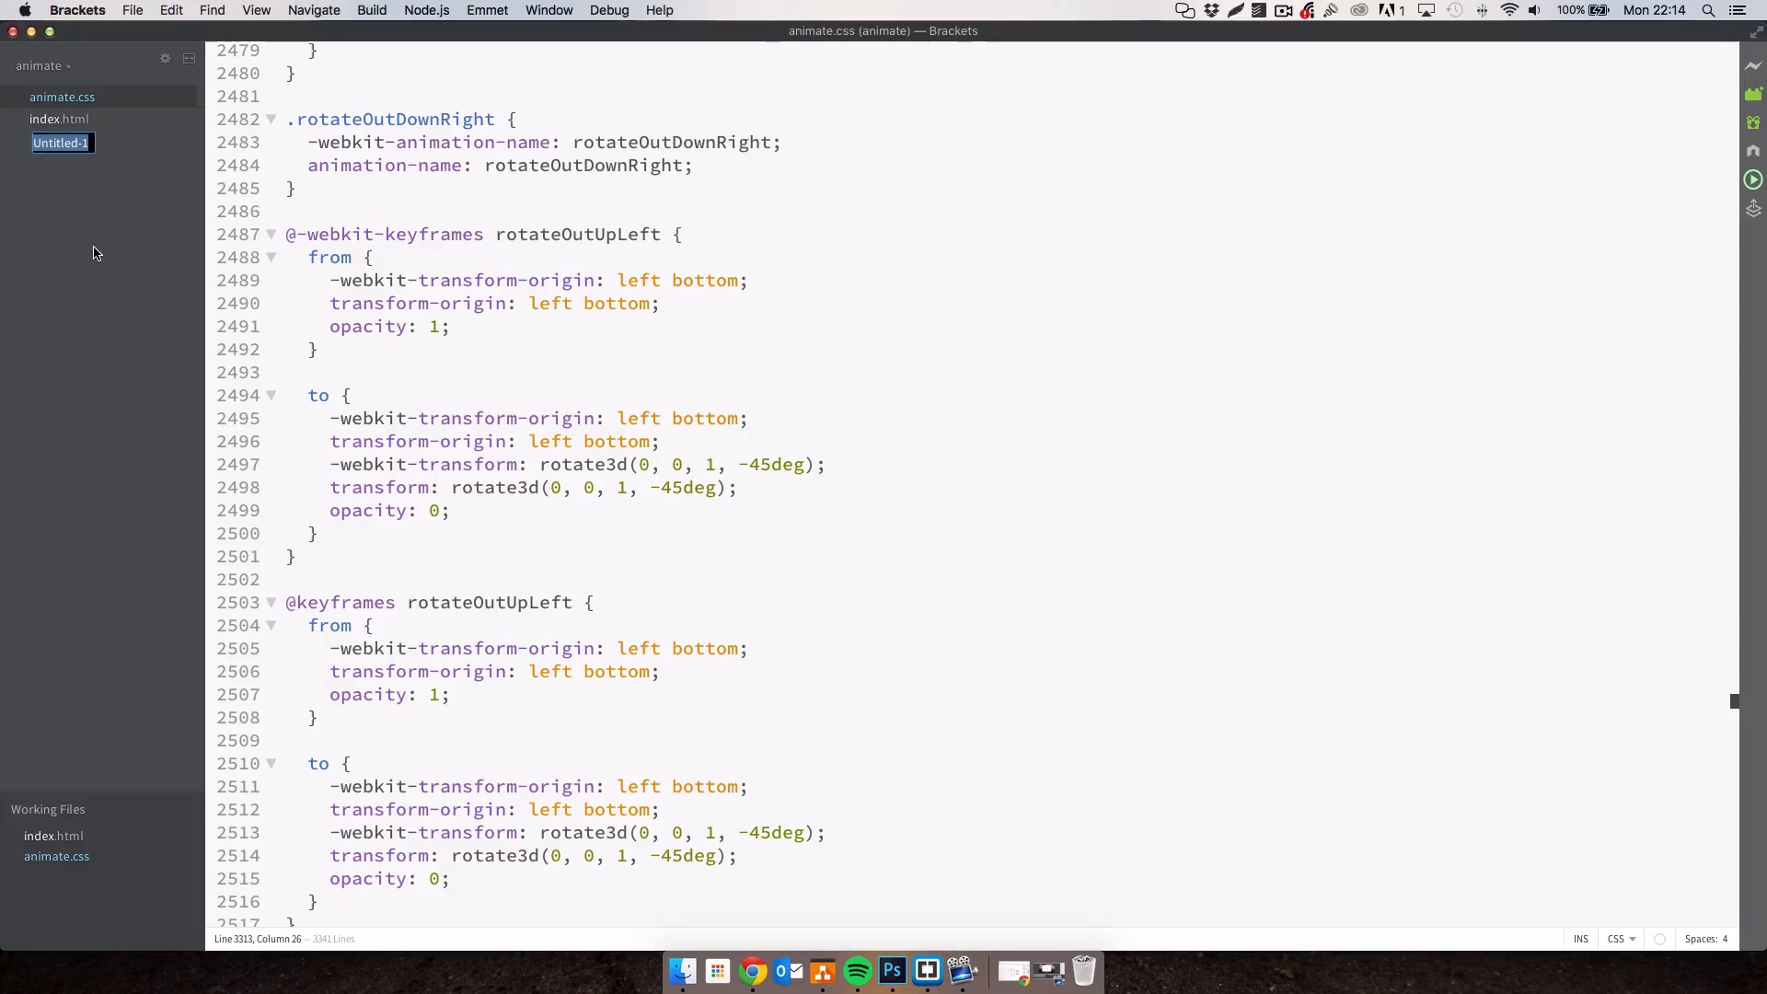
Create test.html with an 'Animations!' skeleton linking animate.css and an empty style block.
text(test.html)
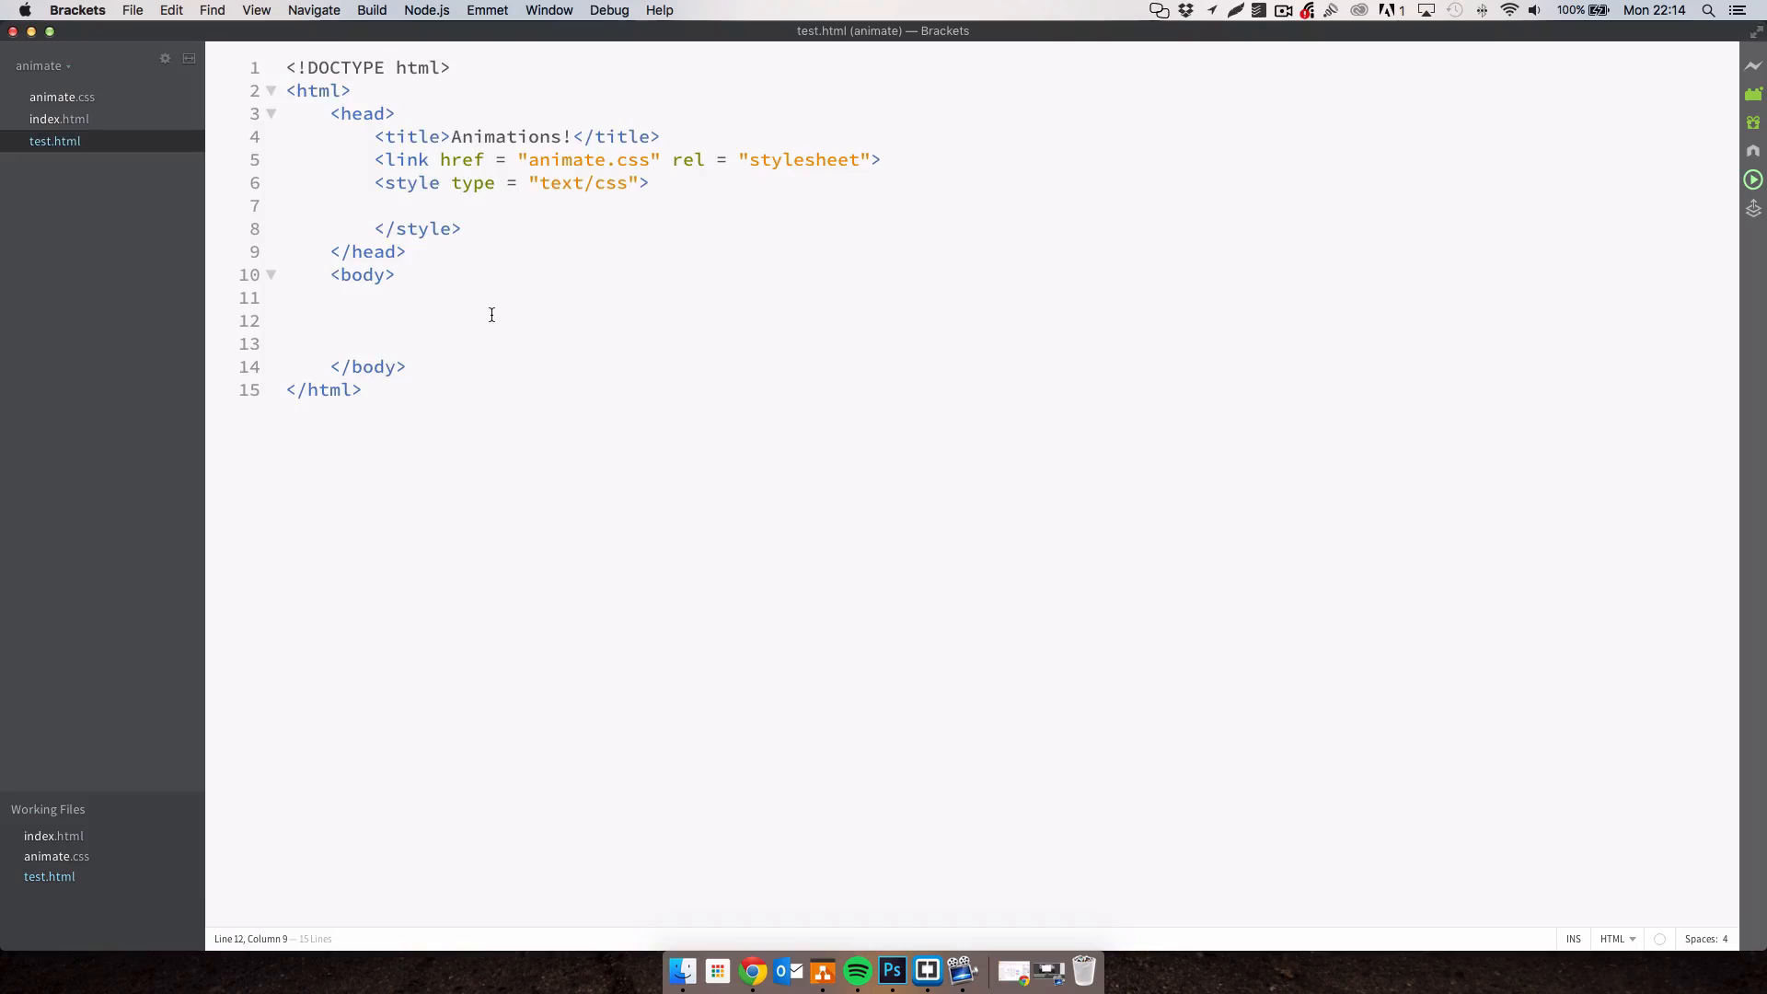
click(363, 391)
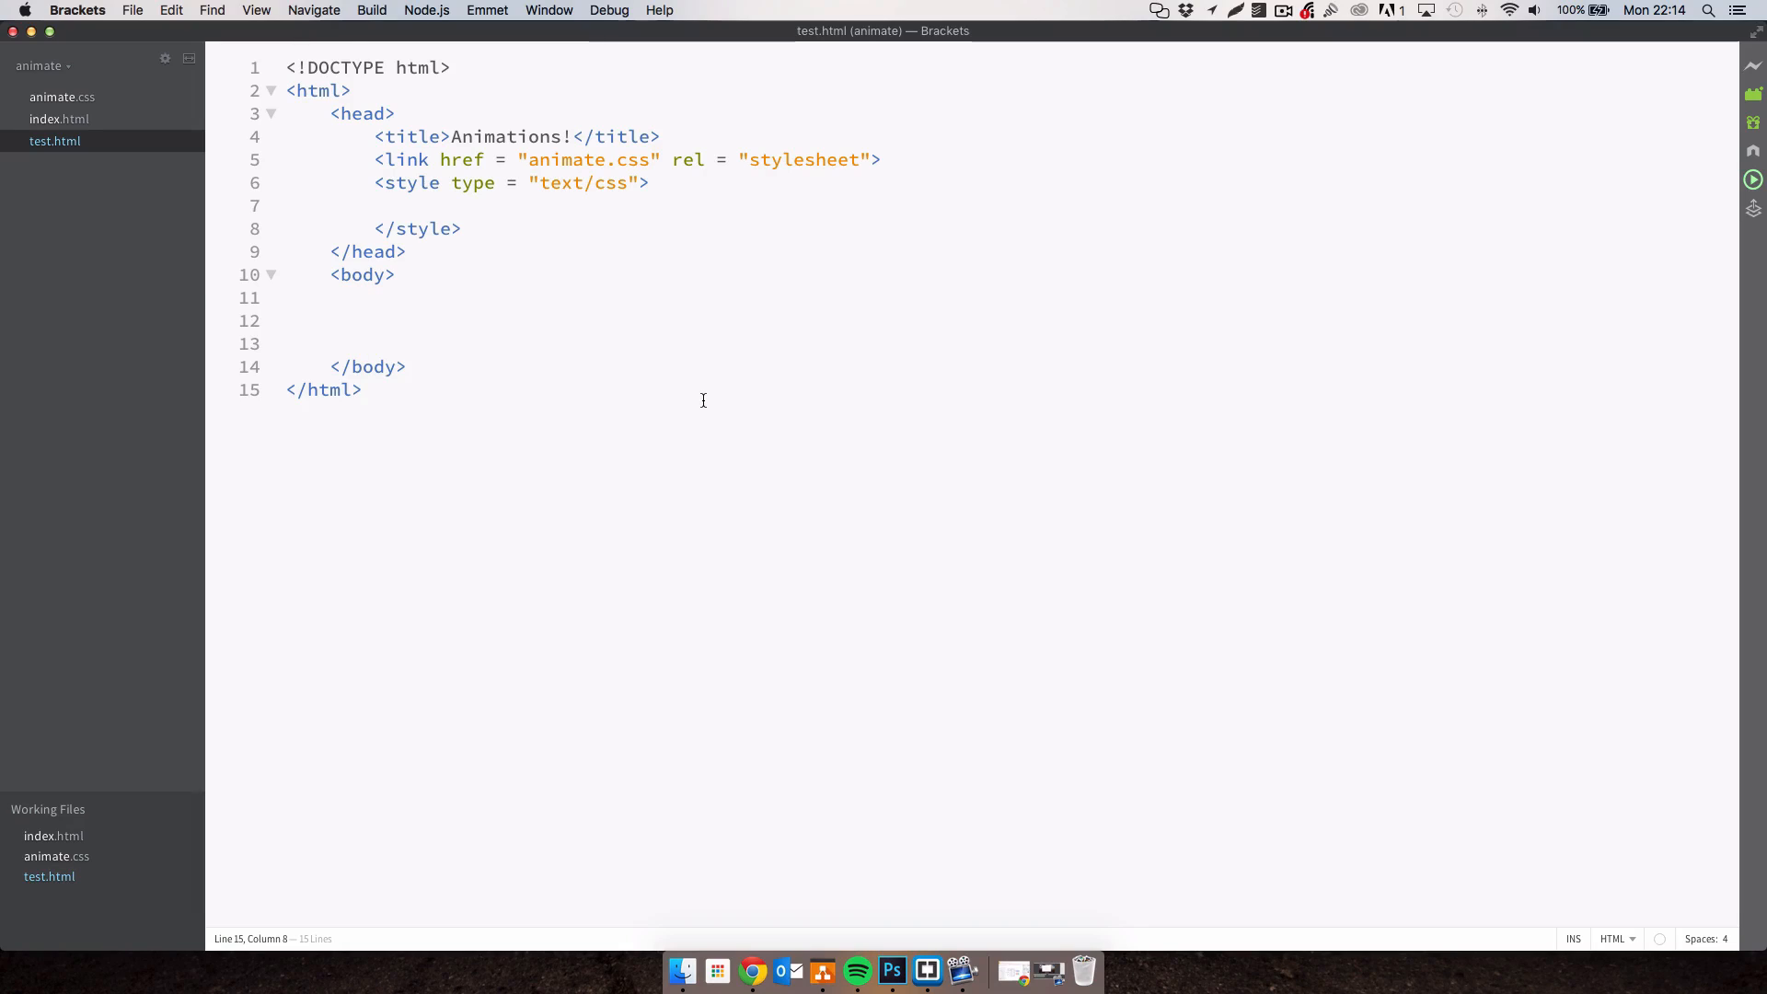
double_click(803, 159)
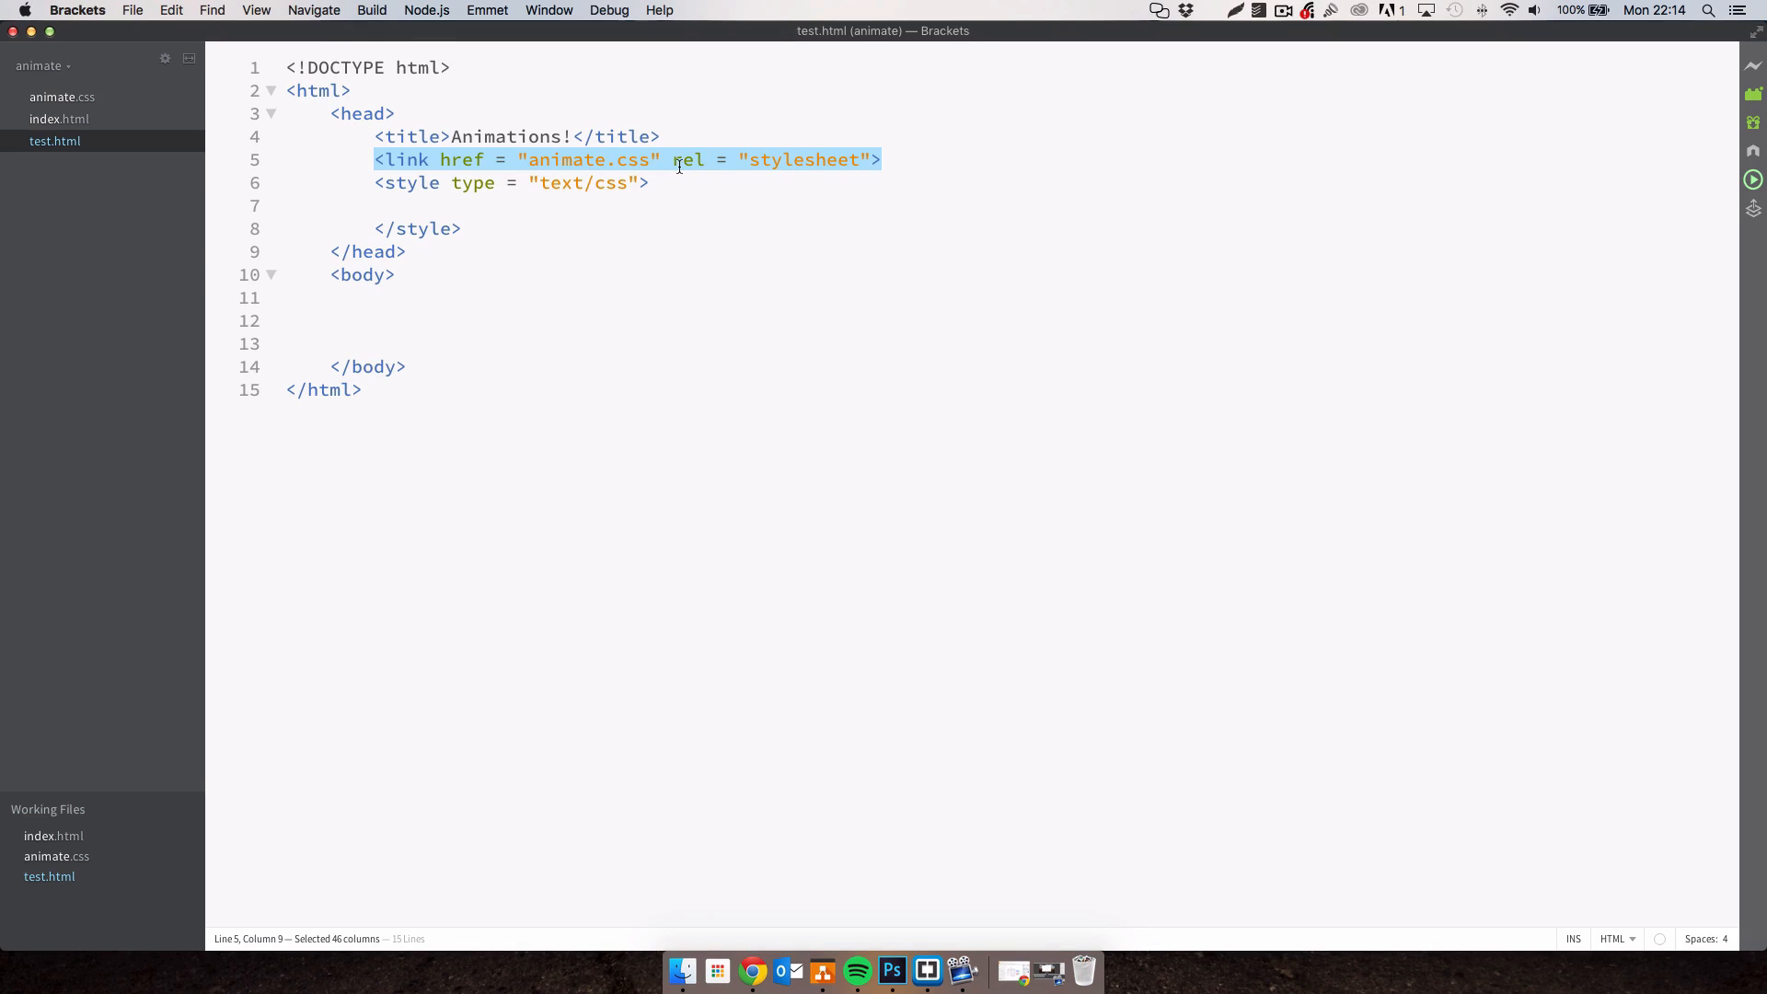
Add a div with class 'item' inside the body.
click(374, 321)
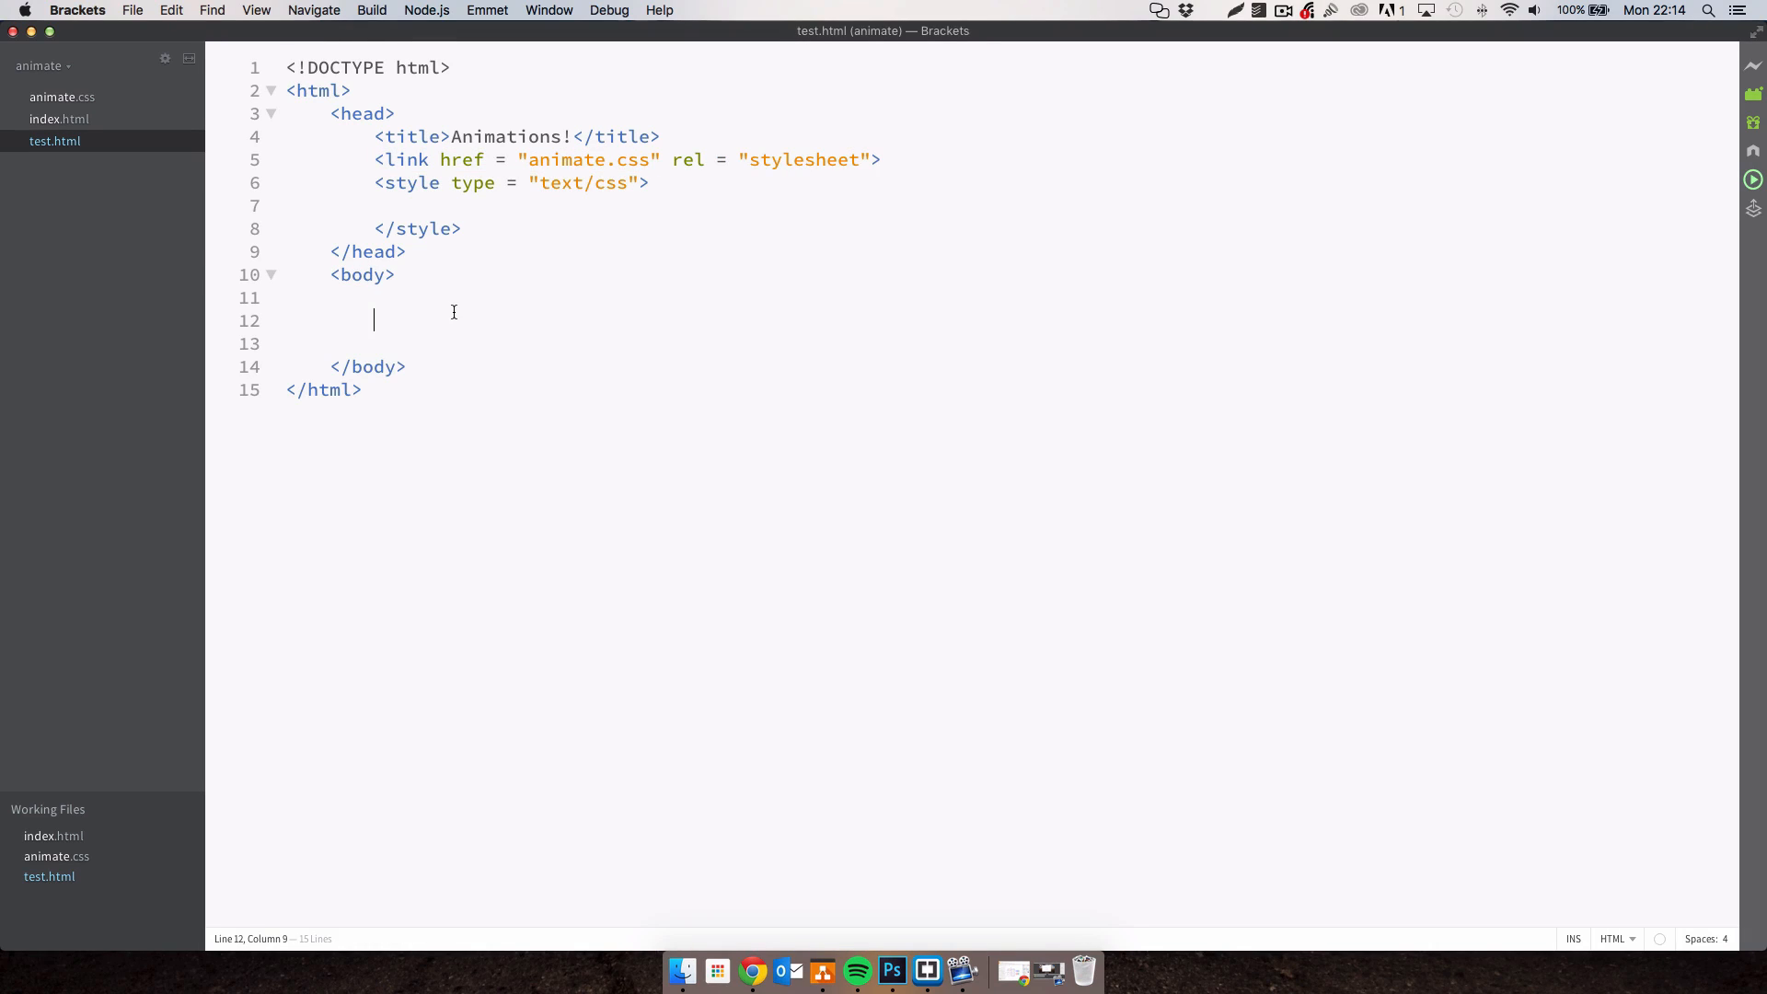
text(<div class = ')
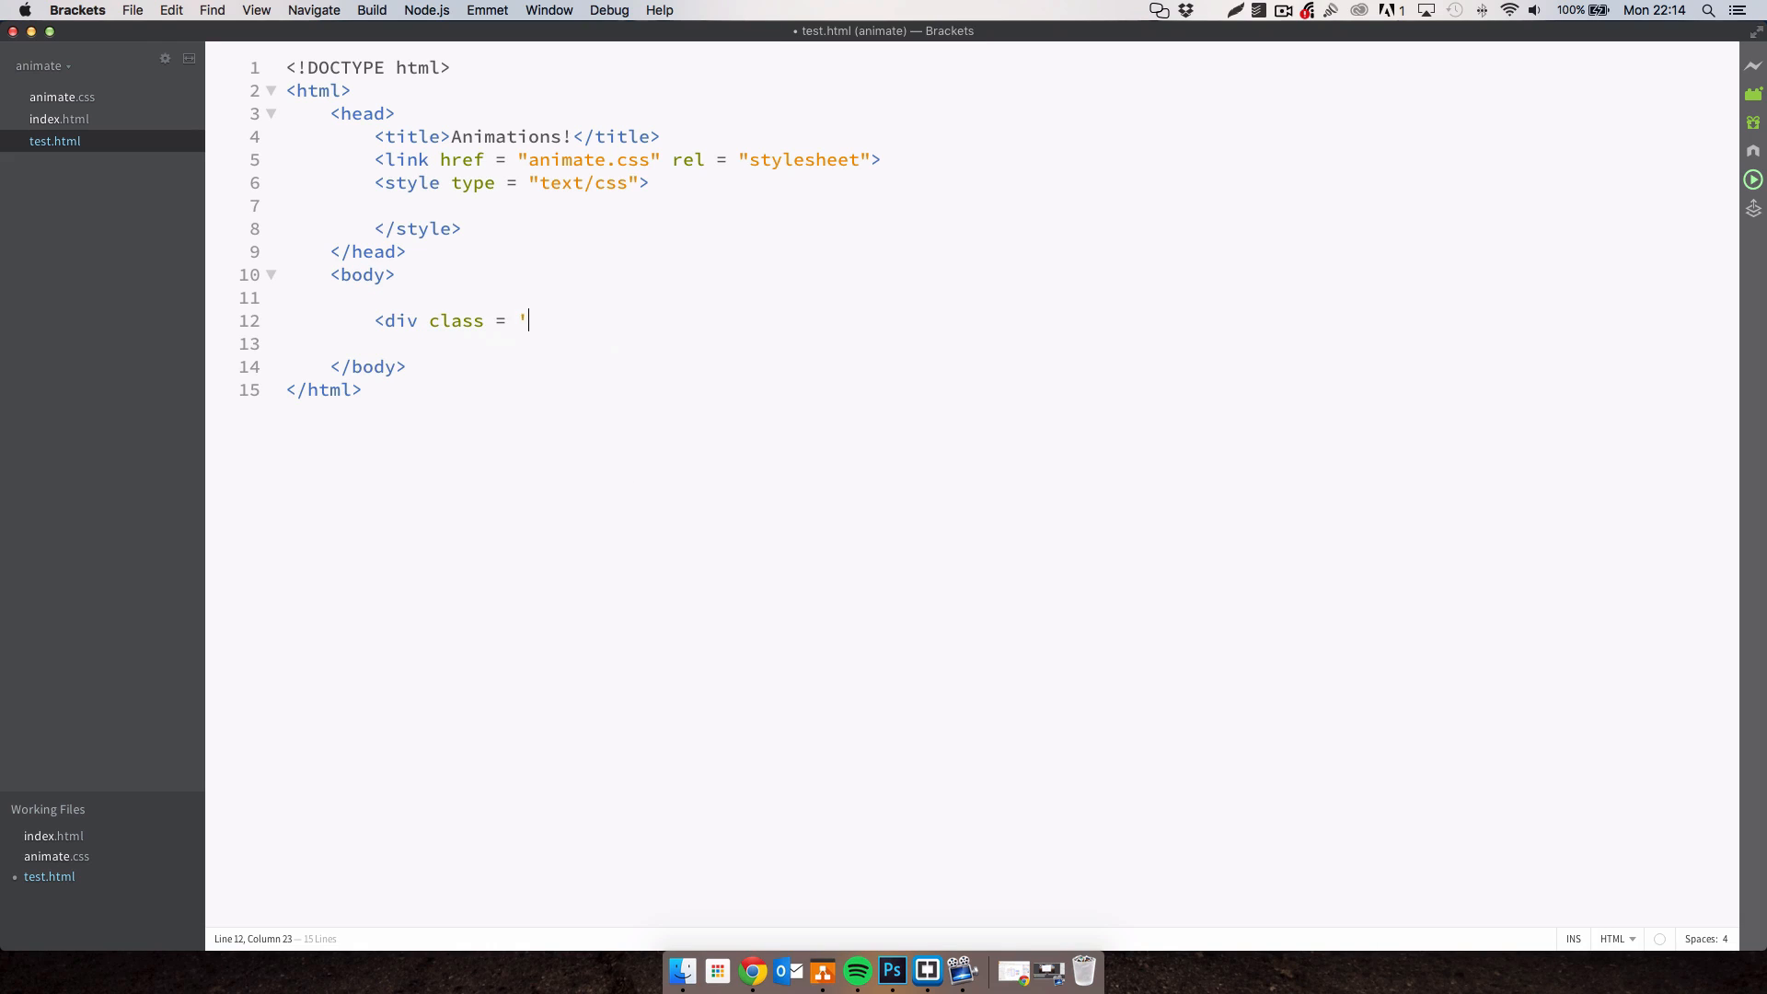
text(it")
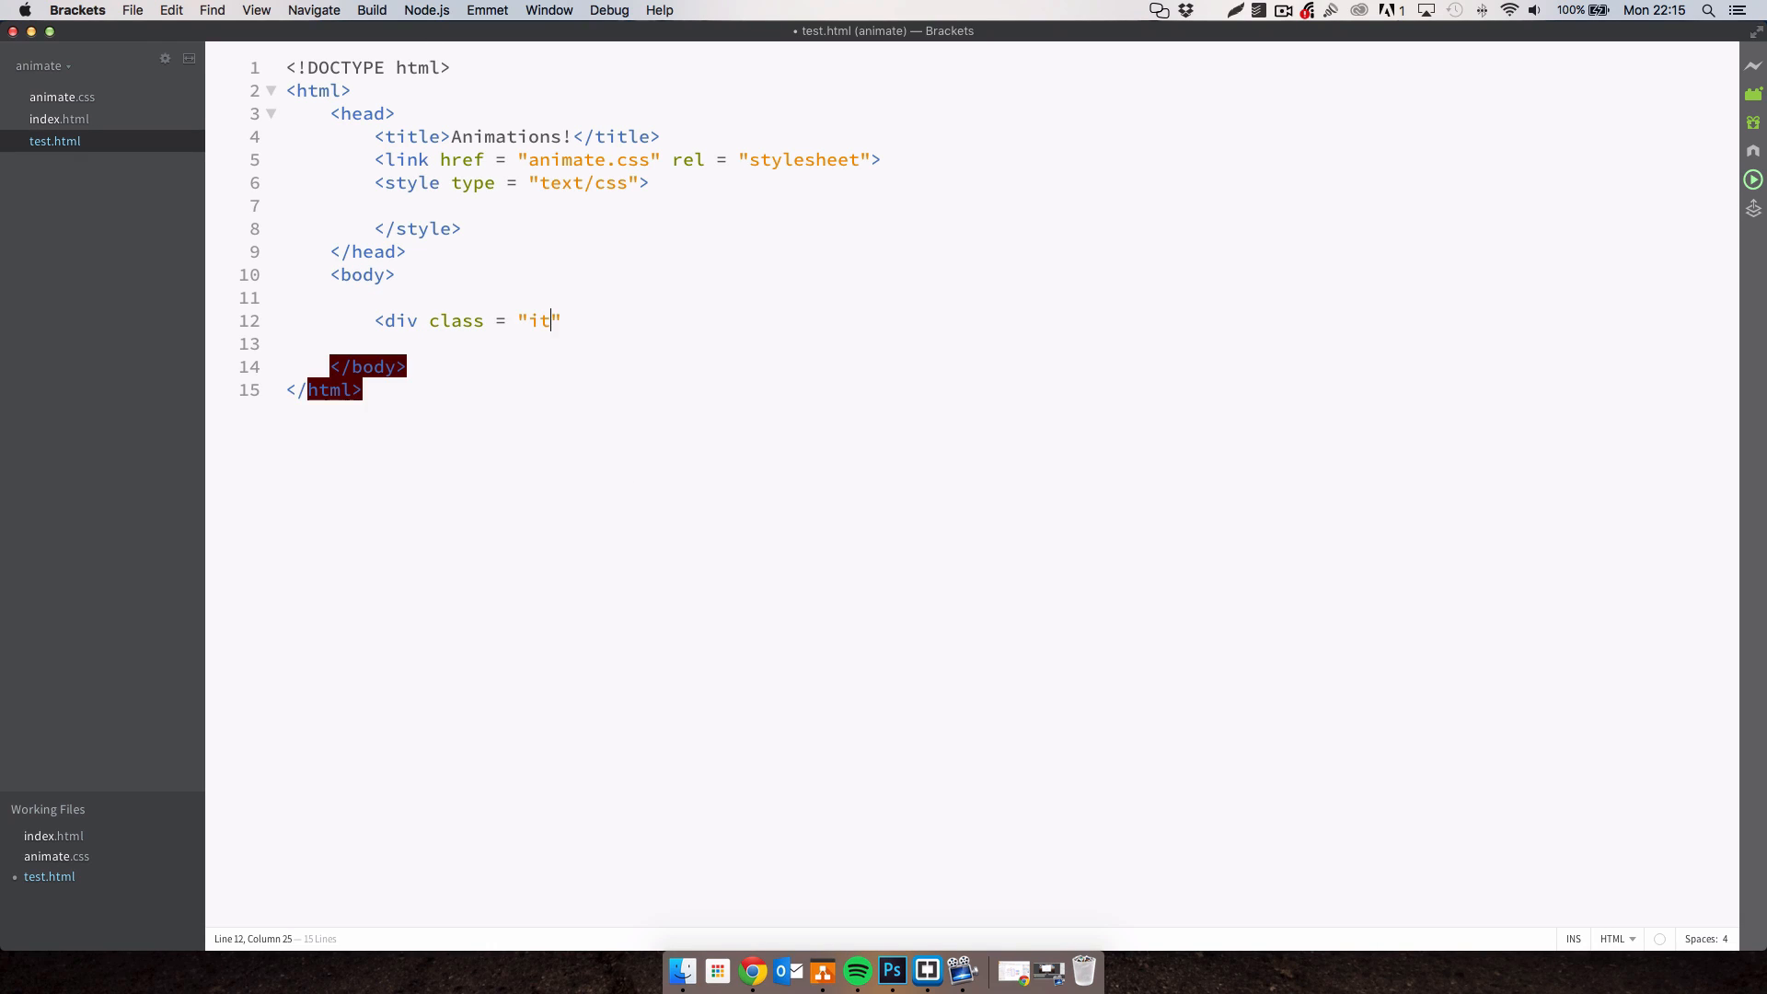
text(em"></div>)
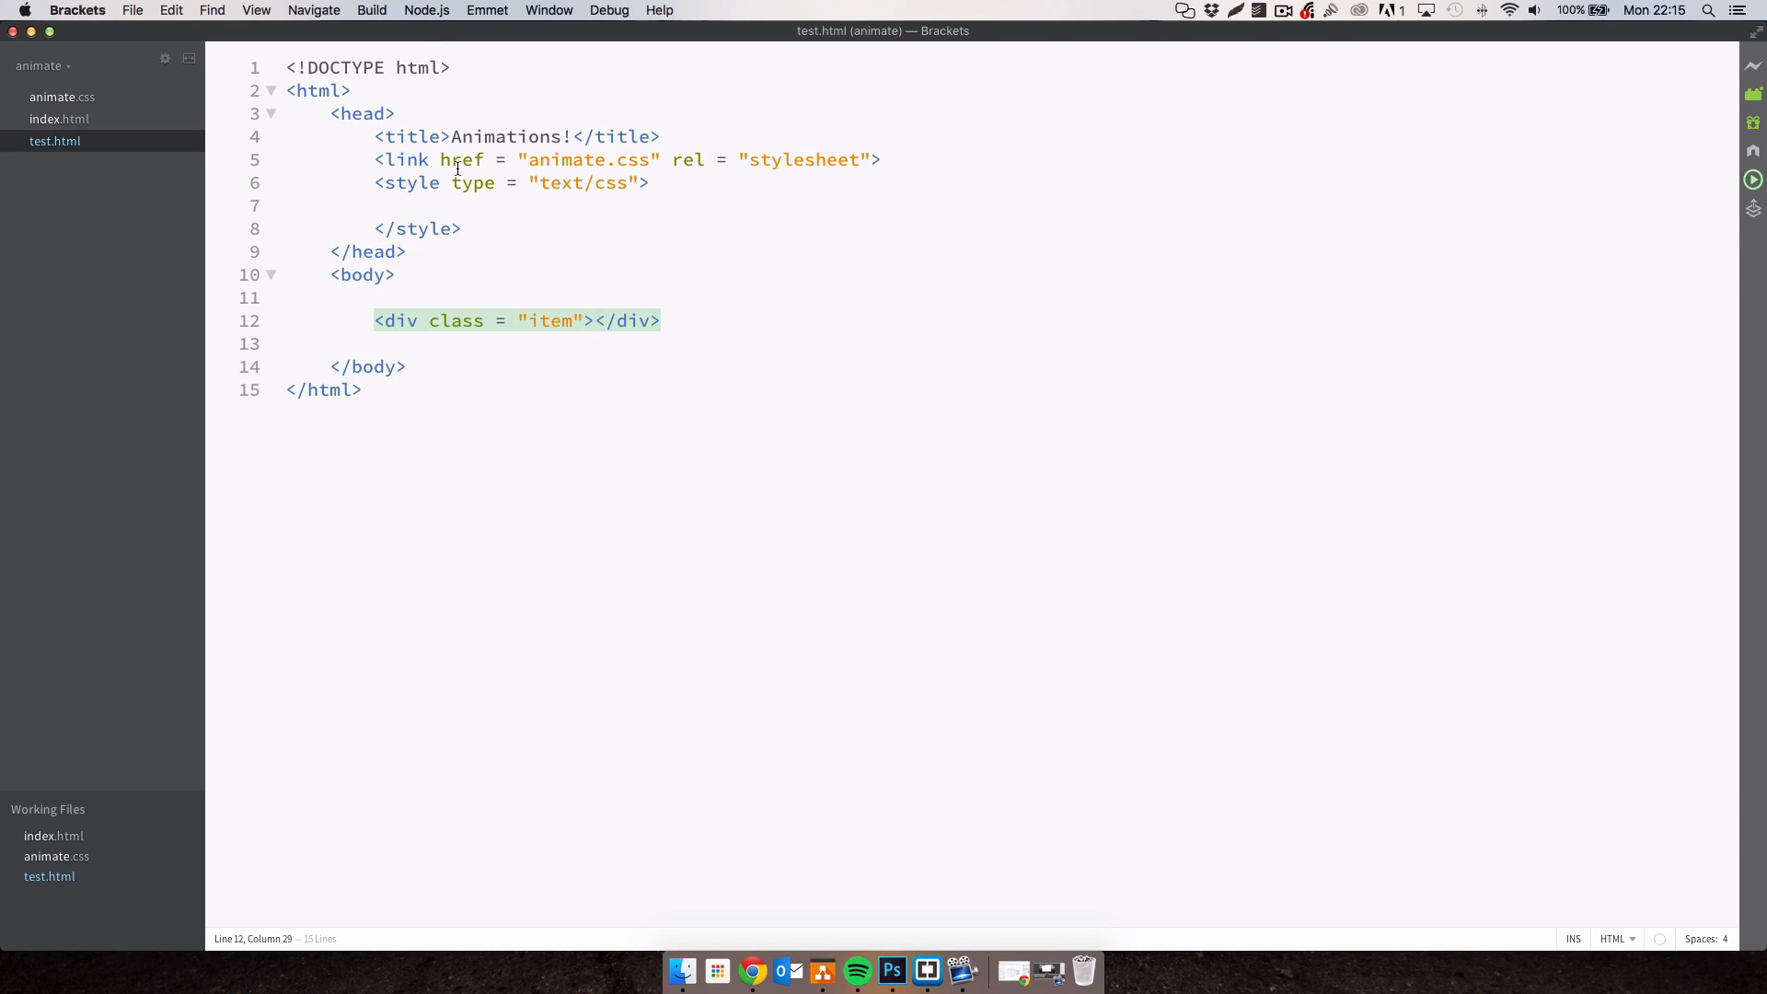
Style .item with a red background, 100px size and margin 300px auto 0 auto.
text(.item)
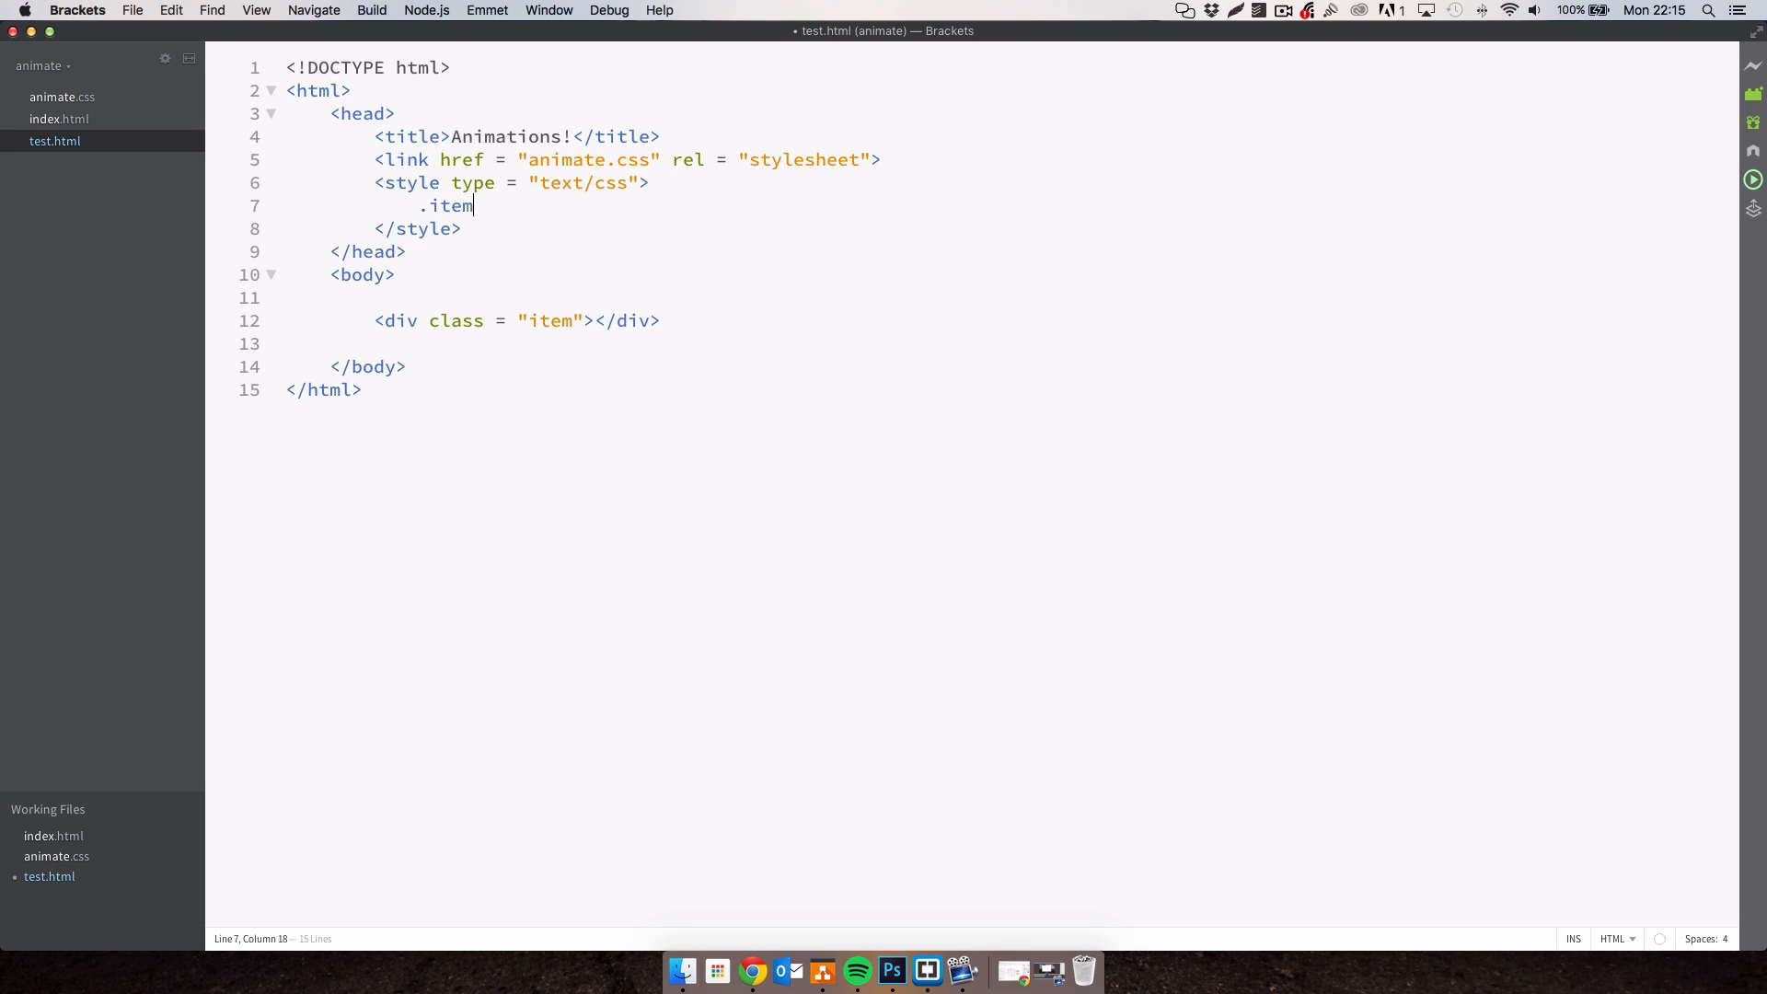
text({)
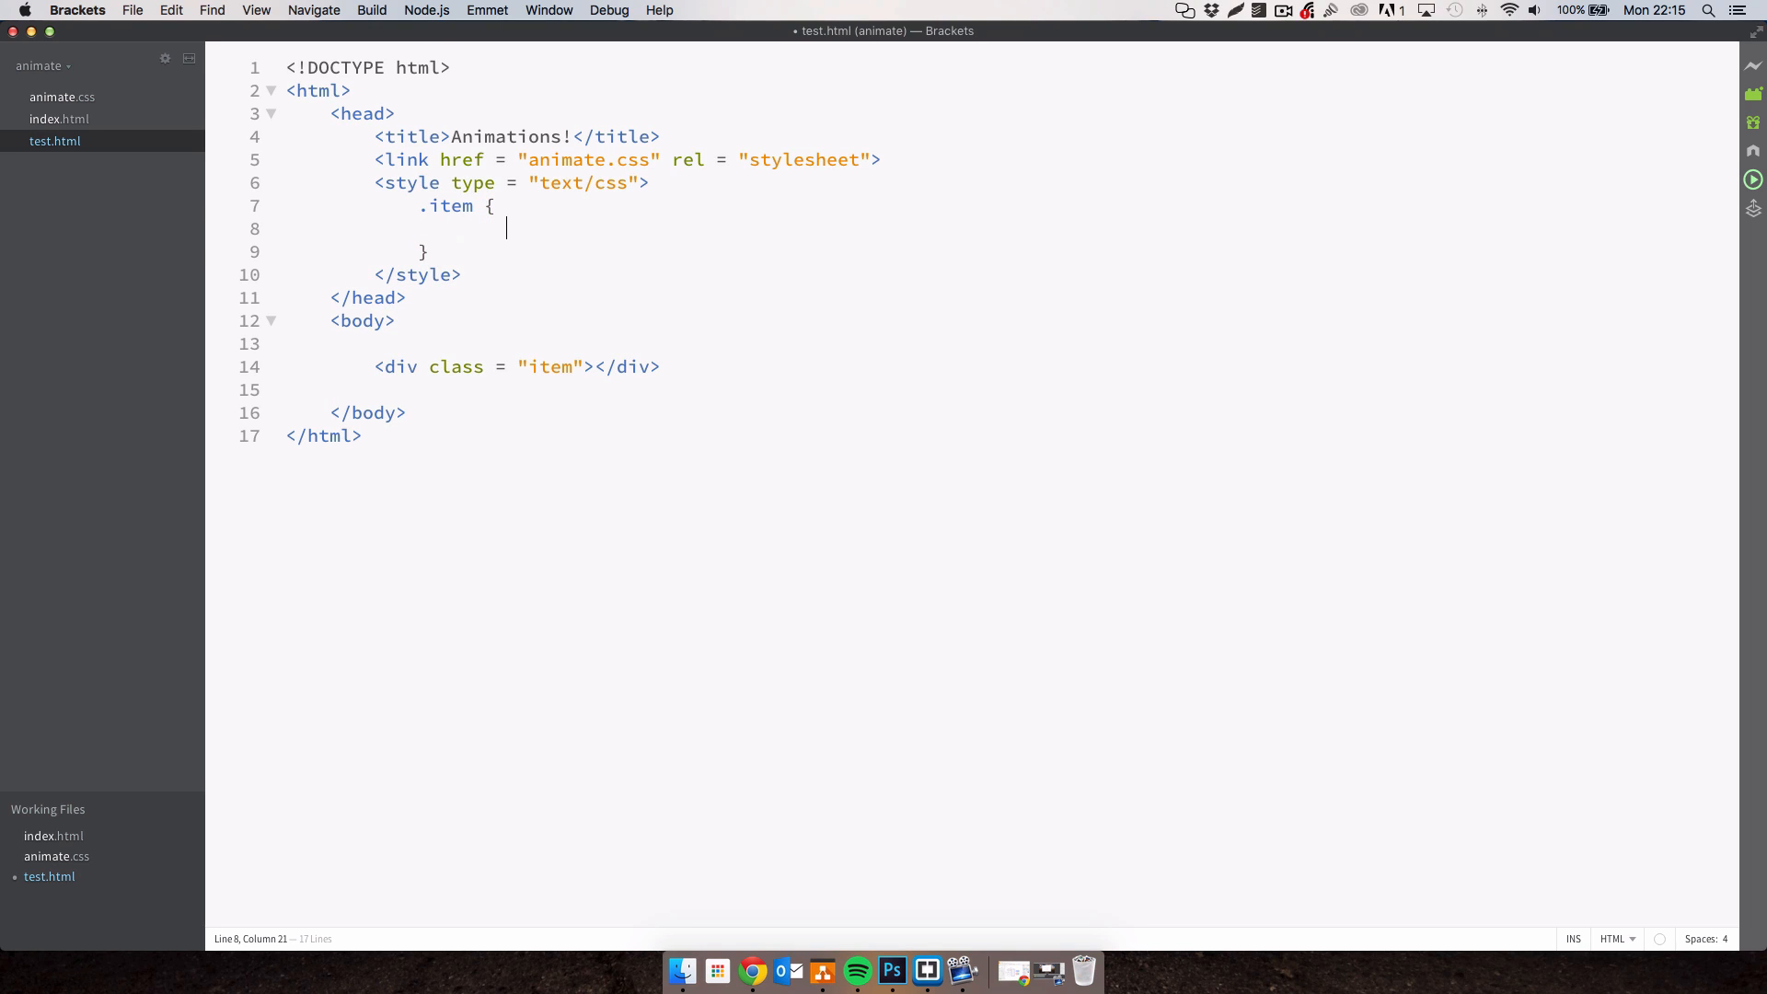
text(background-)
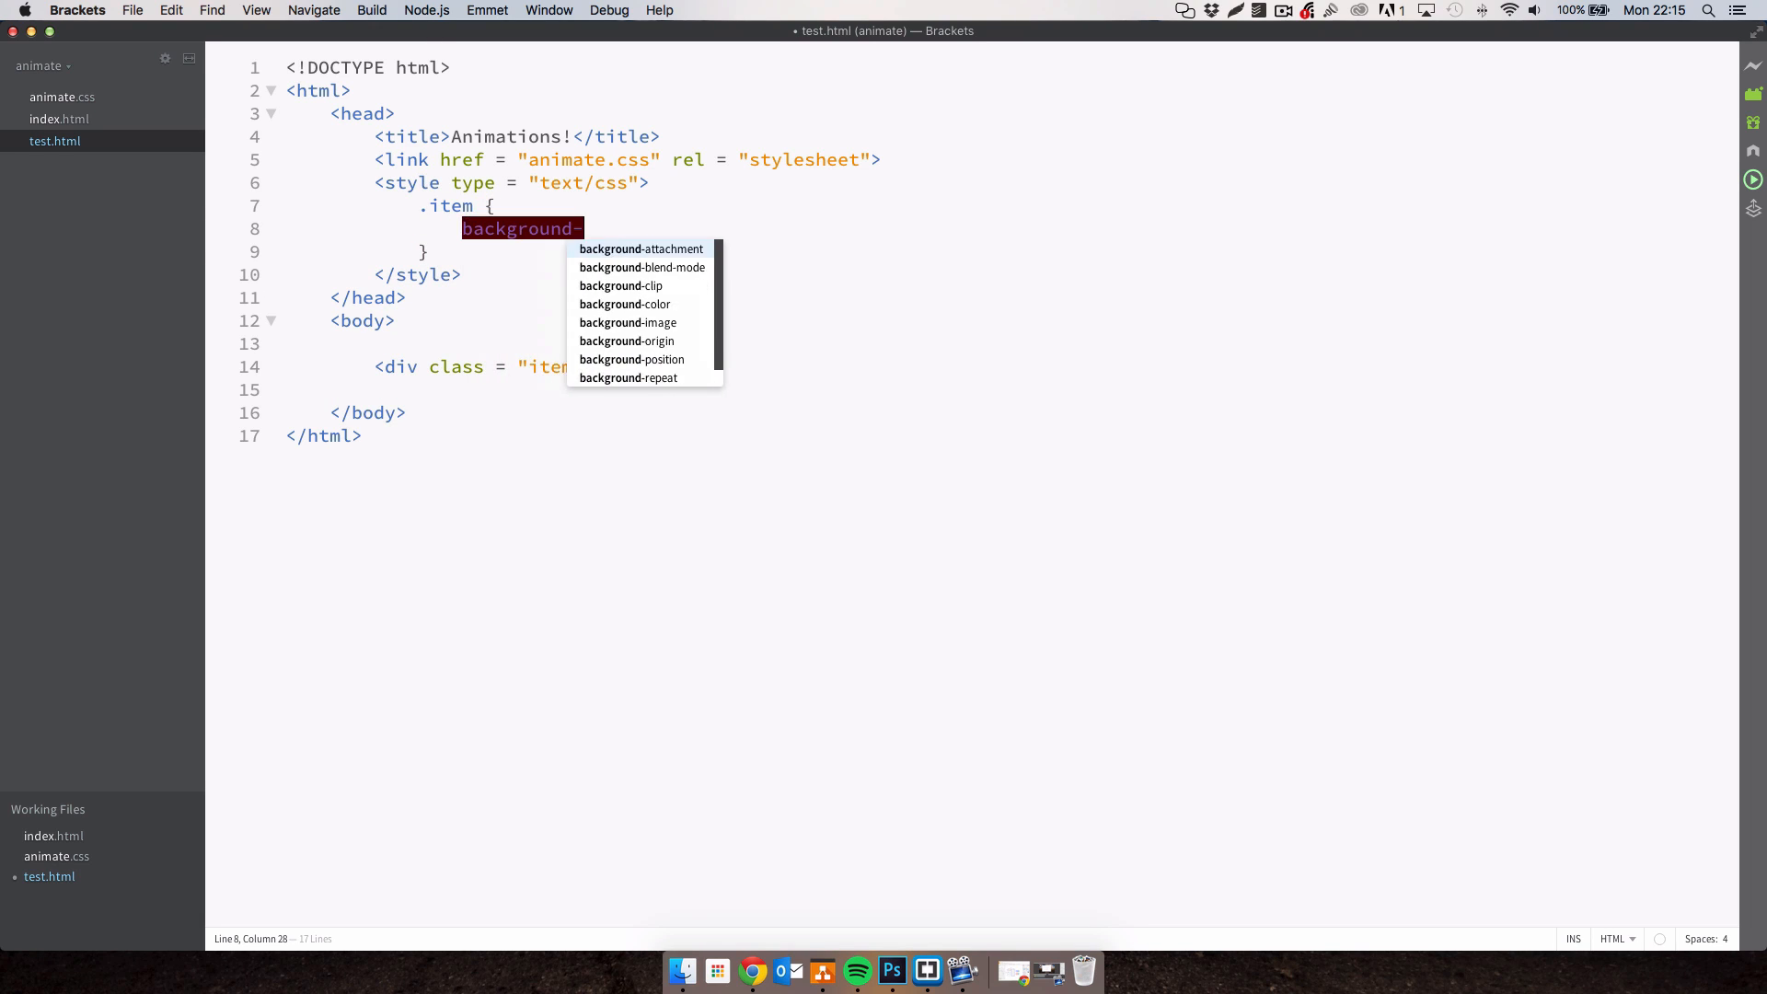
text(color: red;)
text(height:)
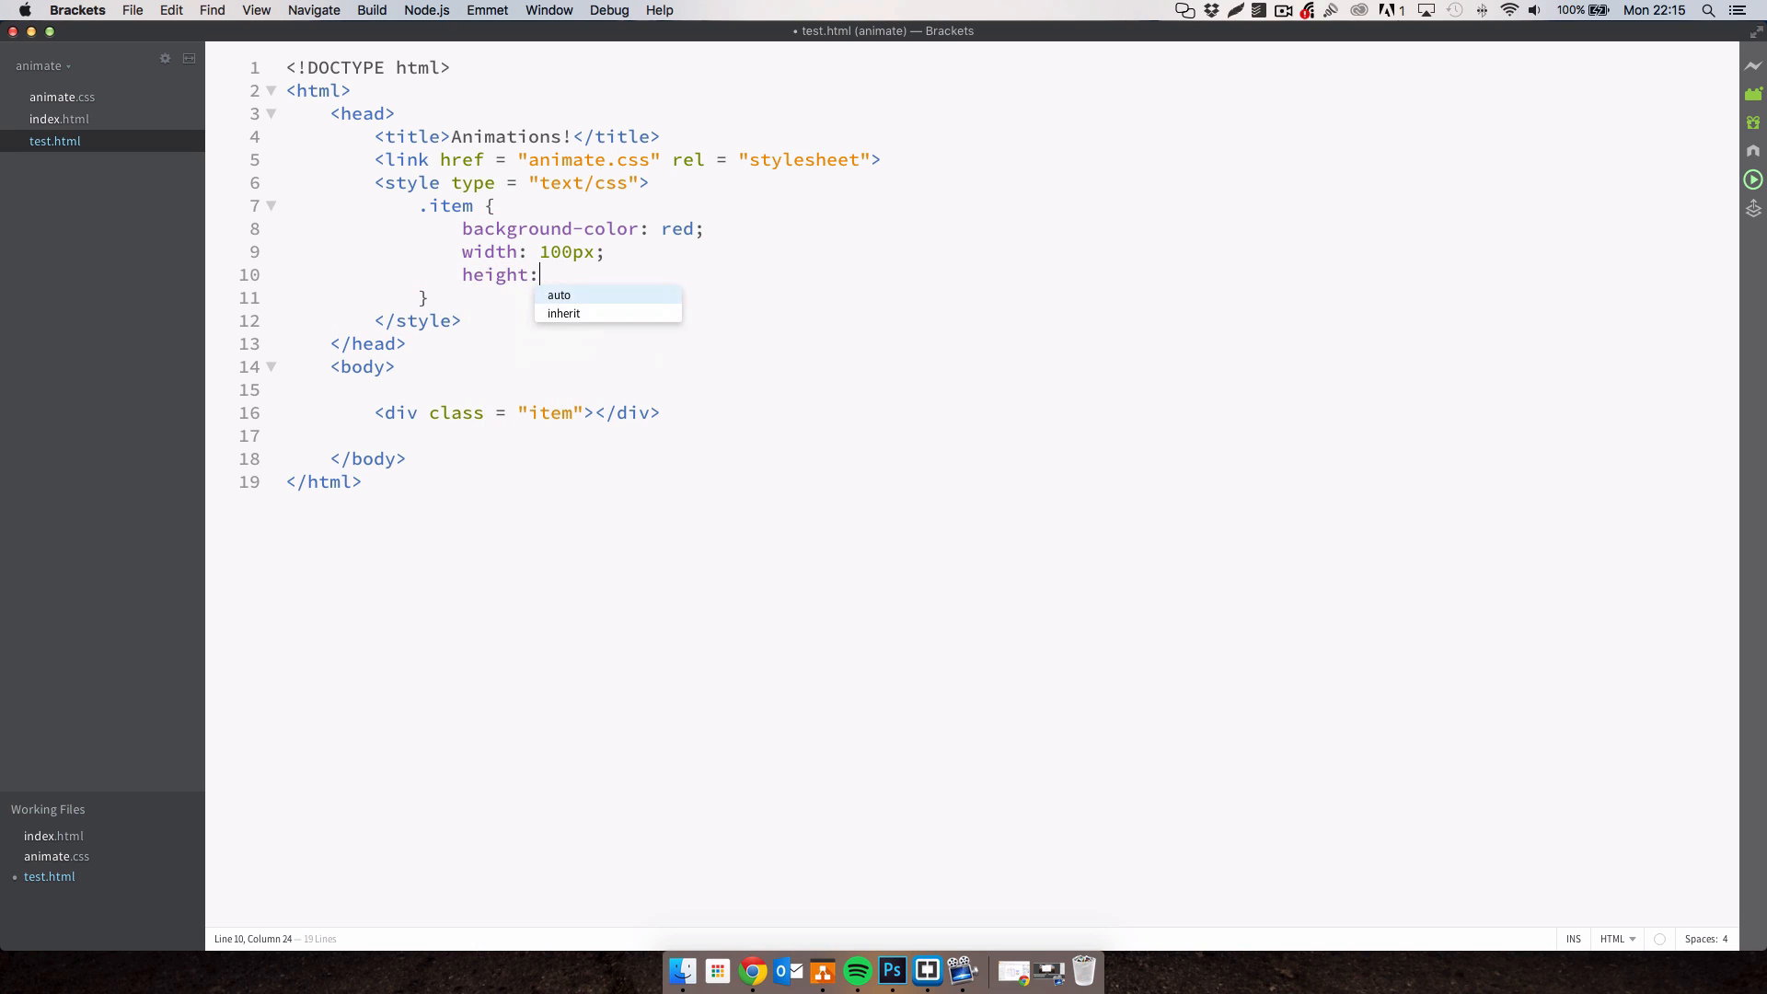
text(100px;)
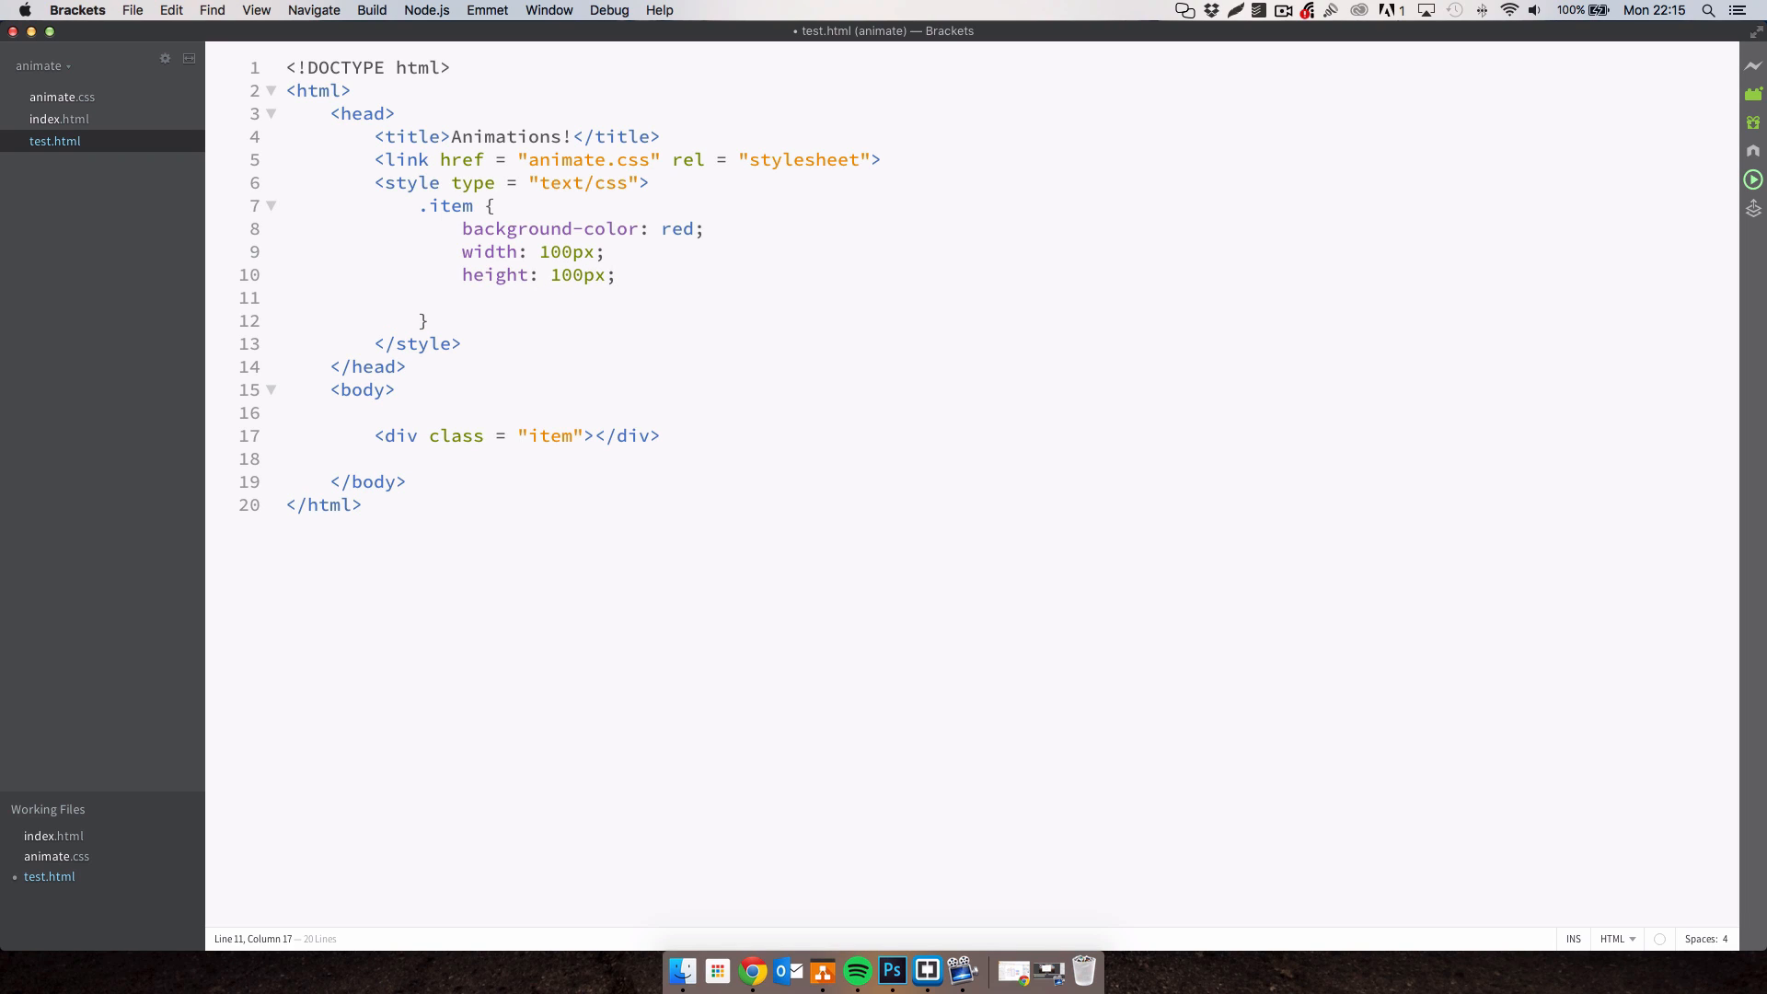
text(margin:)
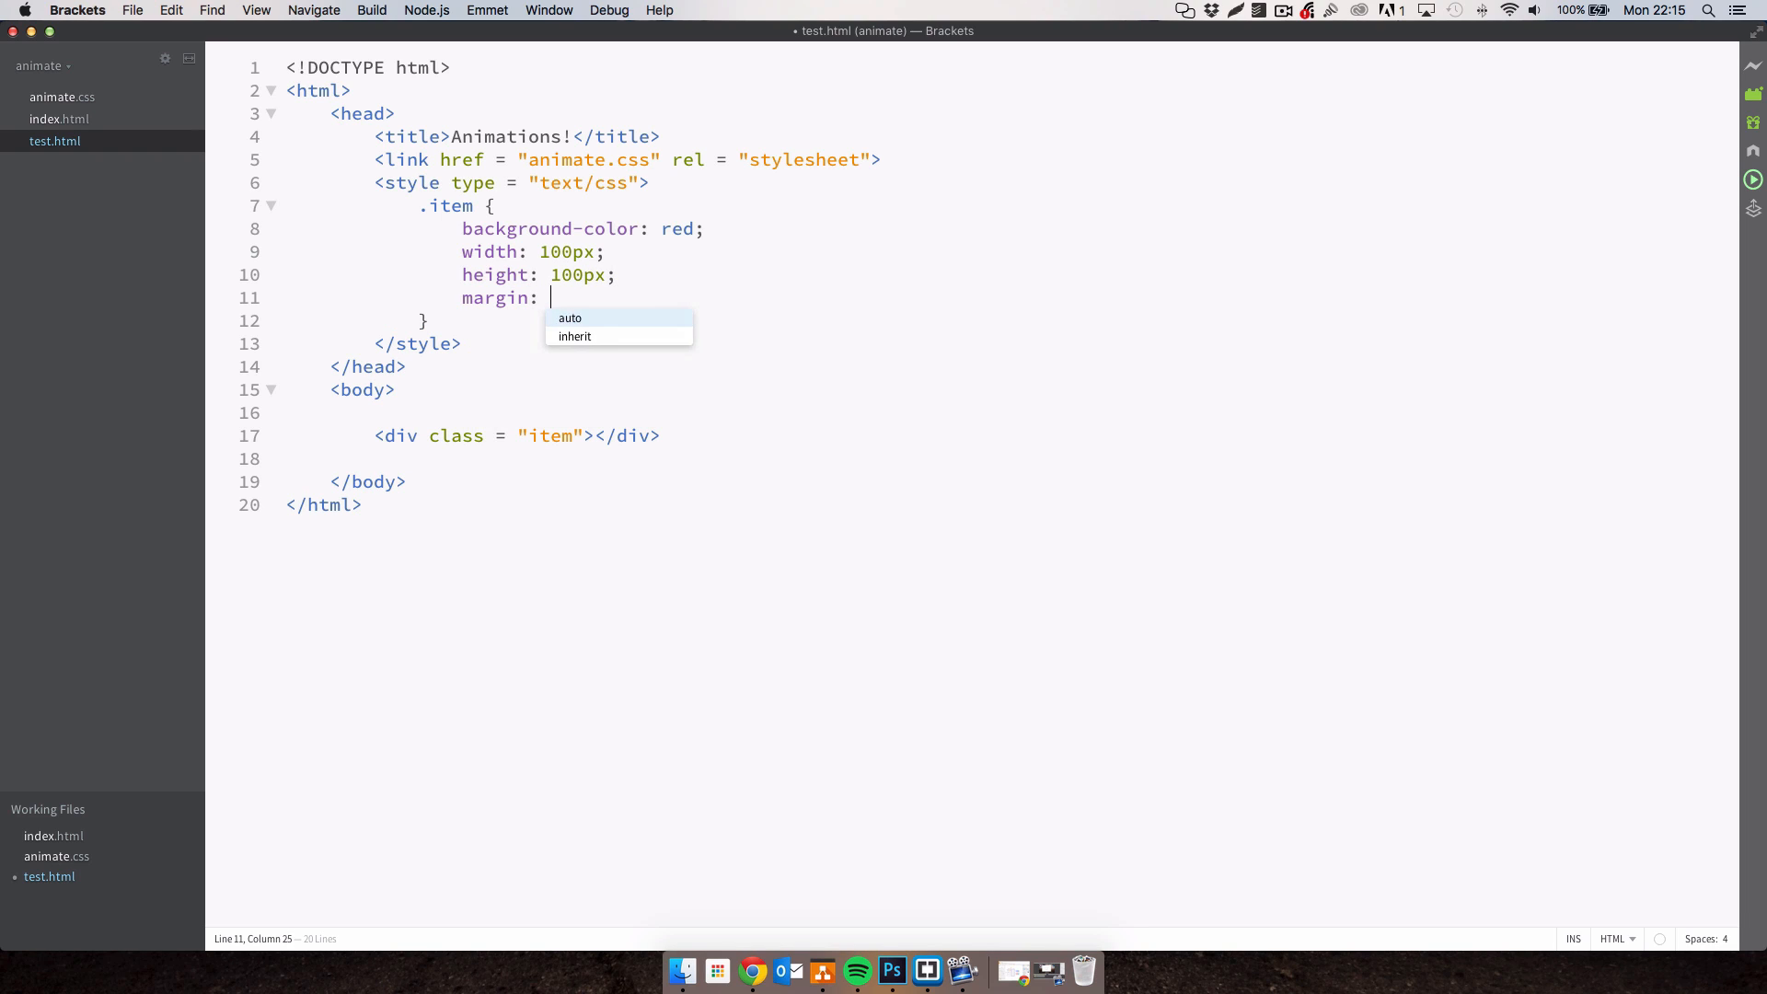
text(300px aut)
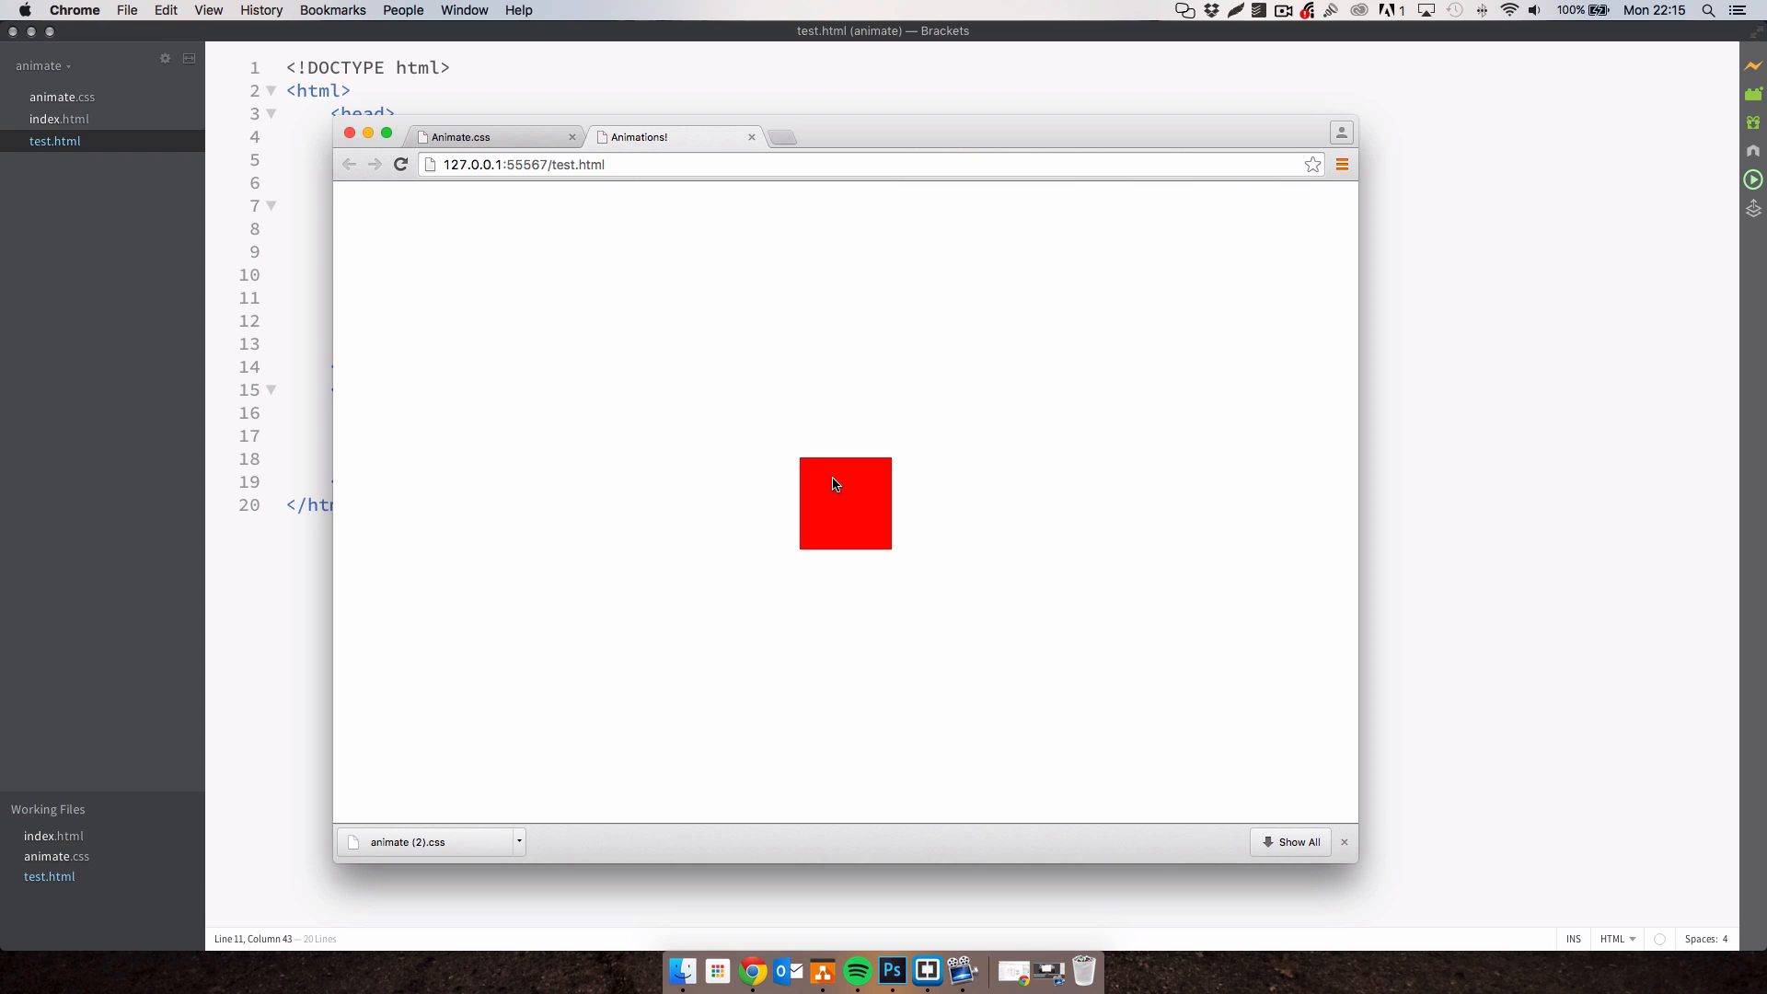
mouse_move(847, 471)
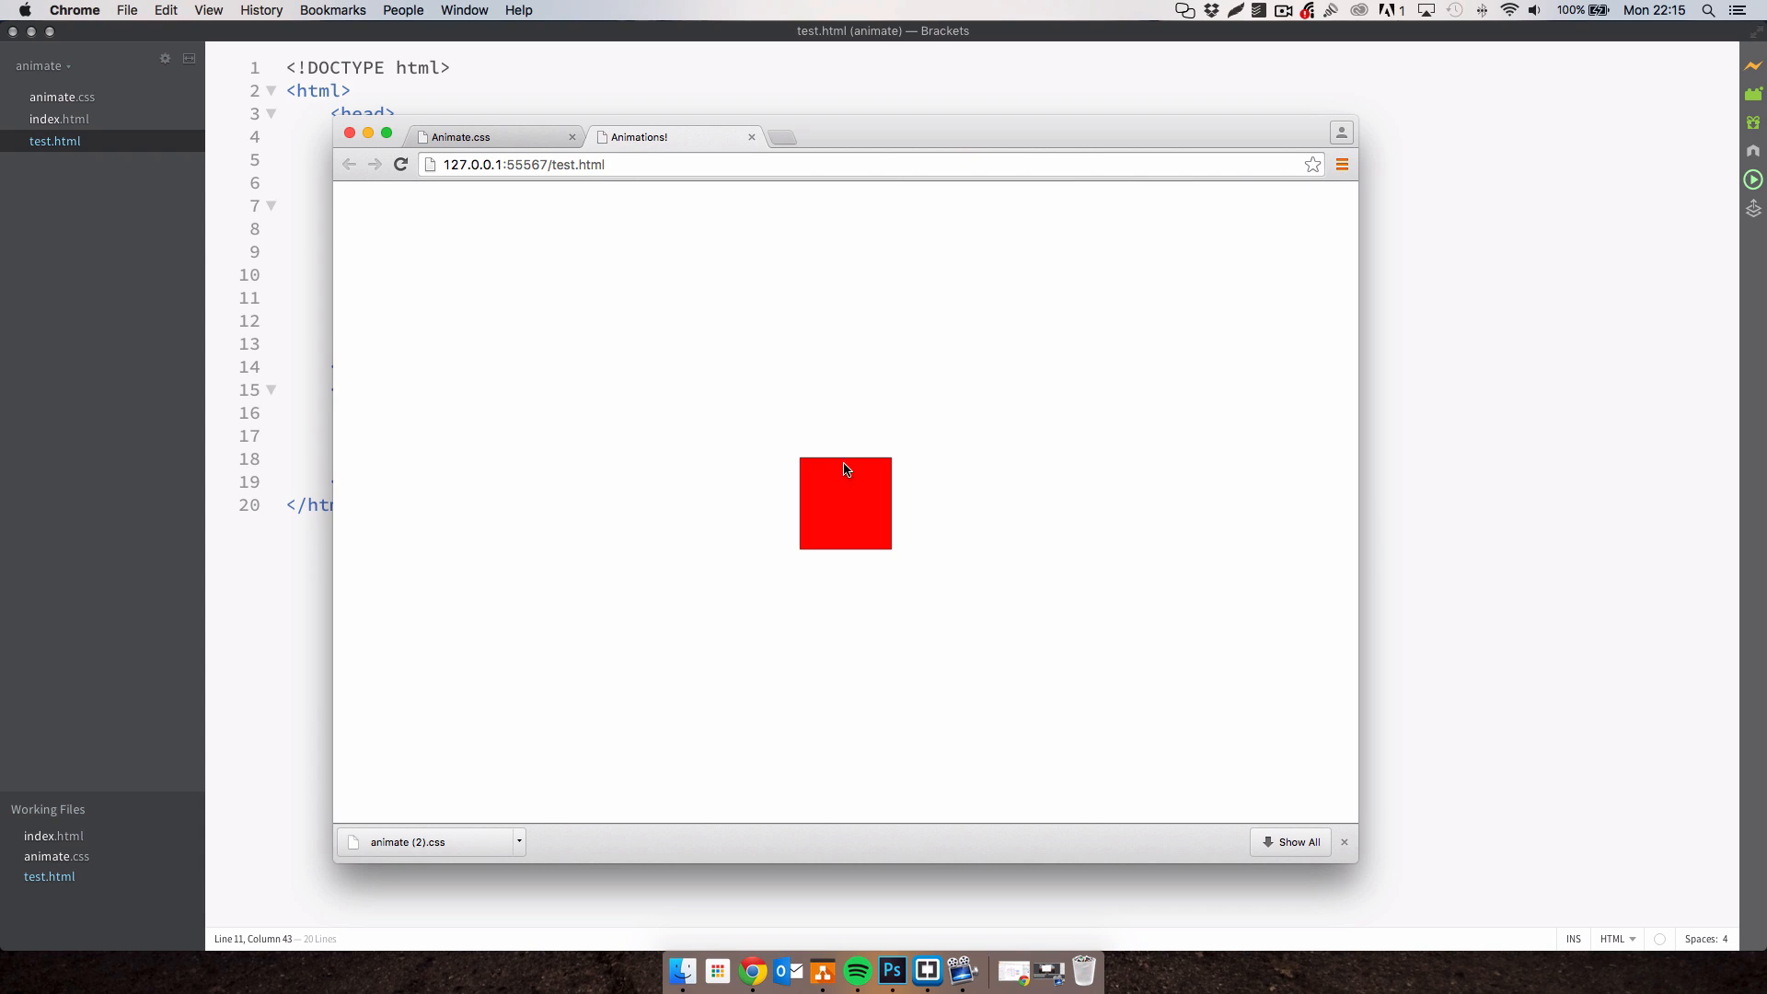
mouse_move(1216, 322)
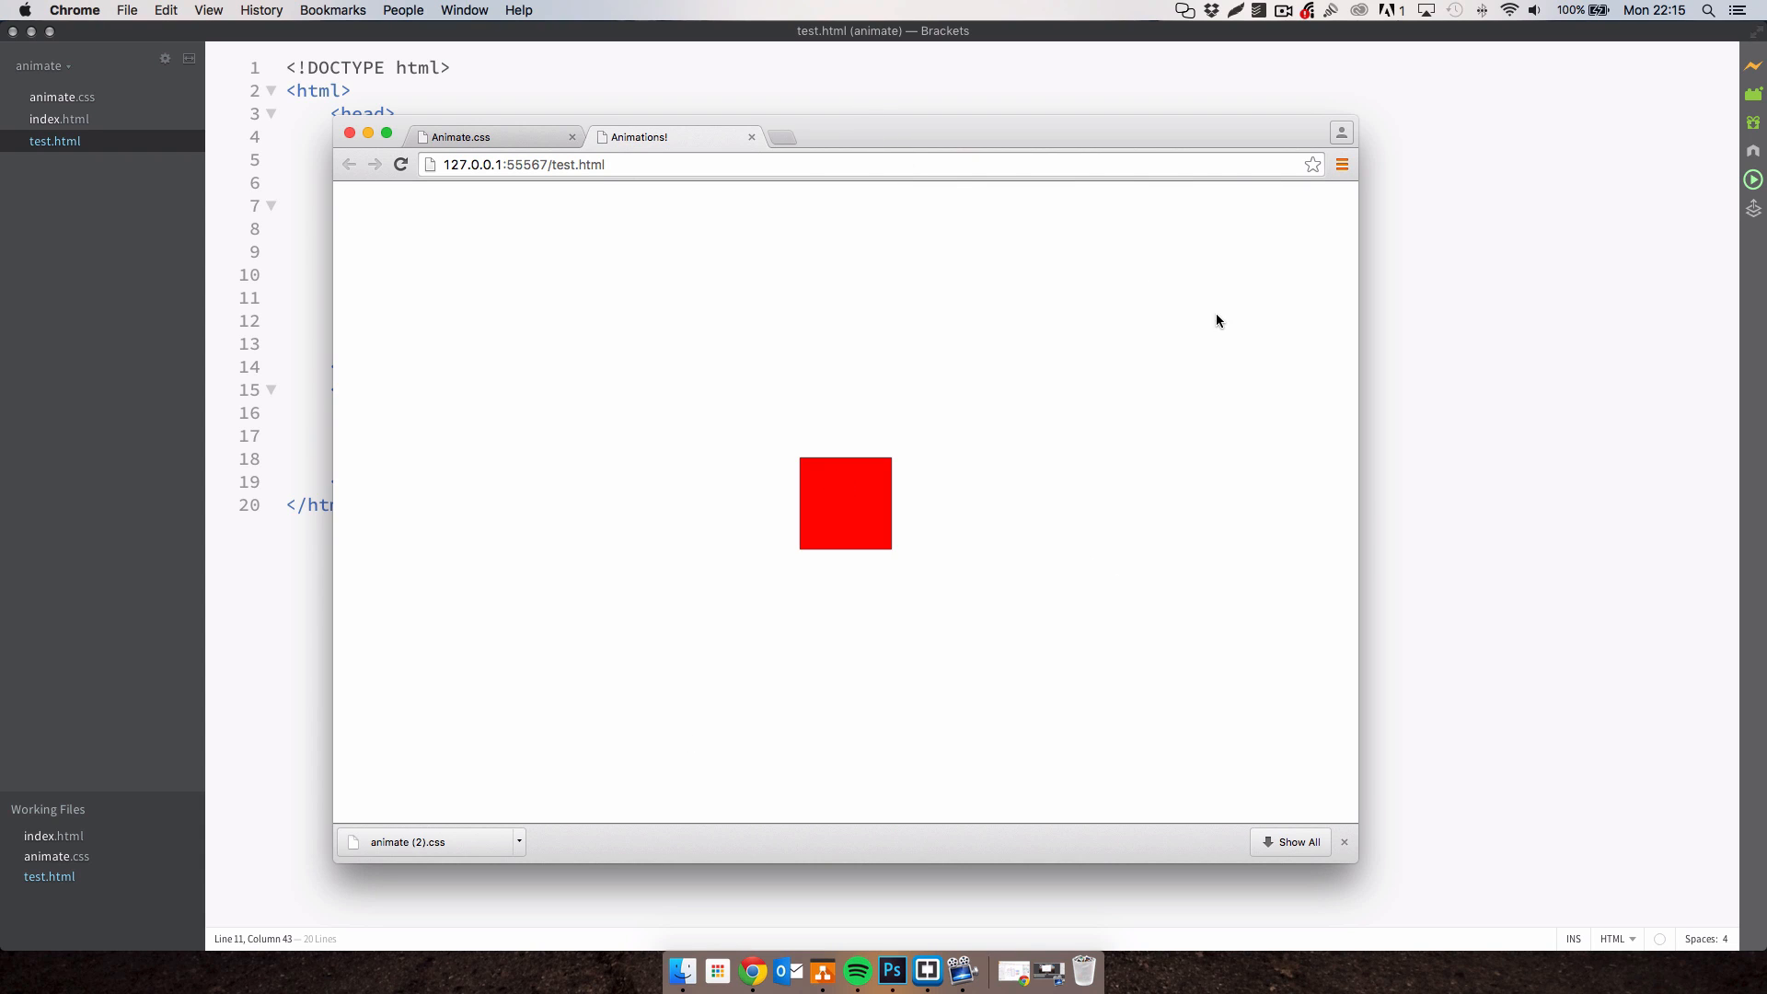
mouse_move(316, 326)
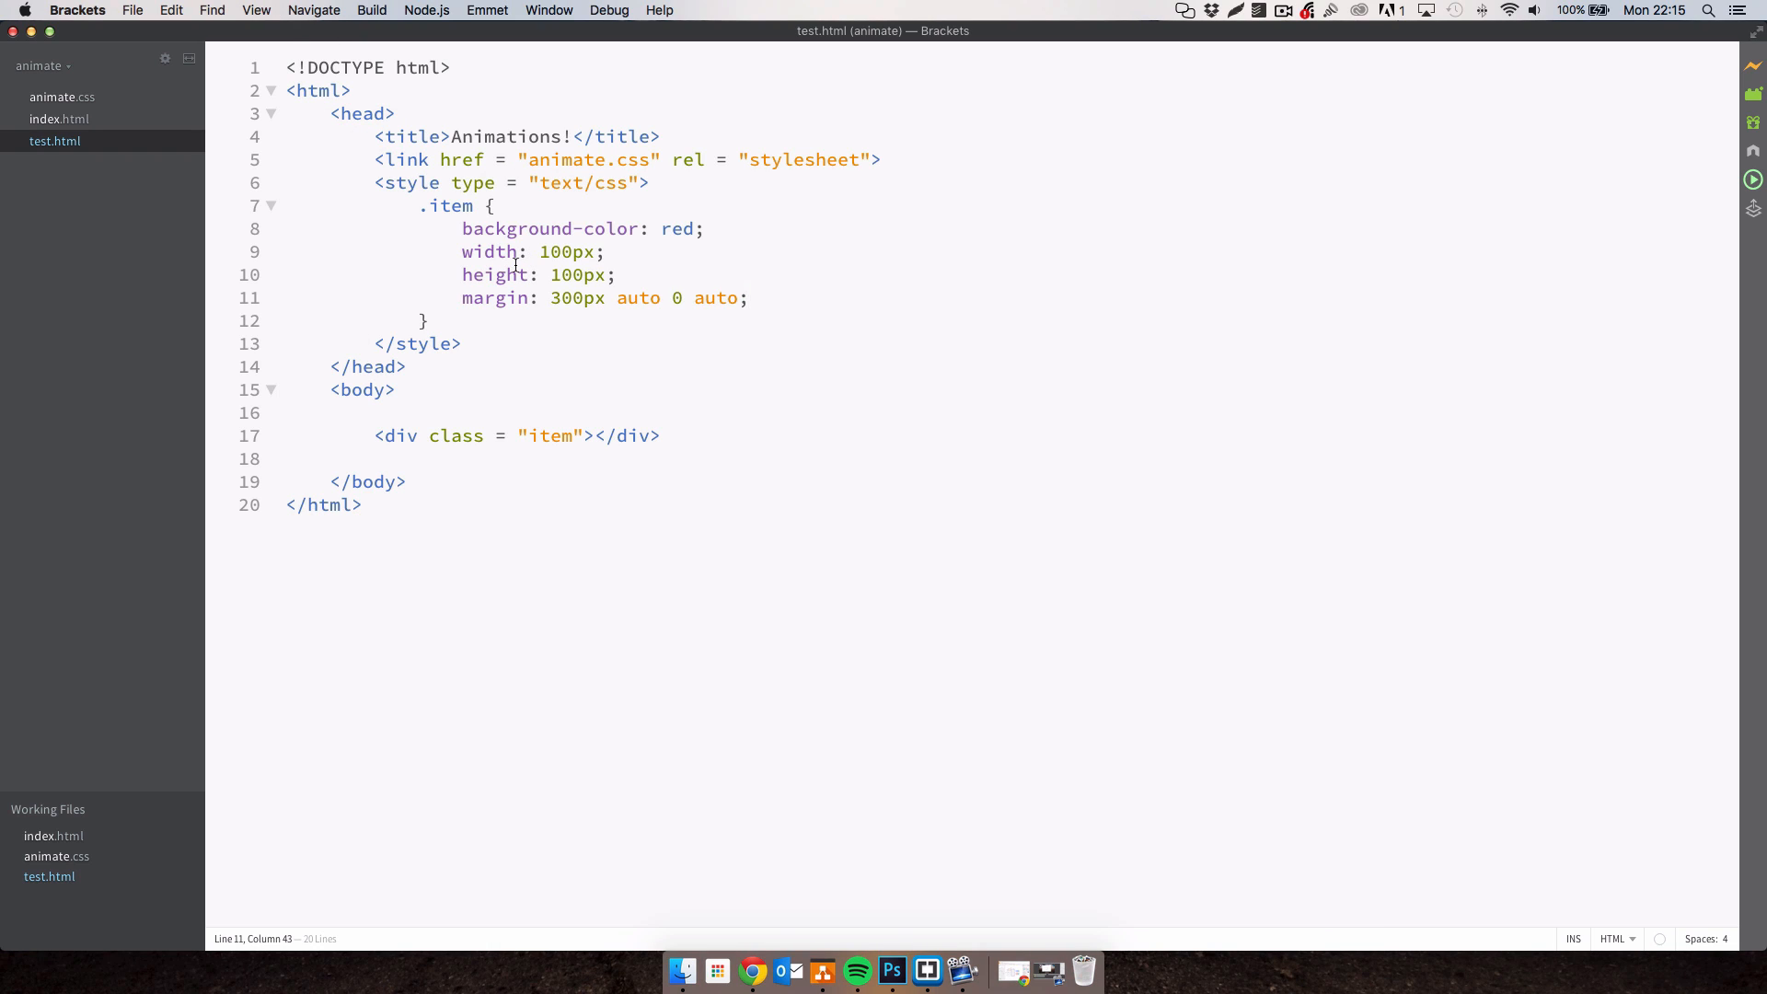
mouse_move(617, 436)
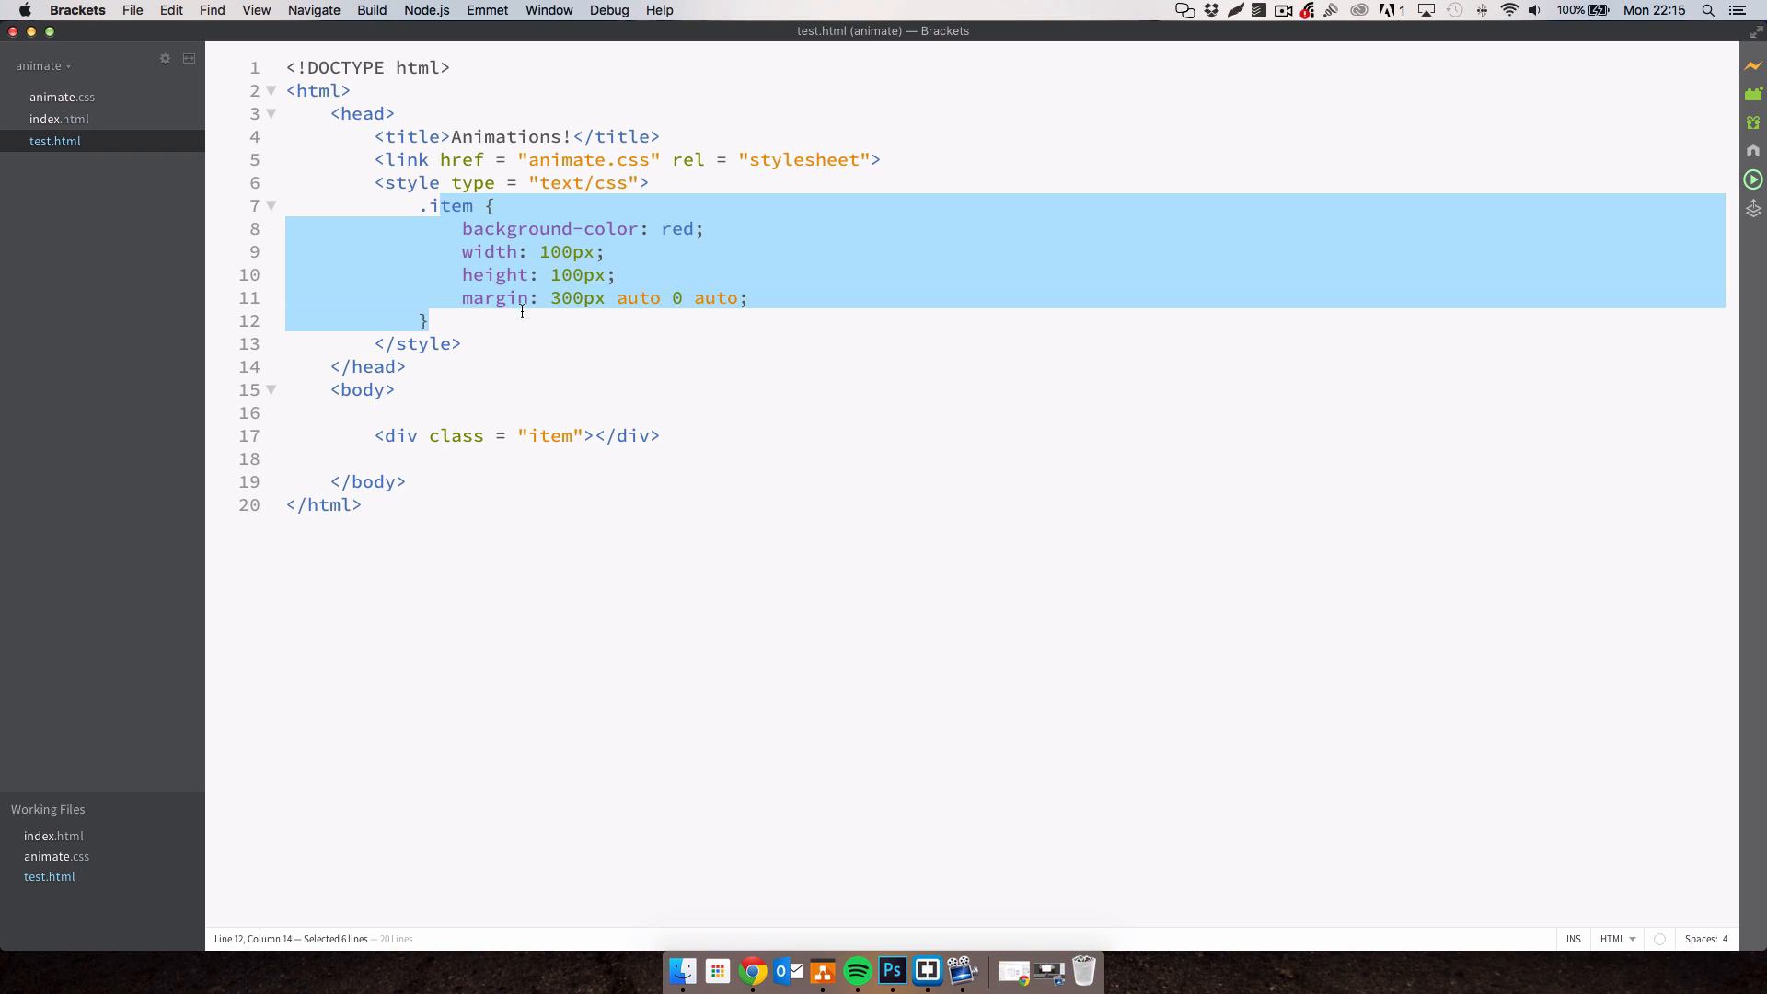
mouse_move(437, 275)
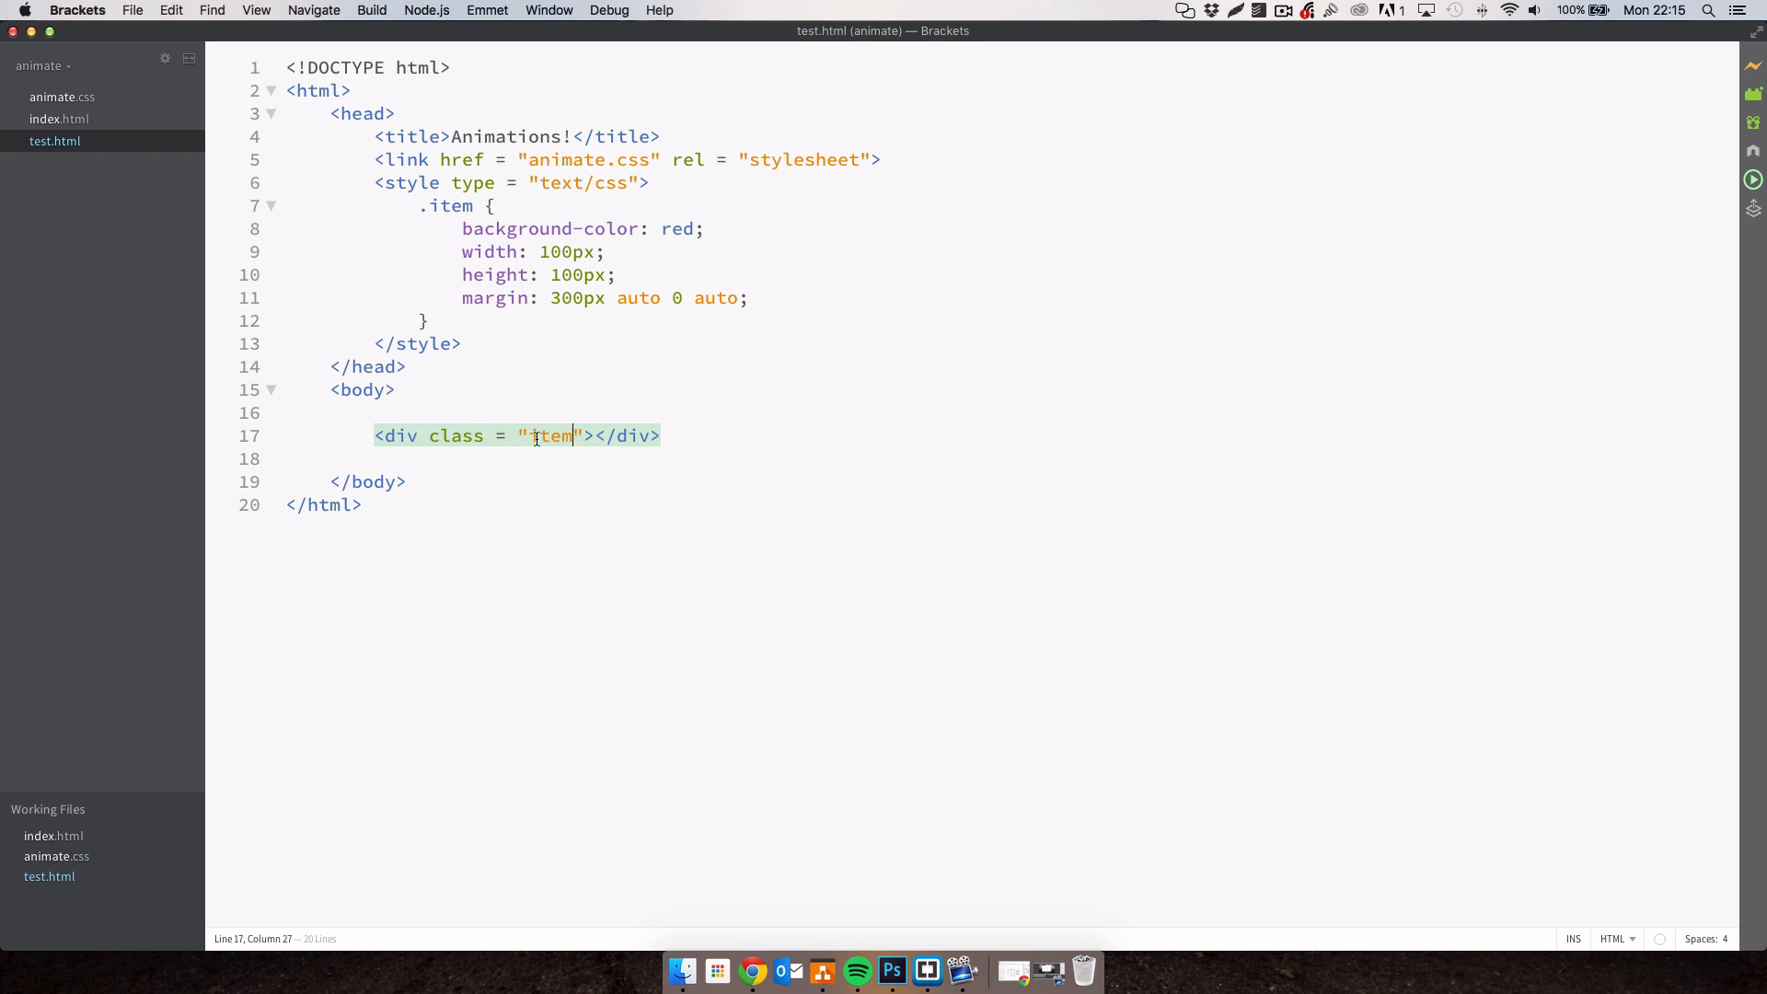
Extend the div's class to 'item animated bounc'.
text(a)
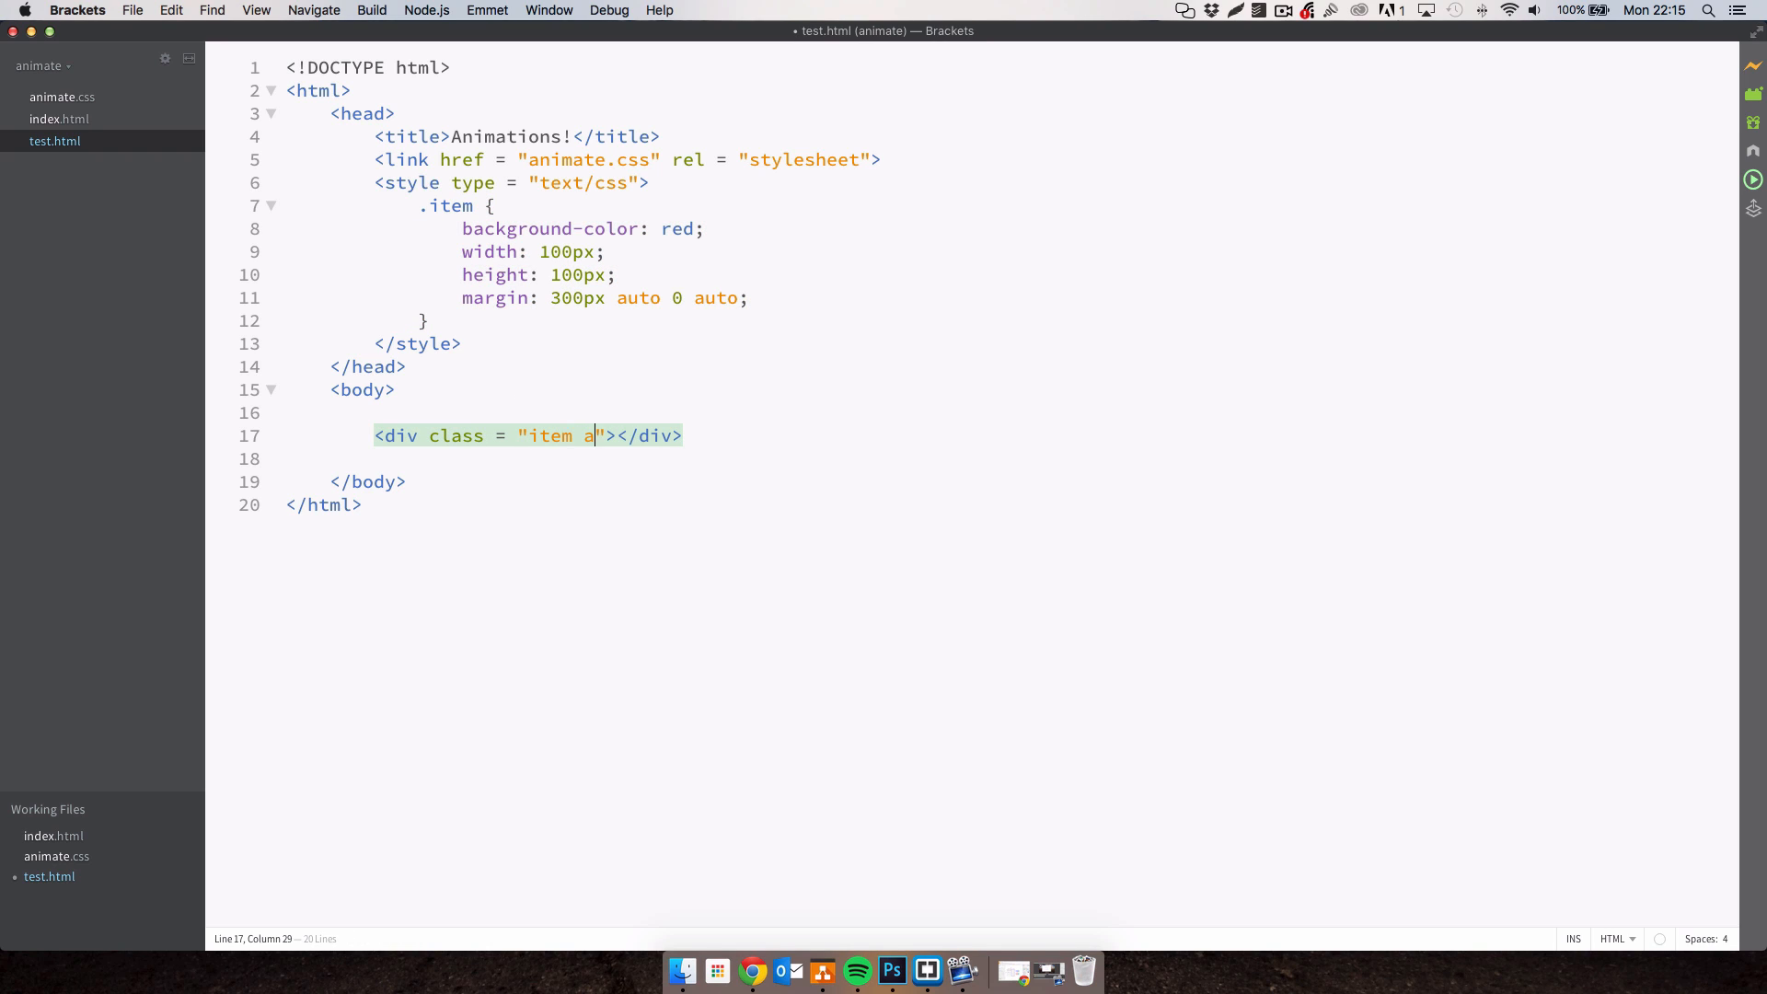
text(nimated)
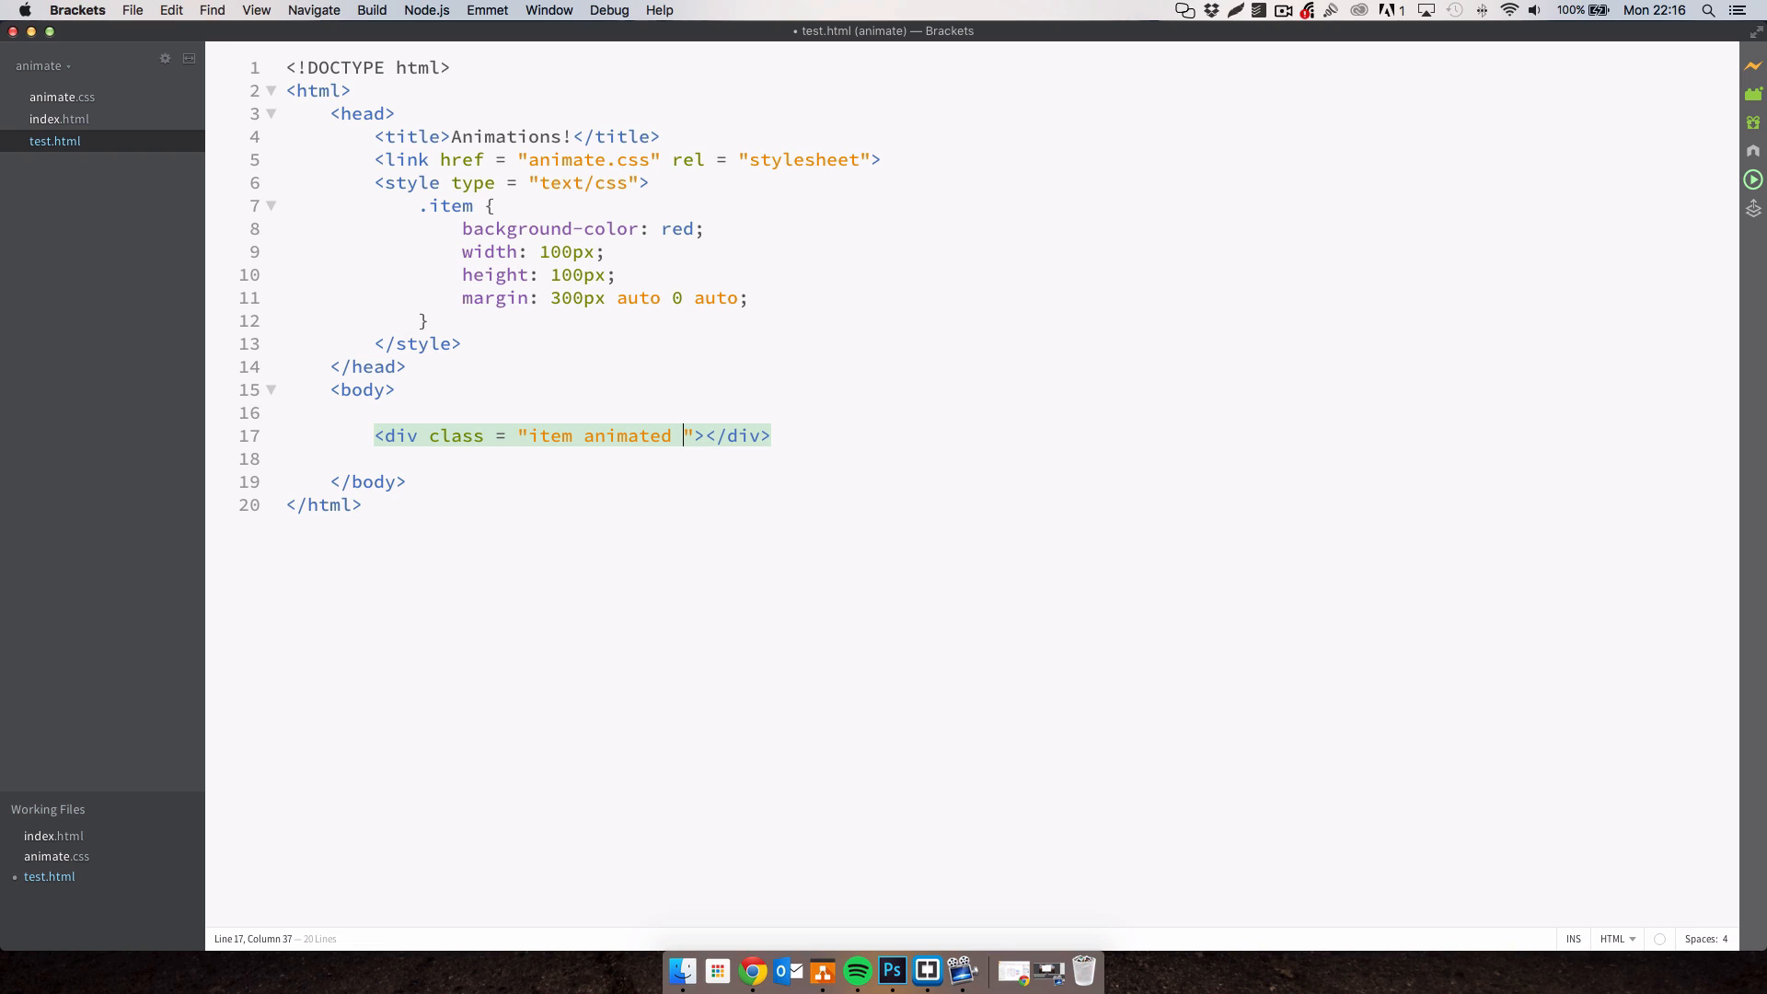
text(bounc)
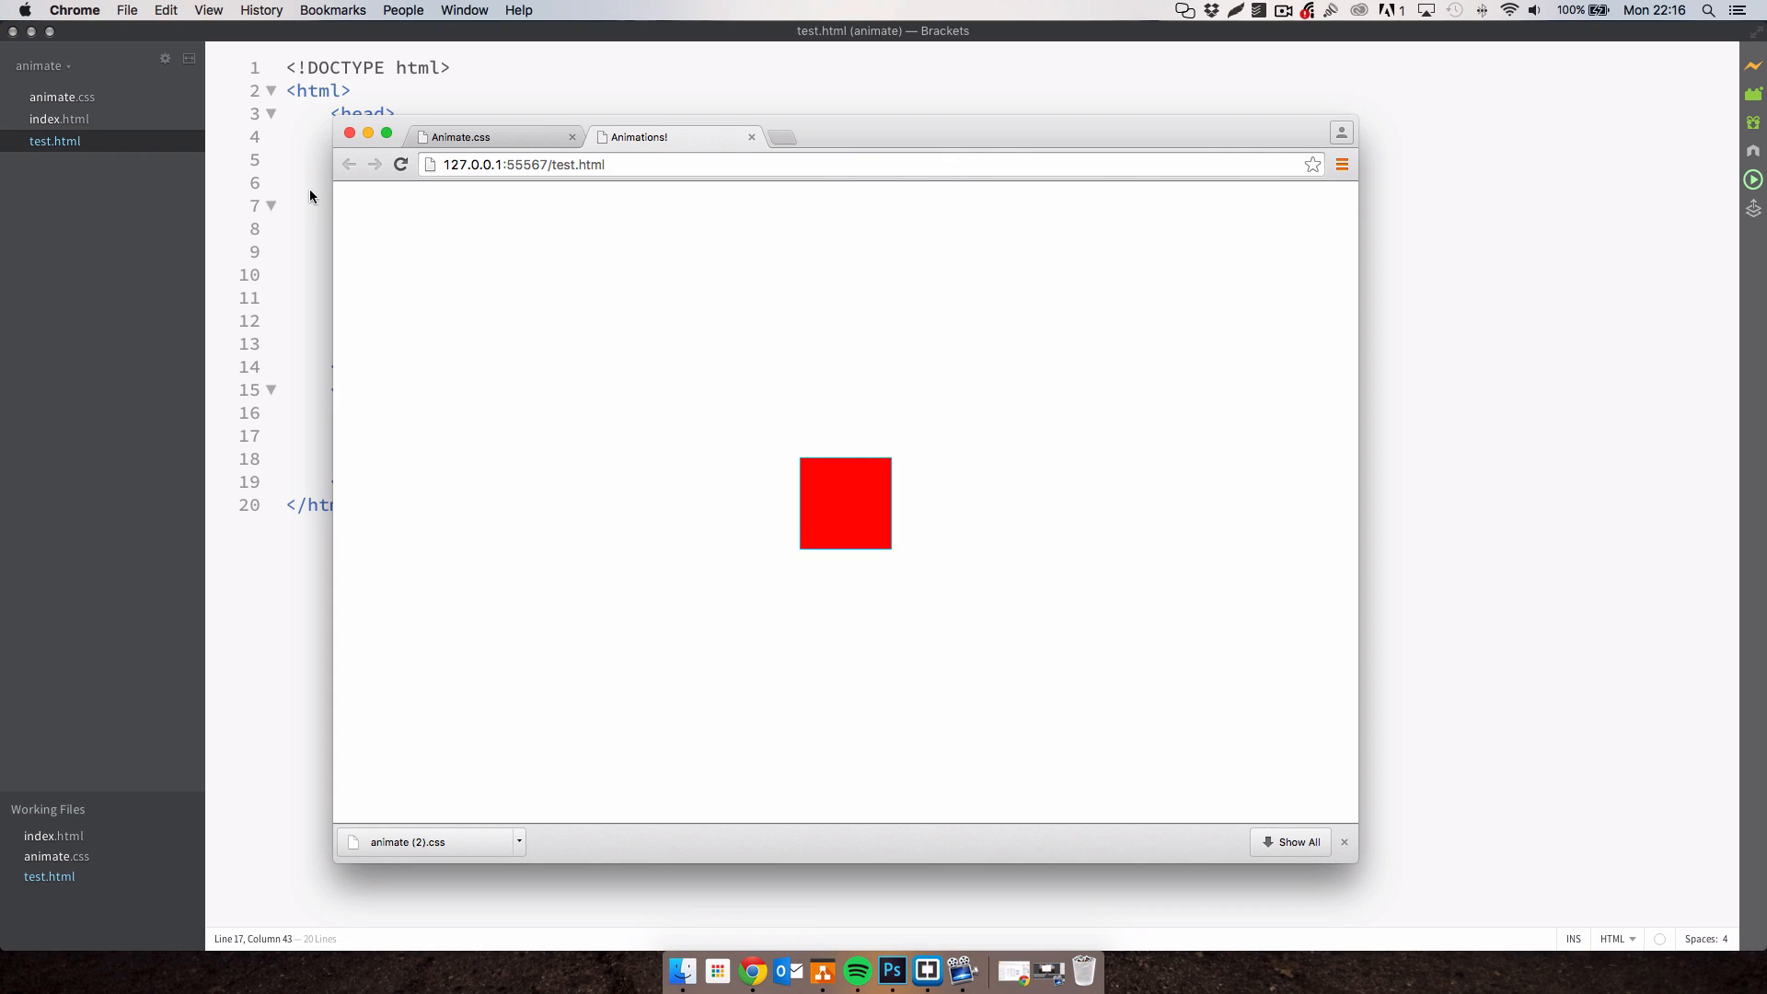
Reload the test page in Chrome and scroll to the Animate.css animation list.
click(401, 165)
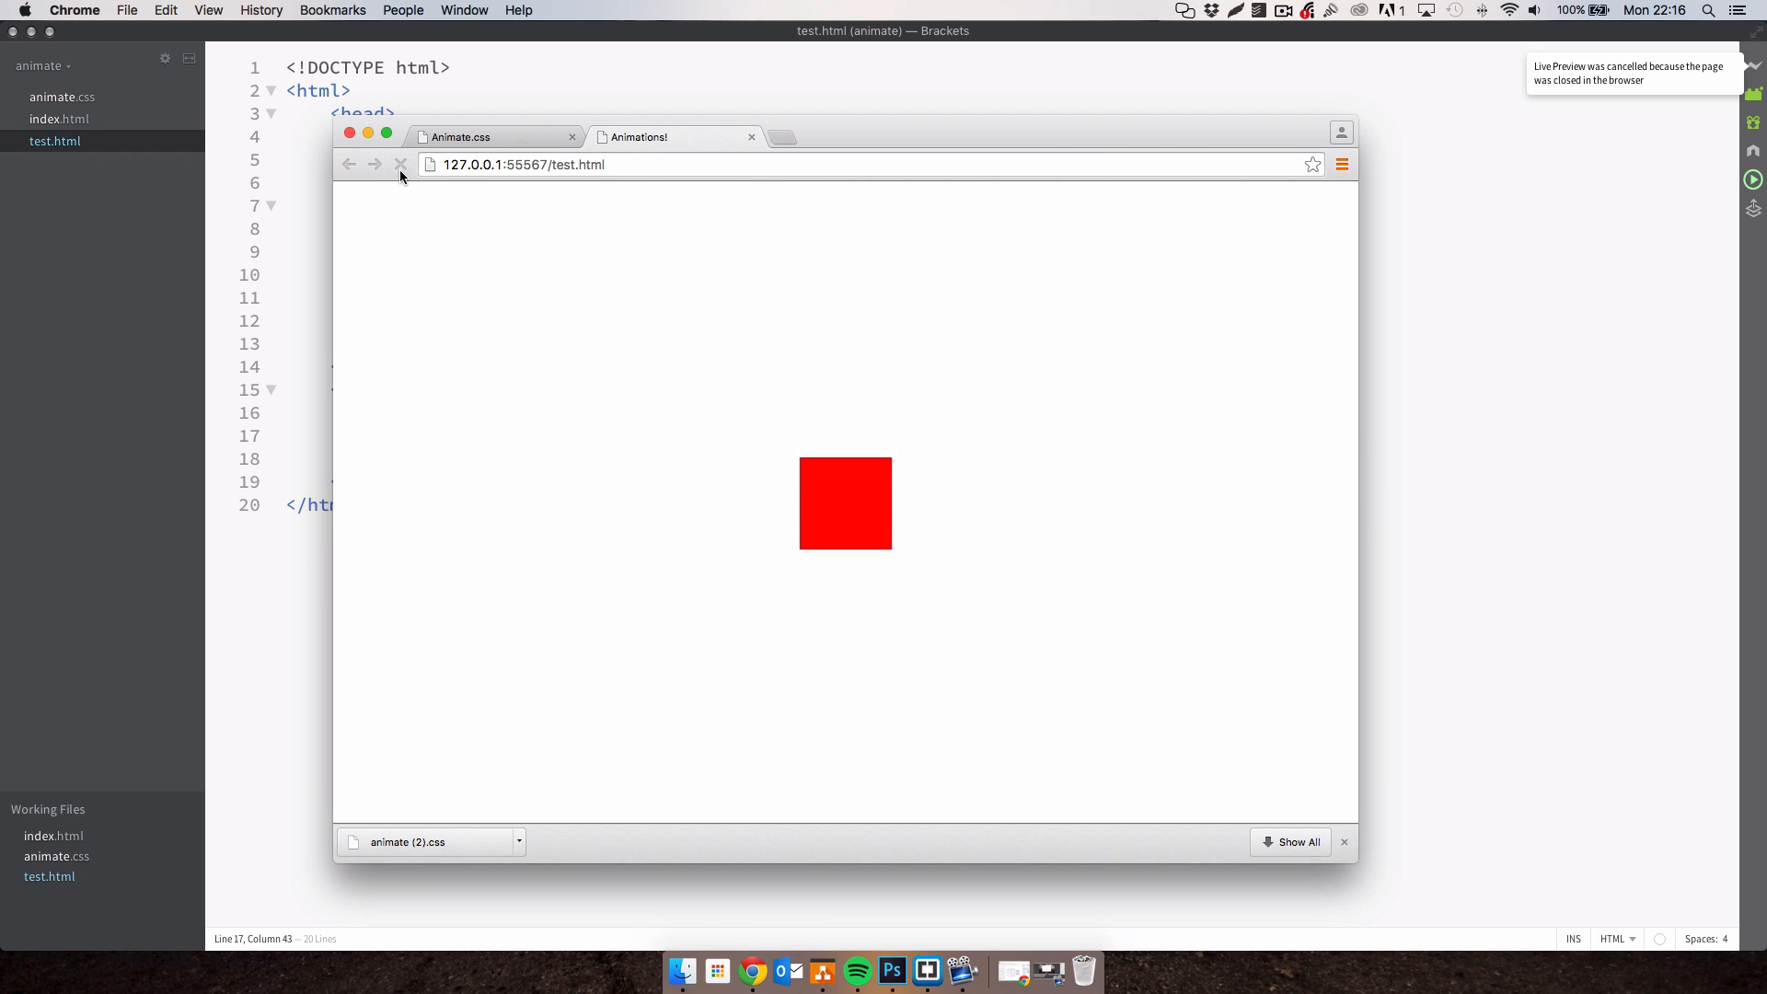
mouse_move(400, 165)
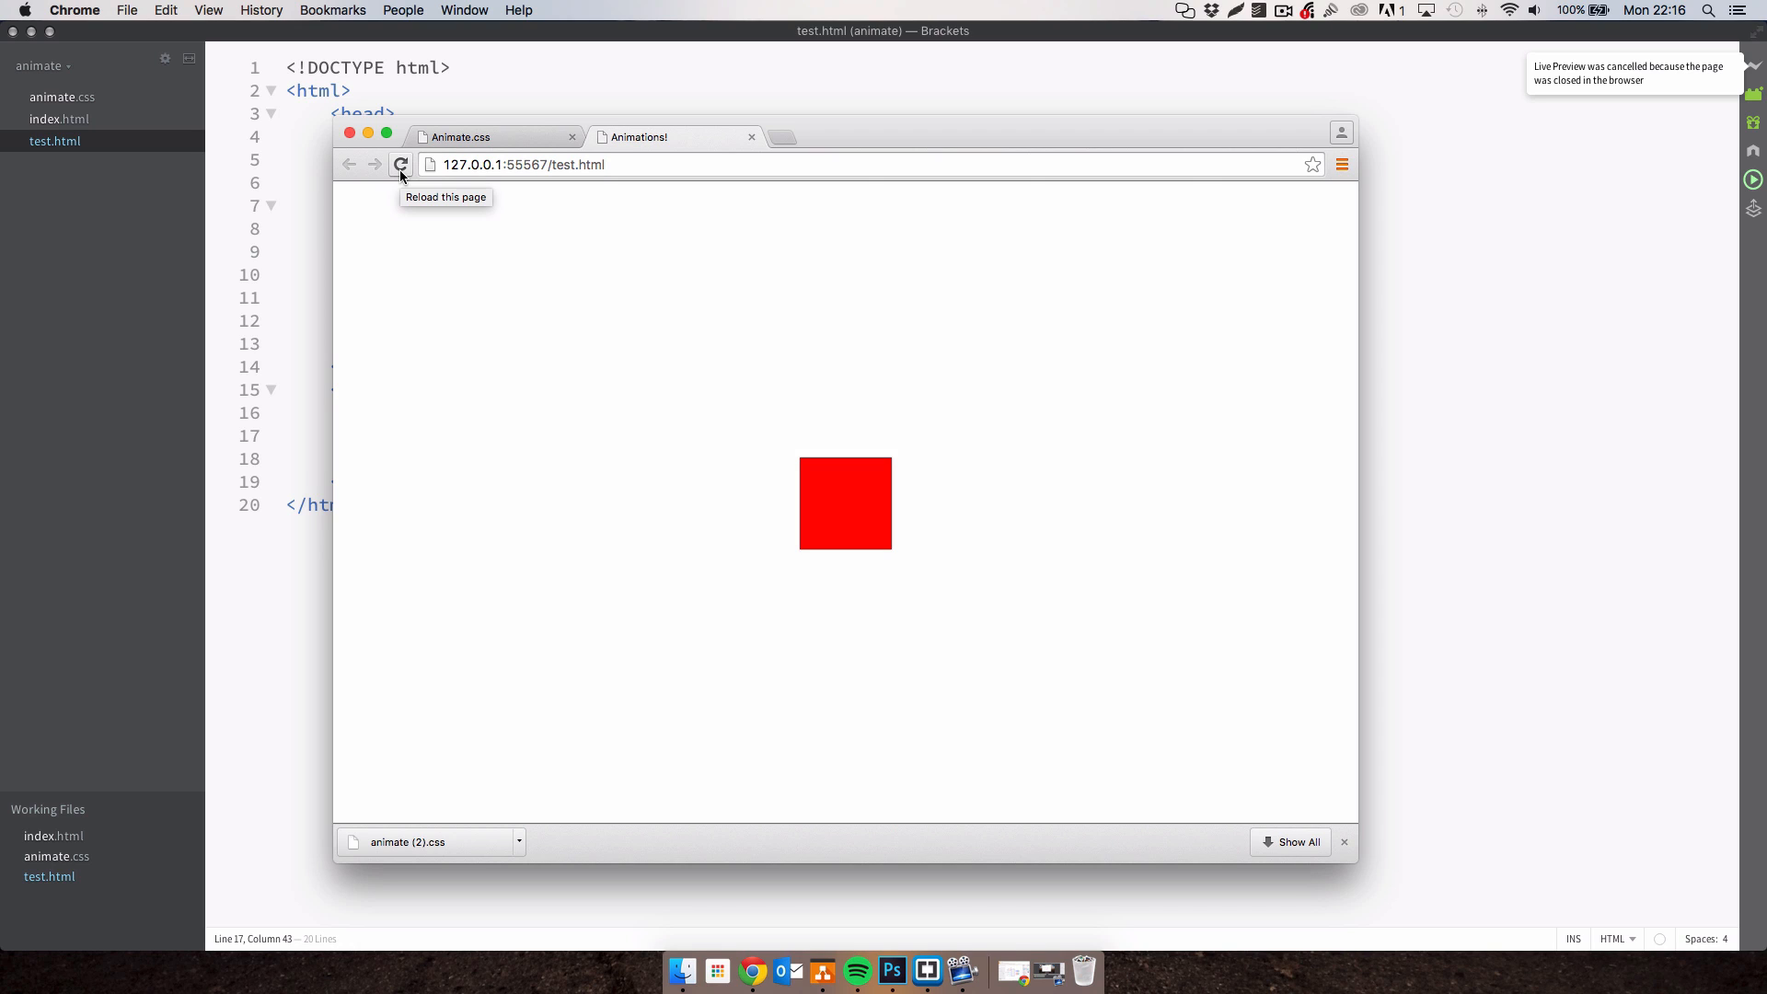
click(400, 165)
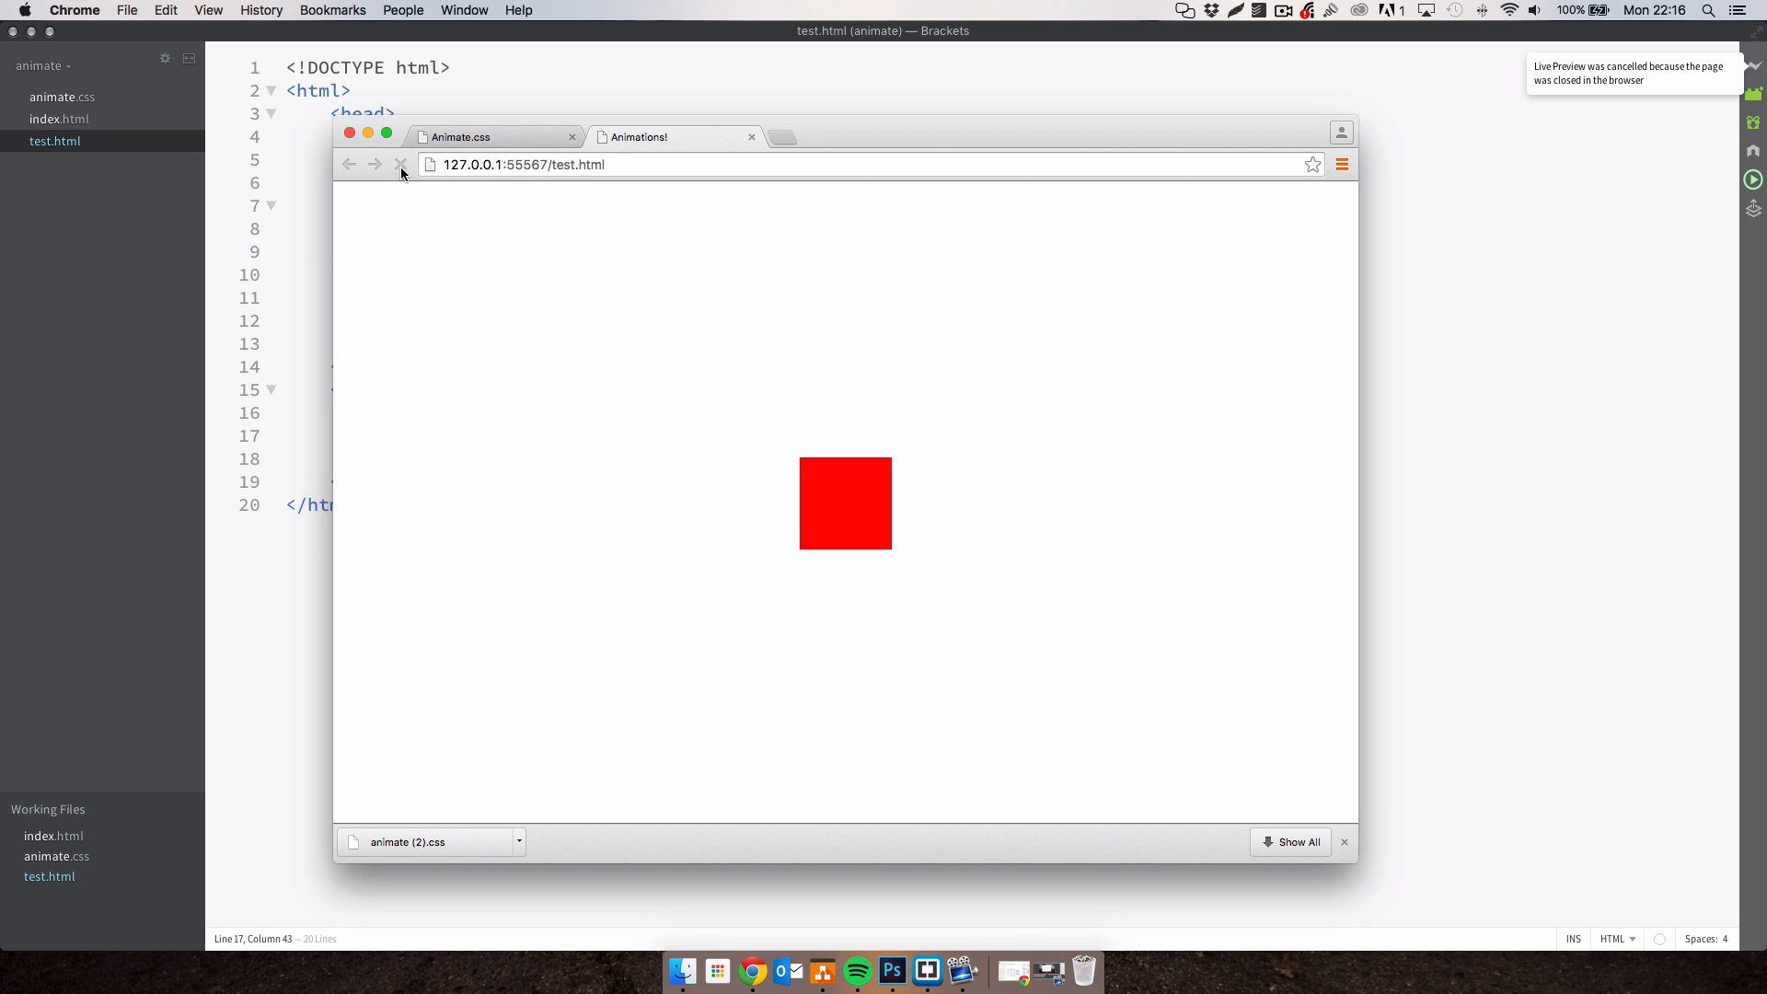
click(400, 165)
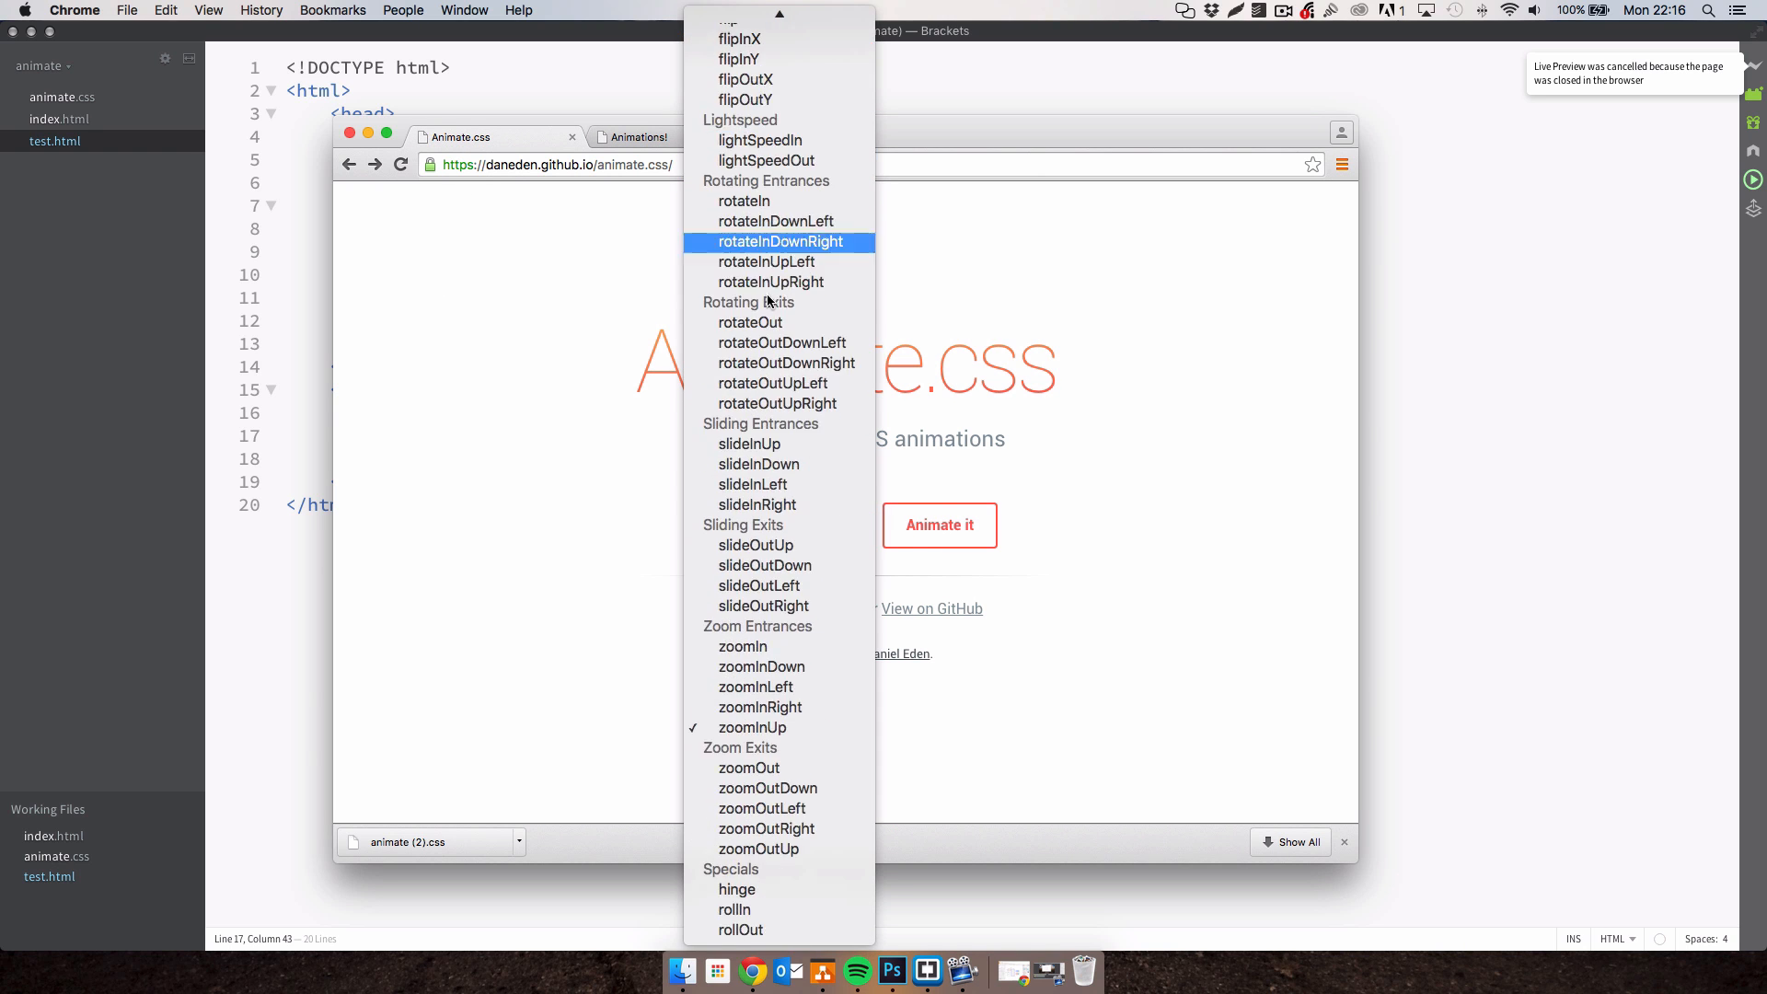
scroll(up, 3)
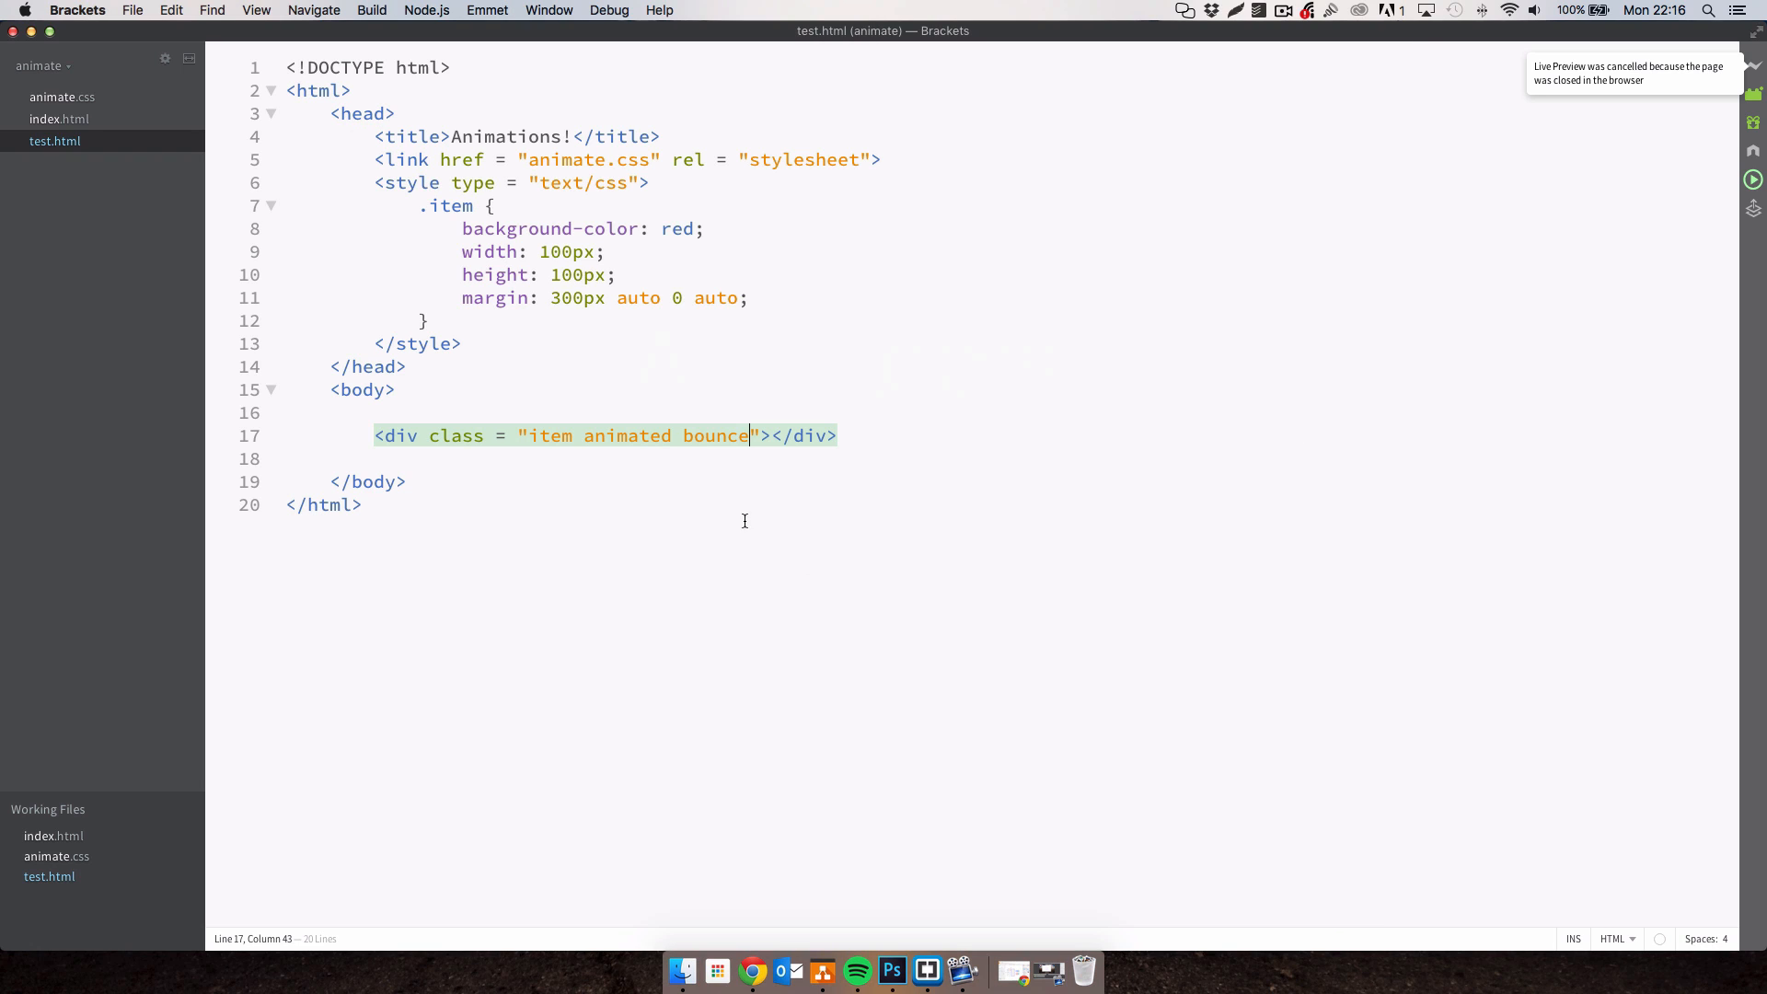
Complete the div's class as 'item animated bounceInDown'.
text(InDown)
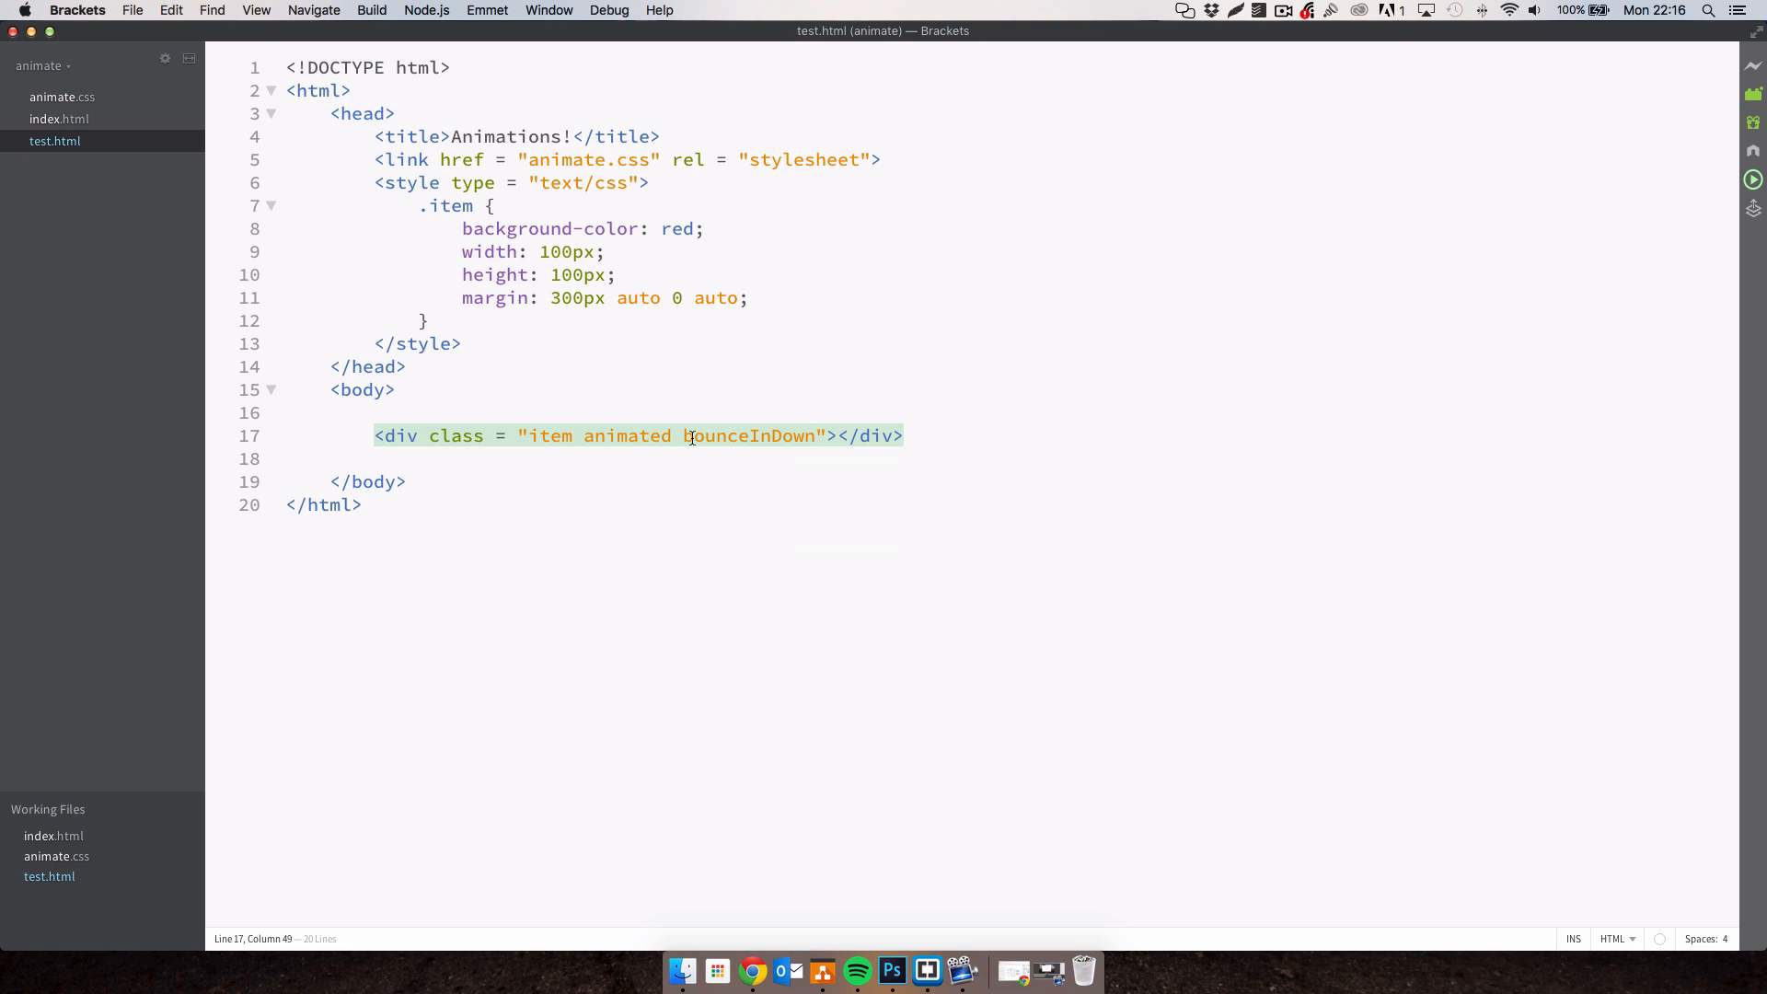
double_click(707, 436)
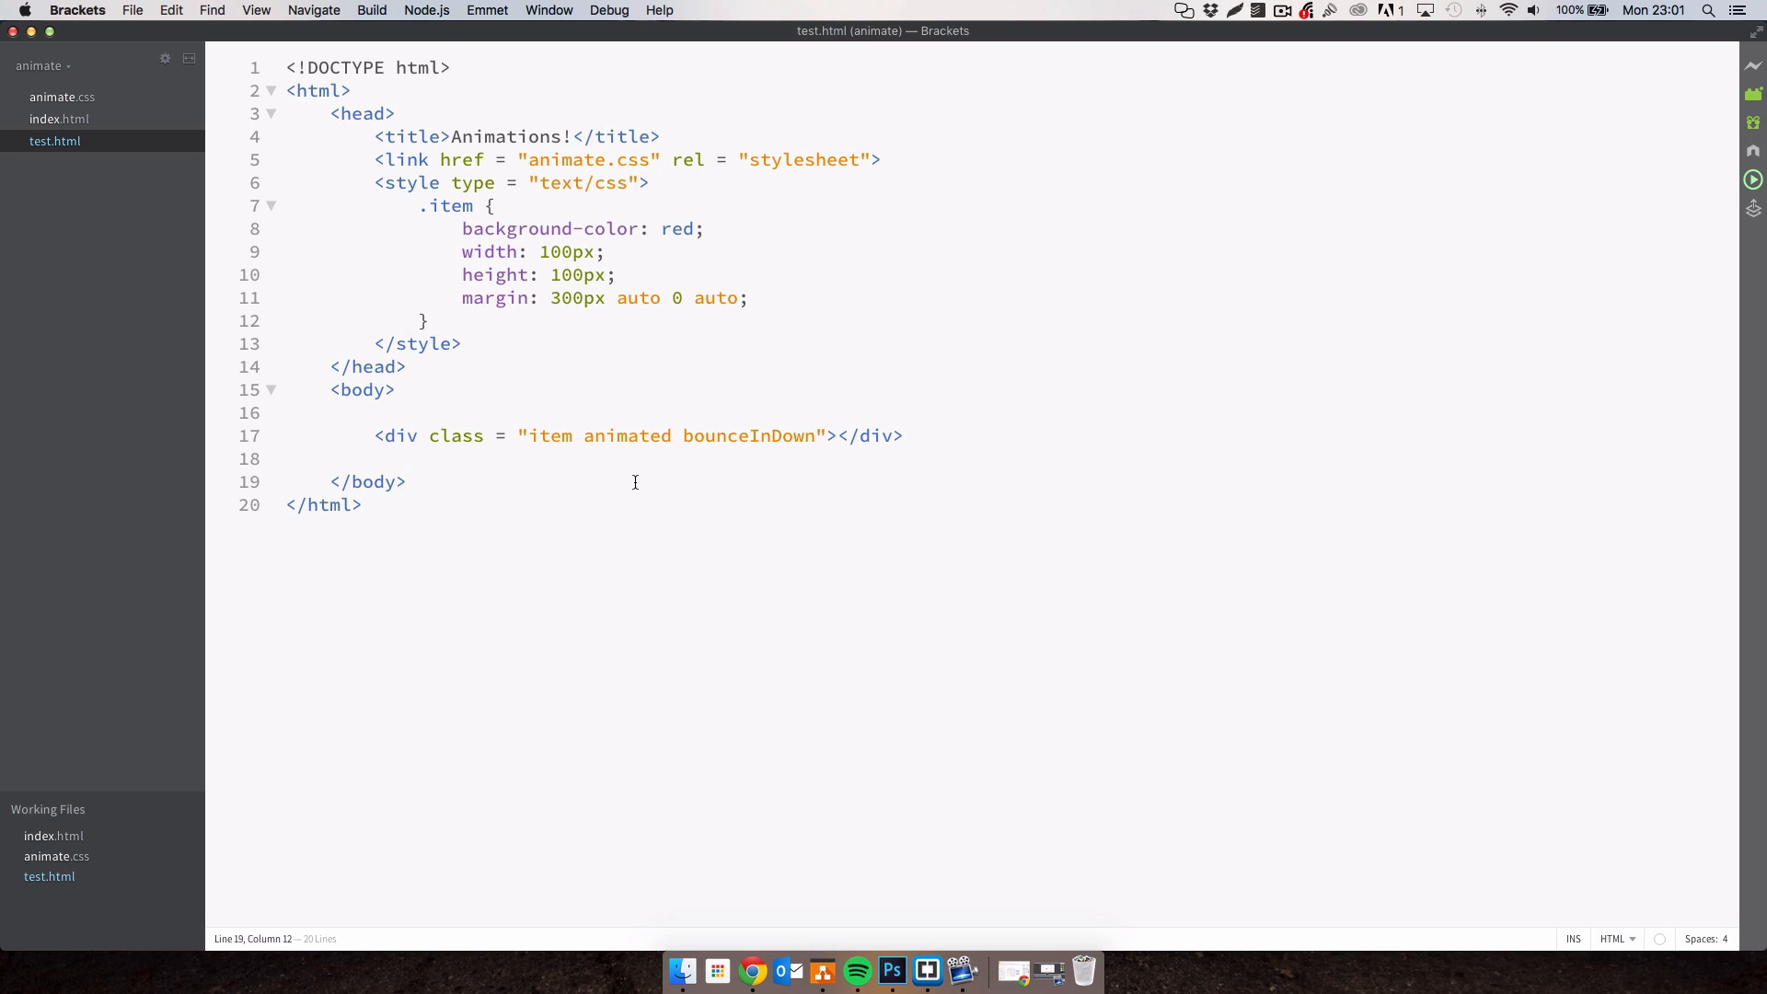
click(407, 482)
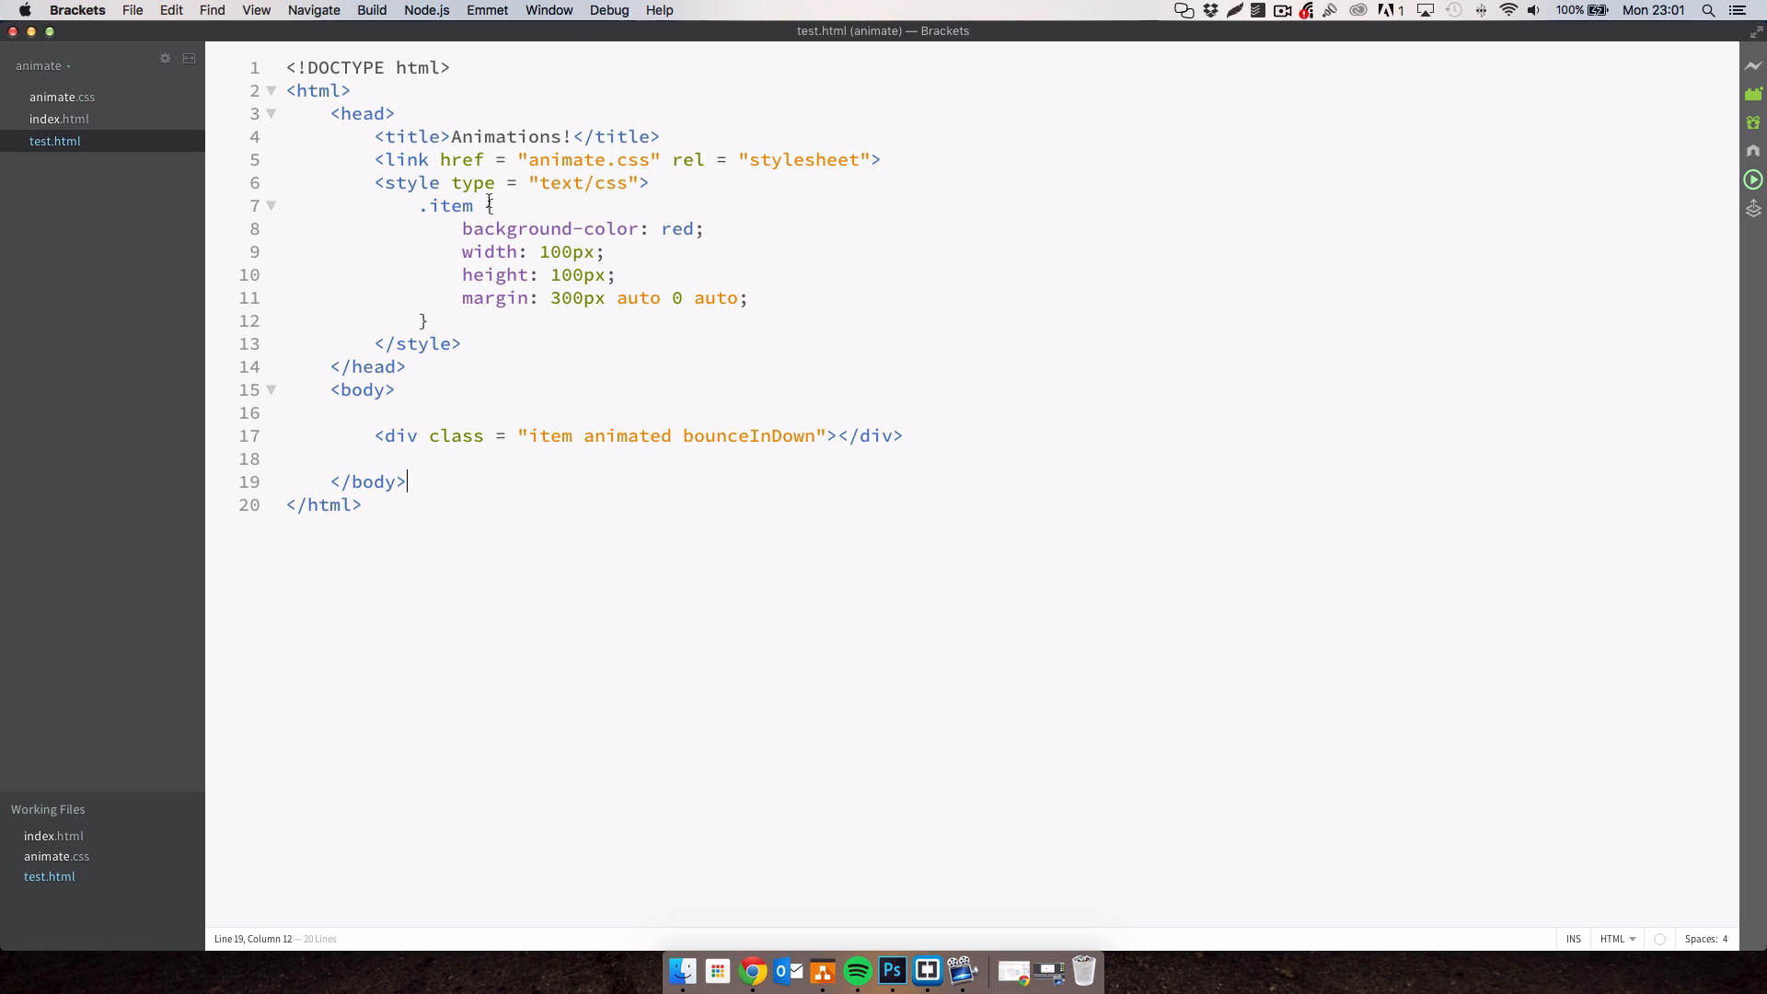
click(414, 205)
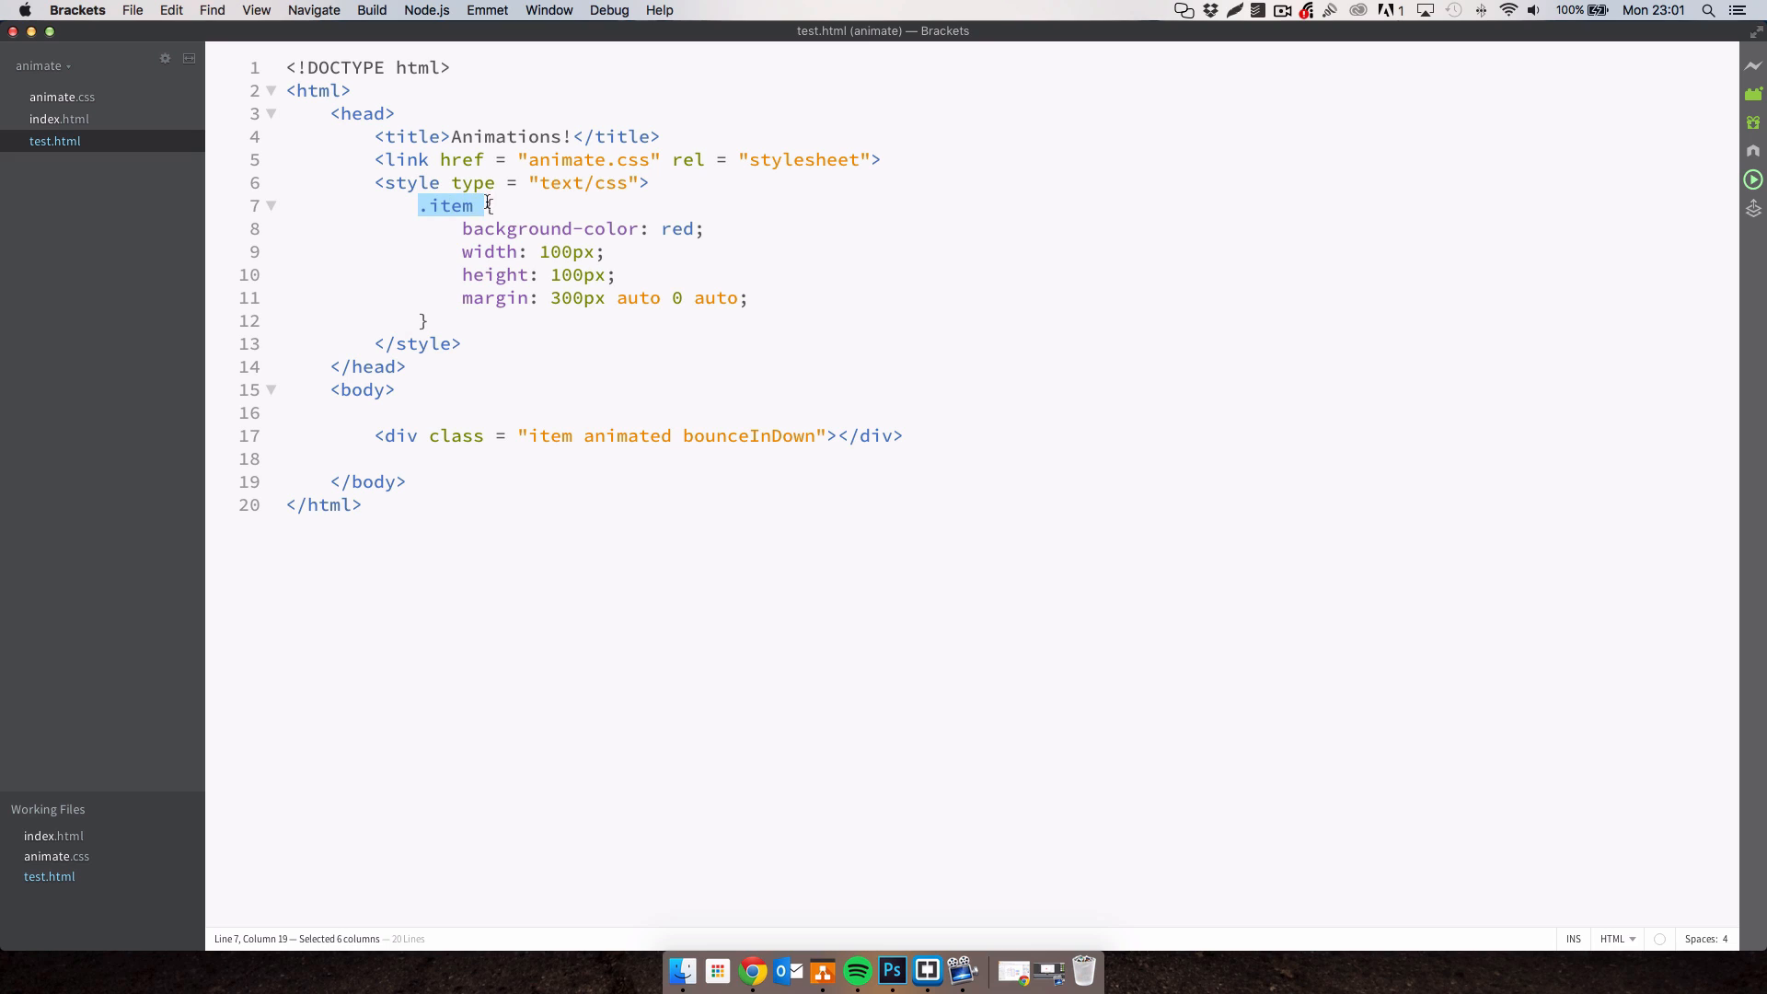
Add -webkit-animation-duration: 1s to the .item rule, briefly trying 3s.
click(531, 436)
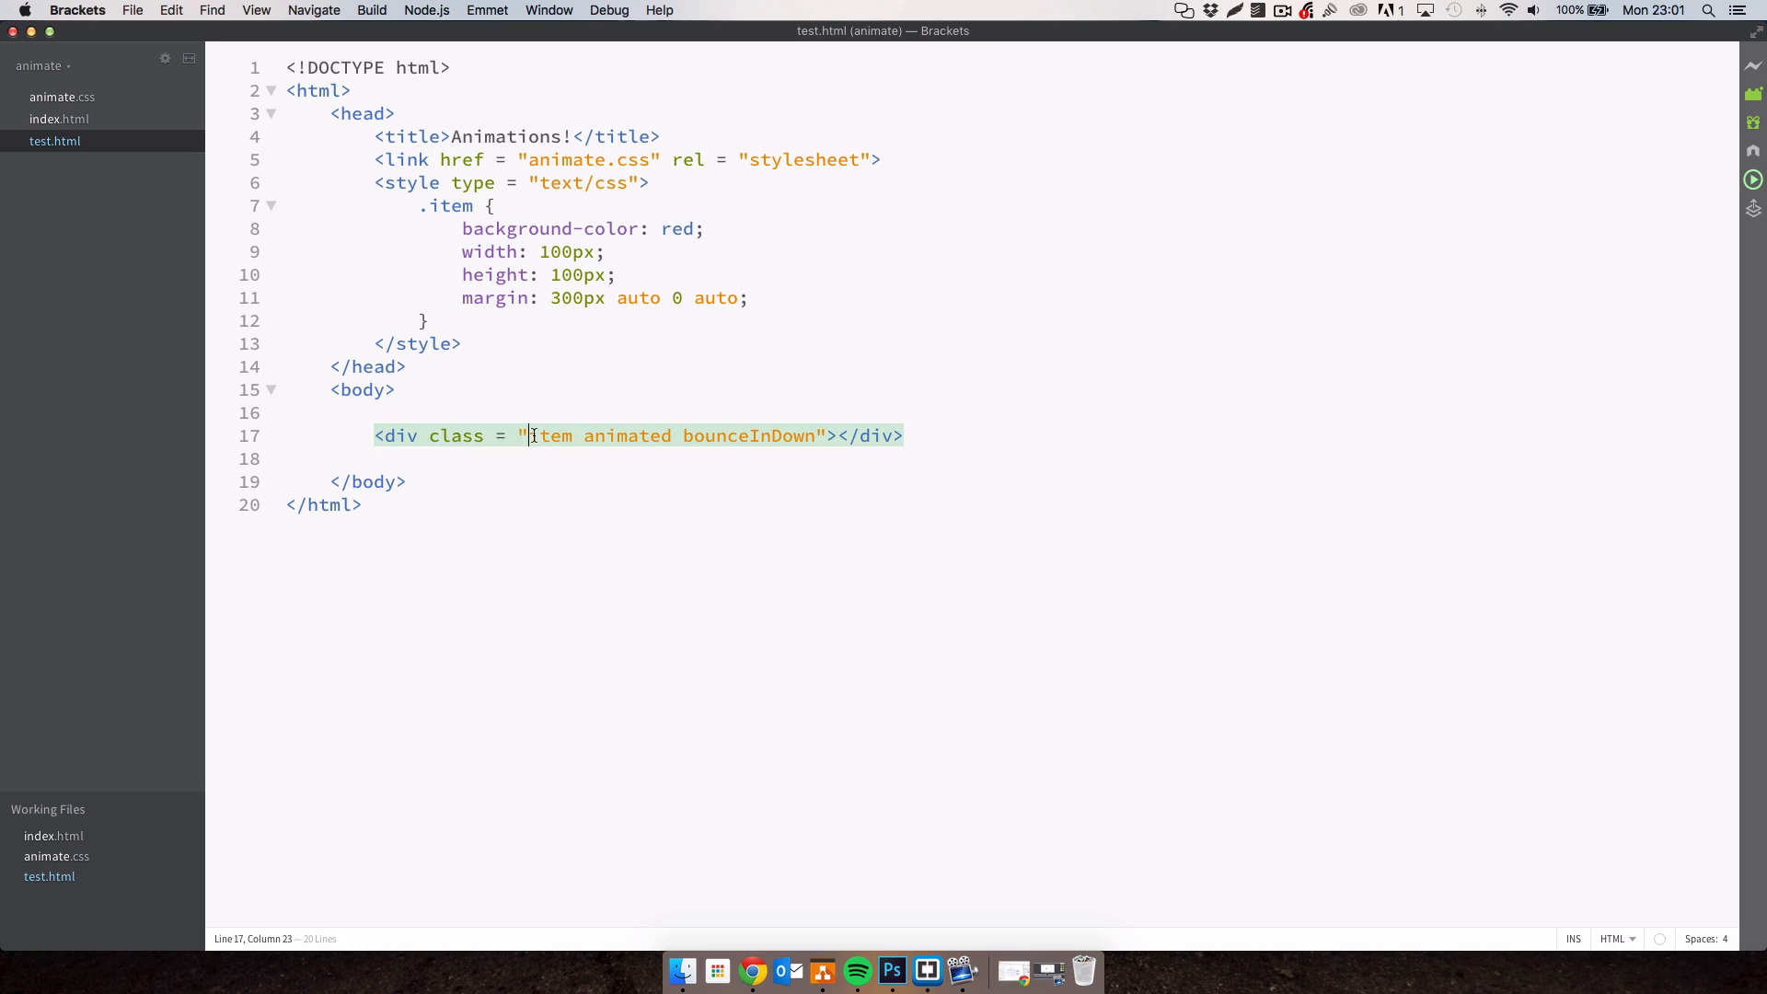
click(765, 298)
text(-)
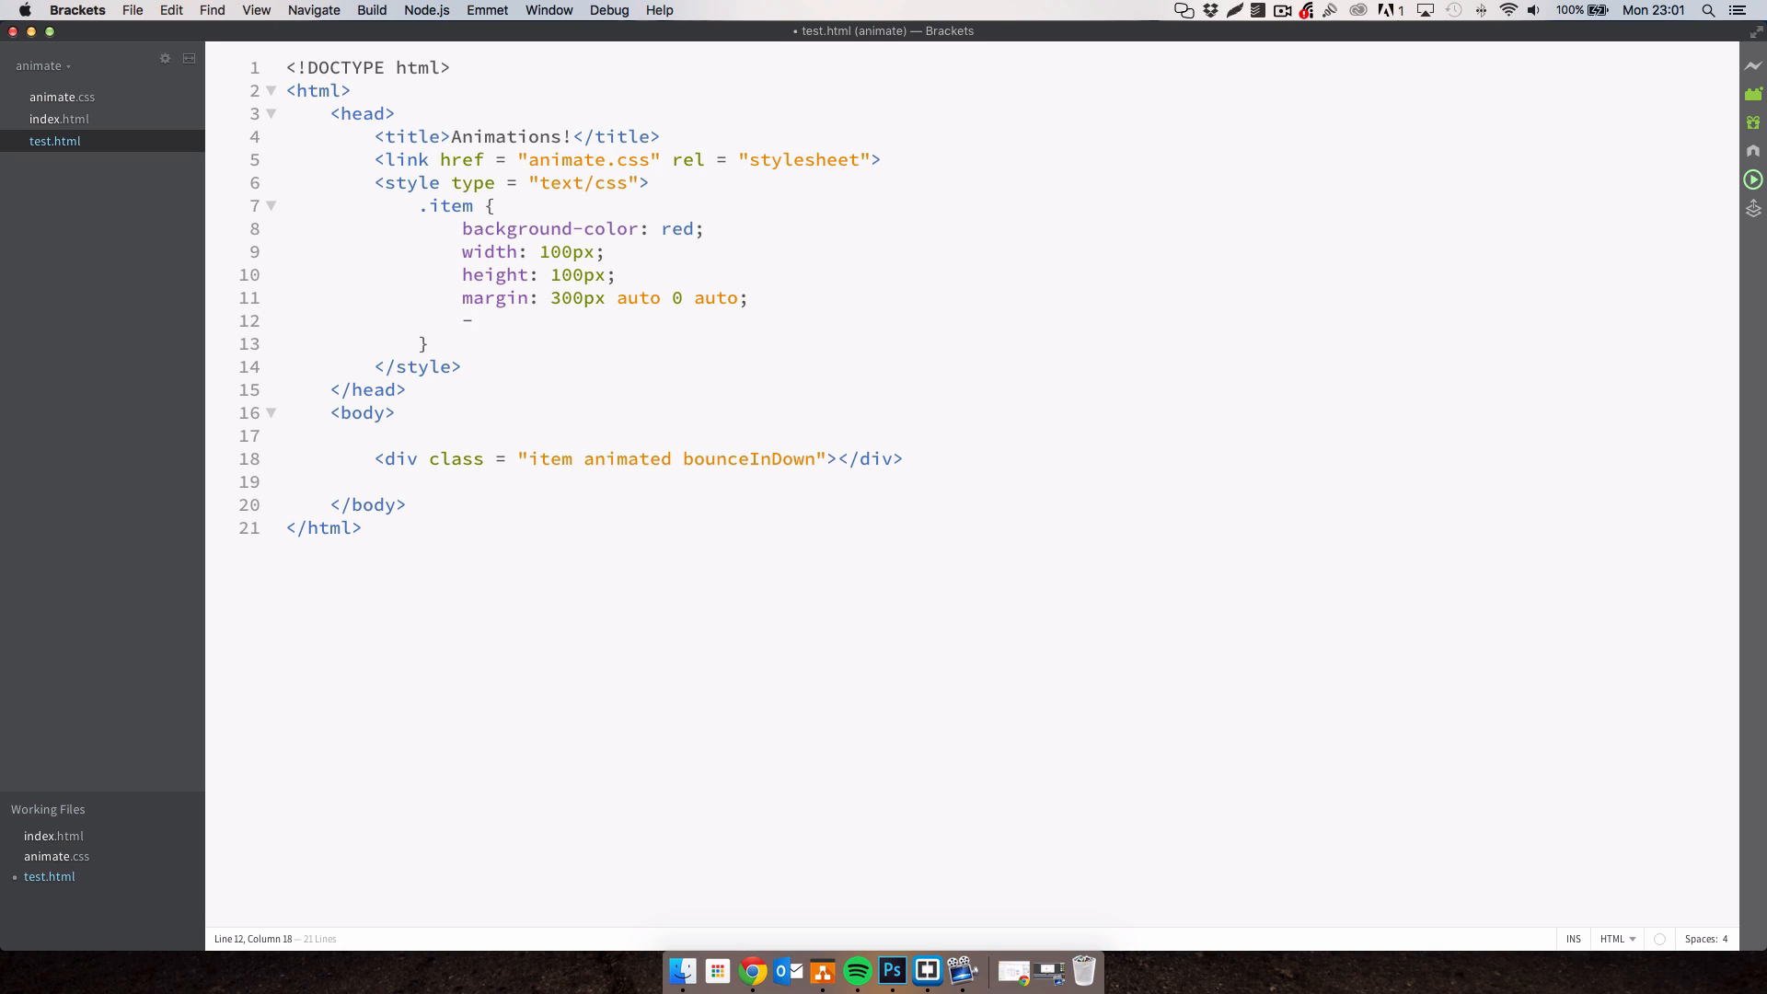
text(webkit-)
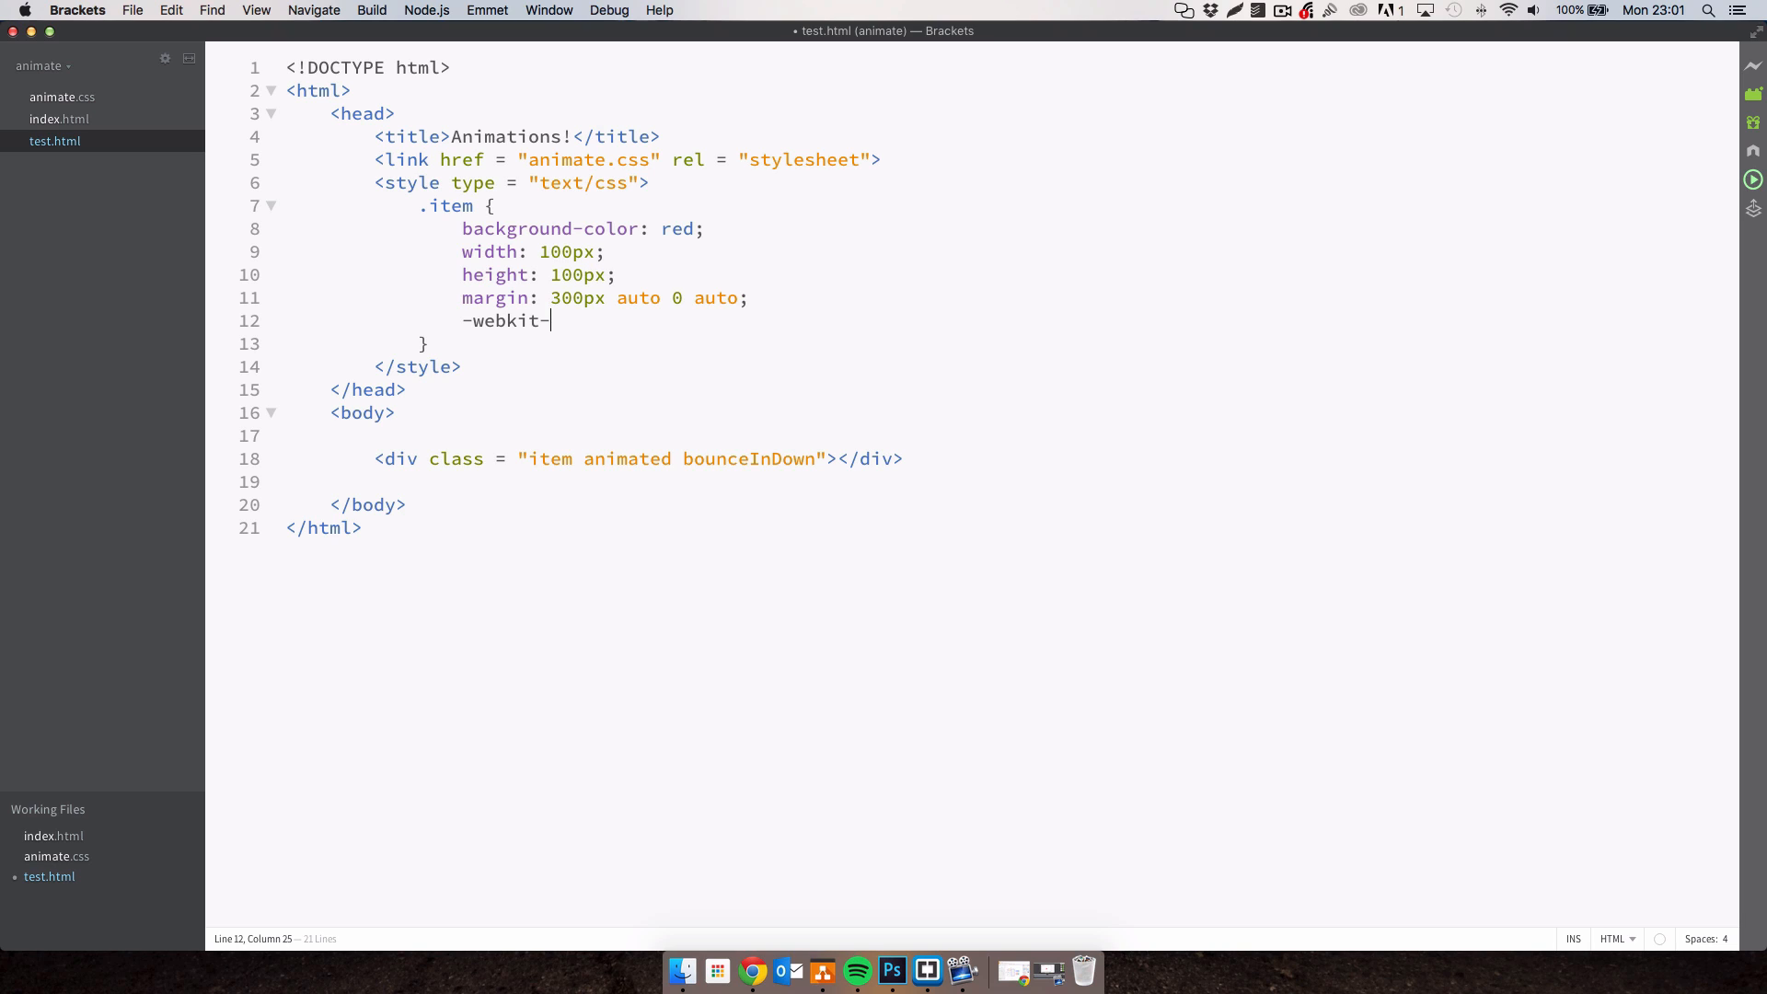
text(animatio)
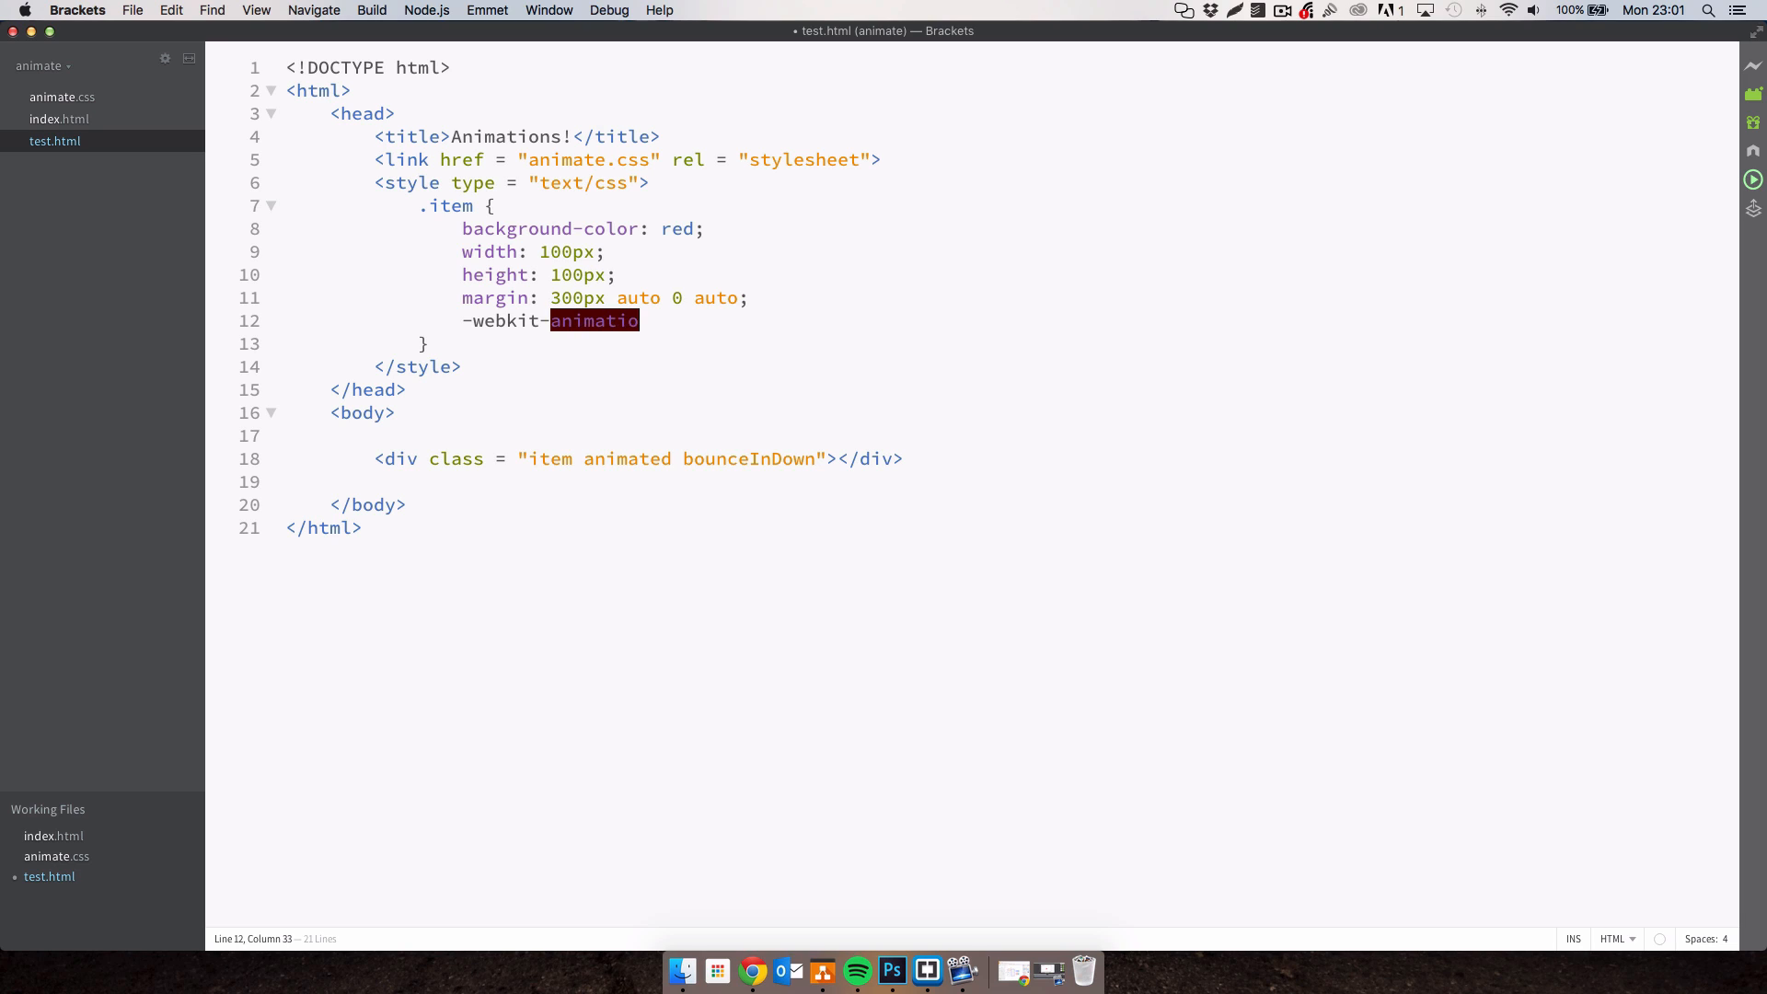
text(n-duration:)
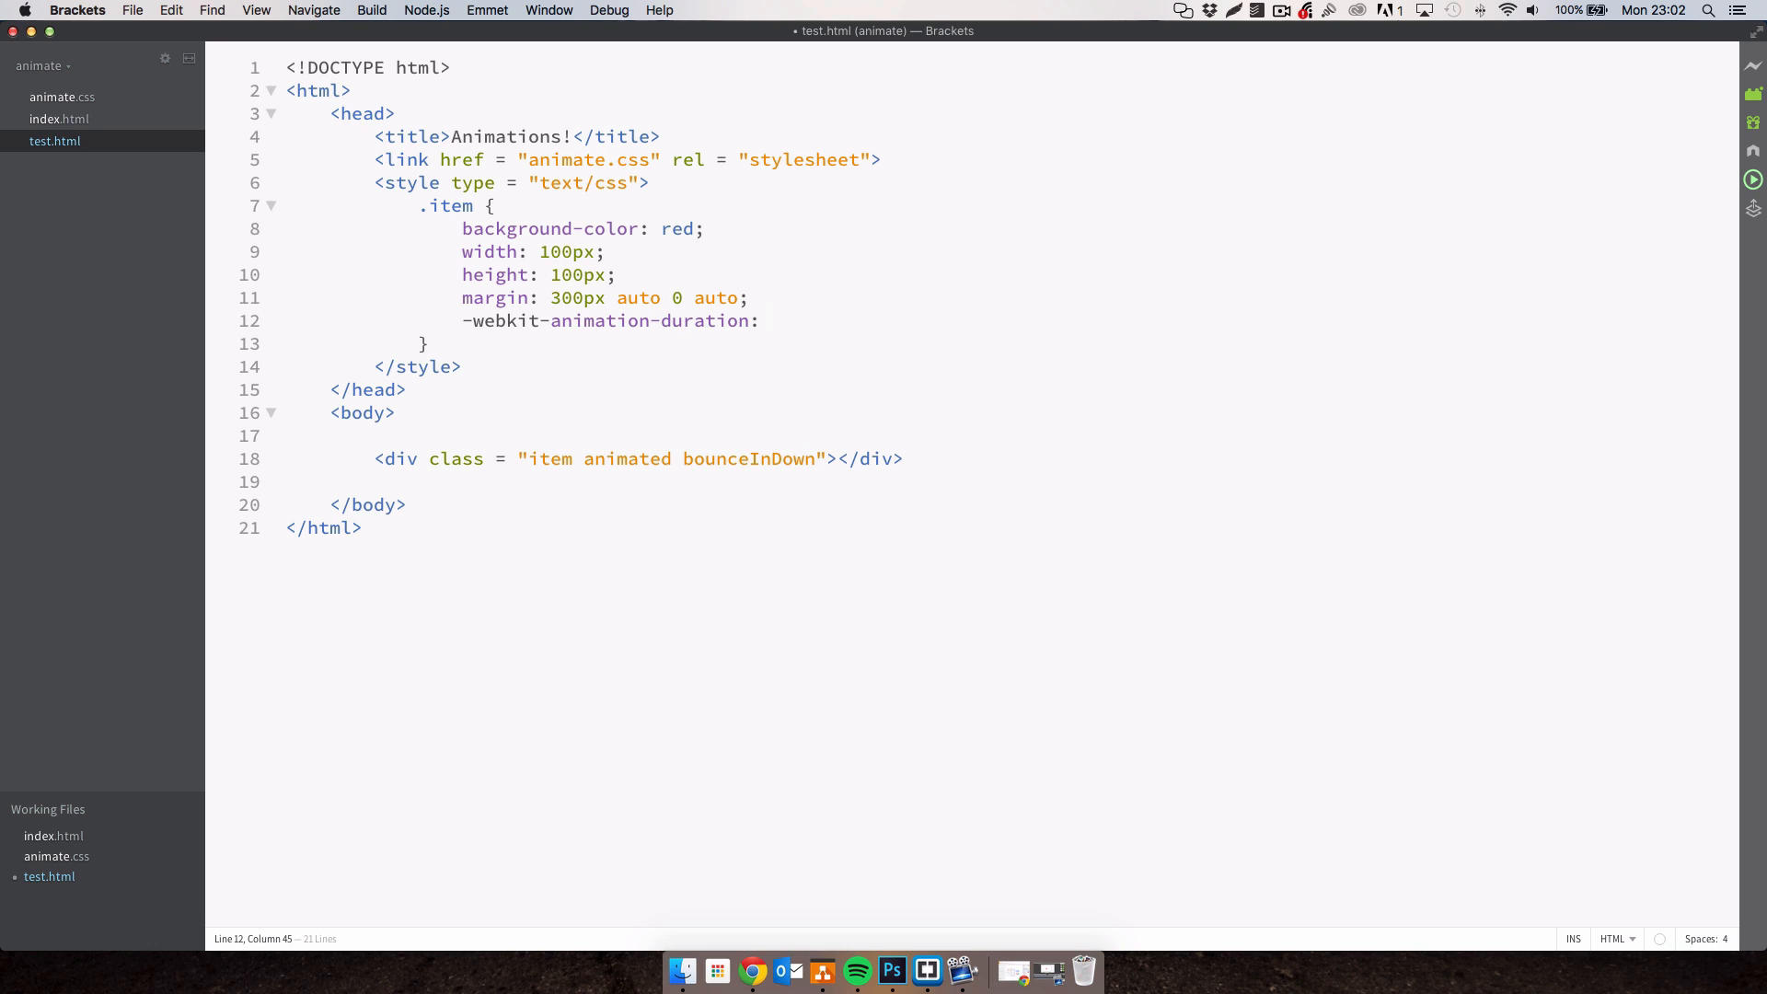
text(3a)
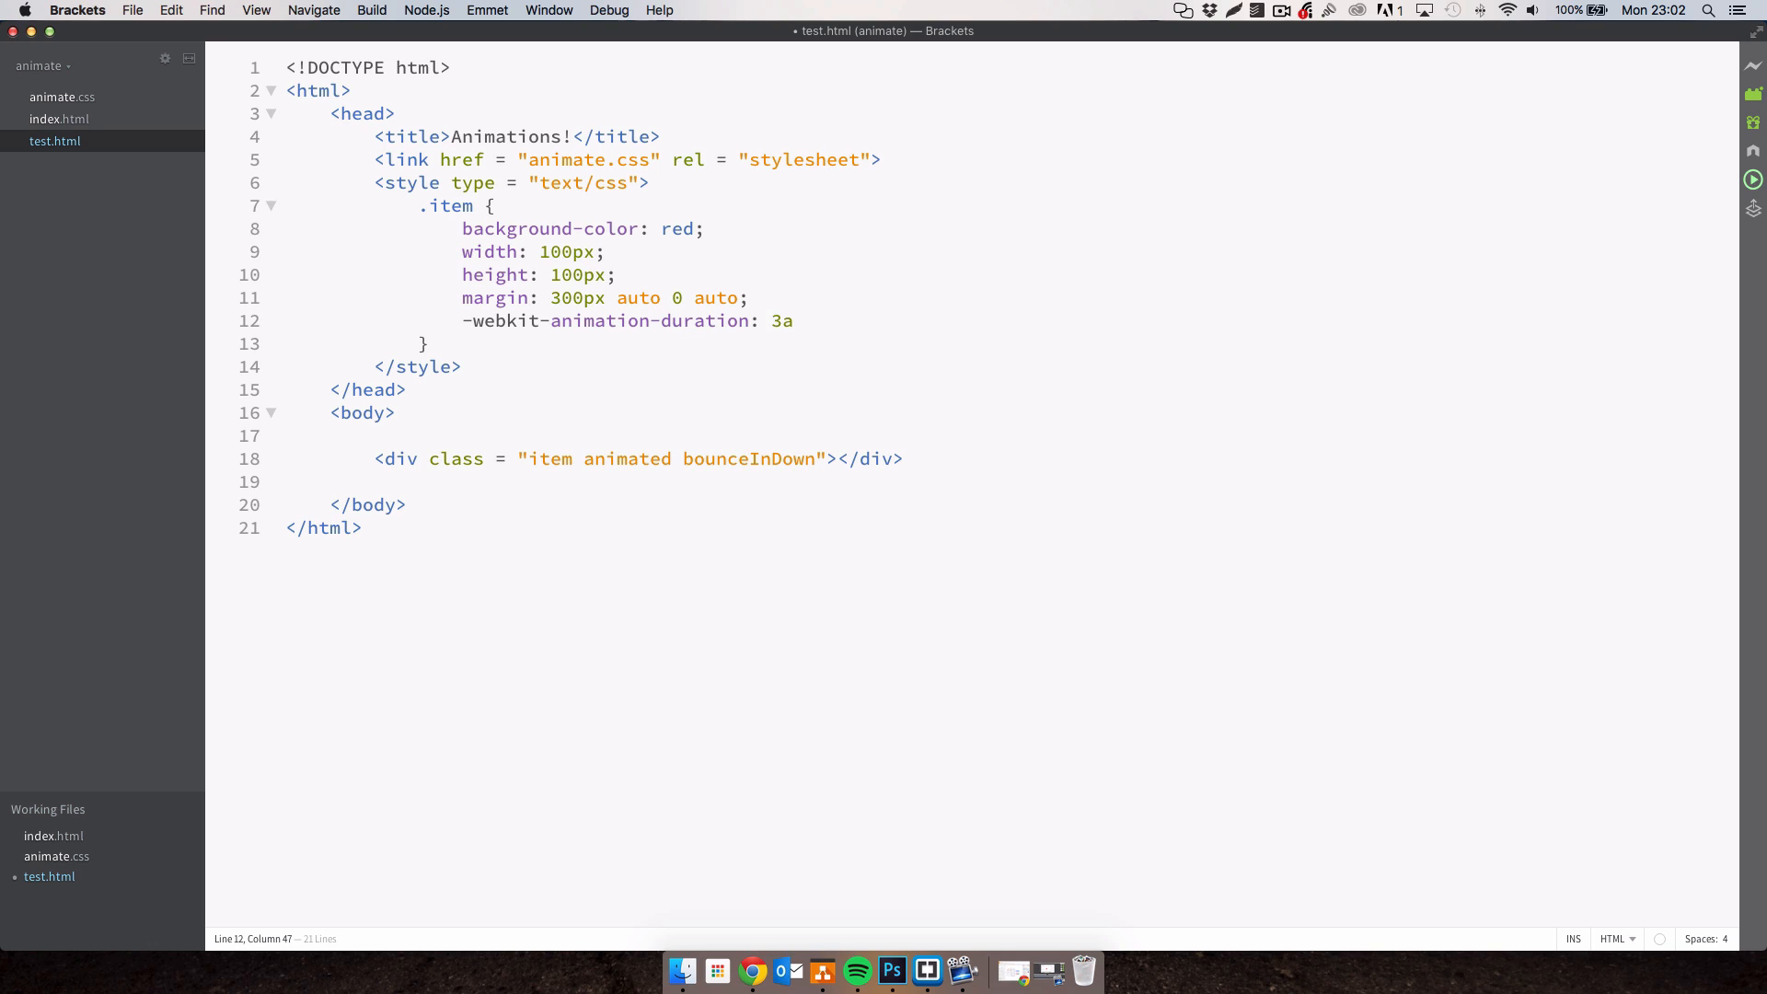
text(s;)
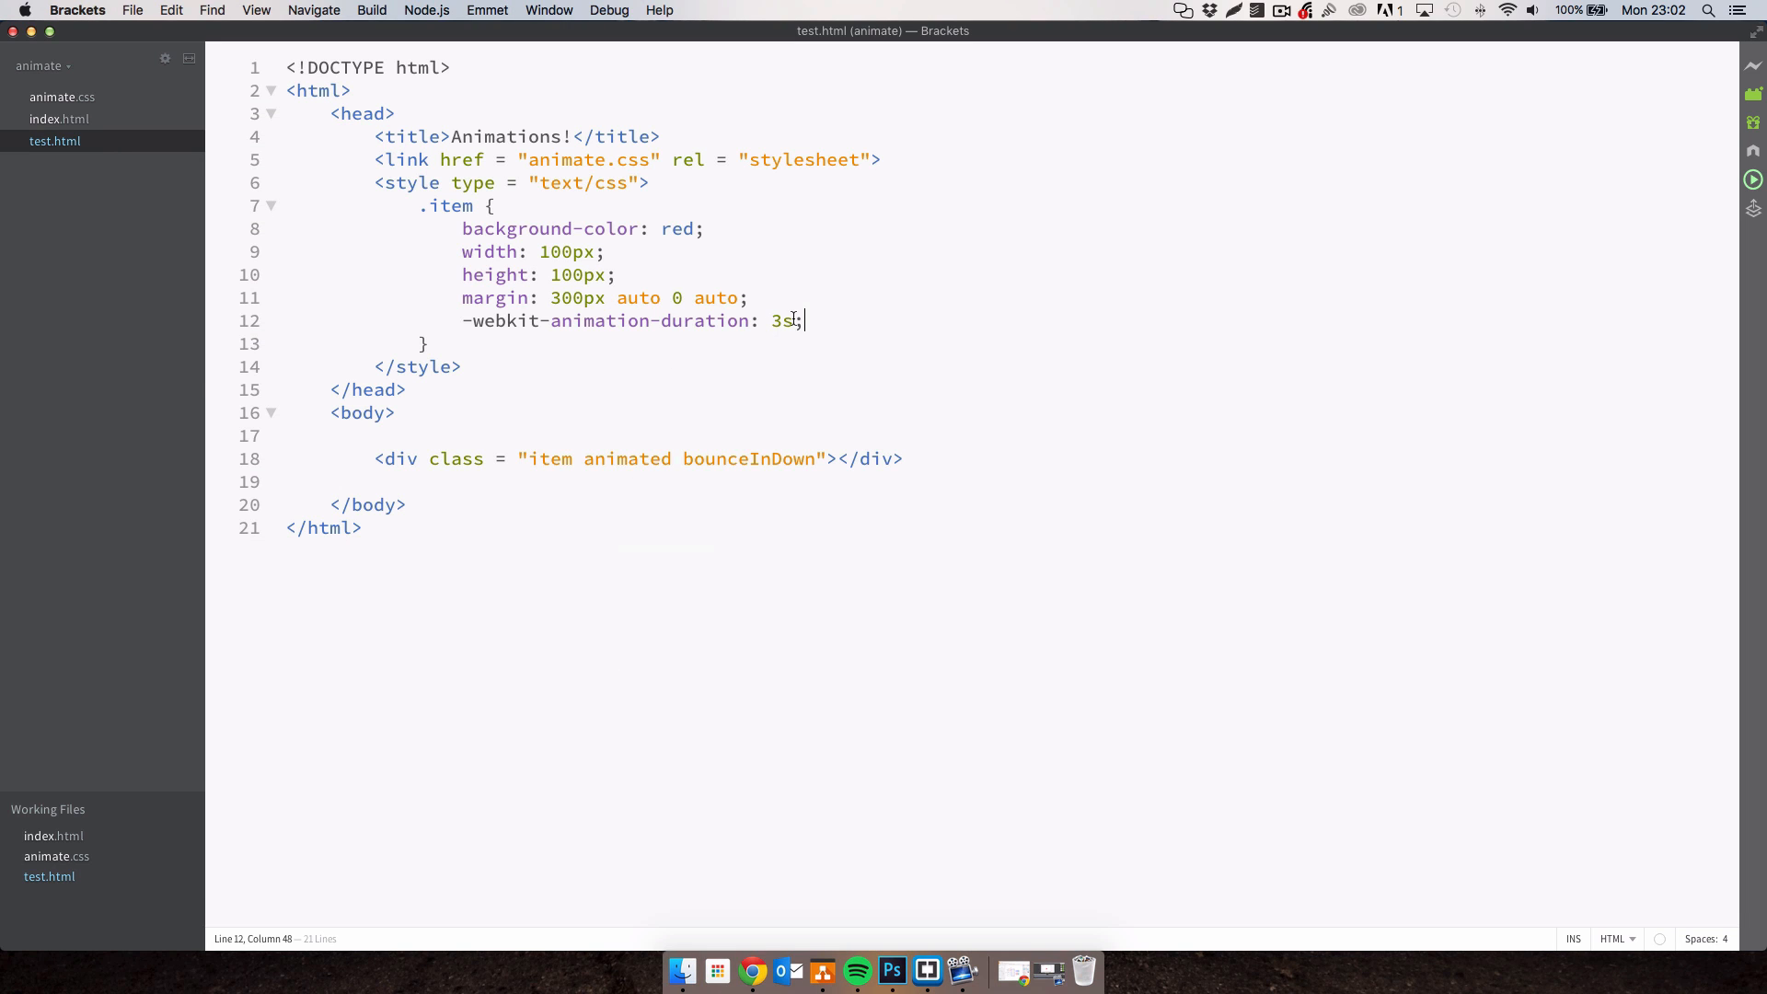
text(100)
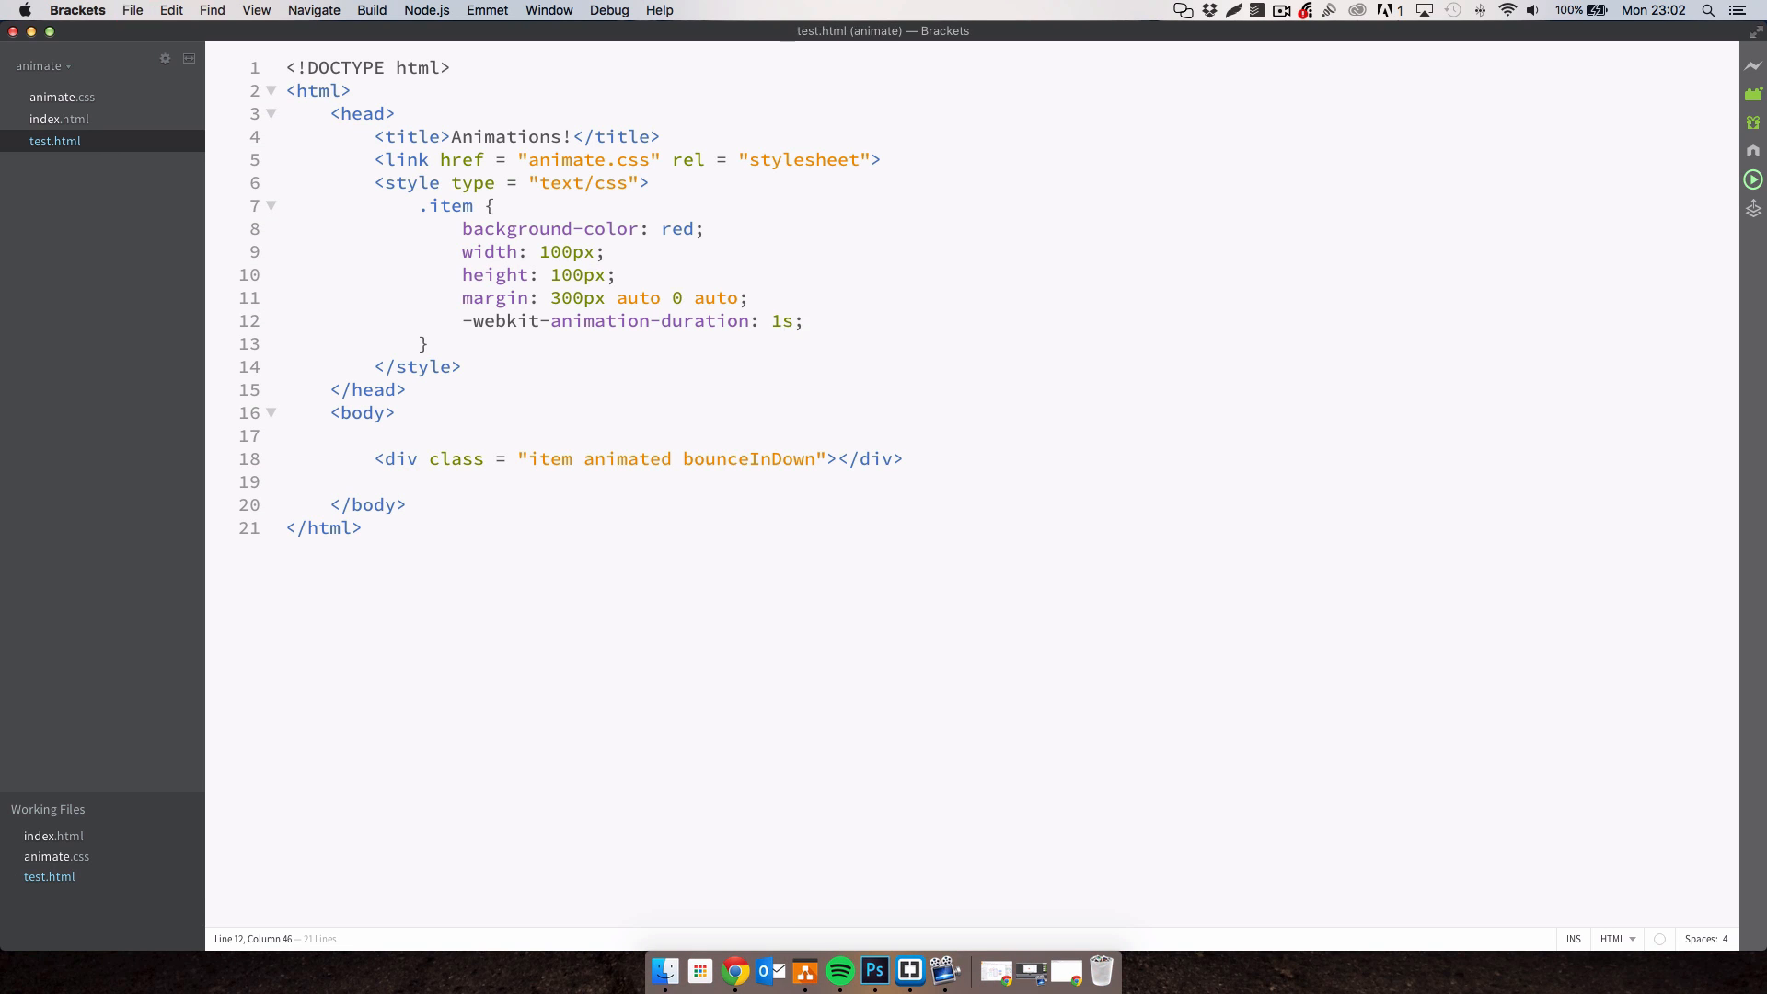
click(785, 321)
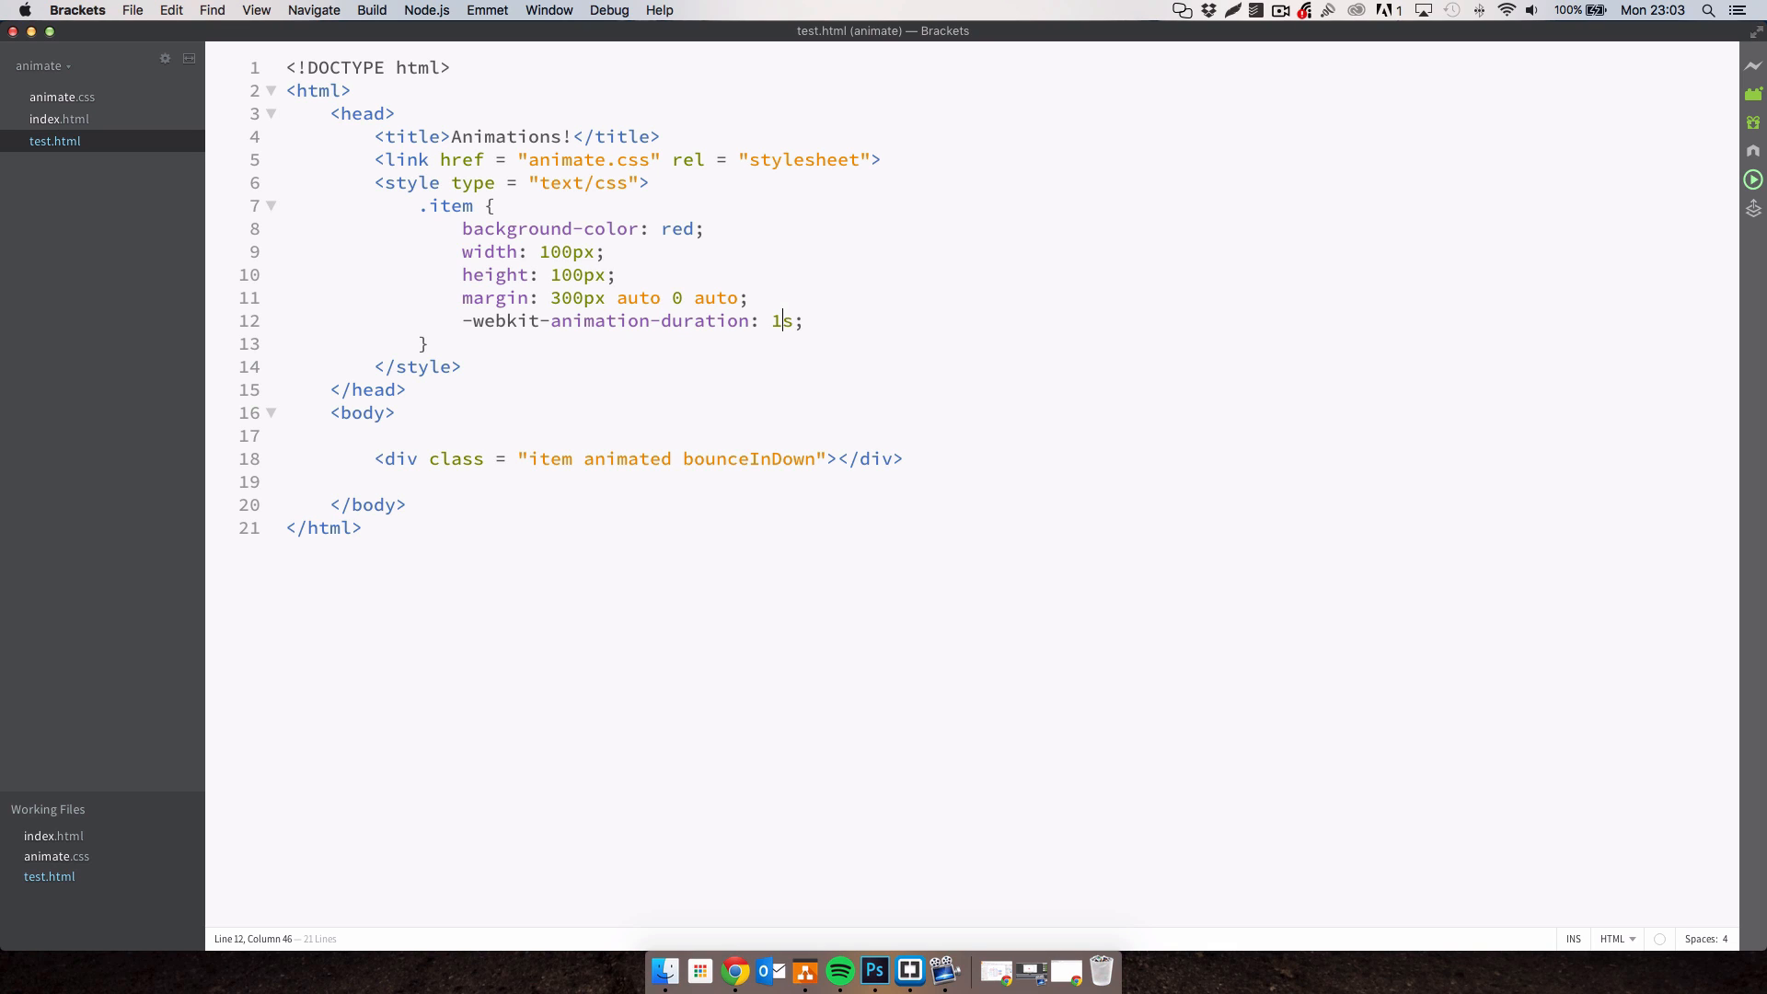
Add -webkit-animation-delay: 2s to .item and reload the Chrome preview.
key(Return)
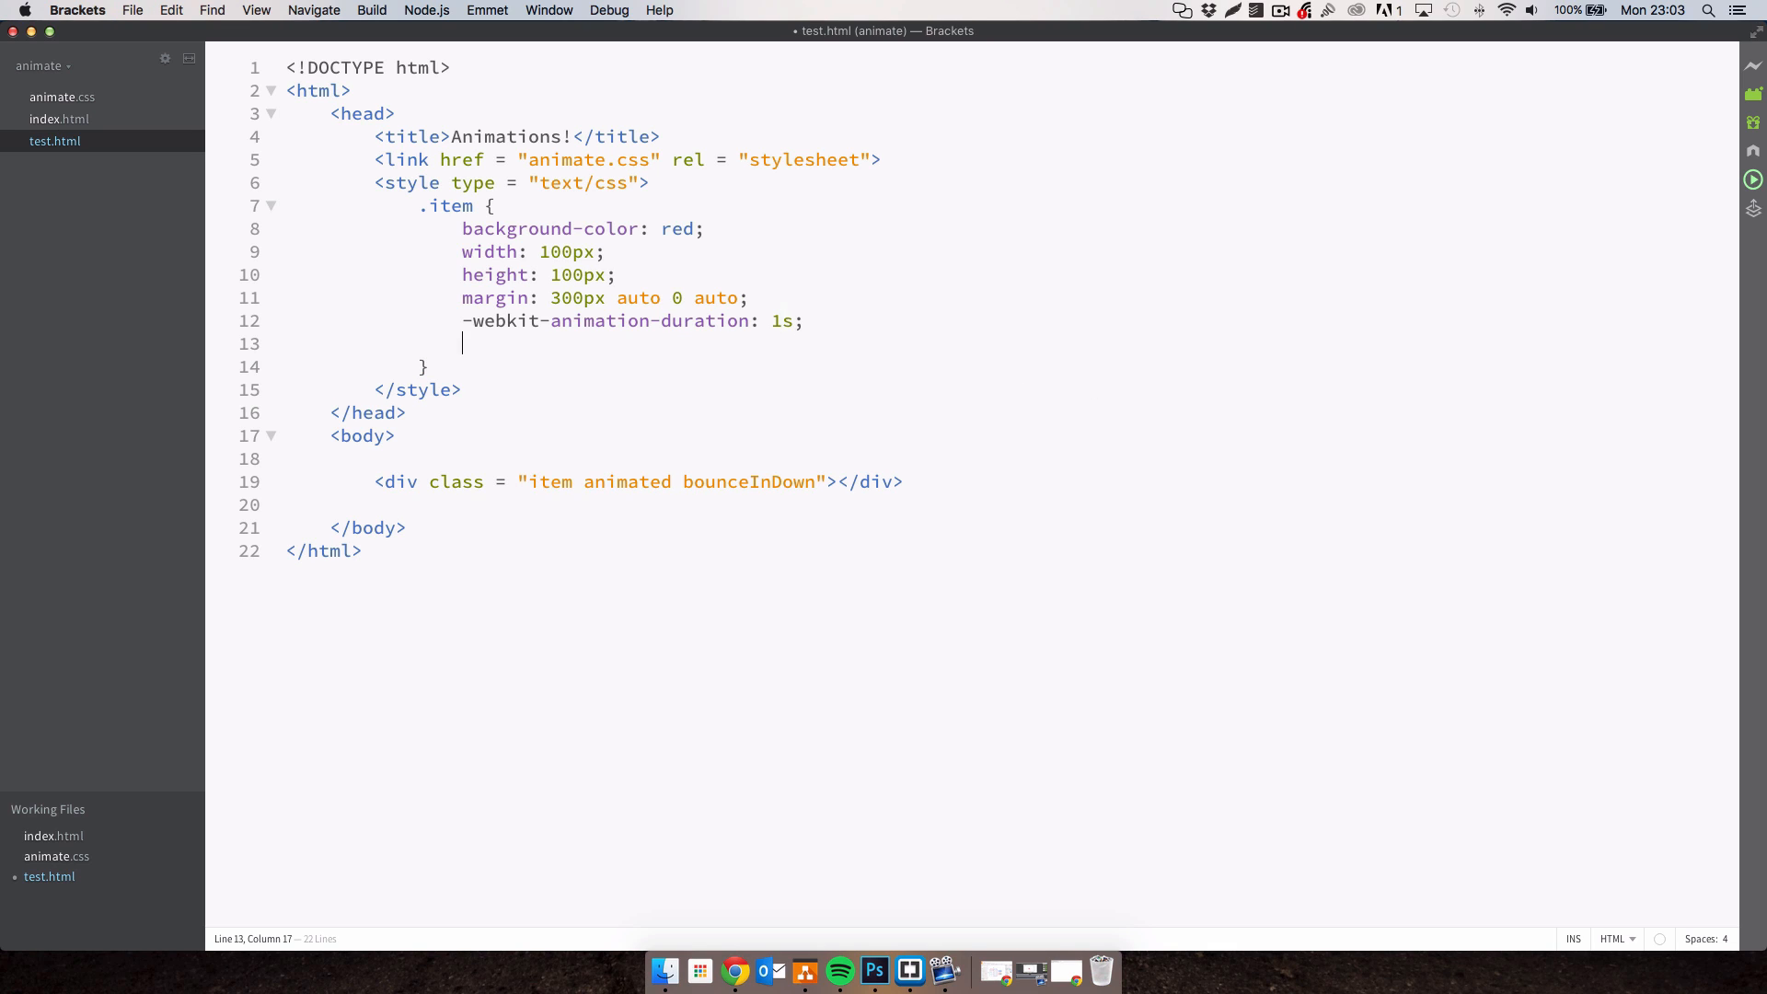
text(-webkit-animation-dela)
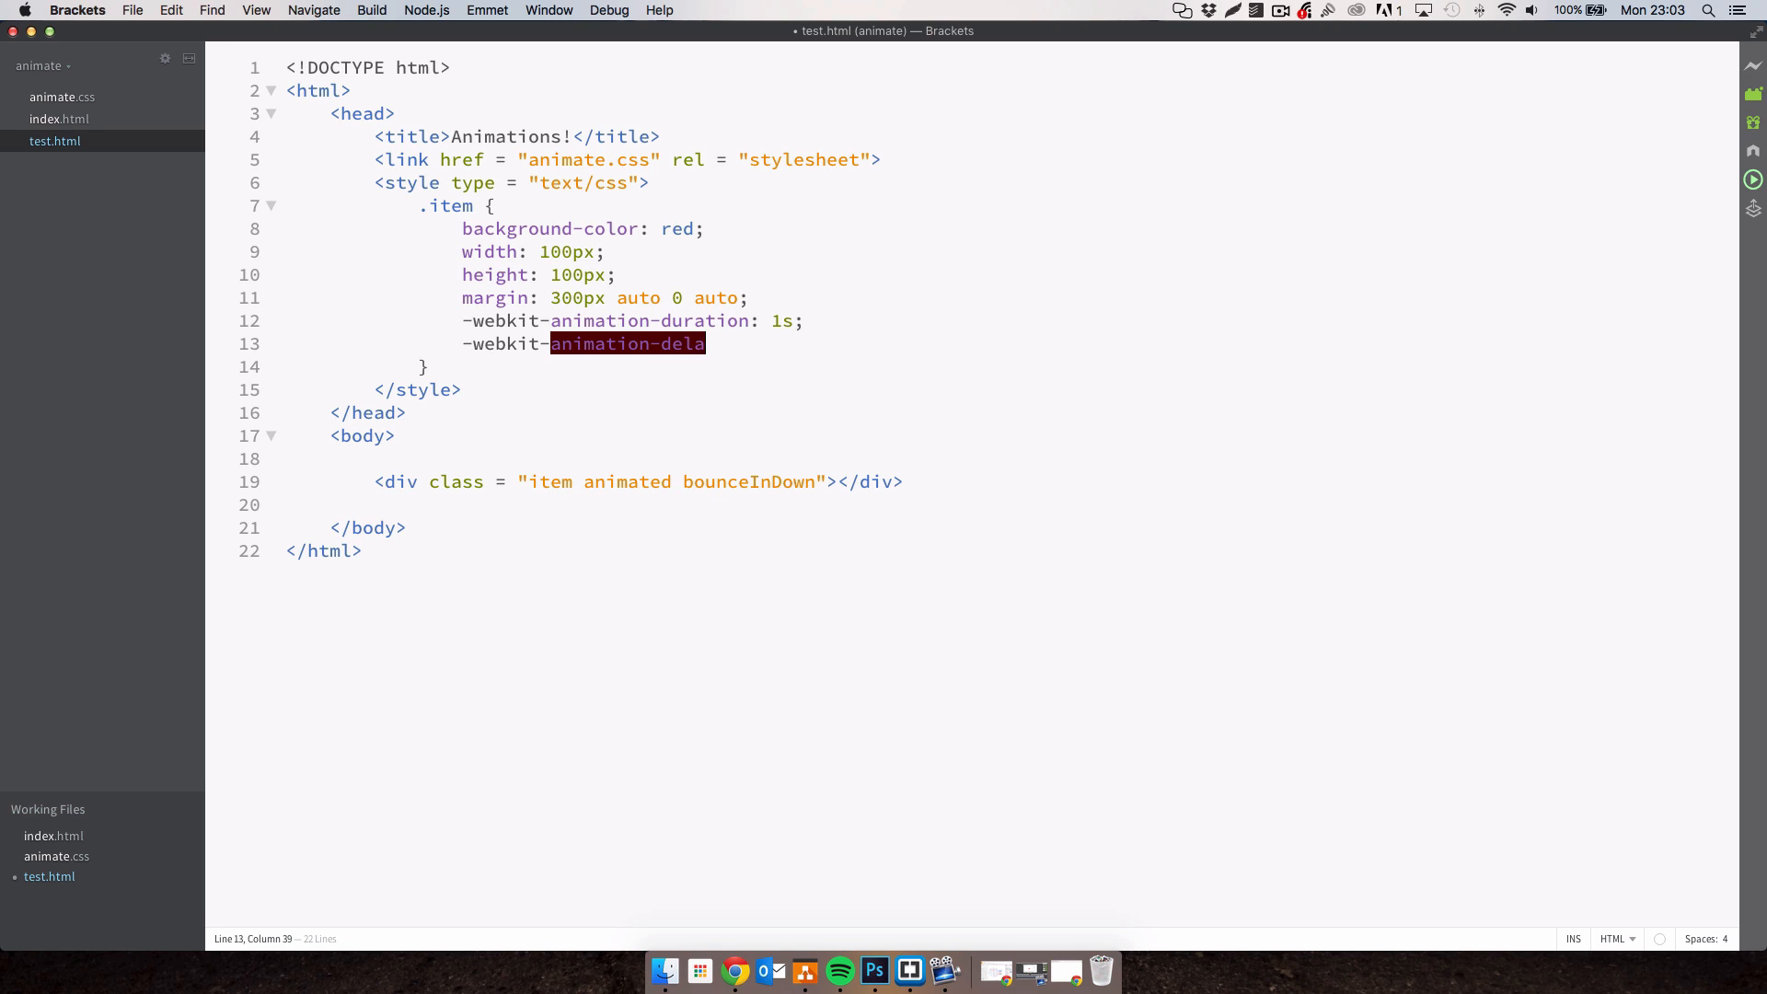
text(y:)
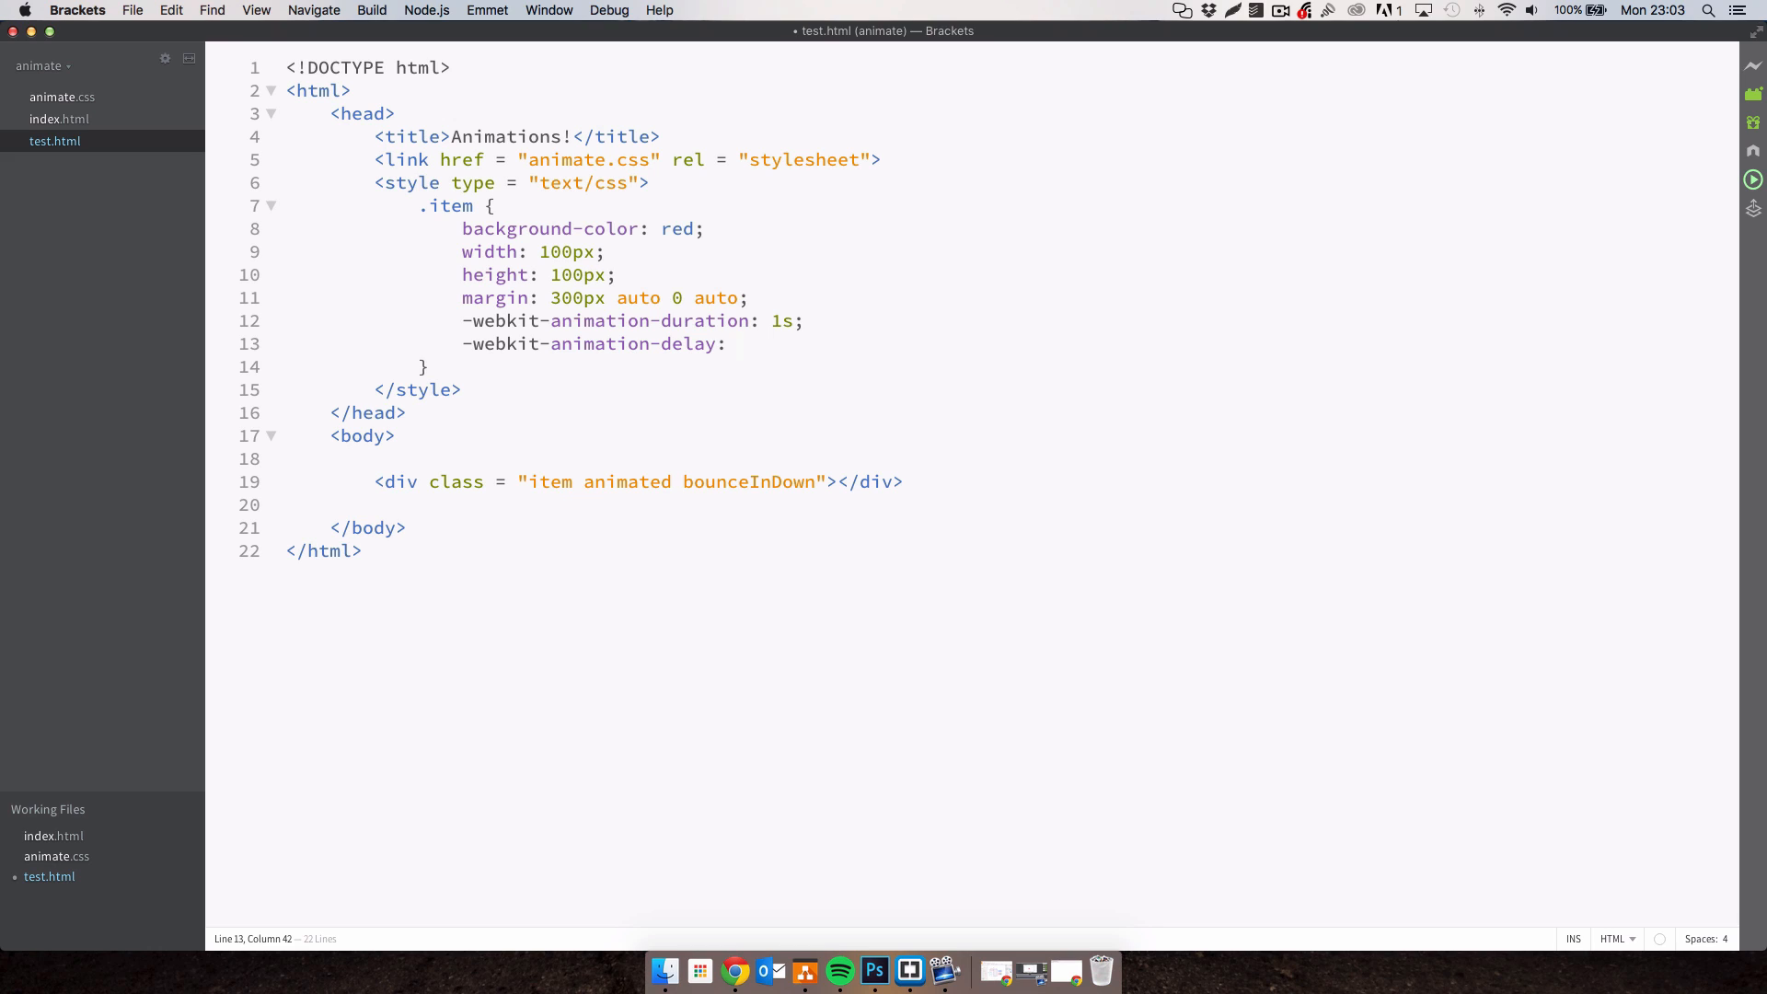
text(2s;)
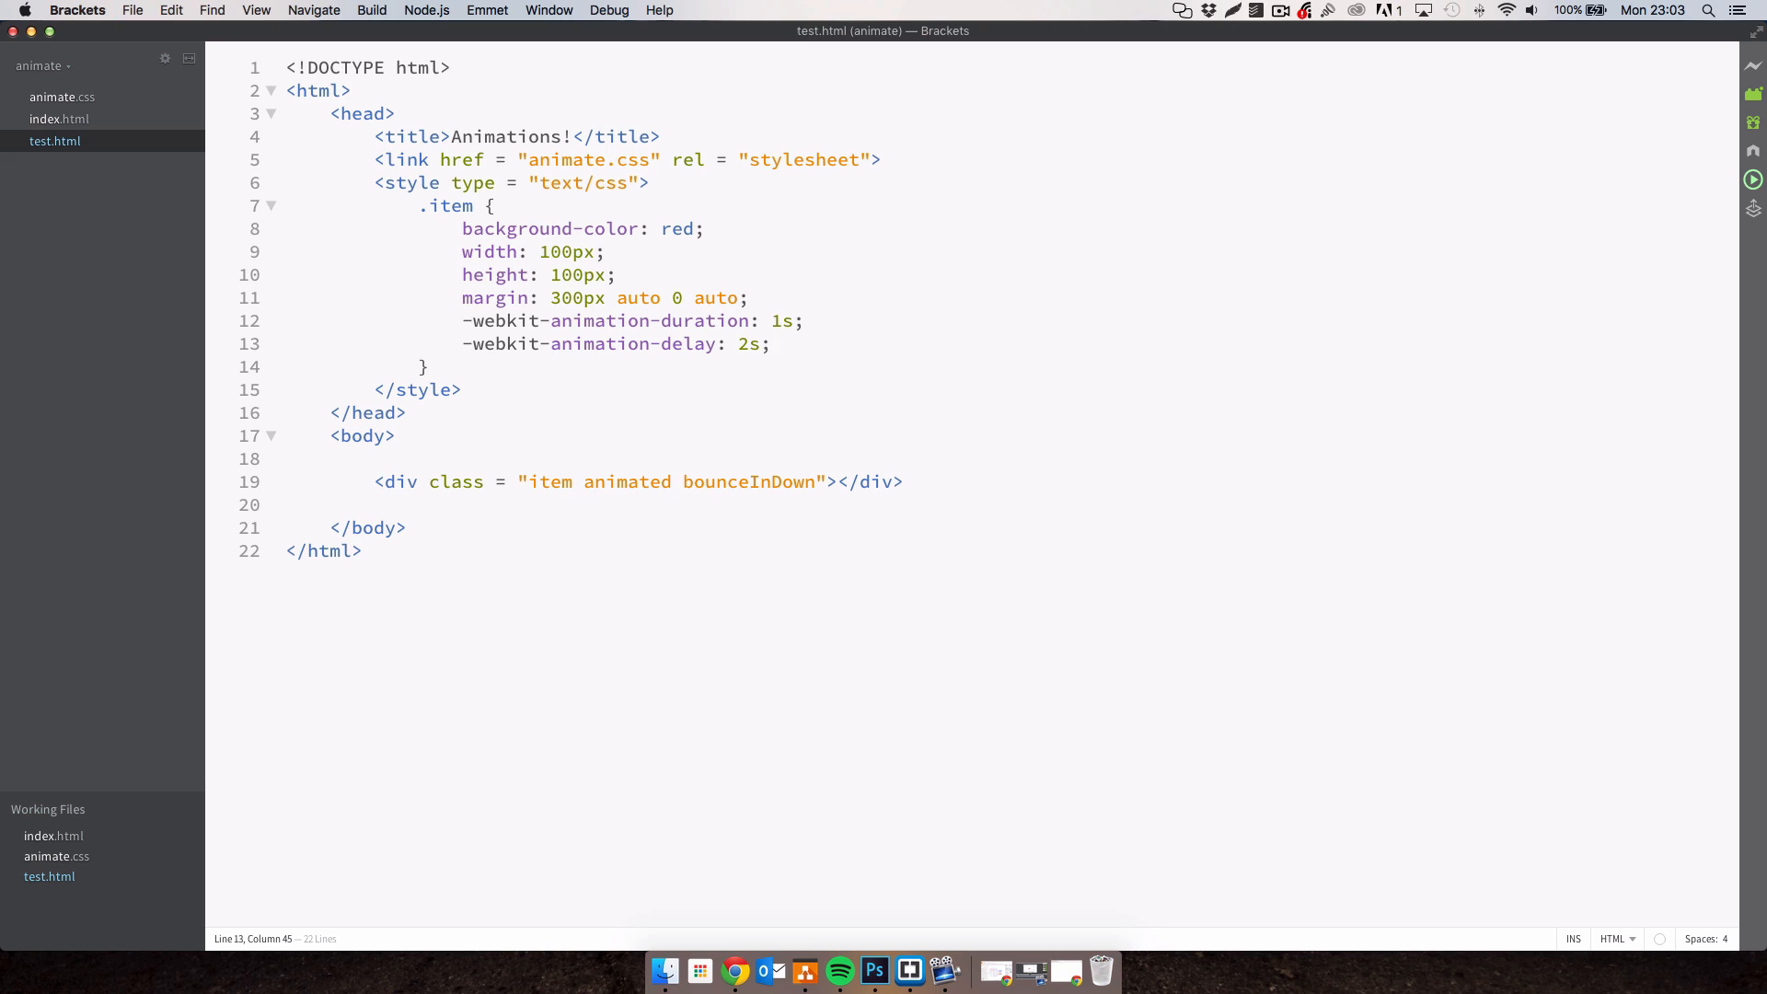
mouse_move(764, 608)
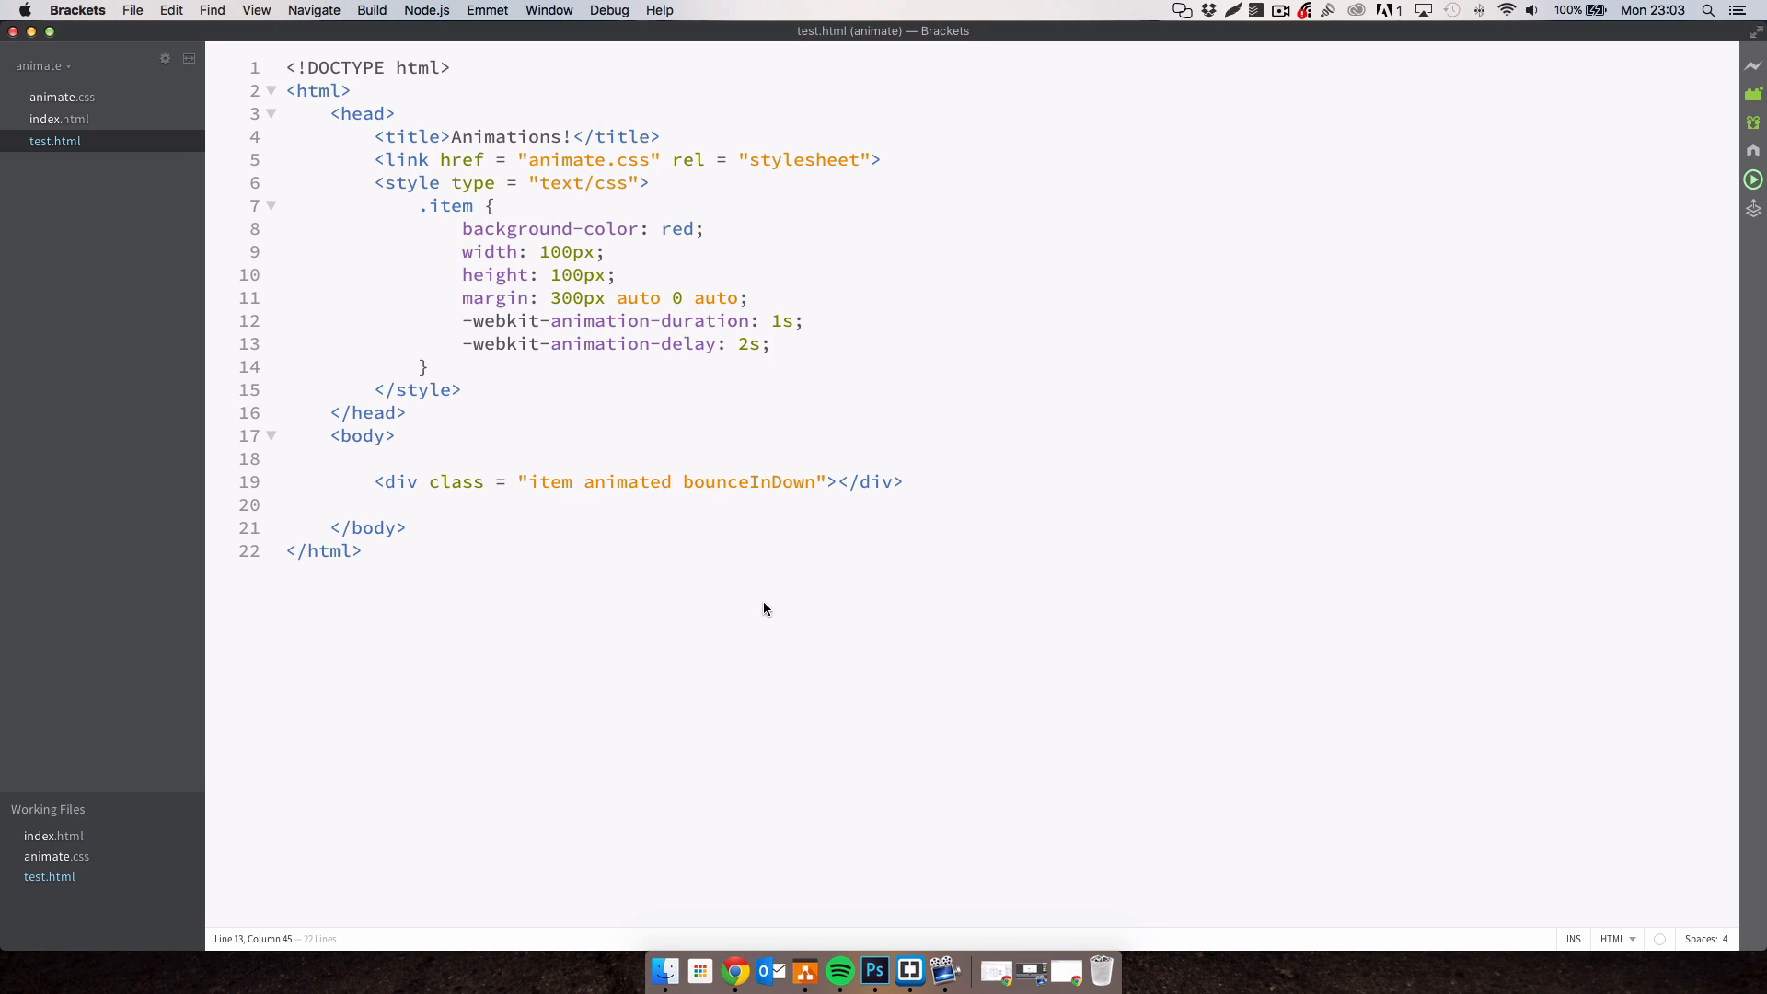
mouse_move(775, 332)
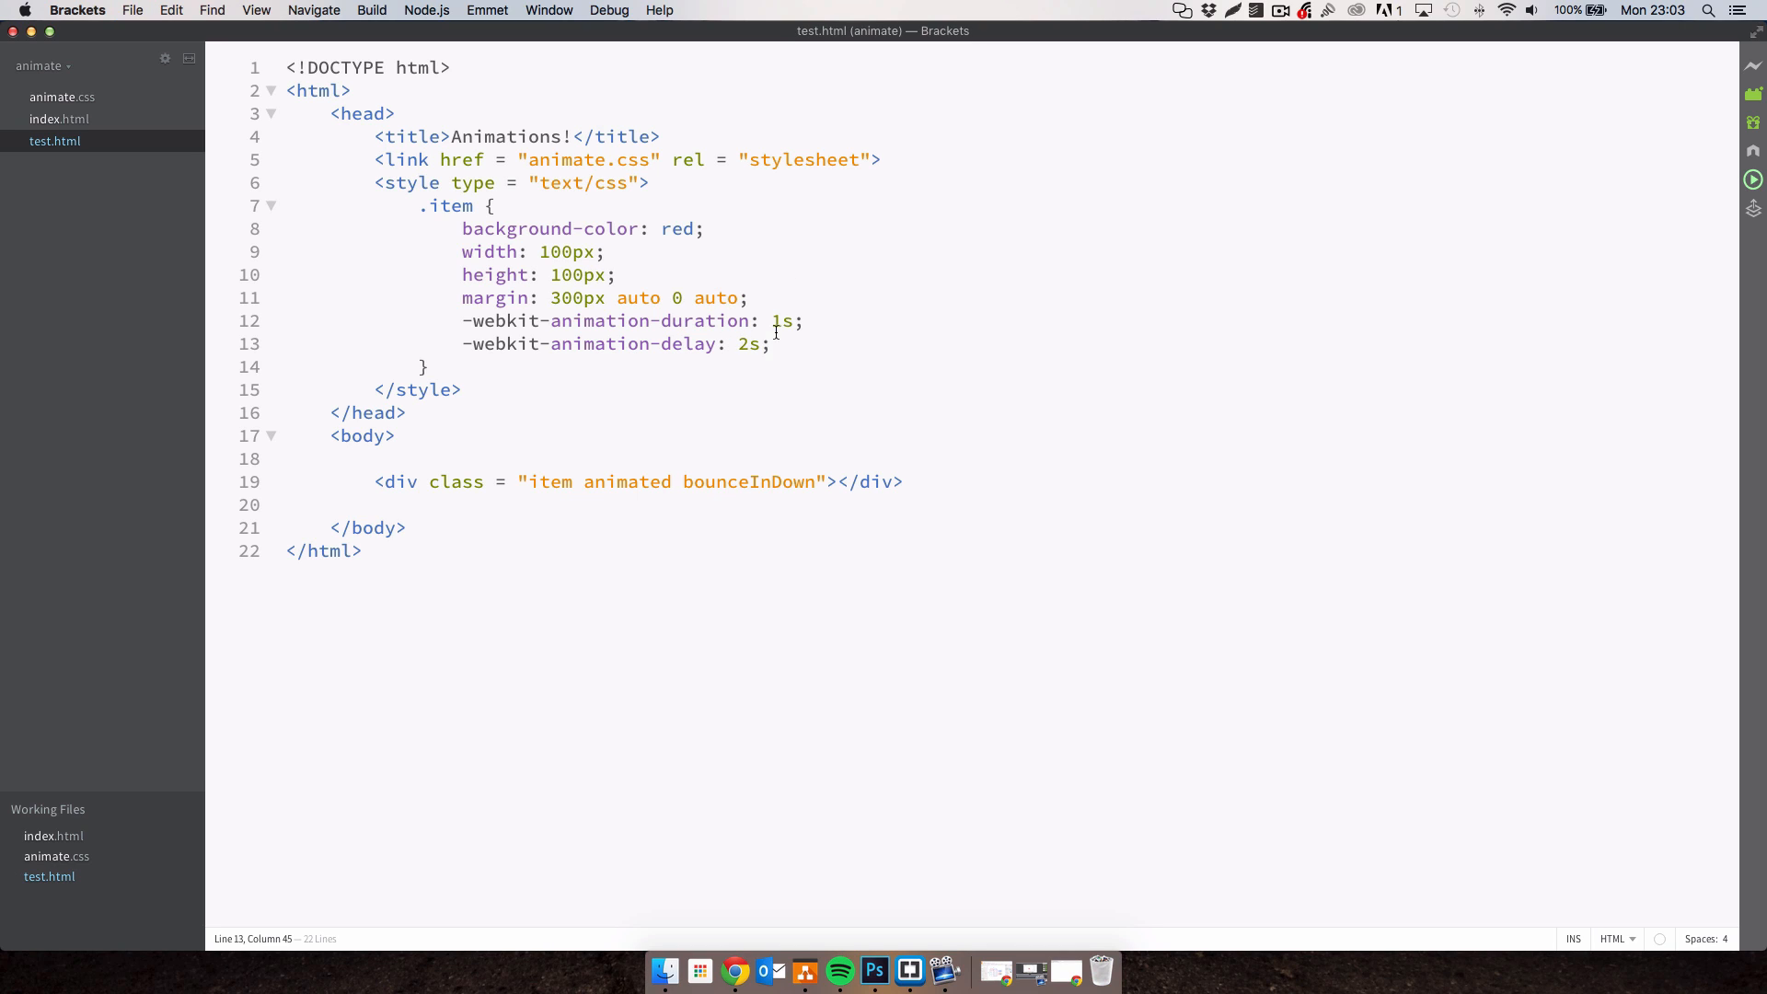
click(751, 971)
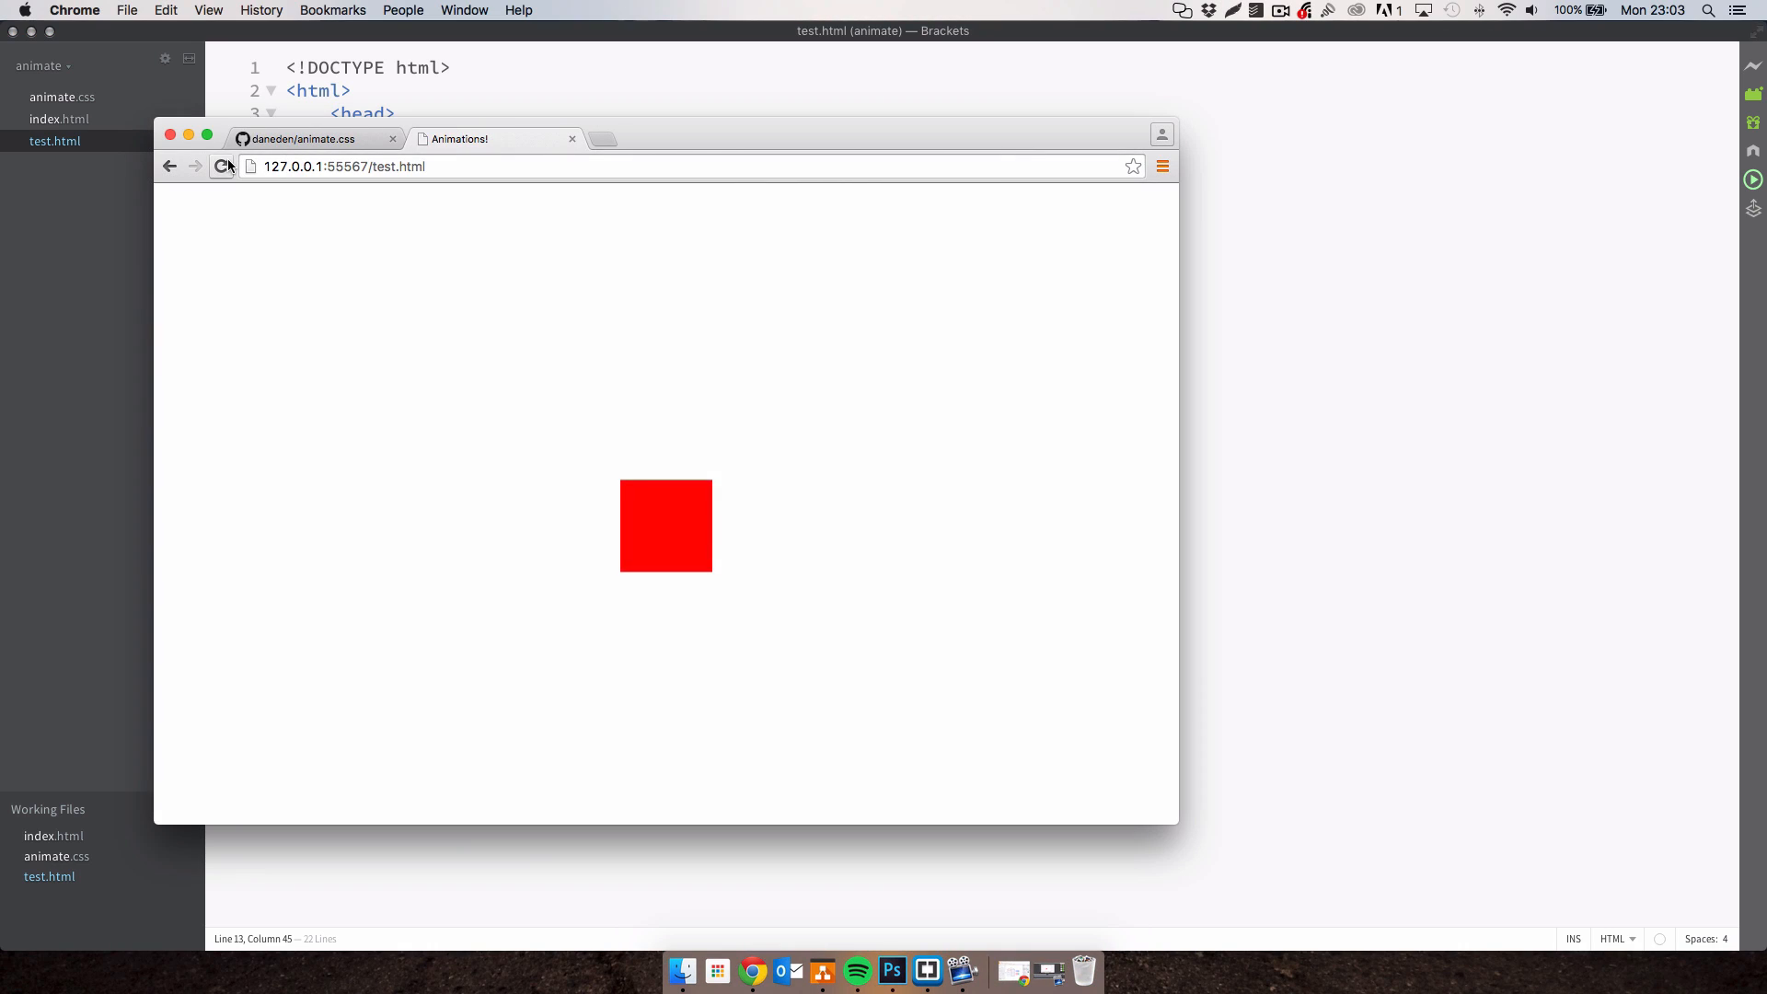
click(222, 166)
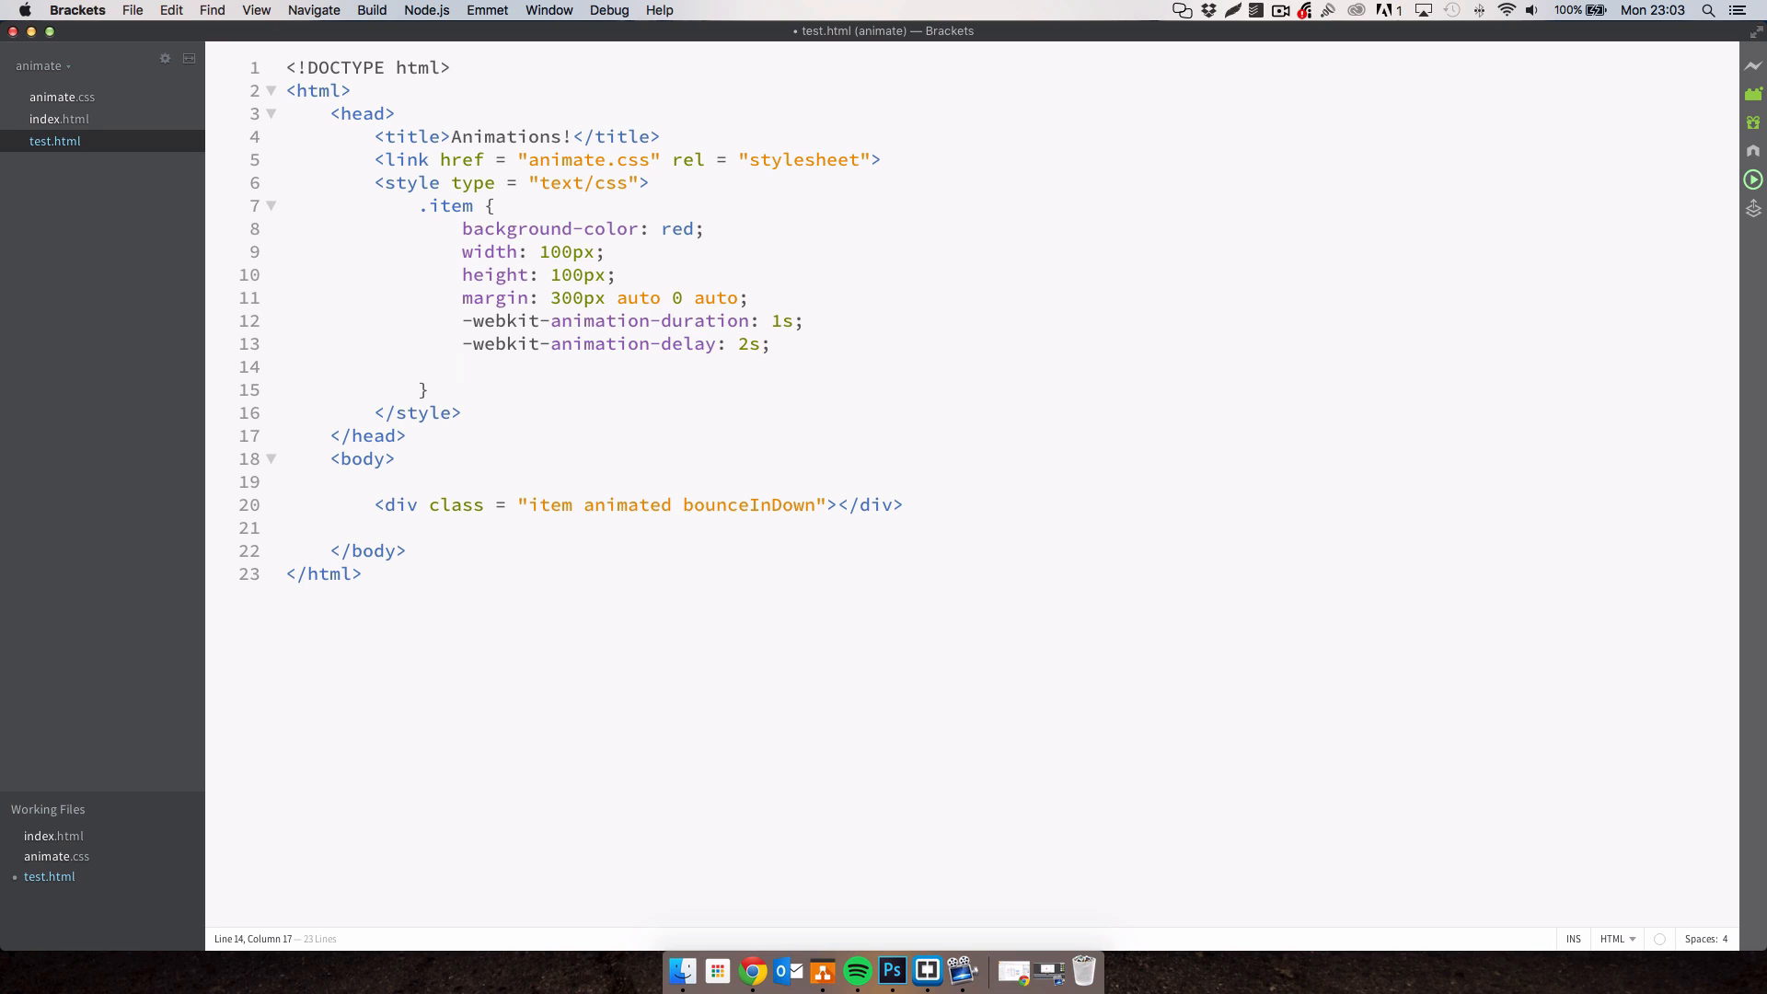
Replace the delay line with -webkit-animation-iteration-count: infinite.
text(-webkit-)
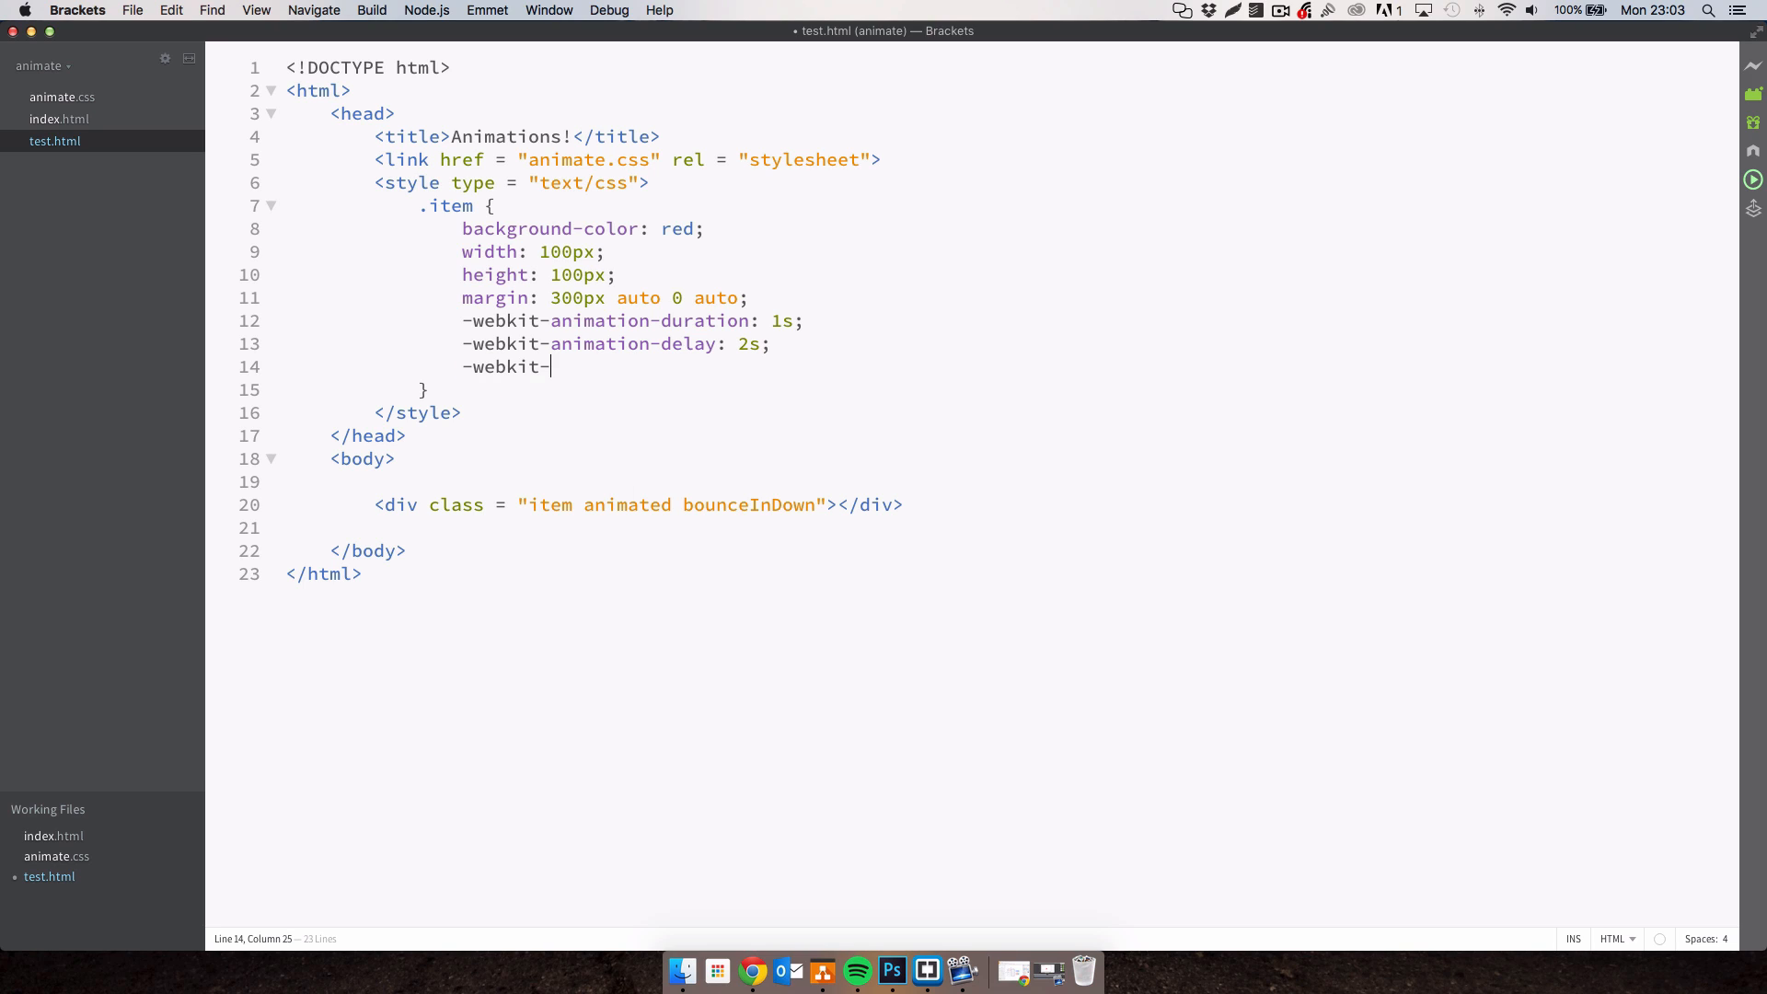
text(animation-)
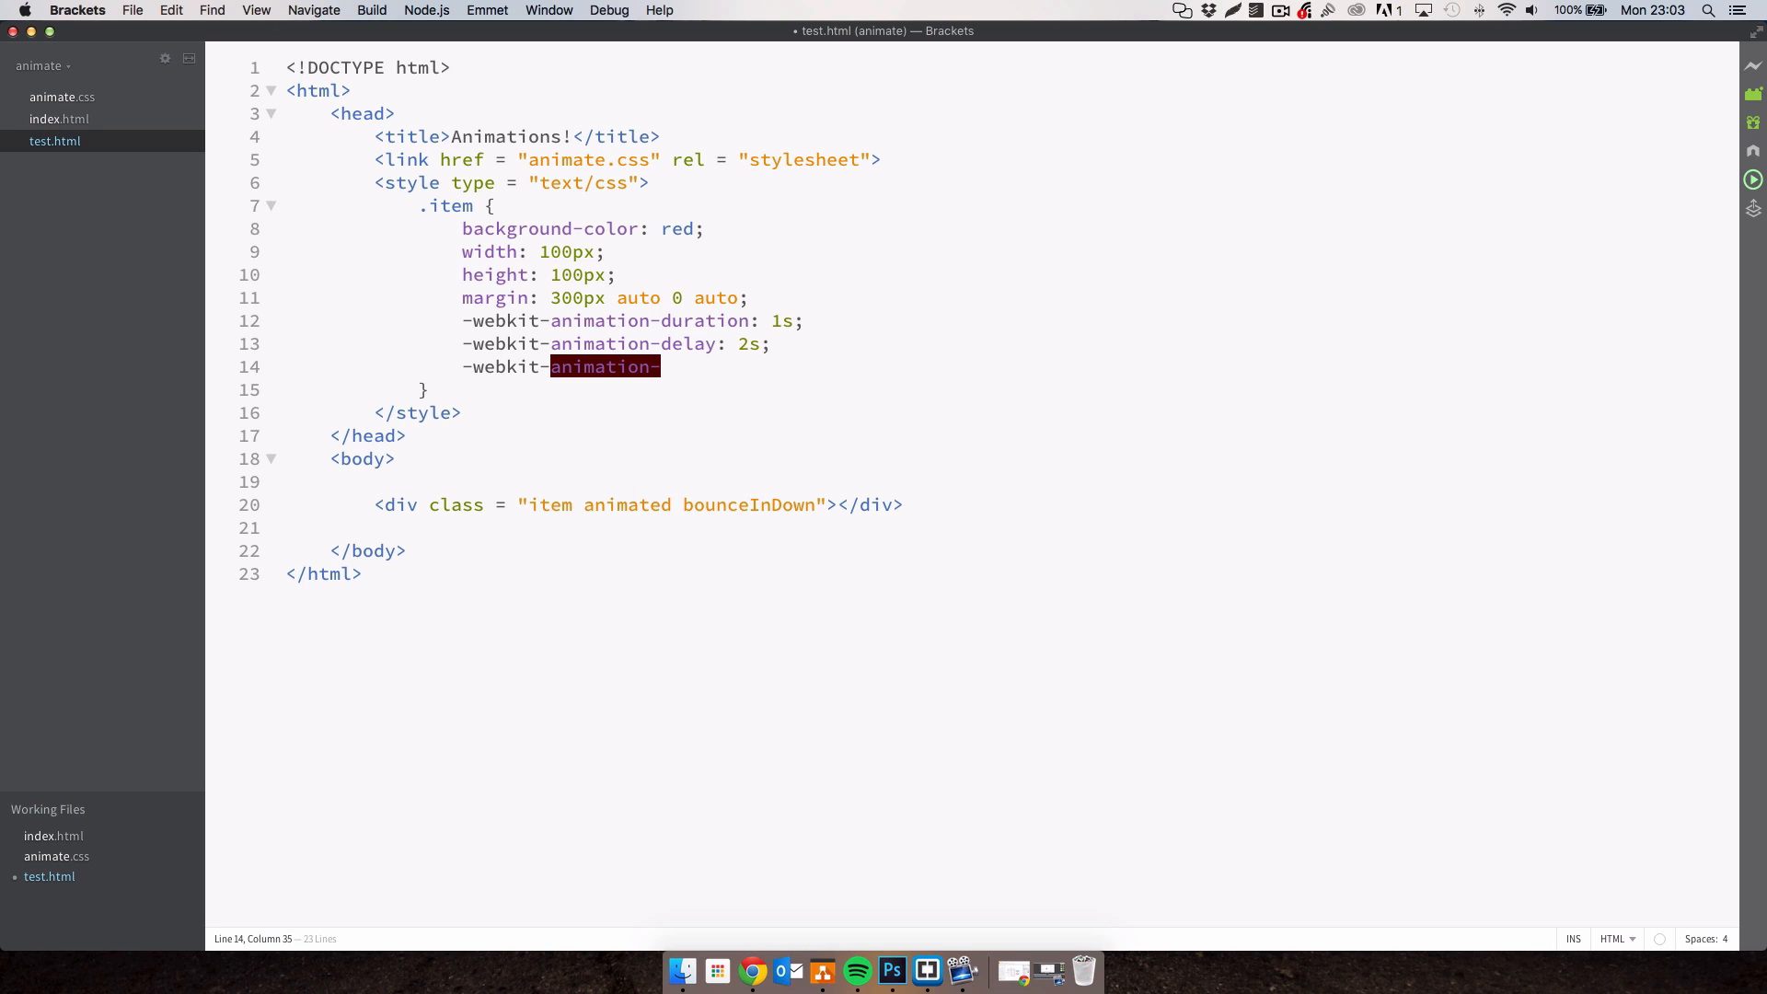
text(iteration-)
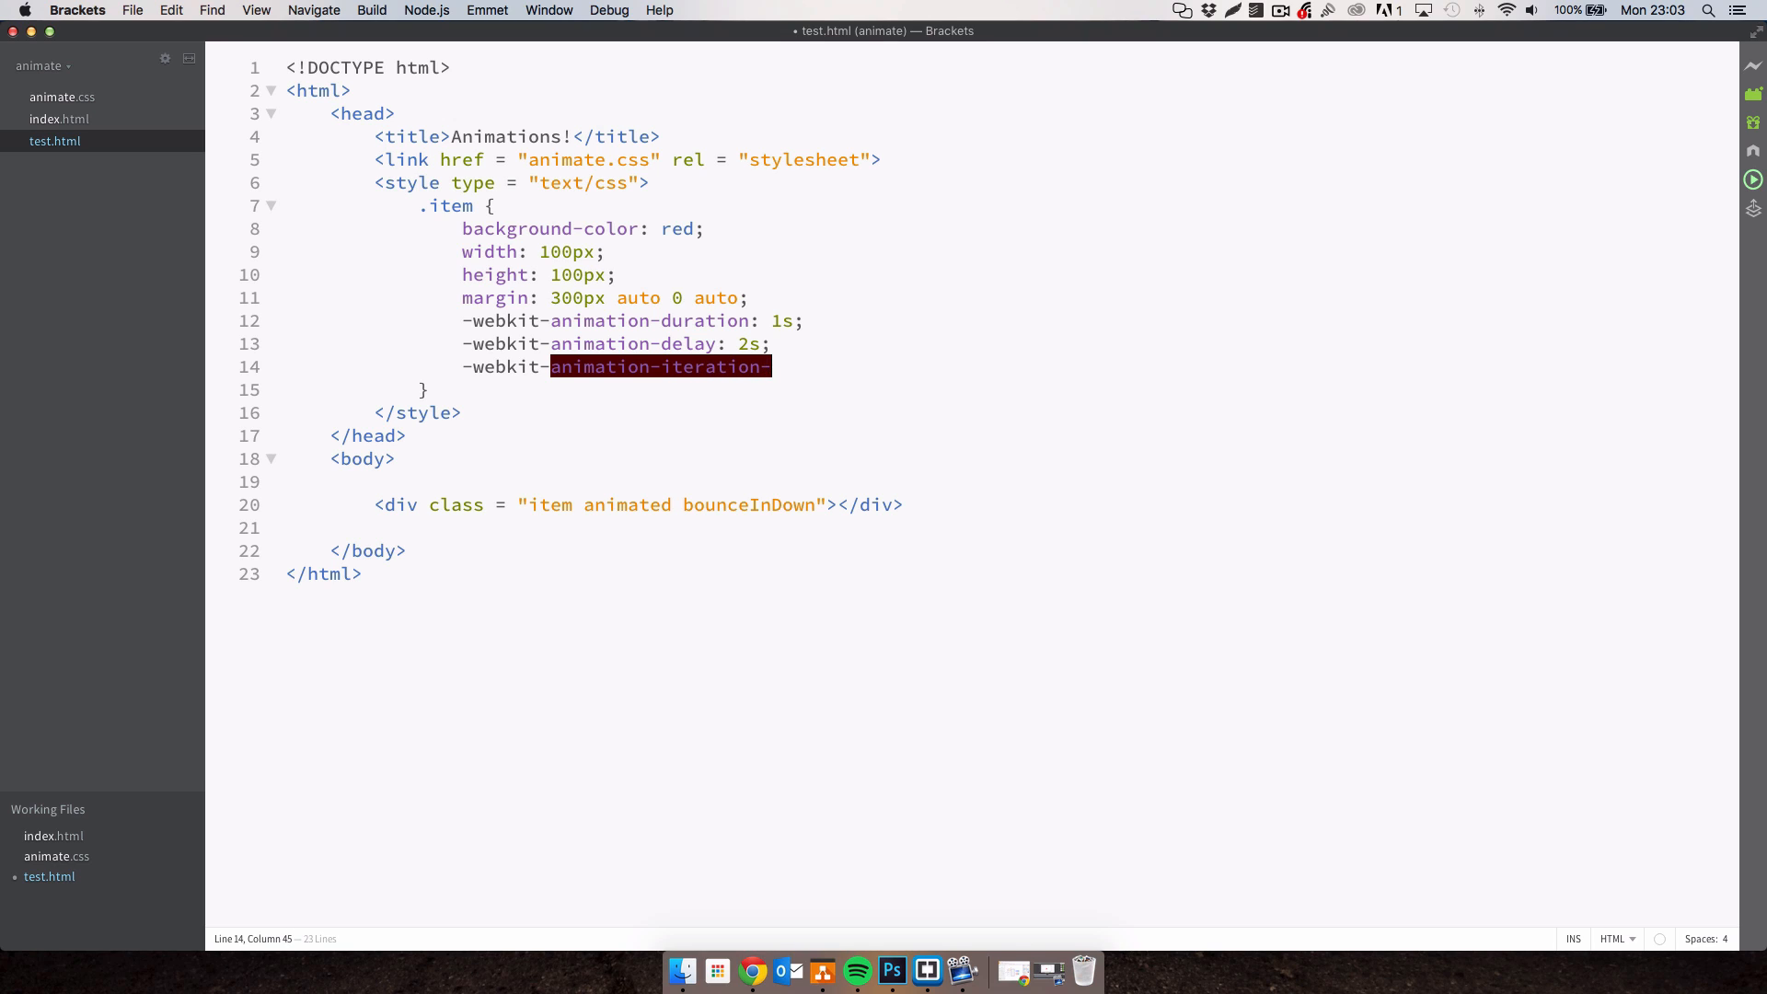
text(count: 2;)
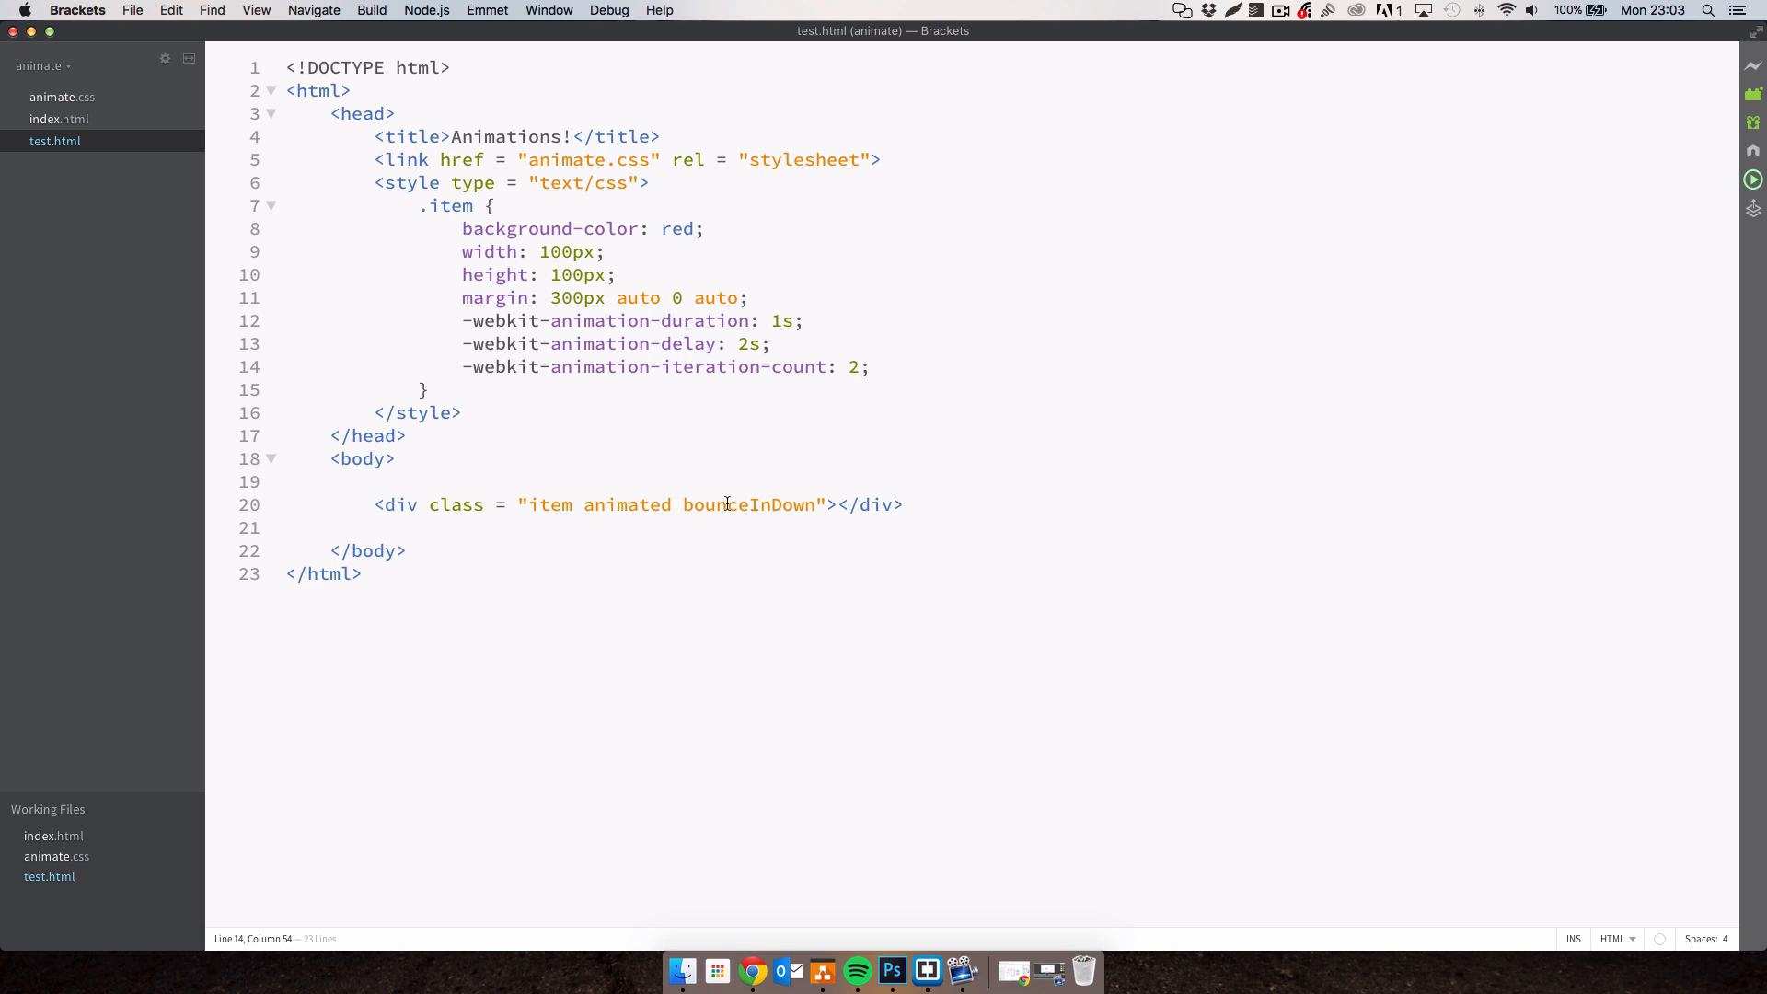
key(Backspace)
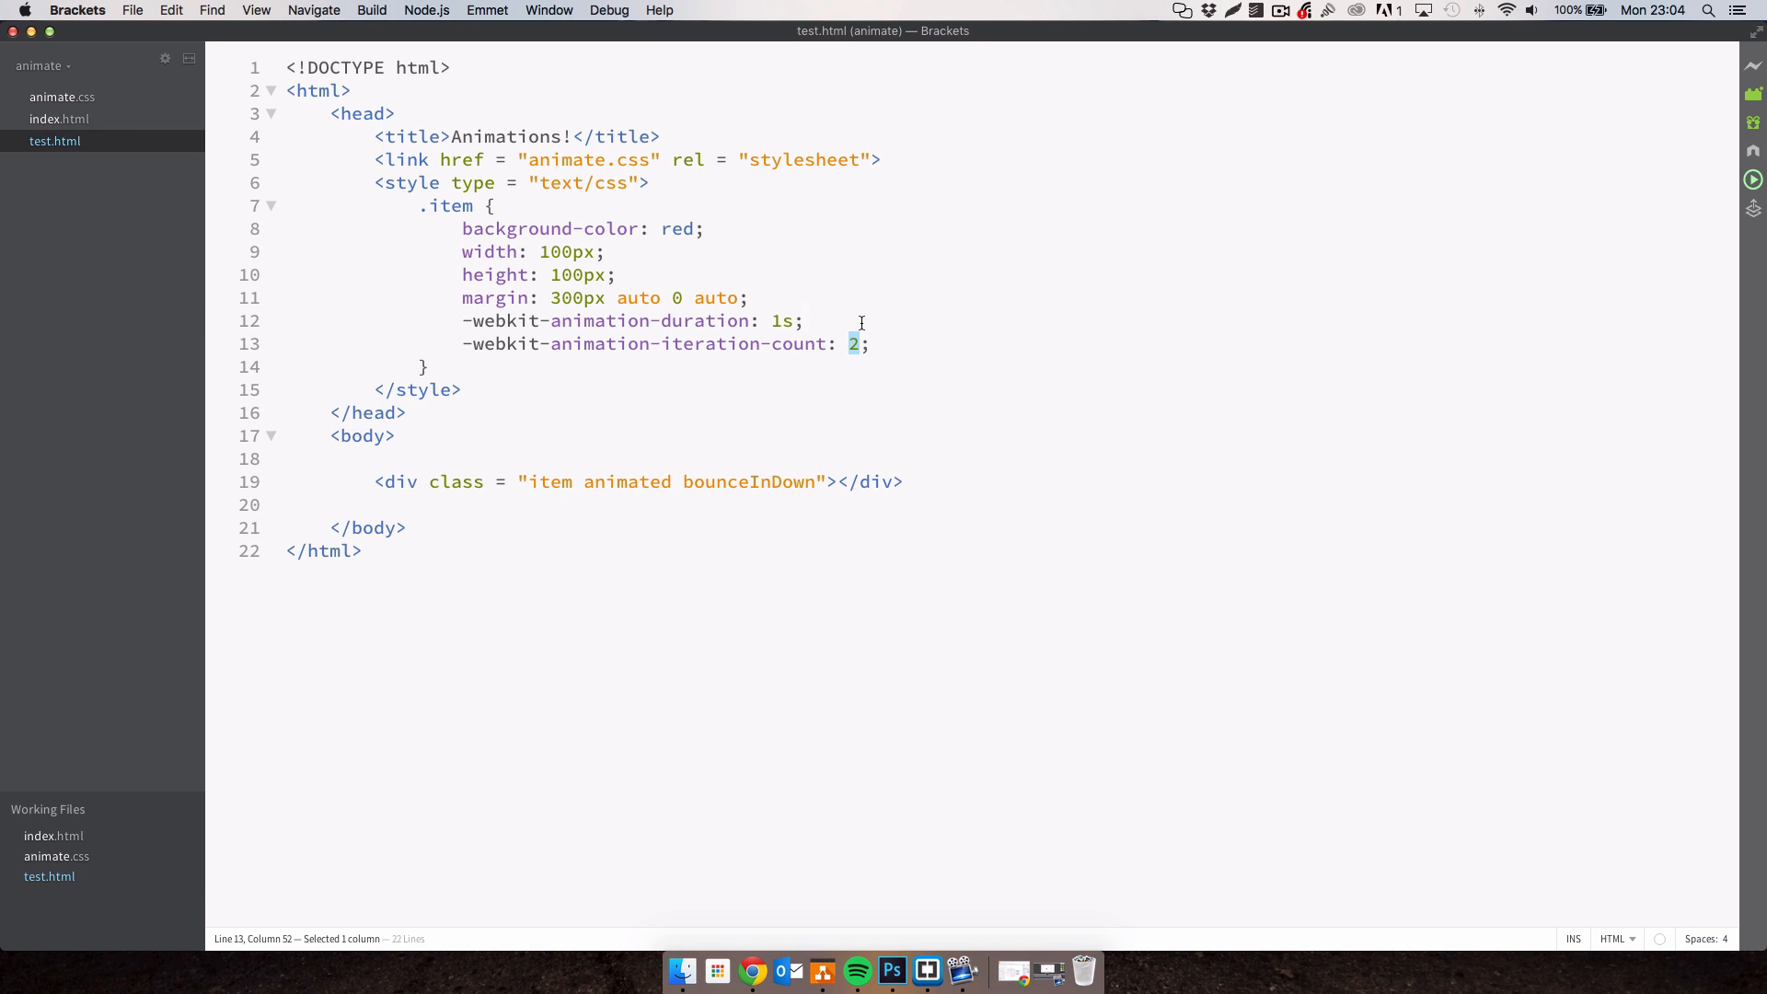
text(infinite)
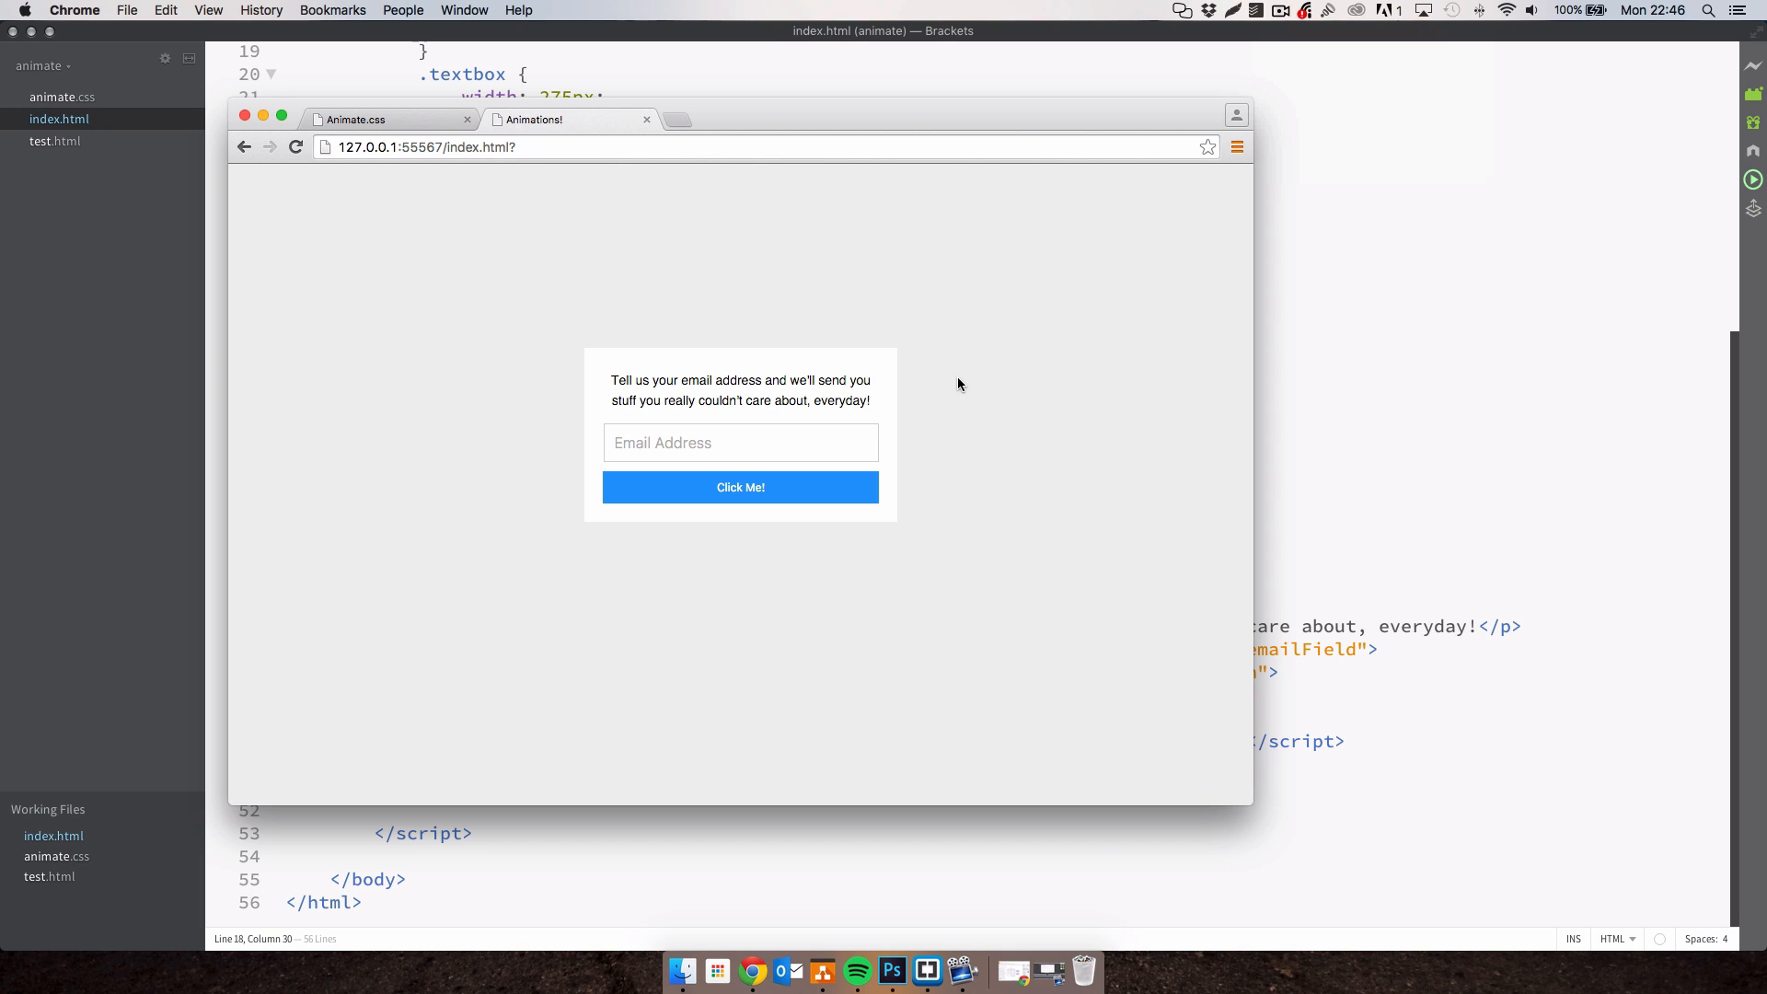
mouse_move(824, 469)
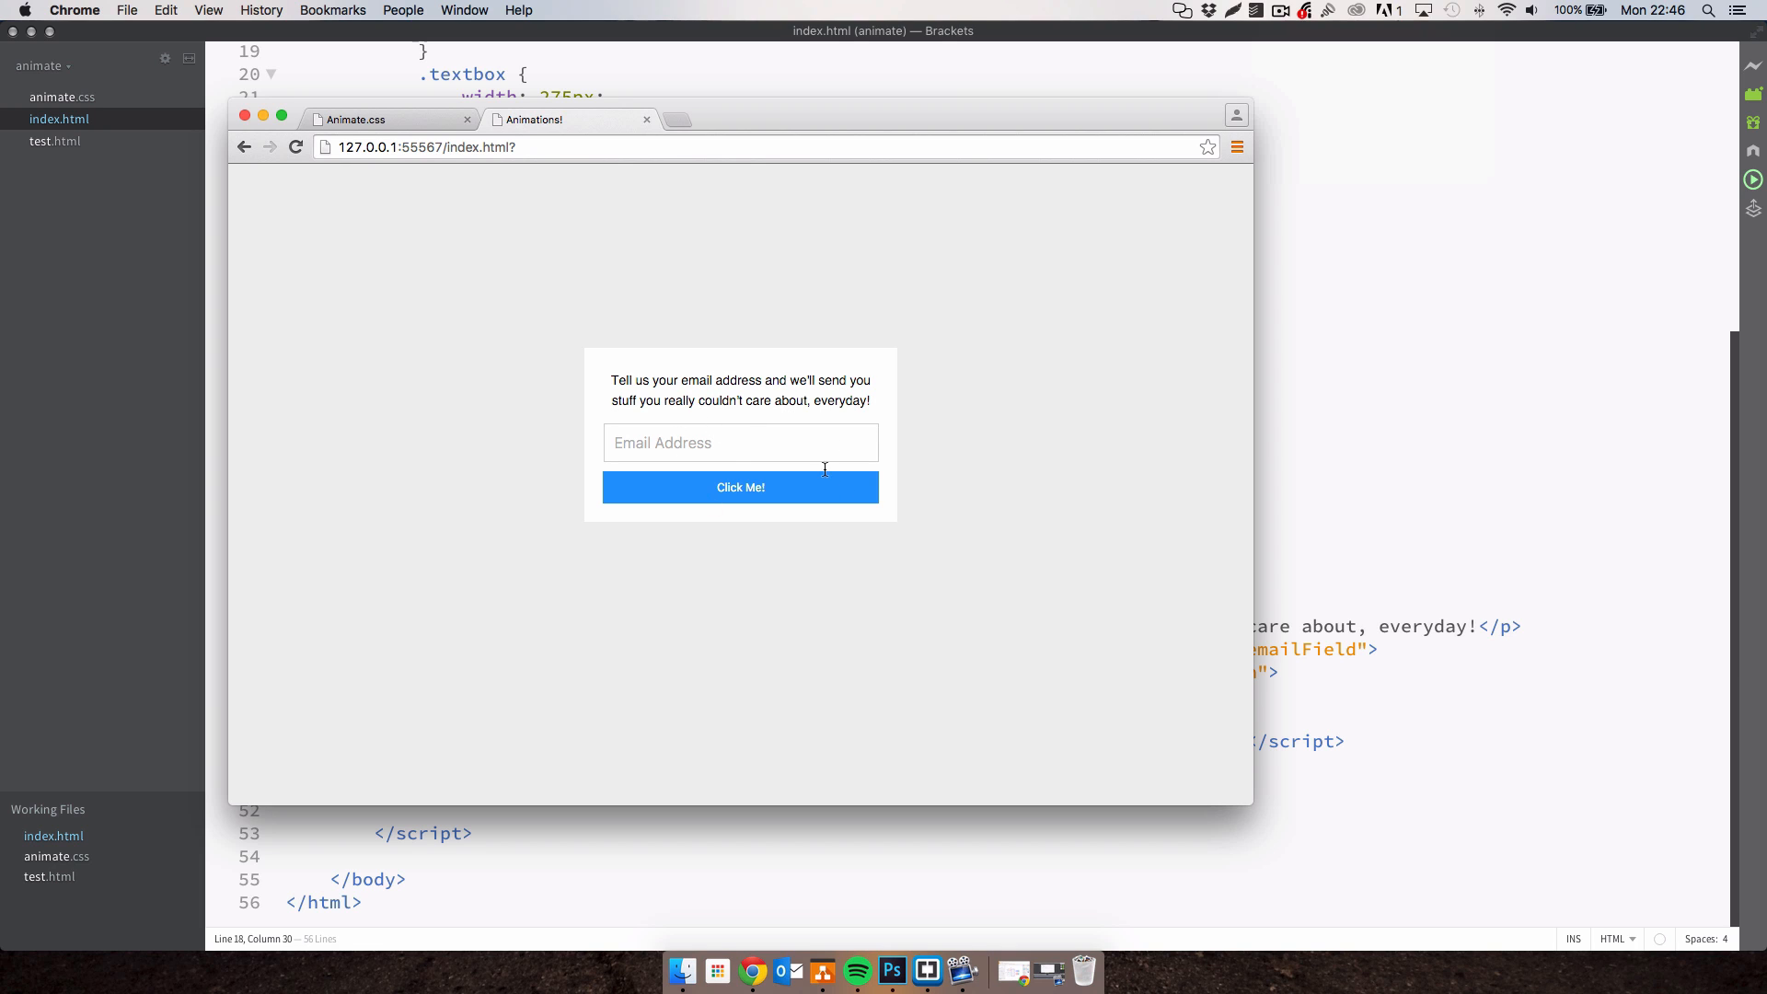
mouse_move(816, 514)
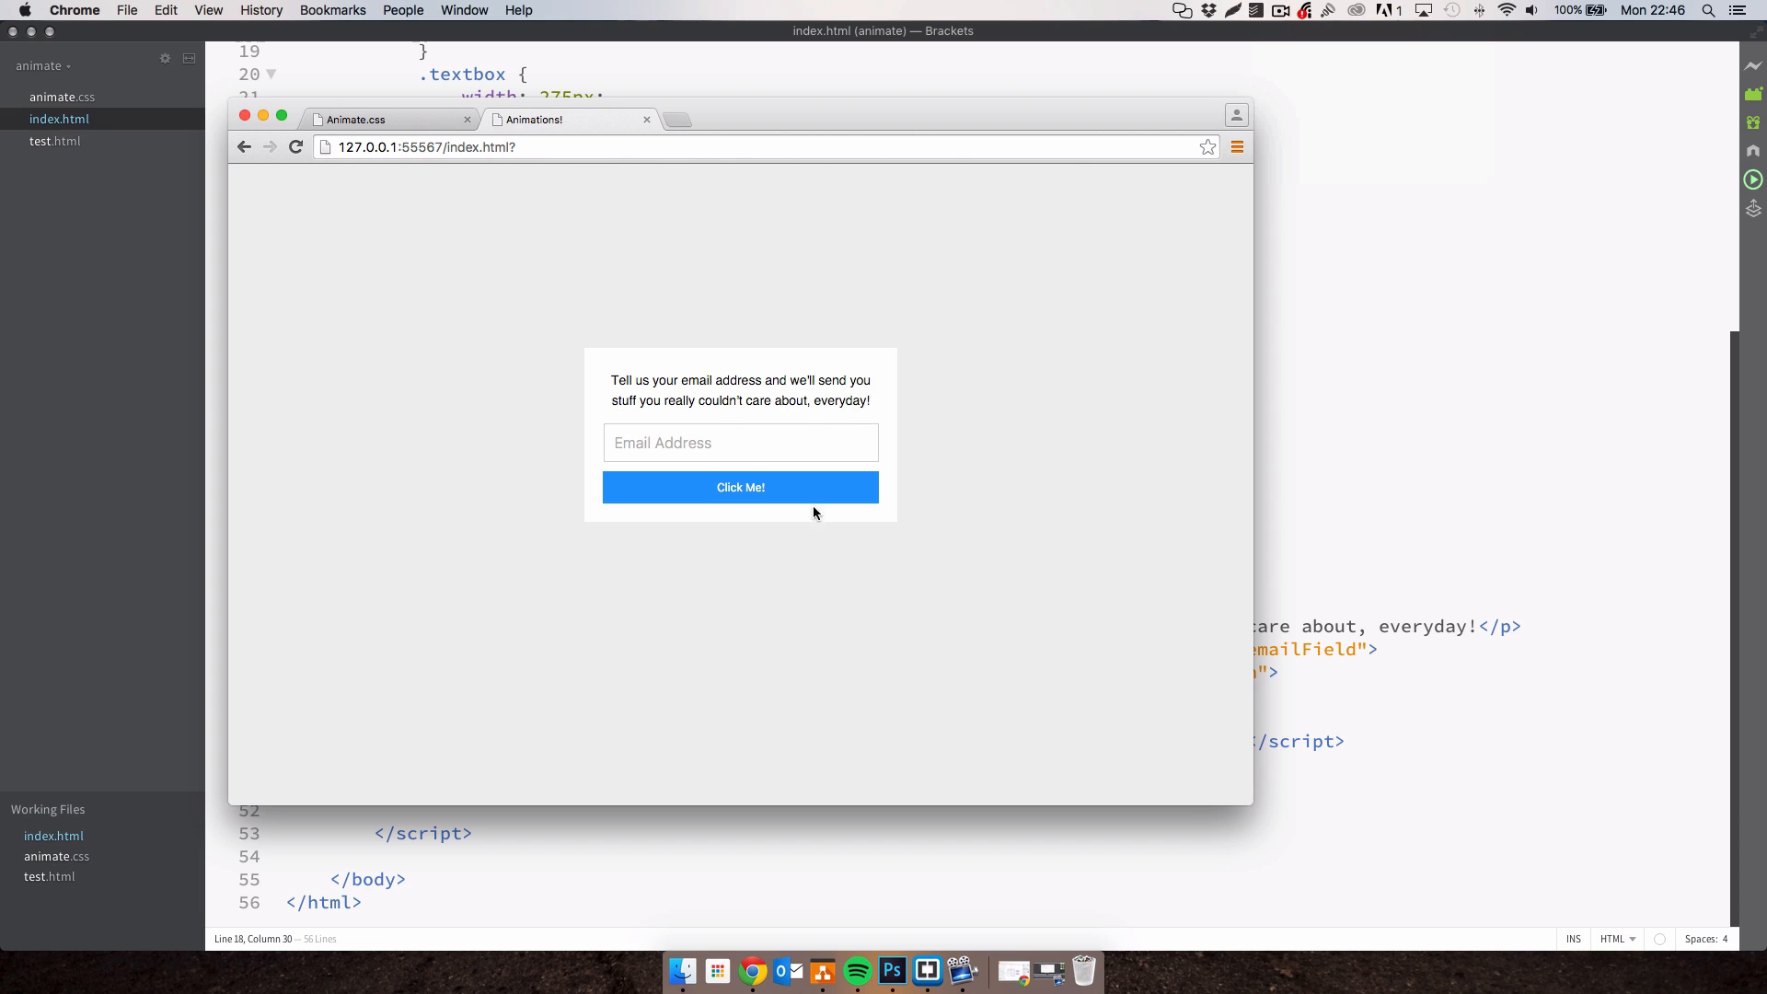
mouse_move(800, 427)
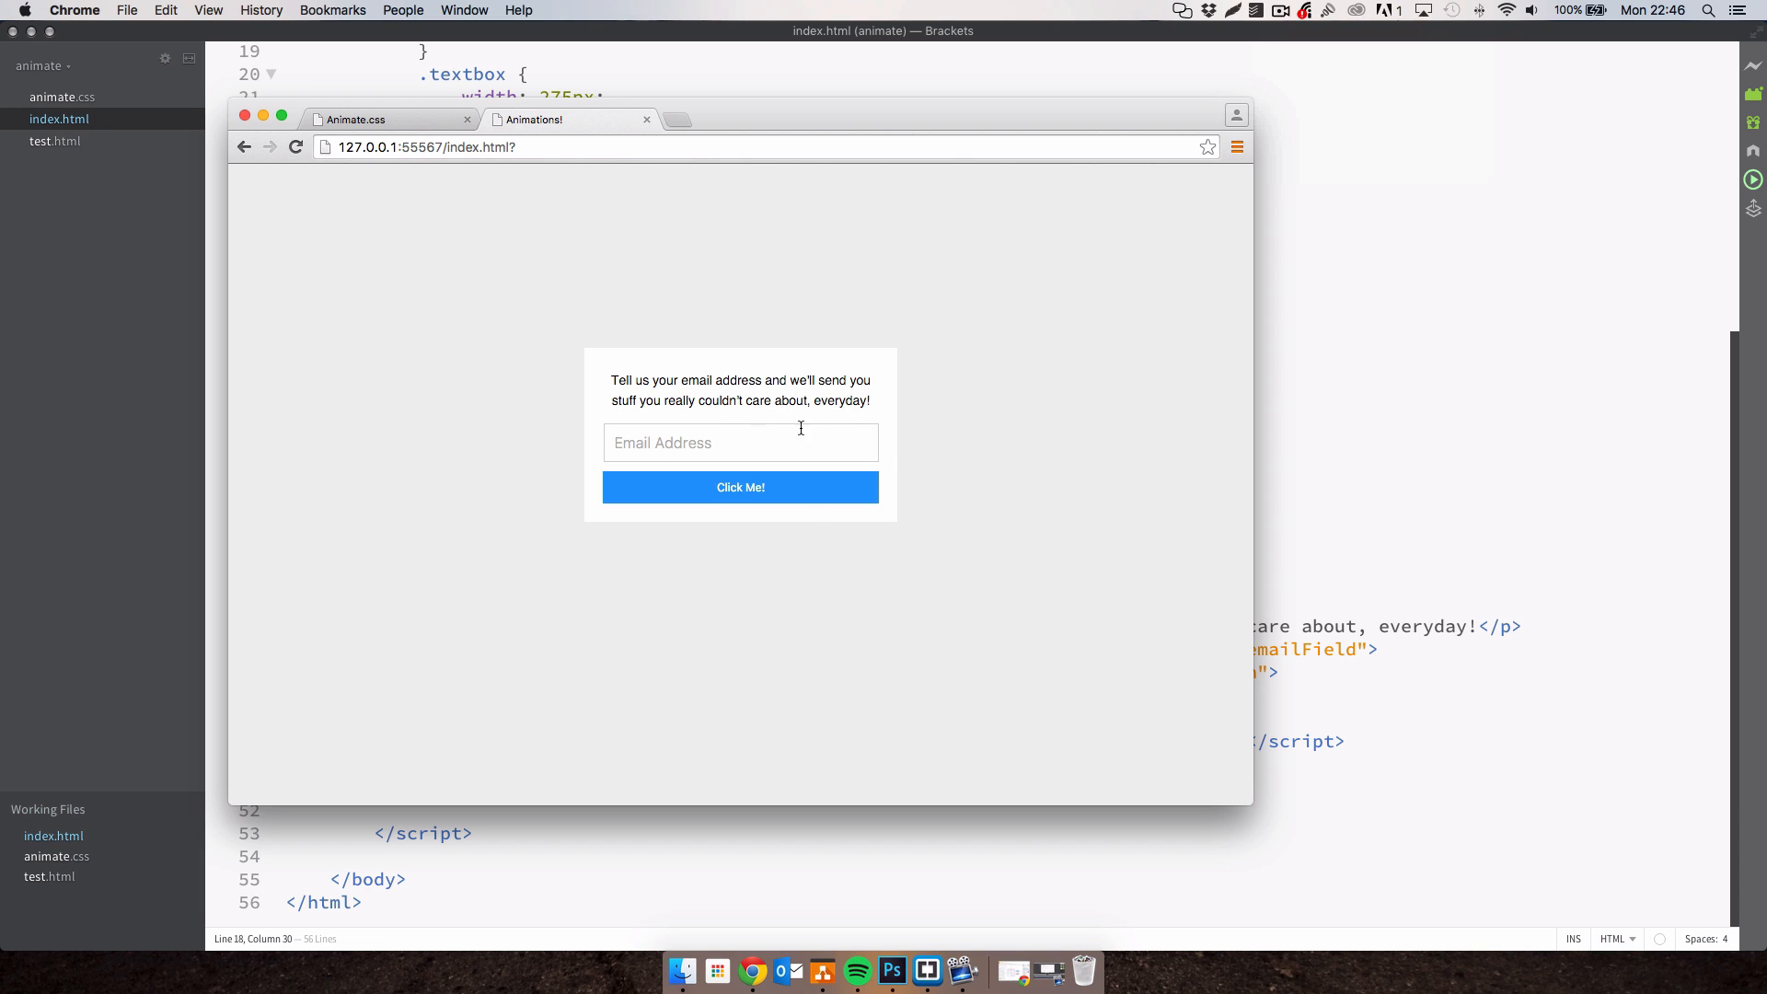
mouse_move(791, 401)
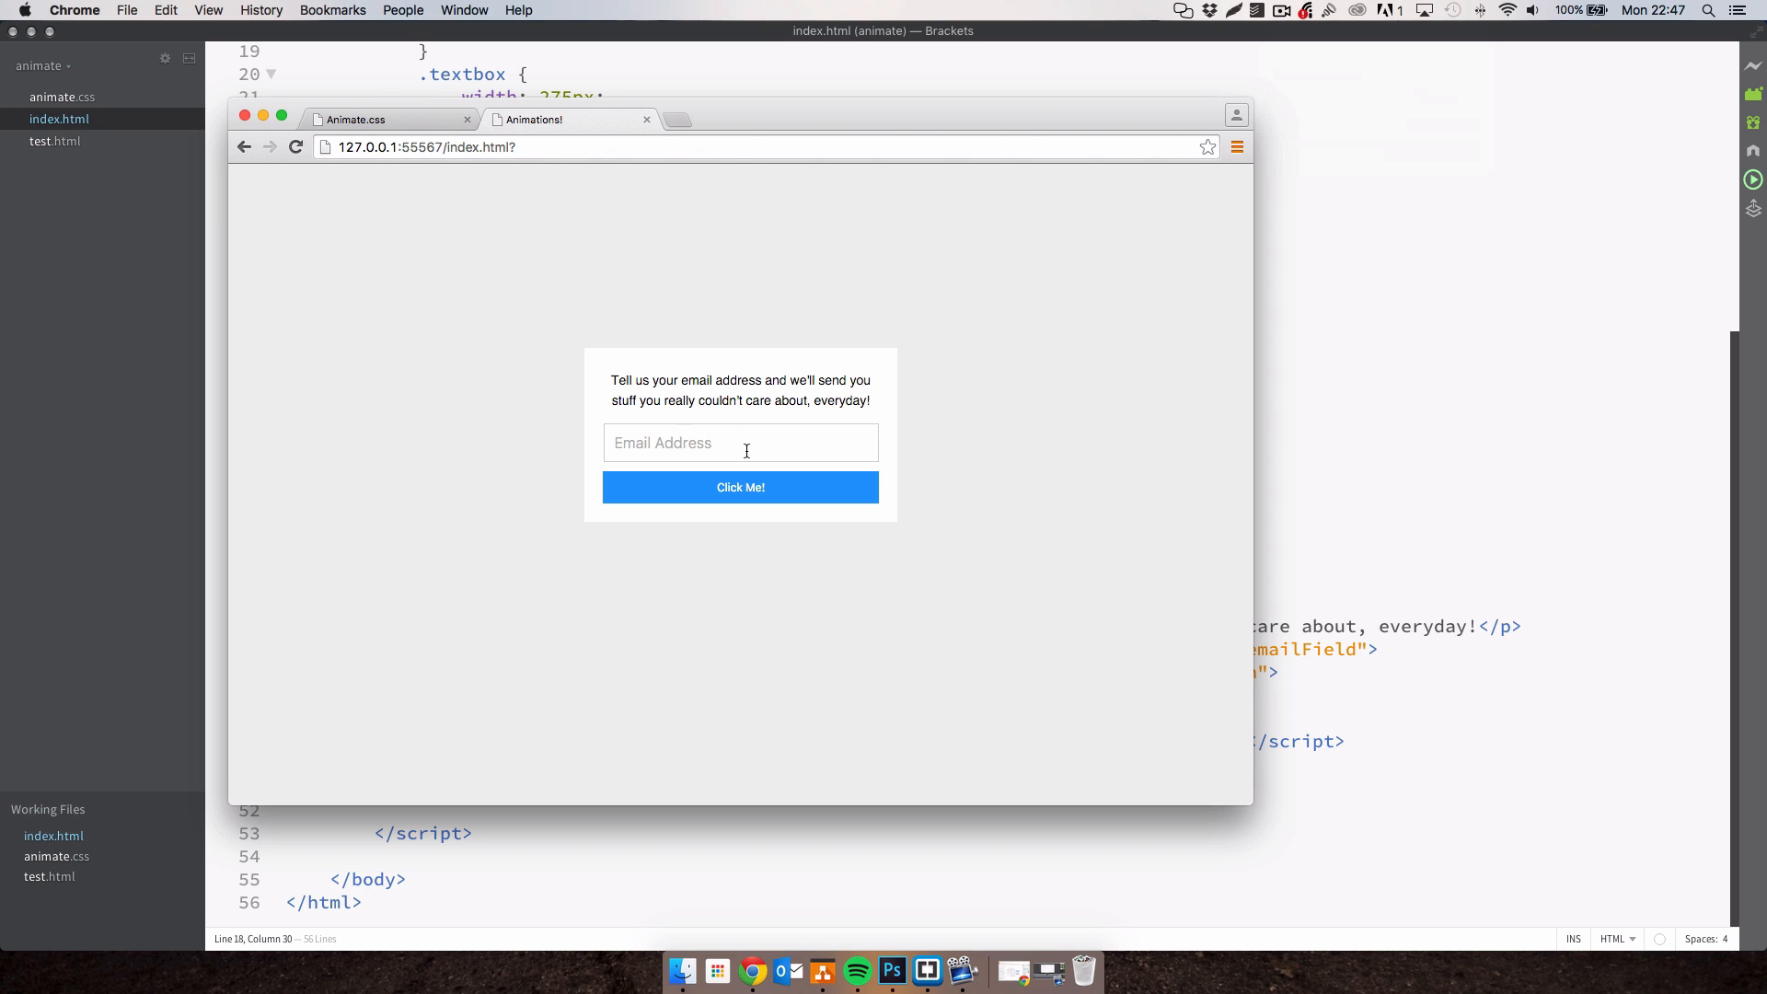
mouse_move(752, 471)
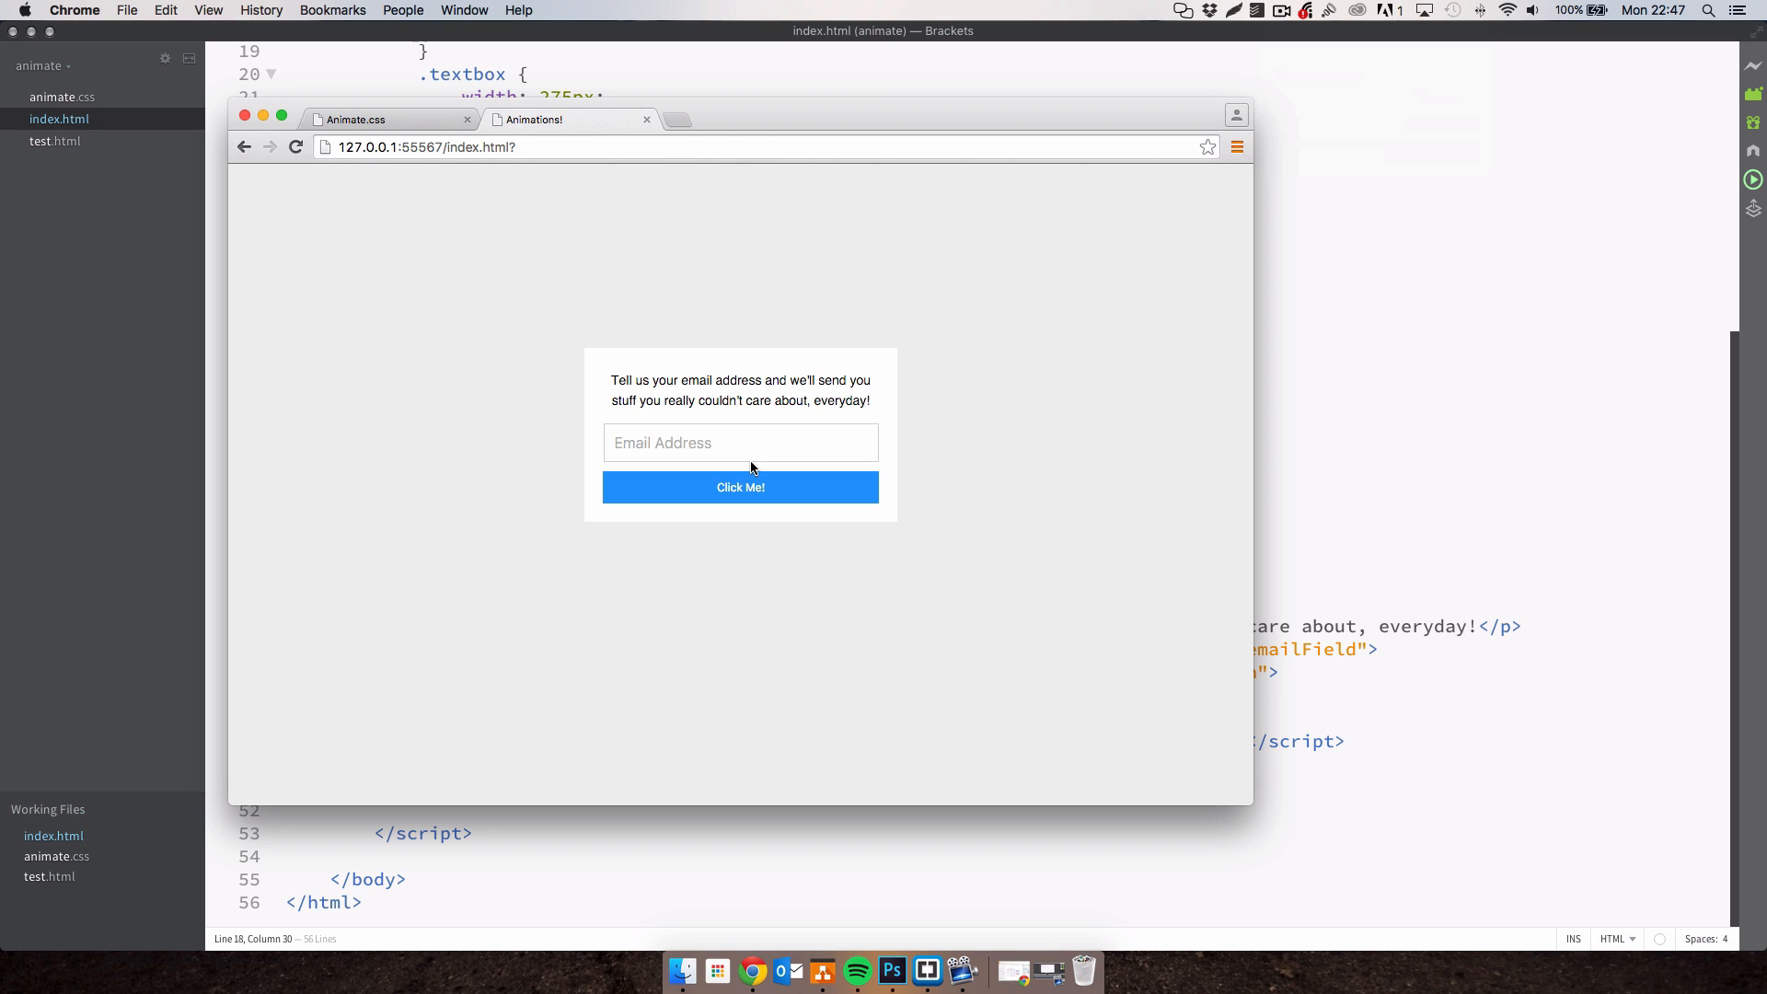
mouse_move(795, 394)
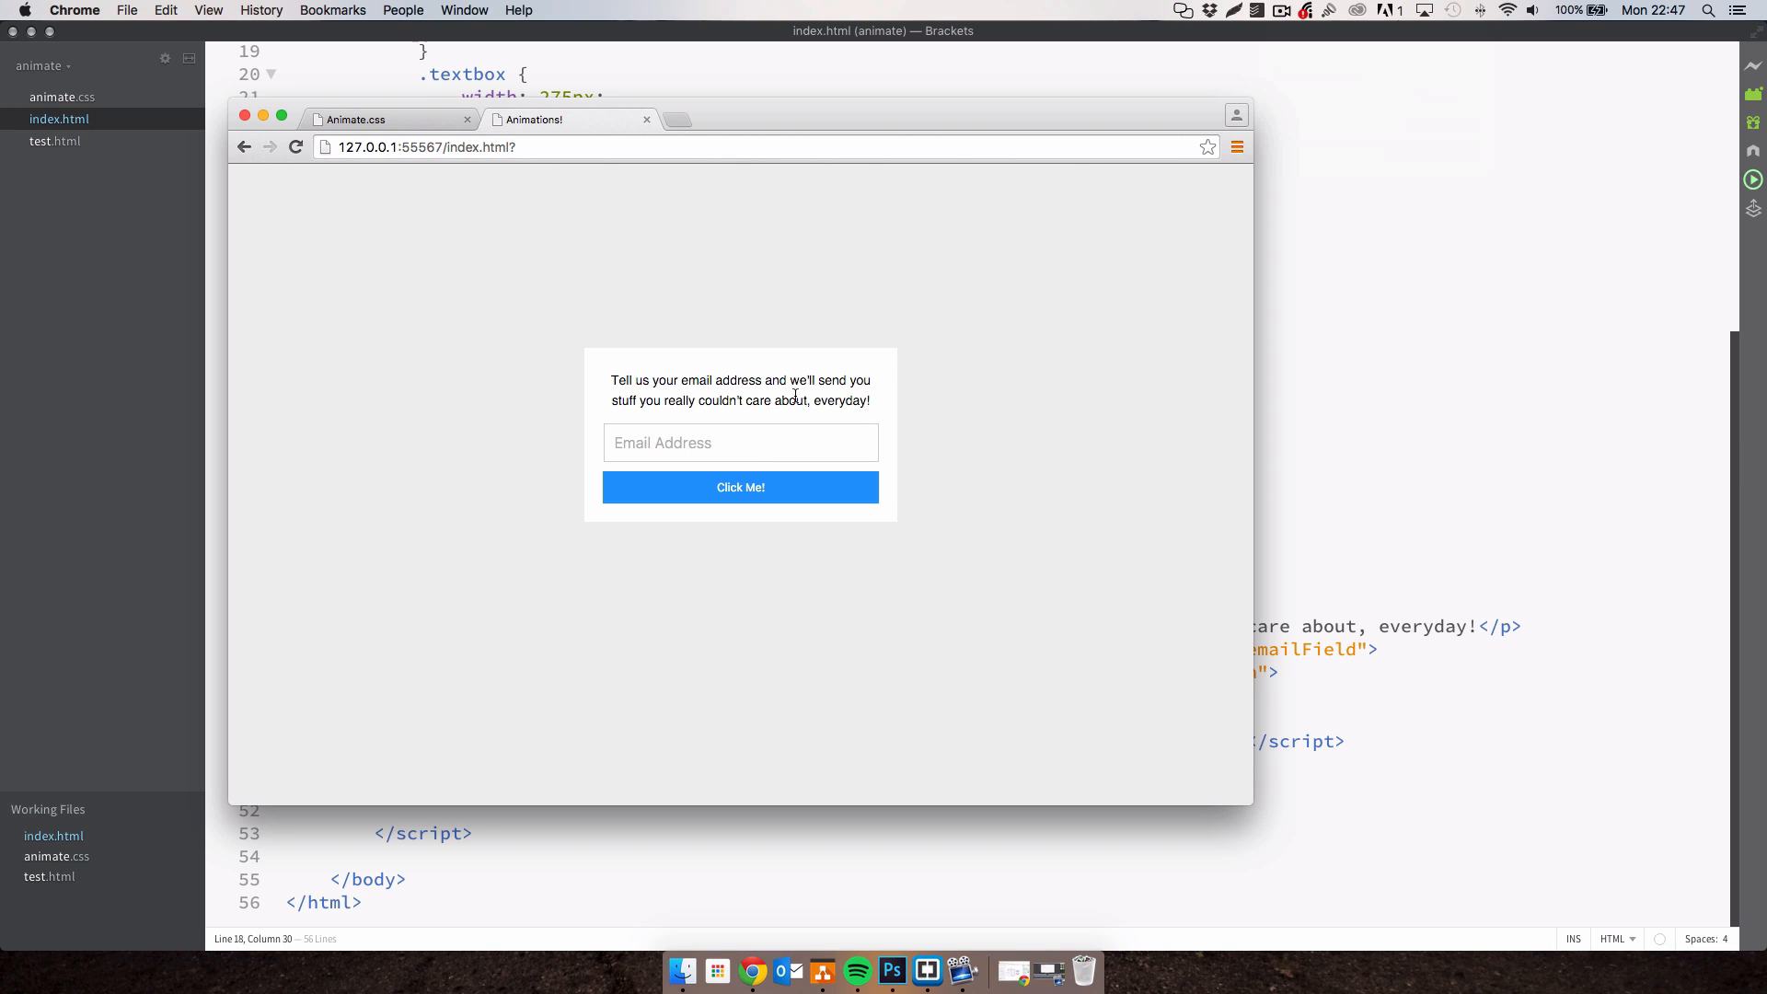
mouse_move(809, 402)
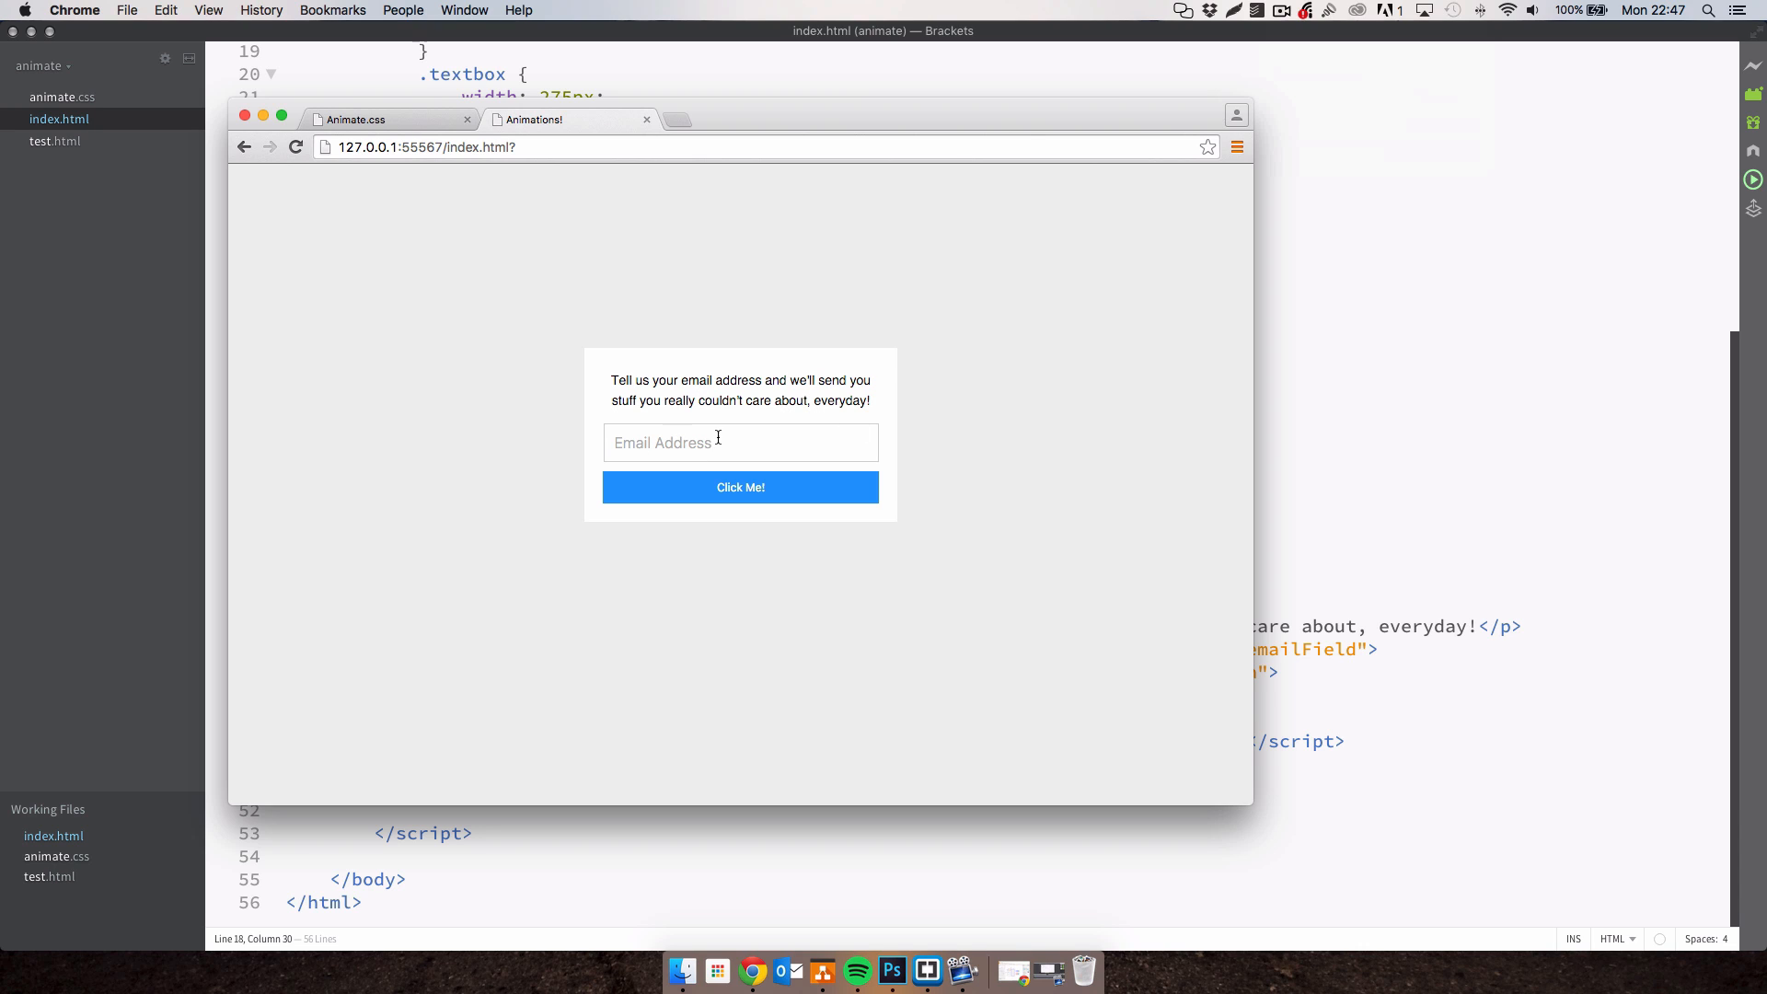
mouse_move(707, 433)
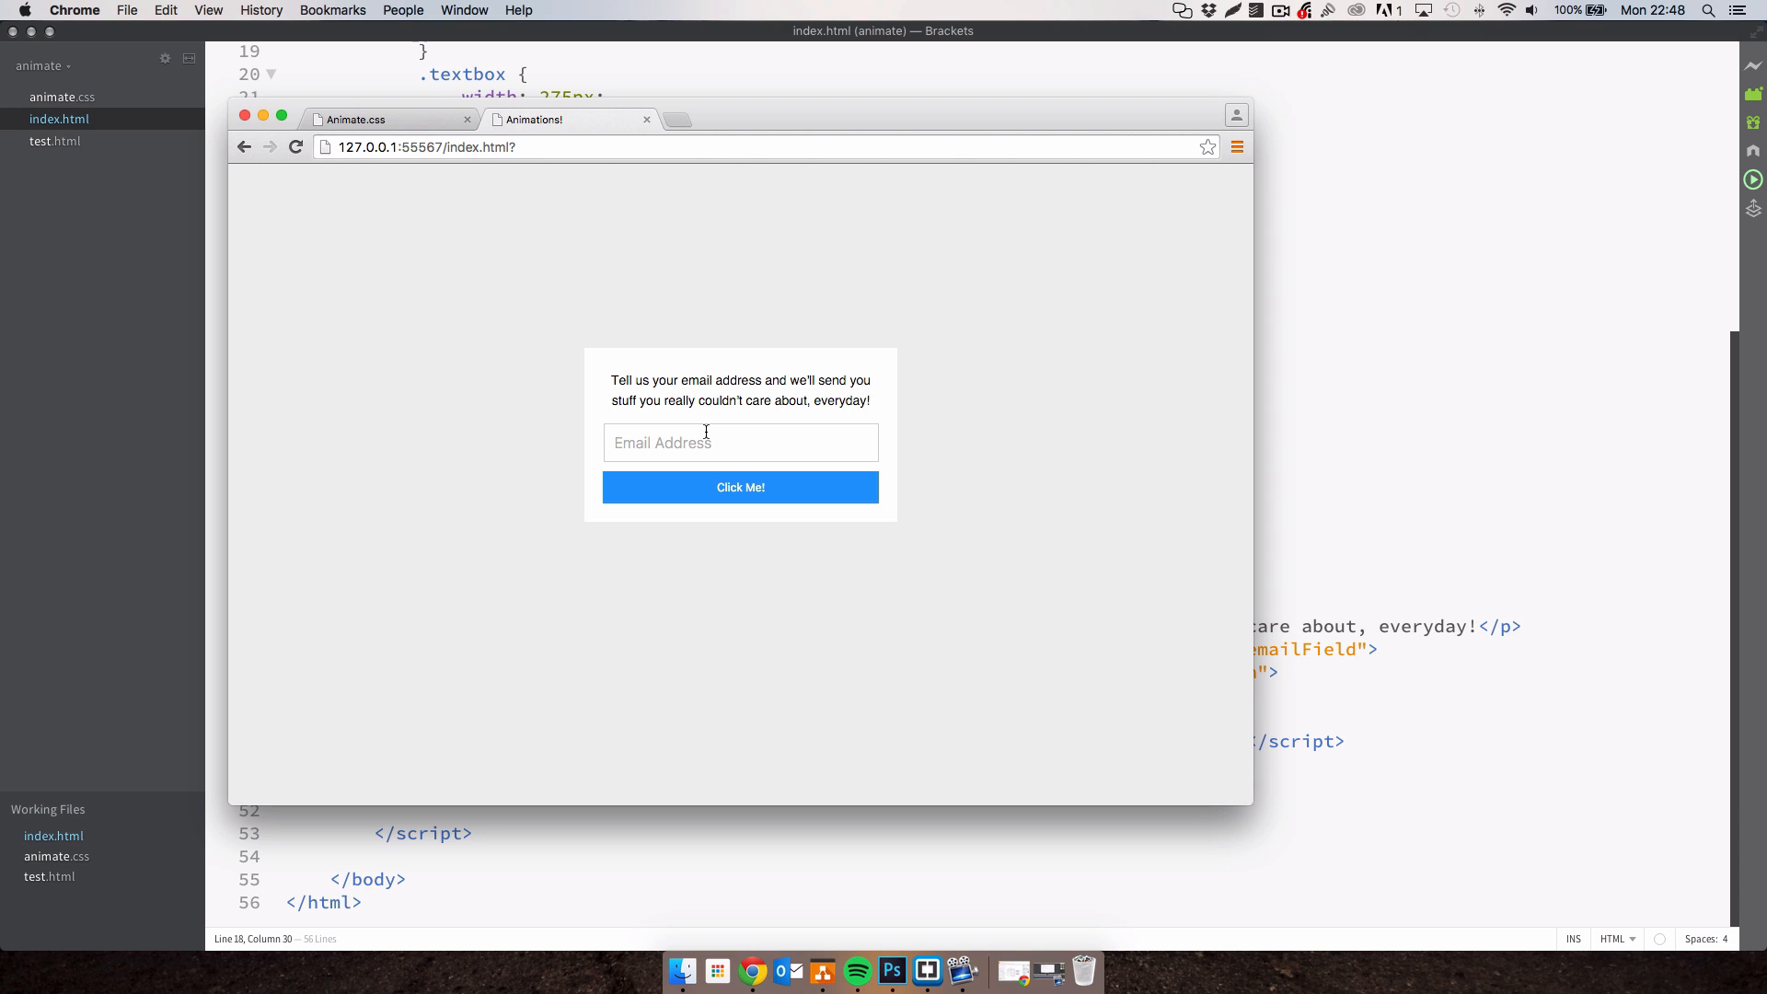
mouse_move(752, 460)
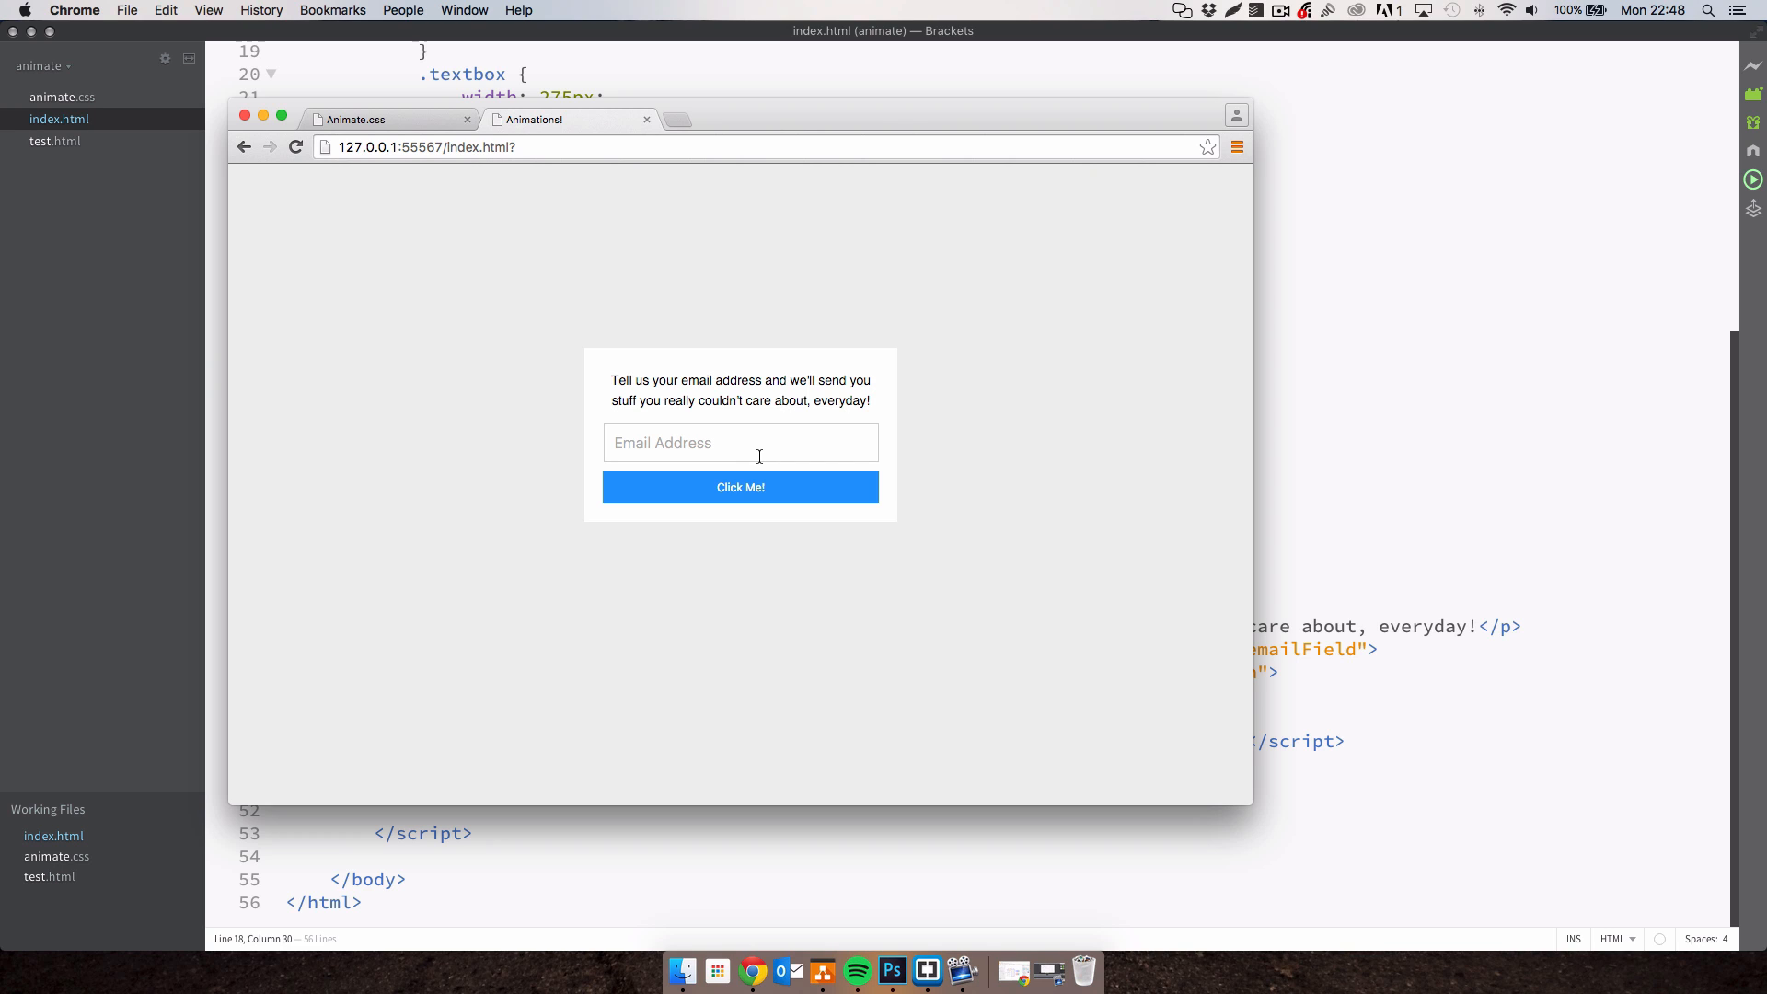
mouse_move(746, 415)
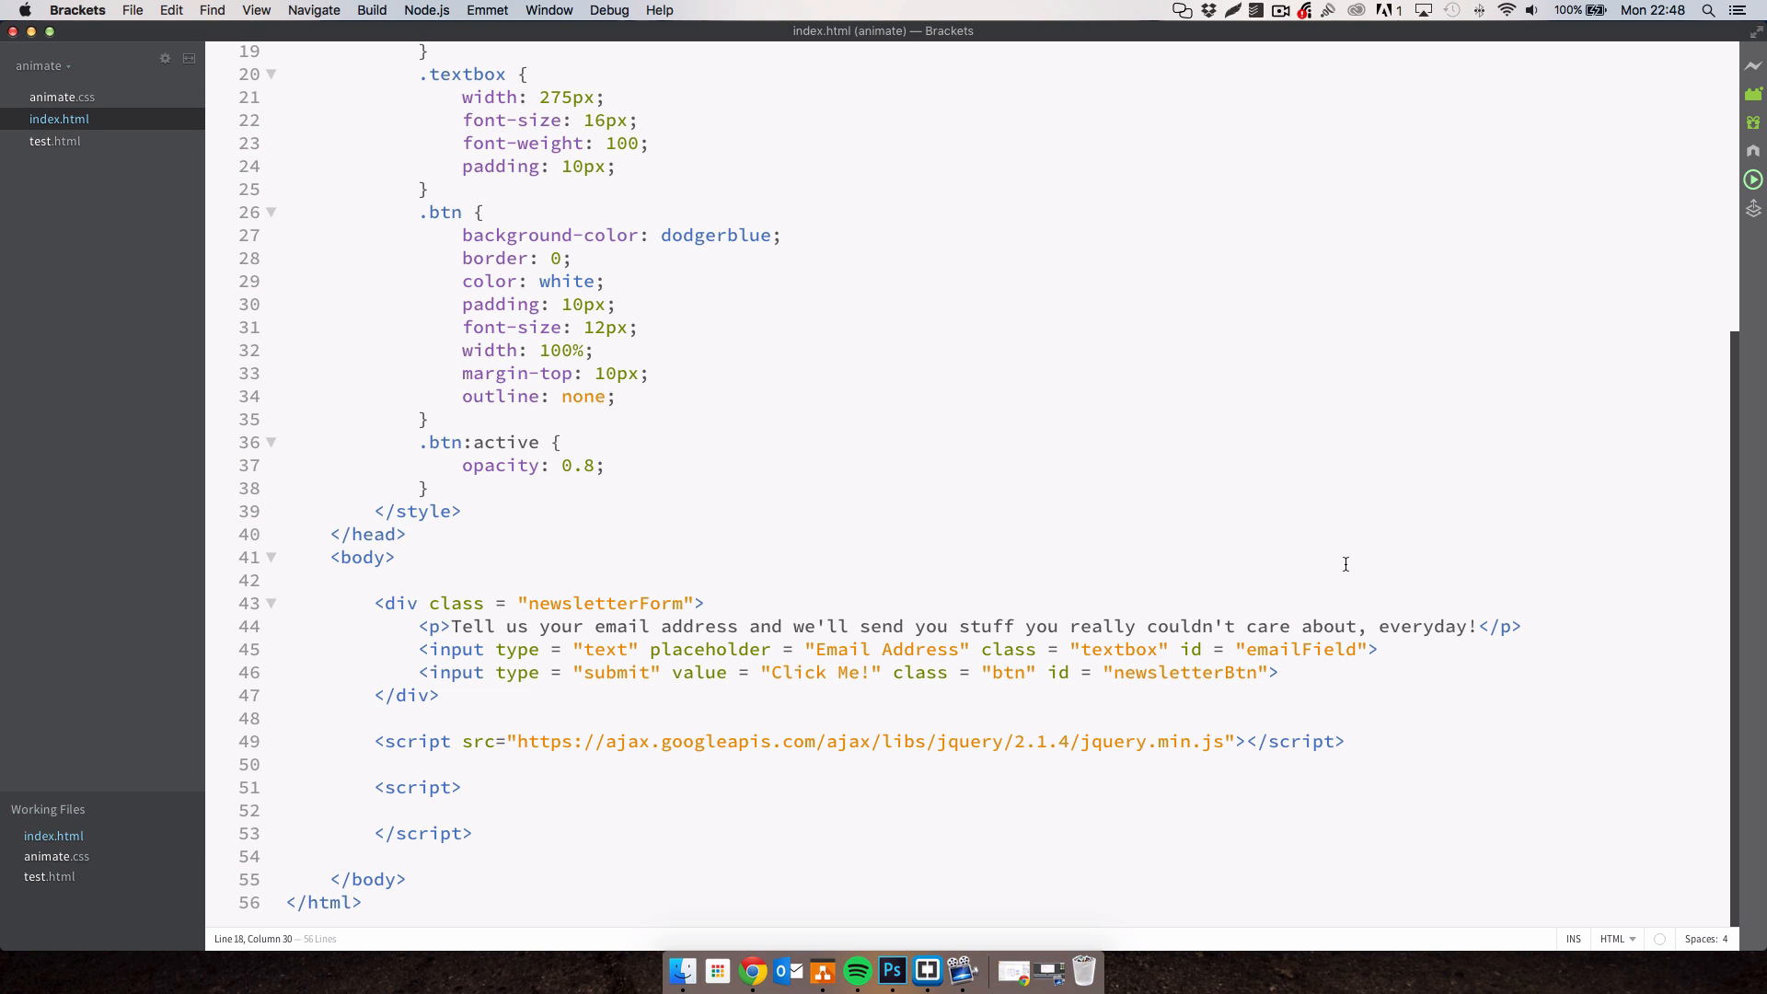
mouse_move(287, 694)
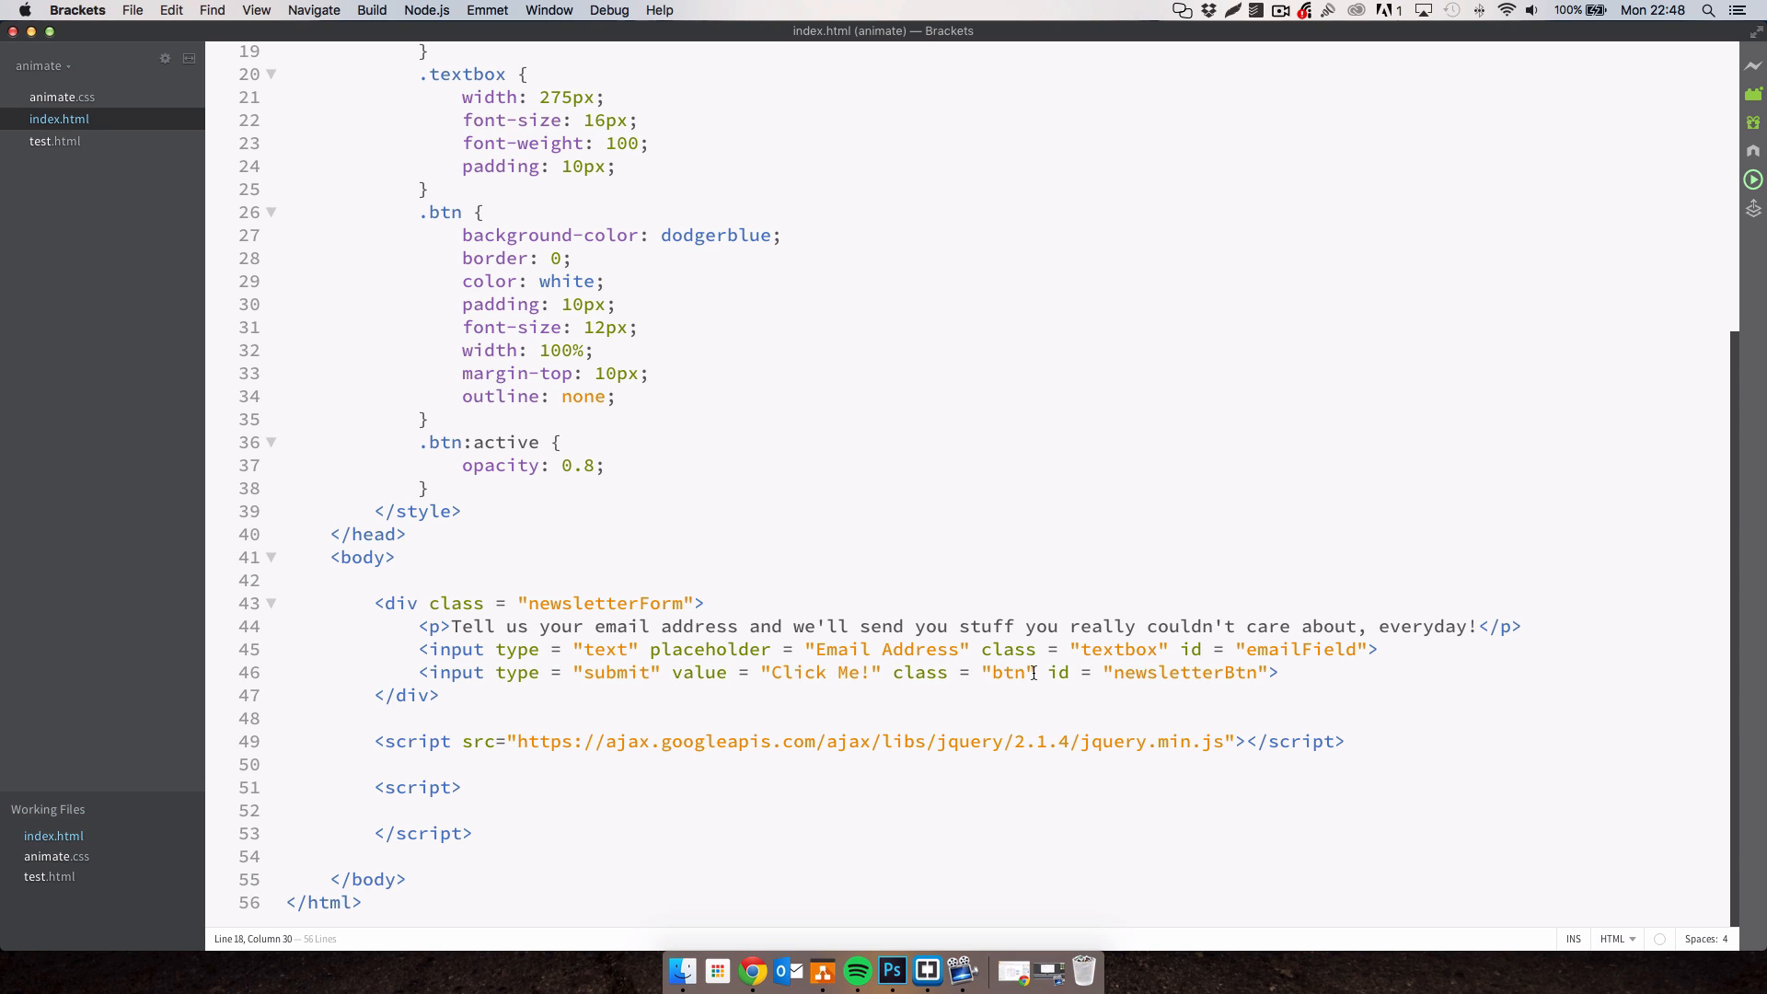
Review the stylesheet link and email input, then place the cursor inside the empty script block.
scroll(up, 3)
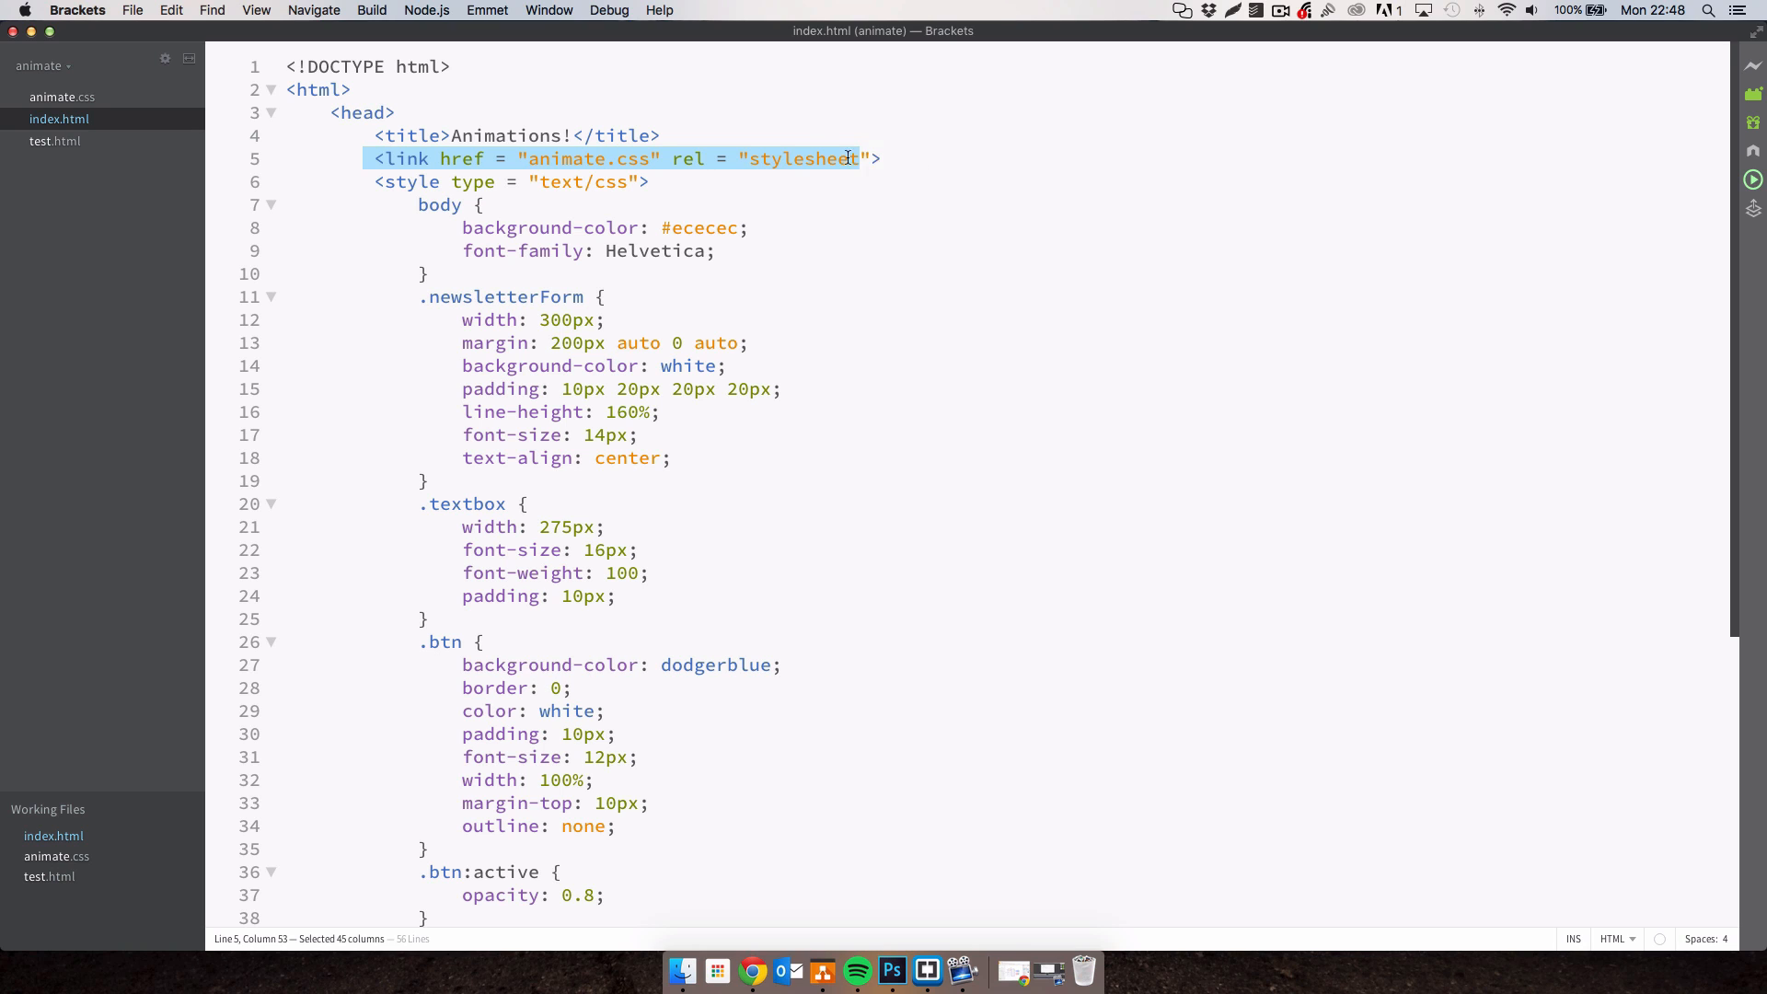
scroll(down, 3)
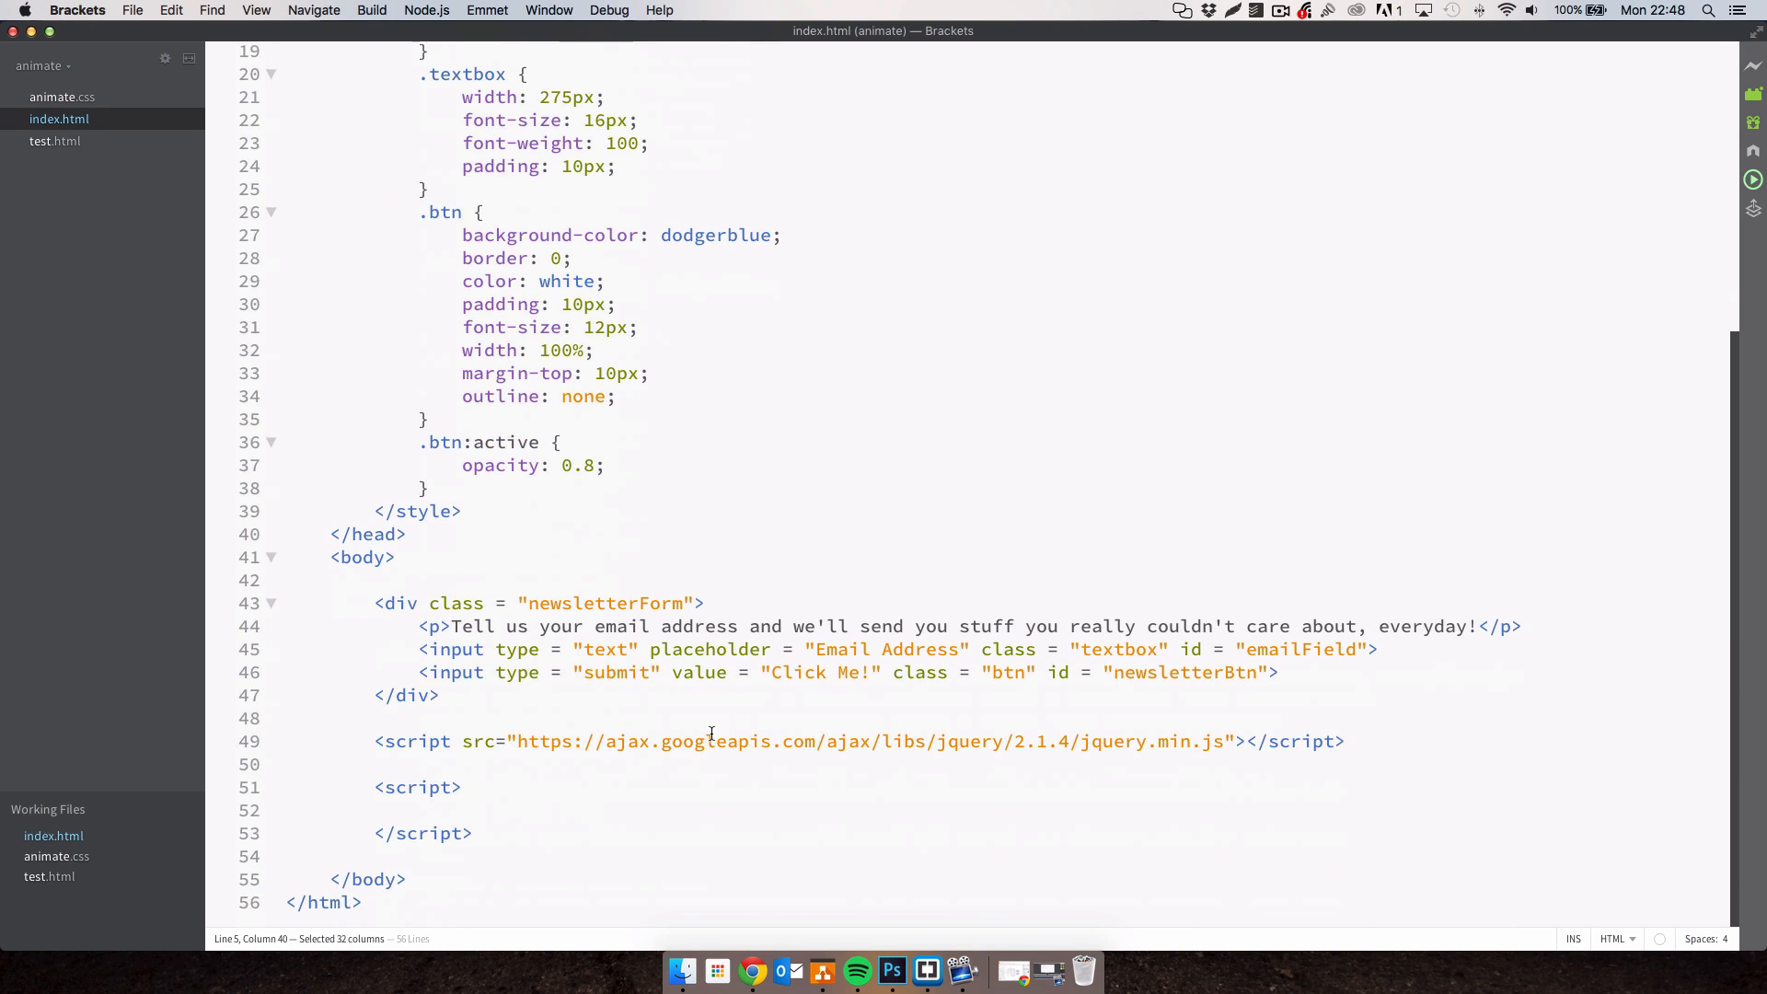
mouse_move(885, 665)
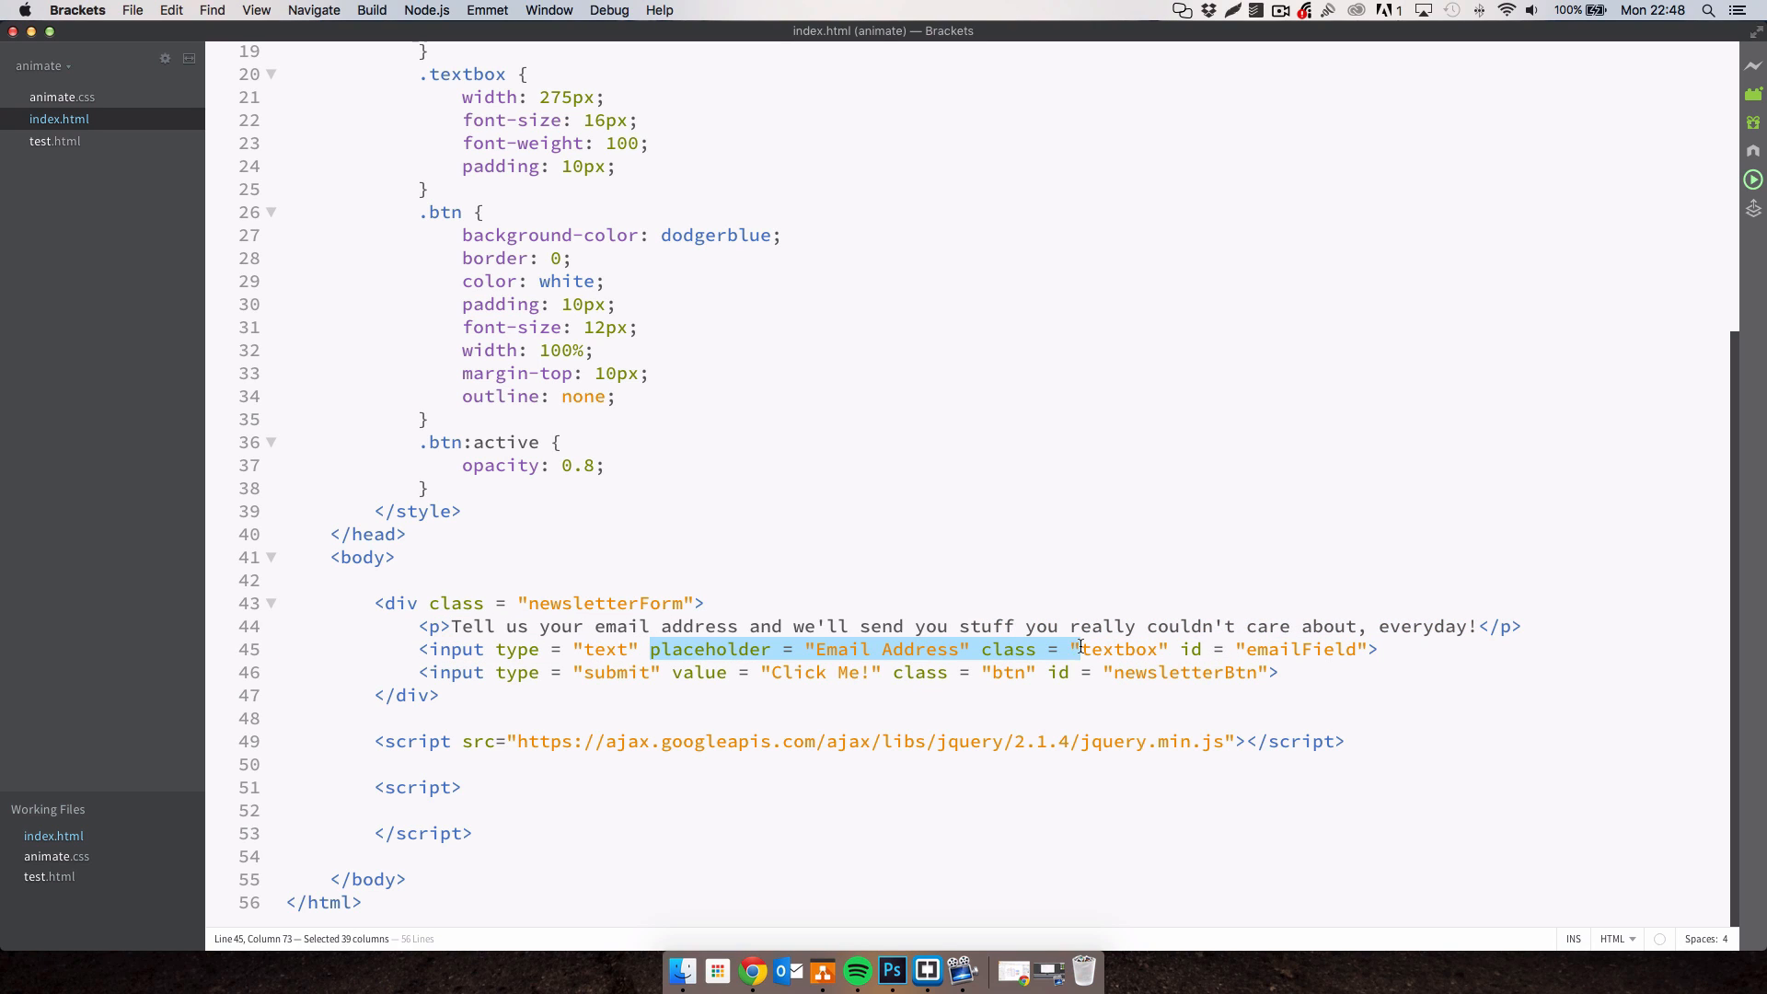
click(1181, 649)
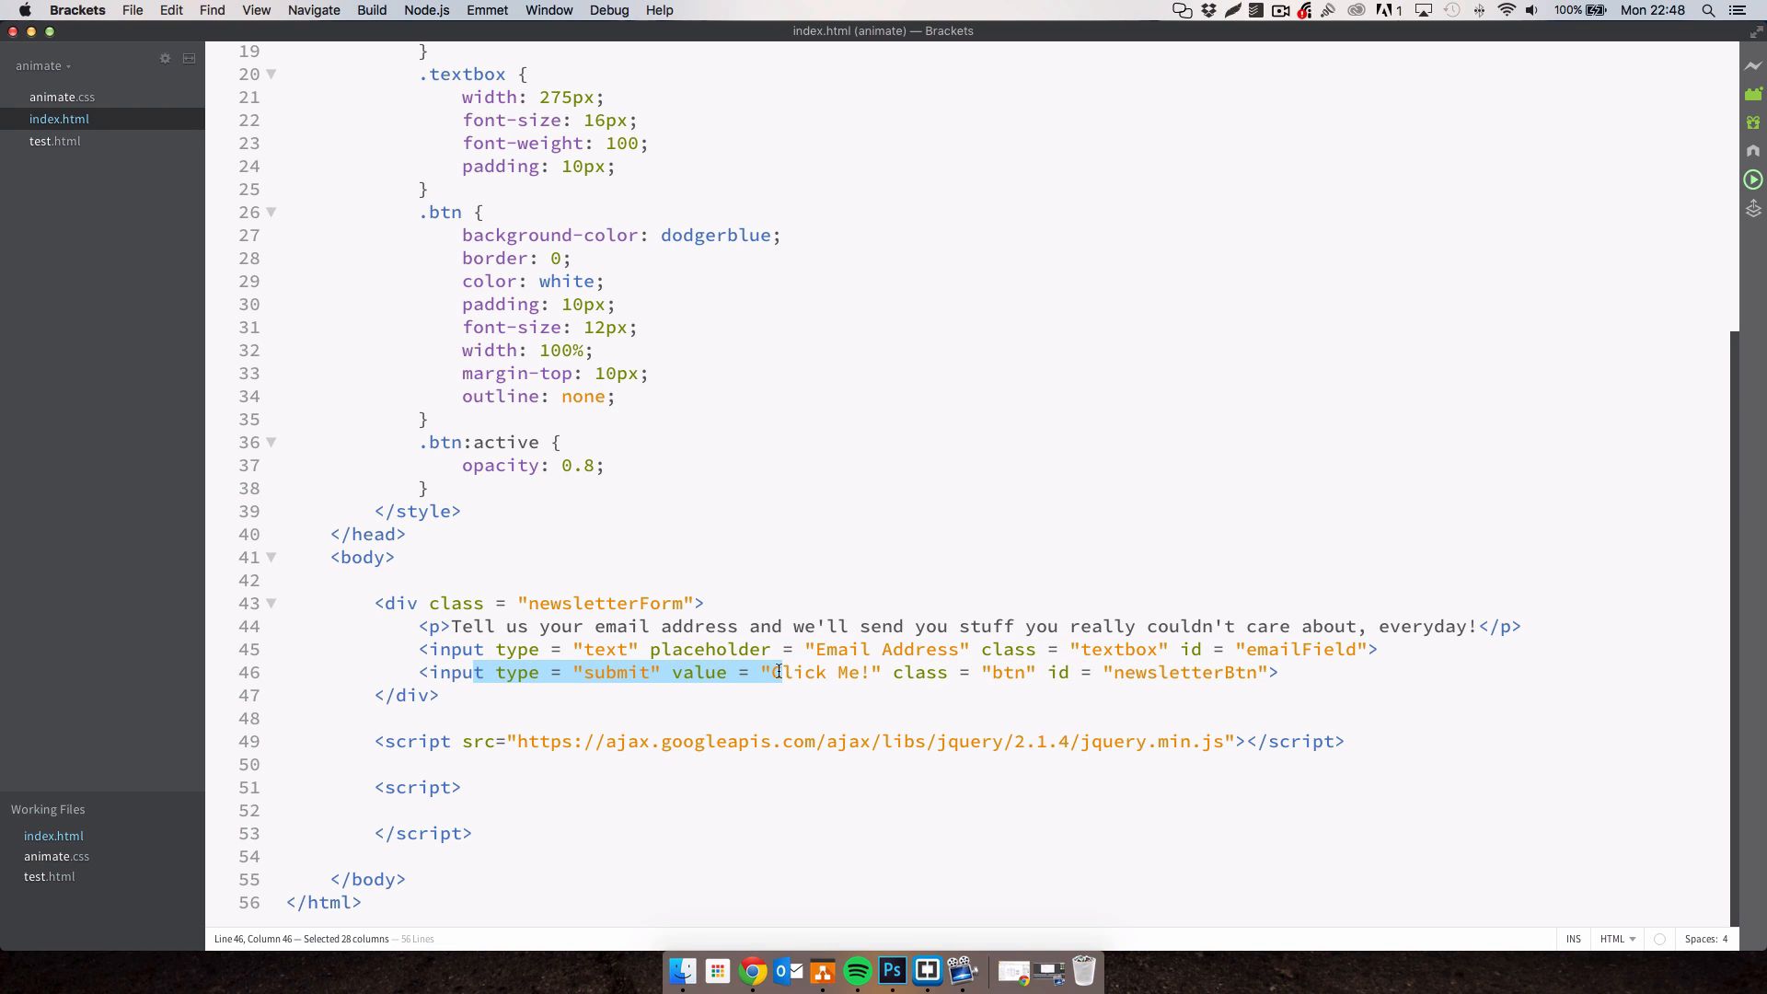
mouse_move(1237, 673)
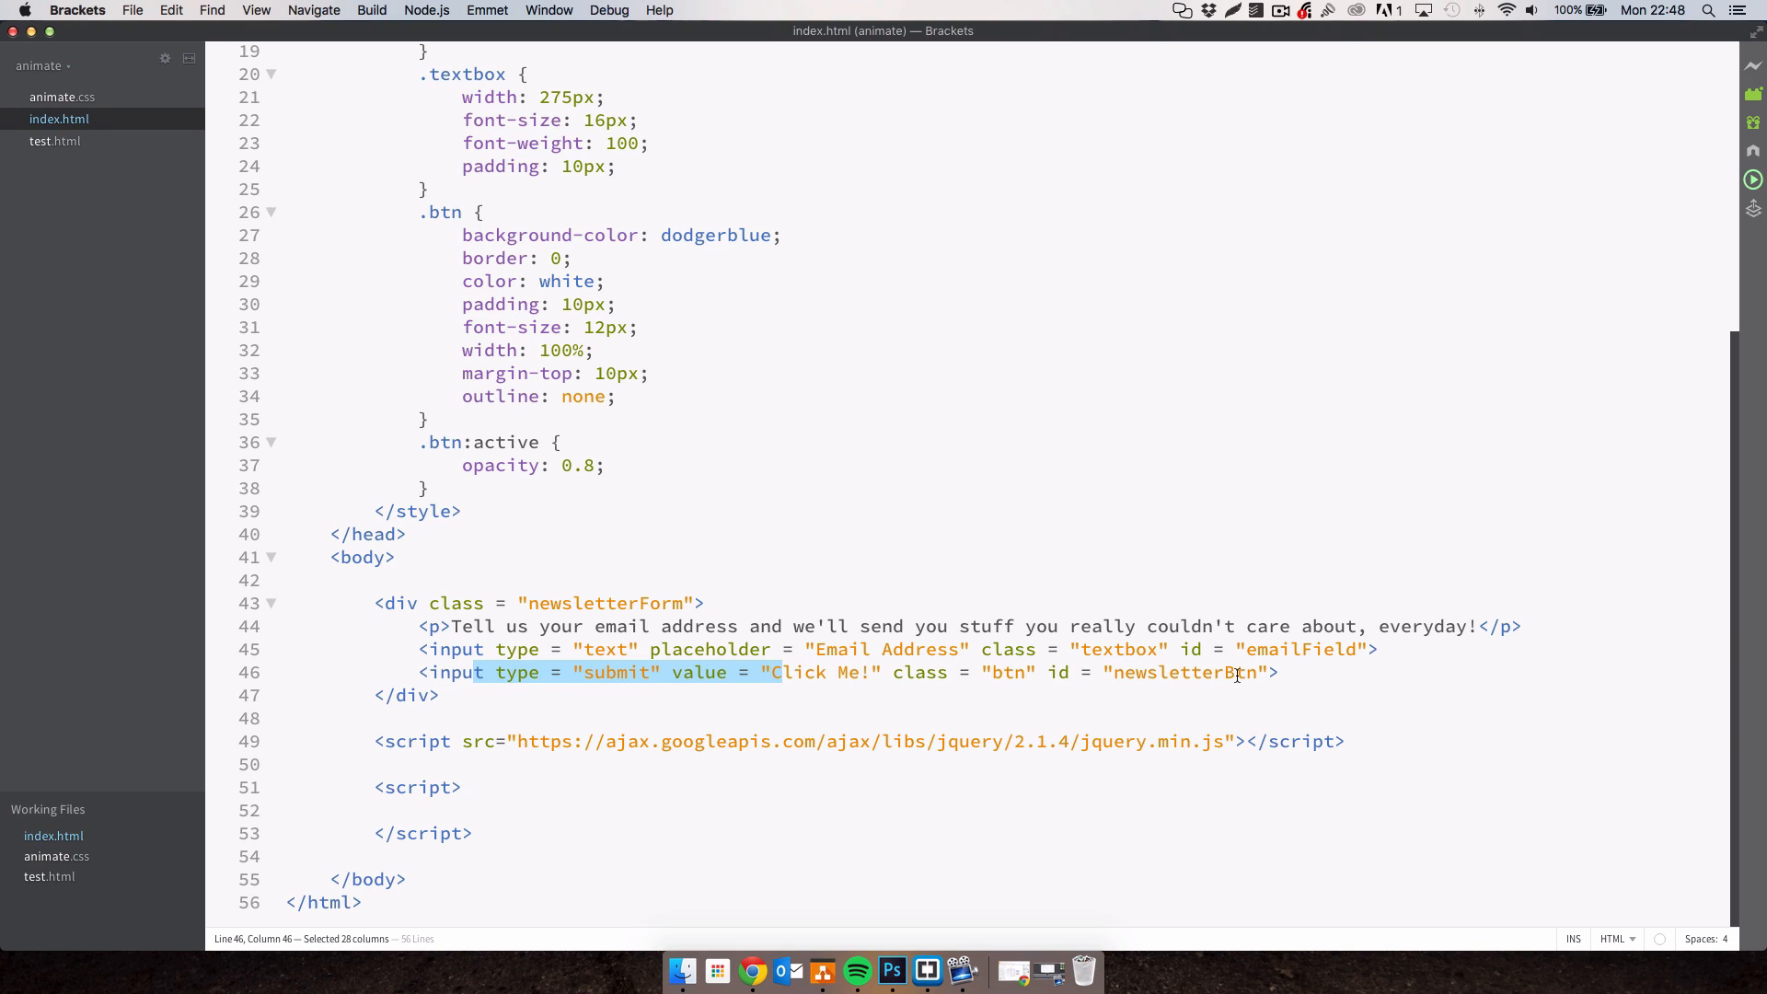
click(420, 809)
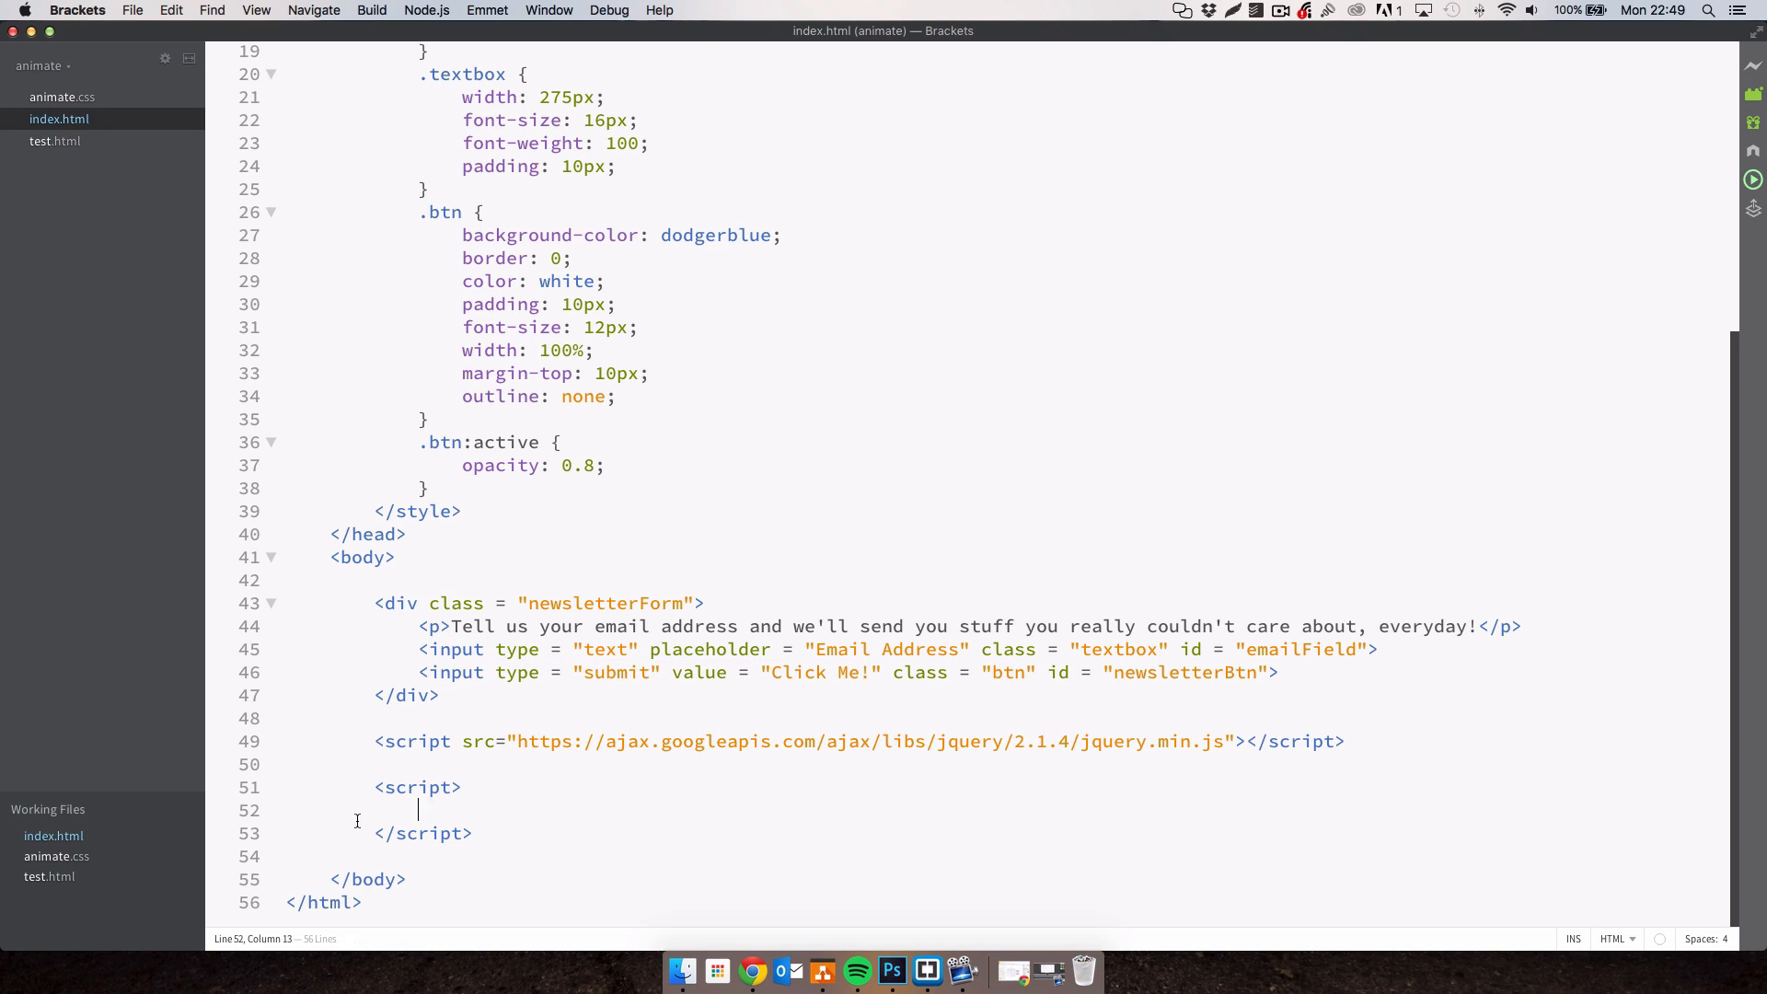
Write a $('#newsletterBtn').on('click', function(){}) handler skeleton in the script block.
text($())
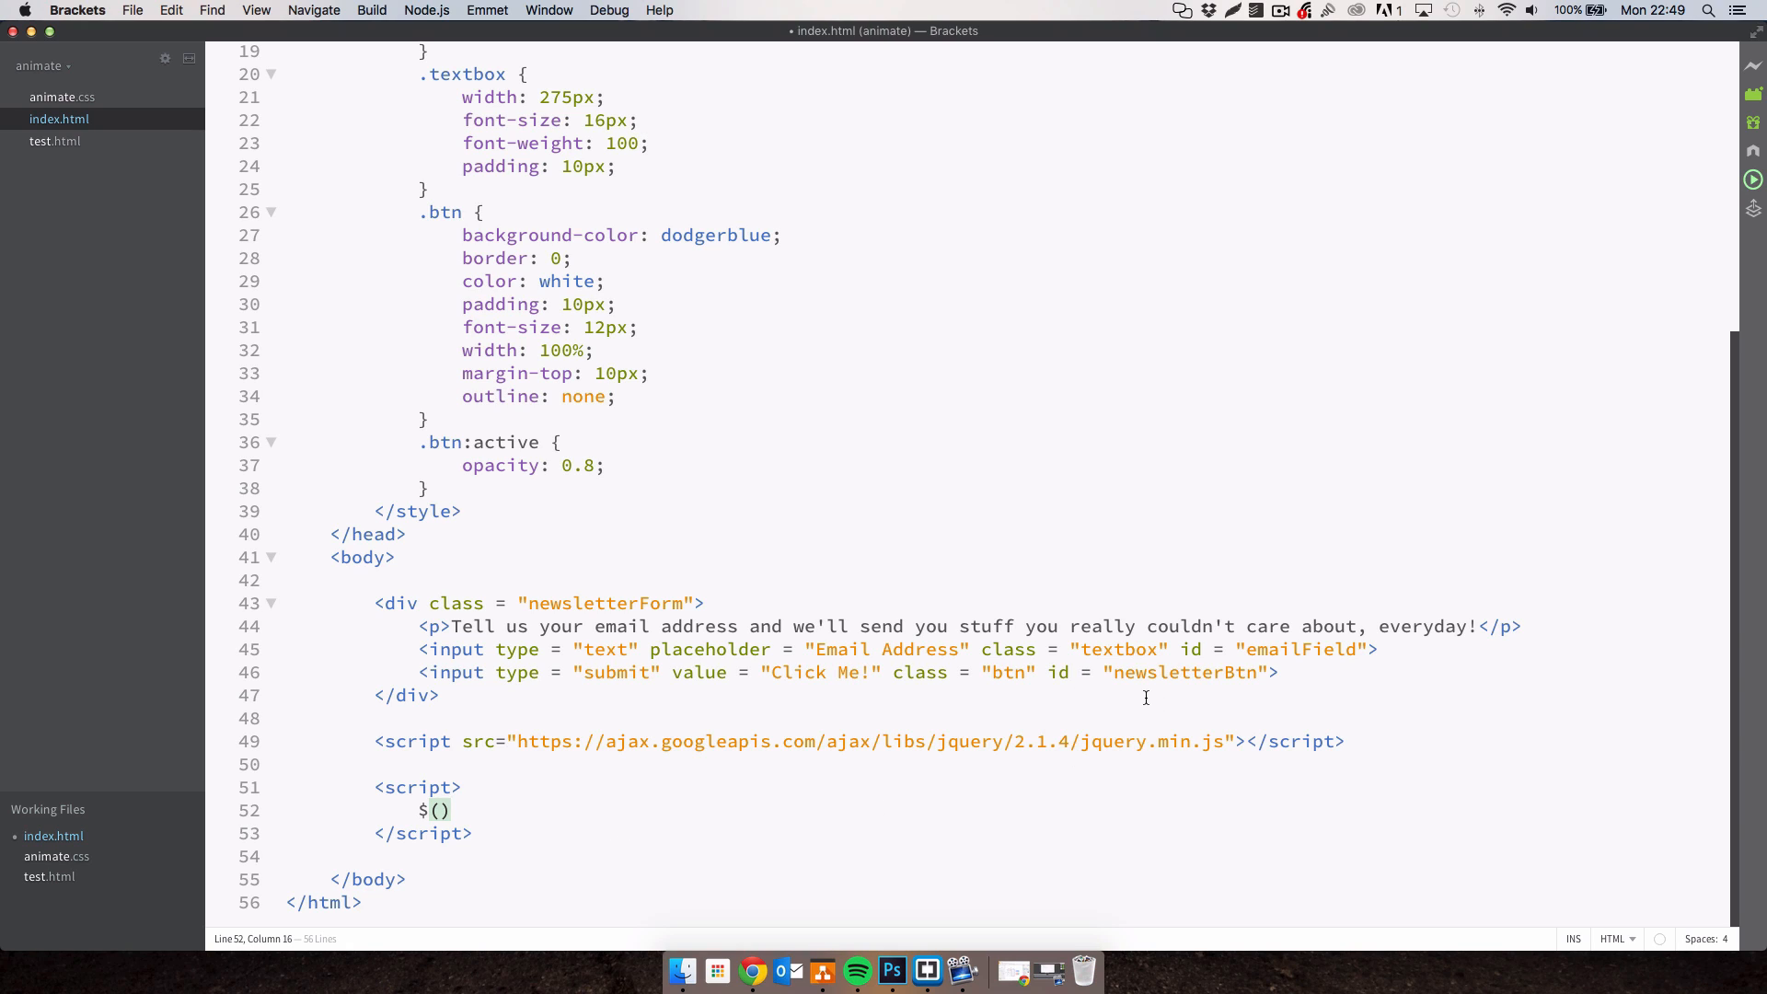
mouse_move(1161, 665)
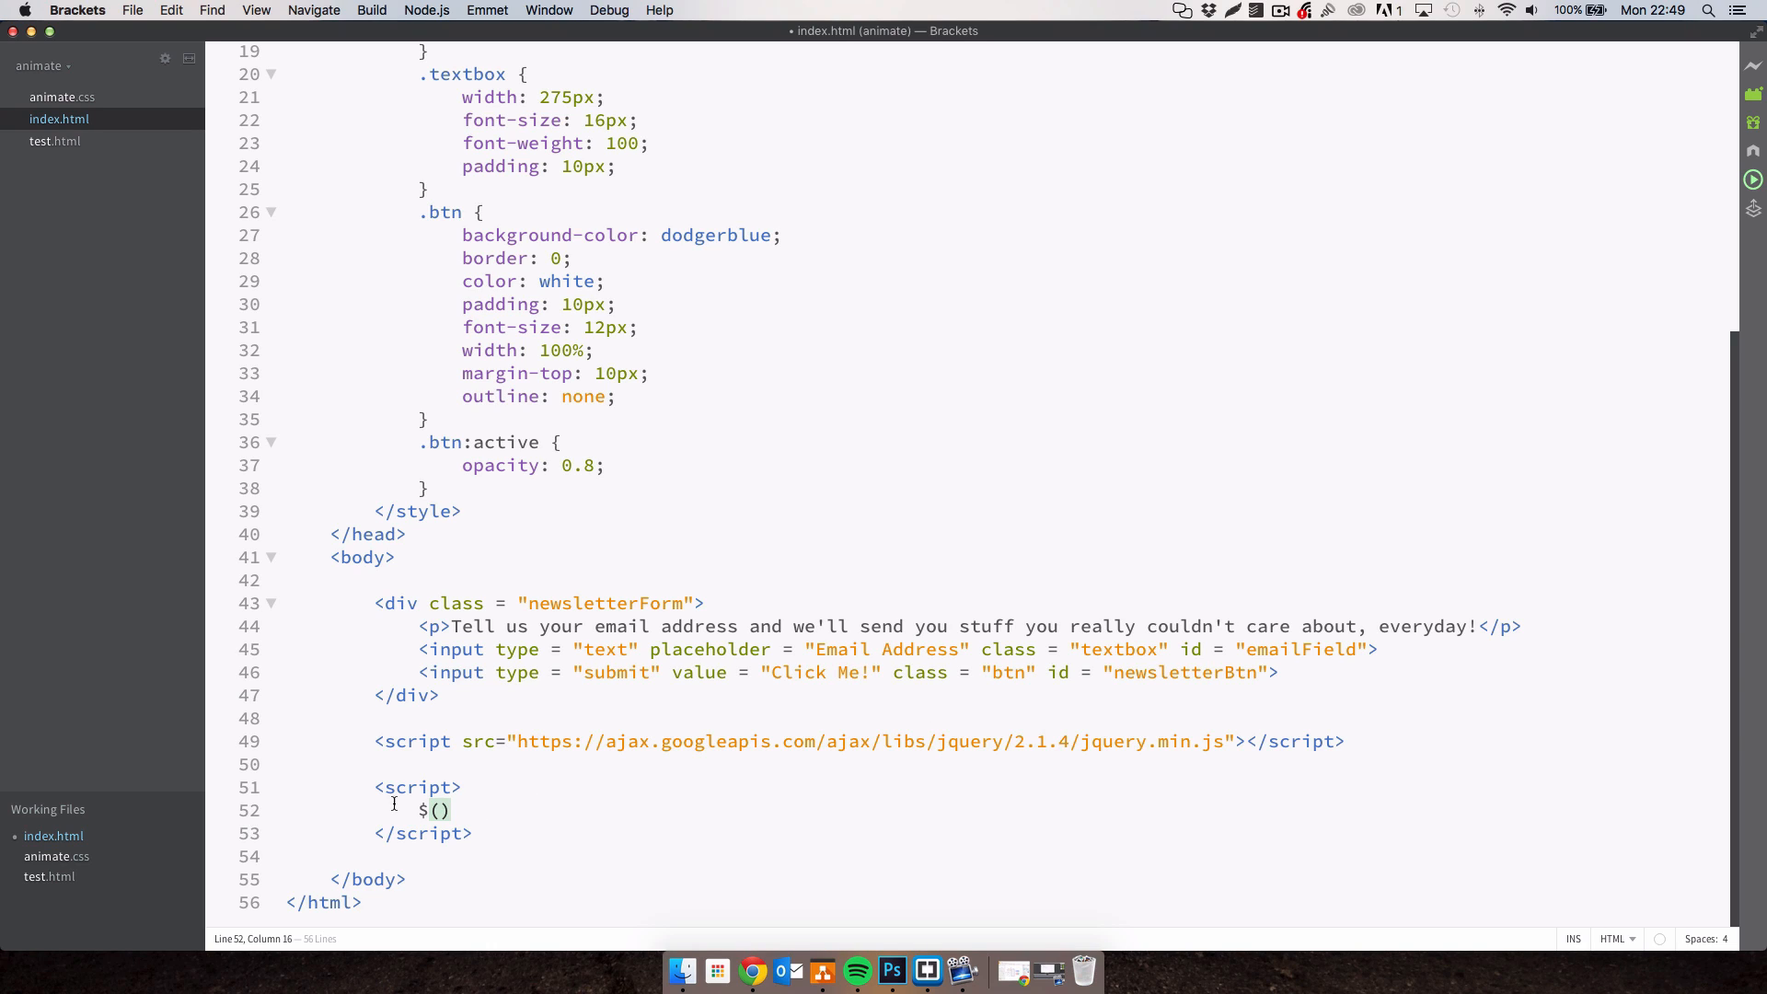
text('')
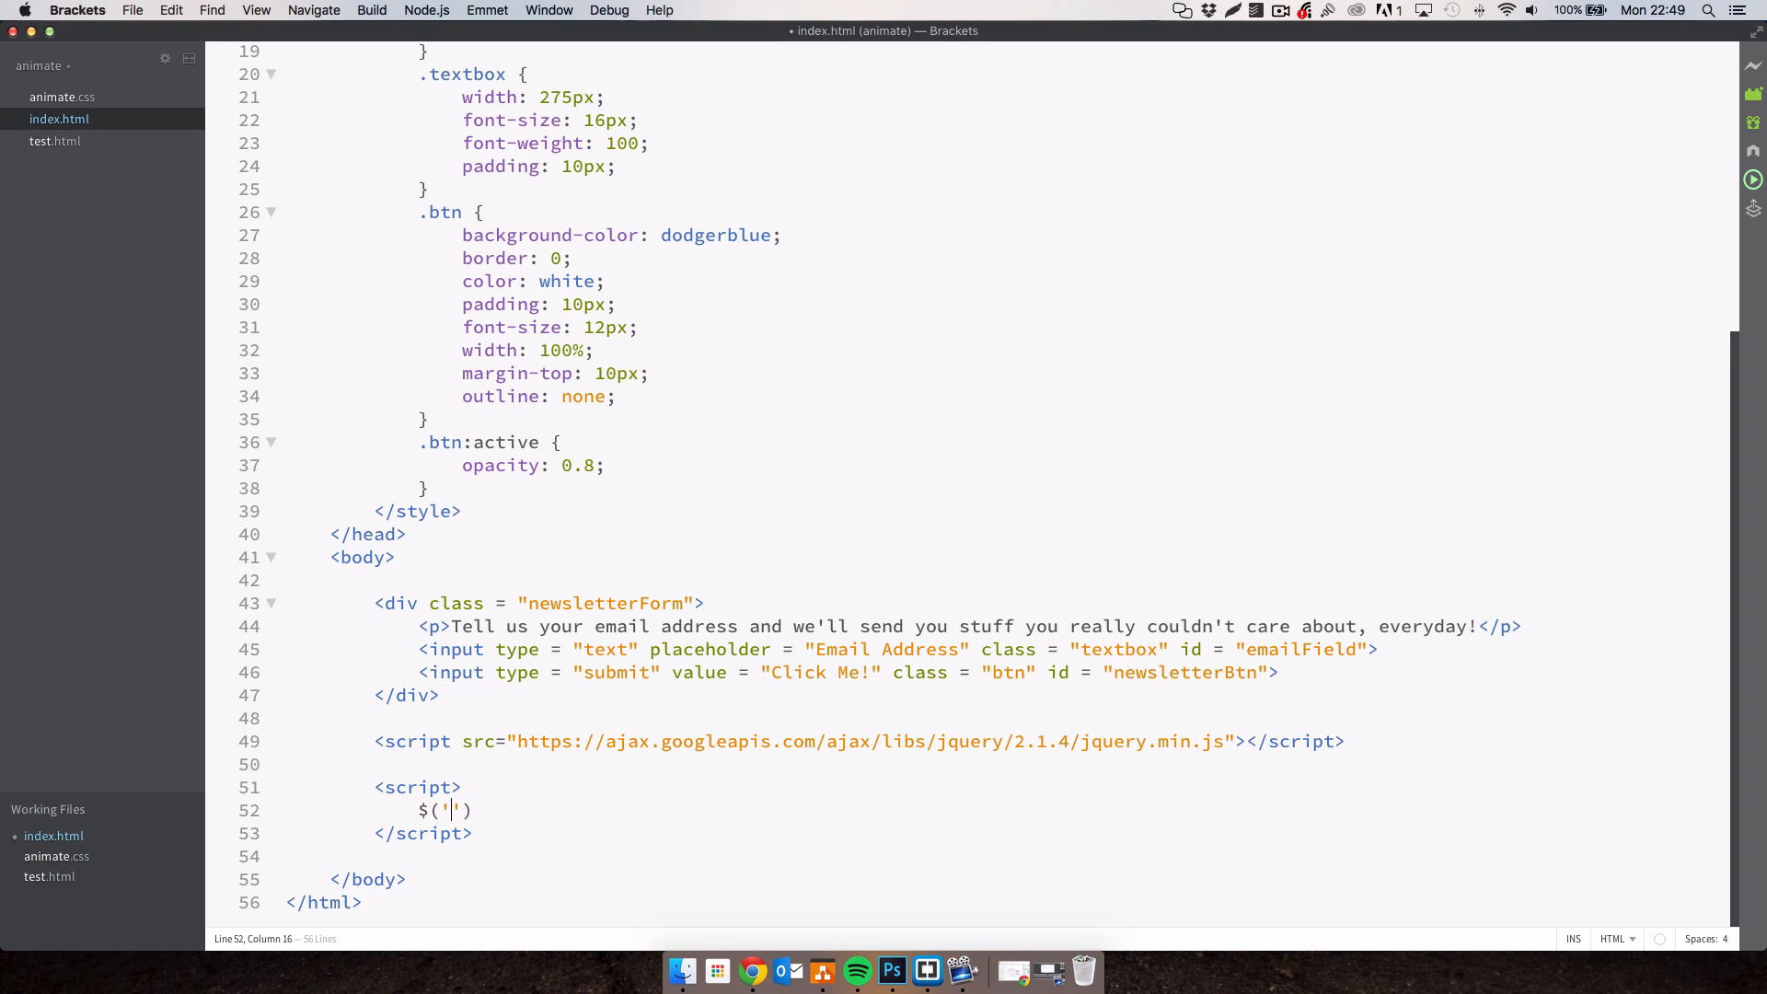
text(#newsletterBtn)
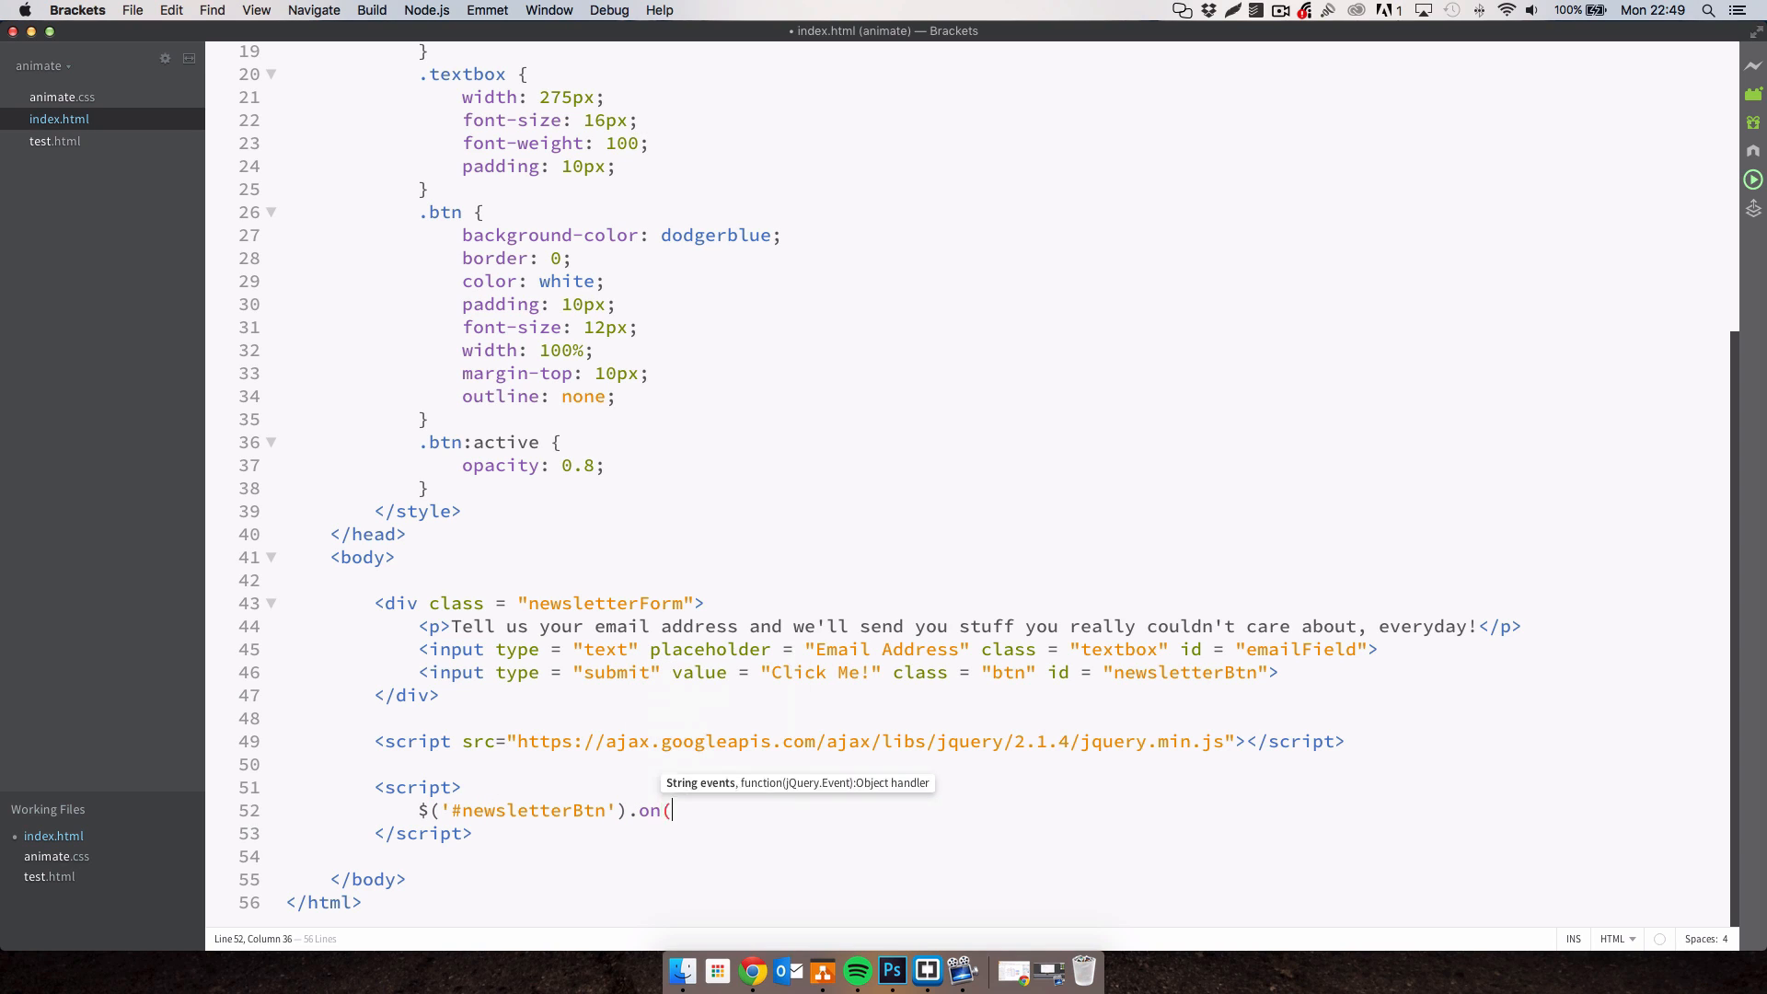
text('click'))
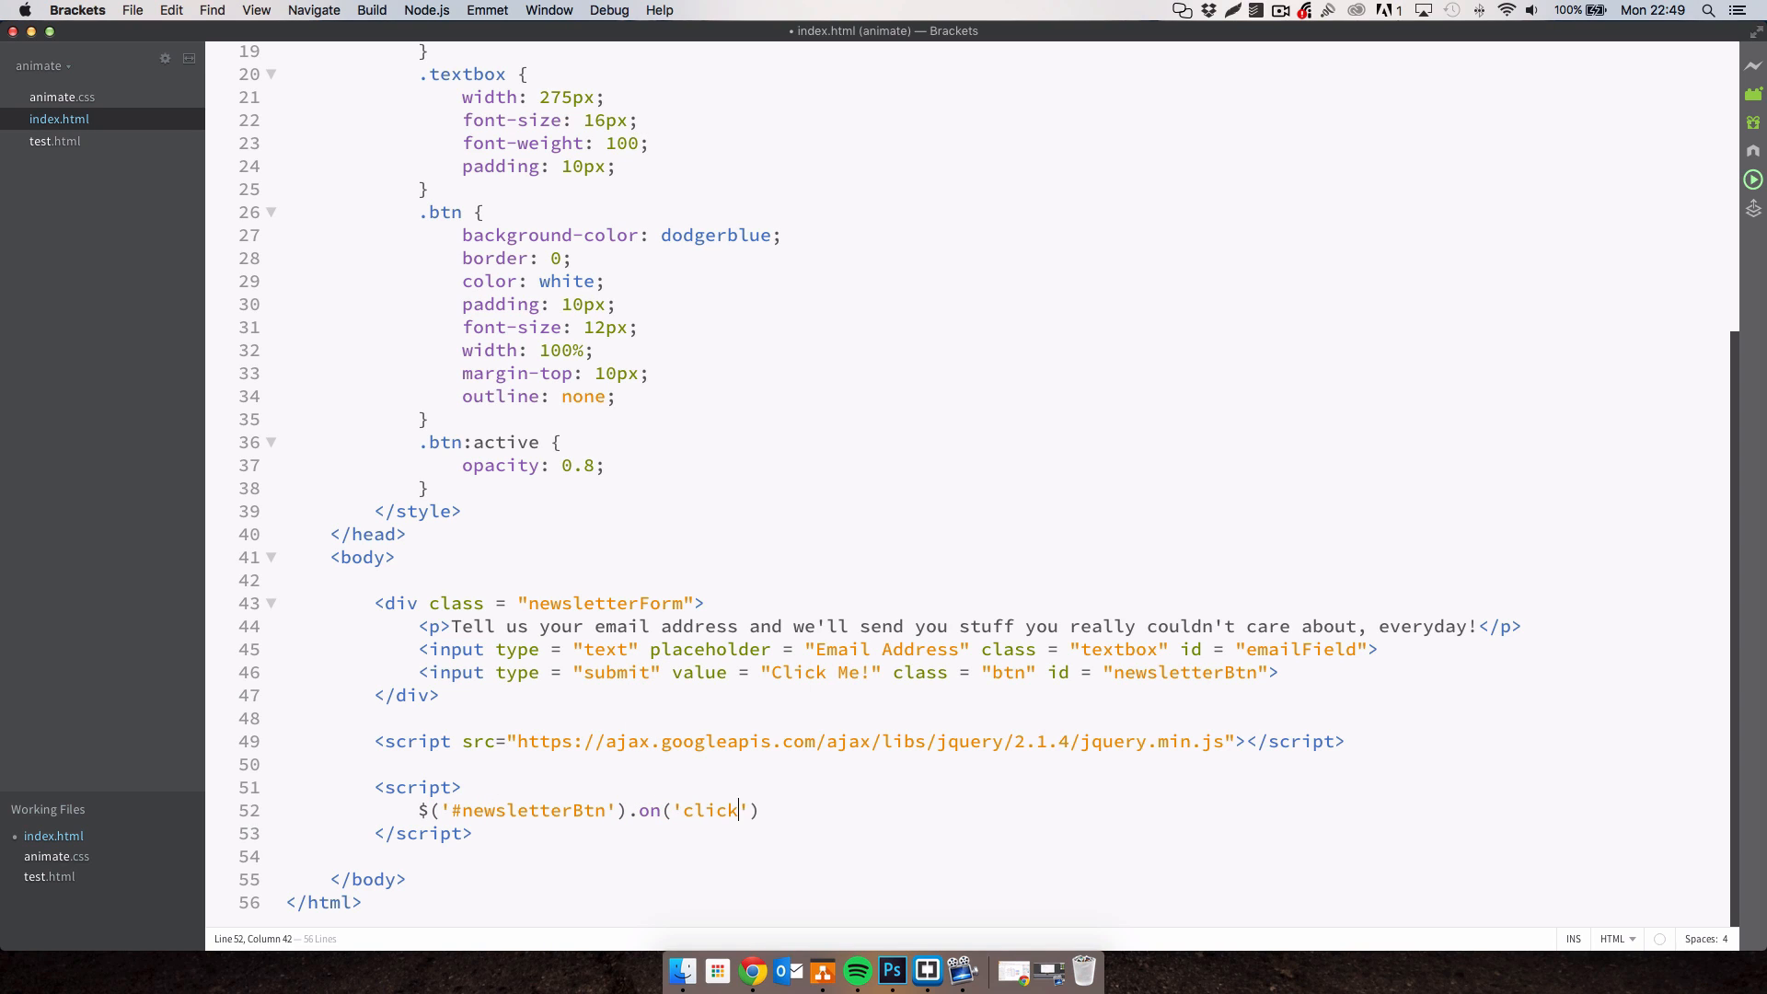
text(, function() {)
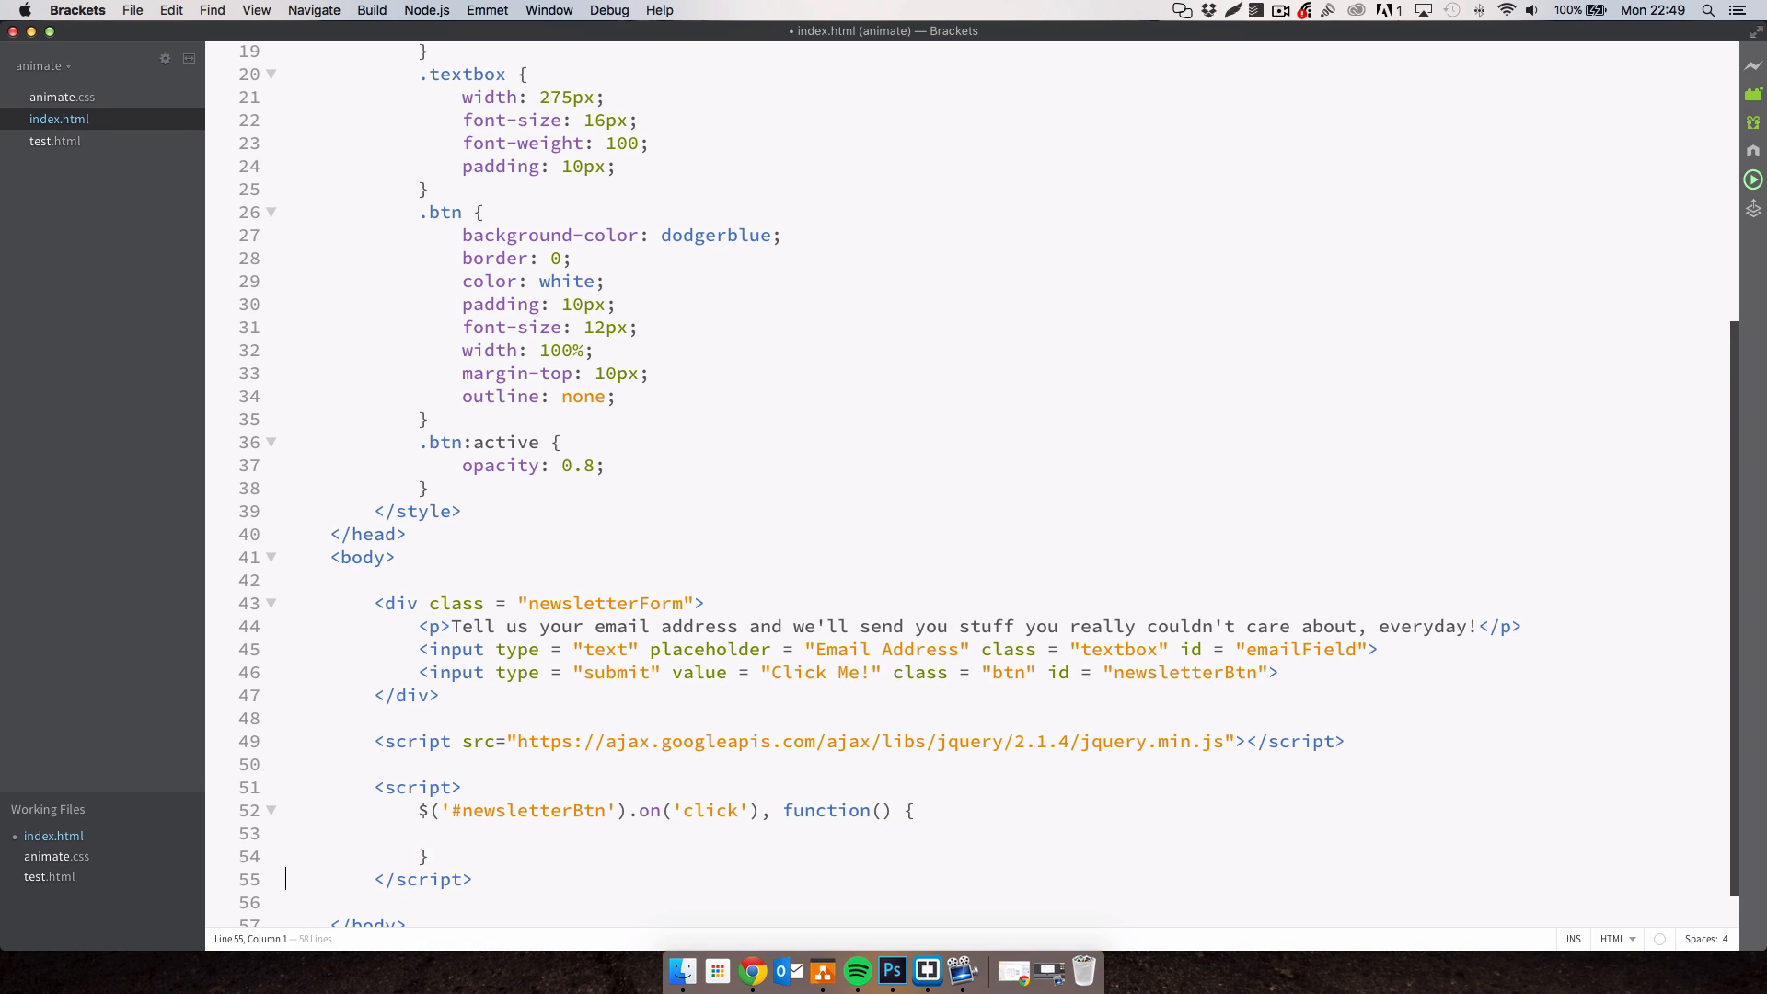
text();)
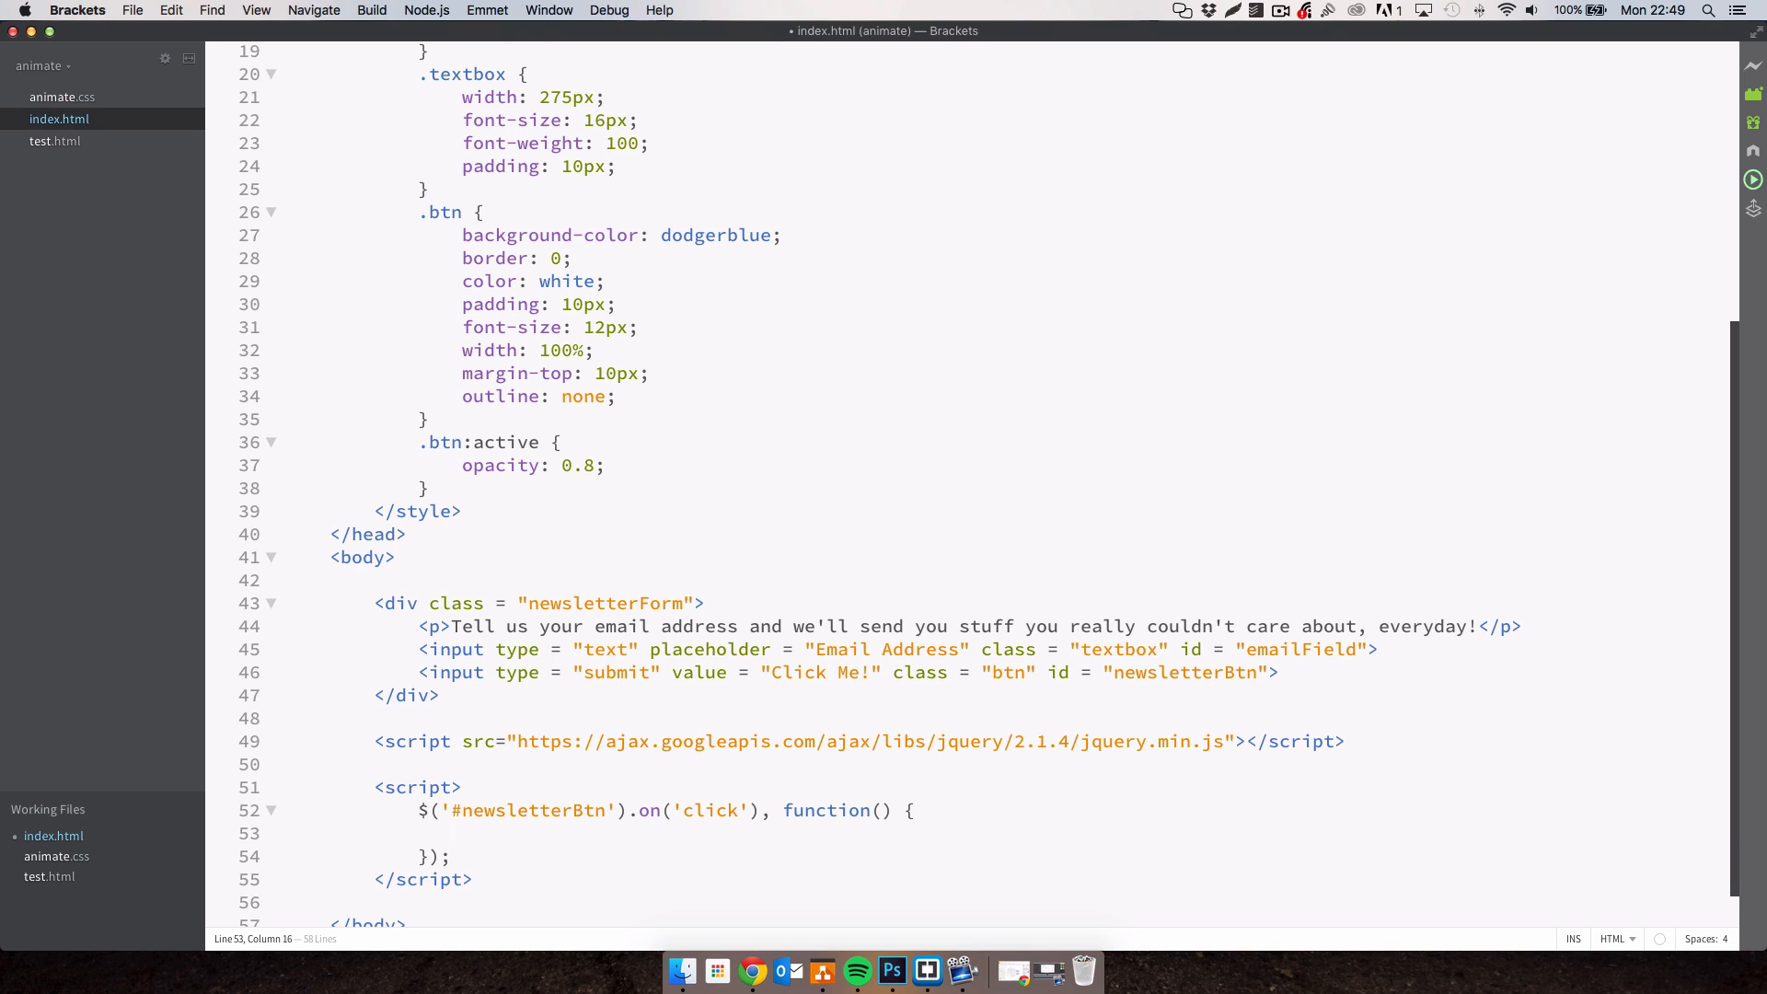
Inside the handler body, add $('#emailField').addClass('animated bounce').
click(451, 834)
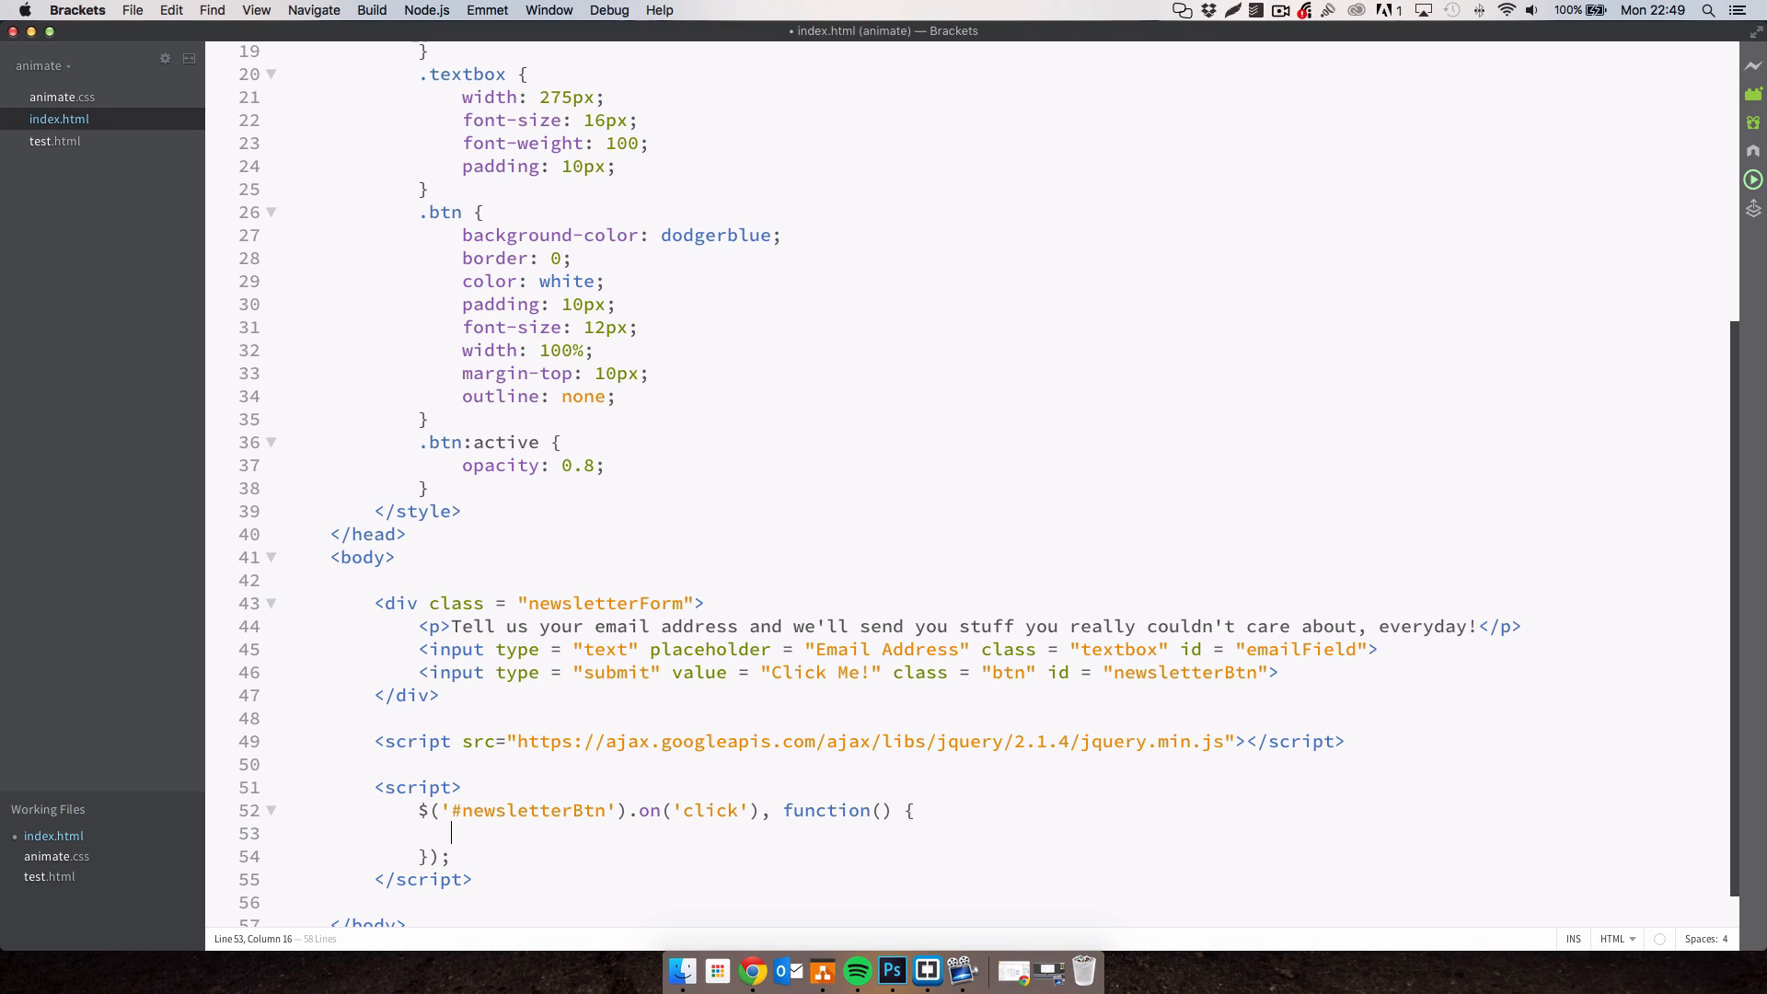
text($(''))
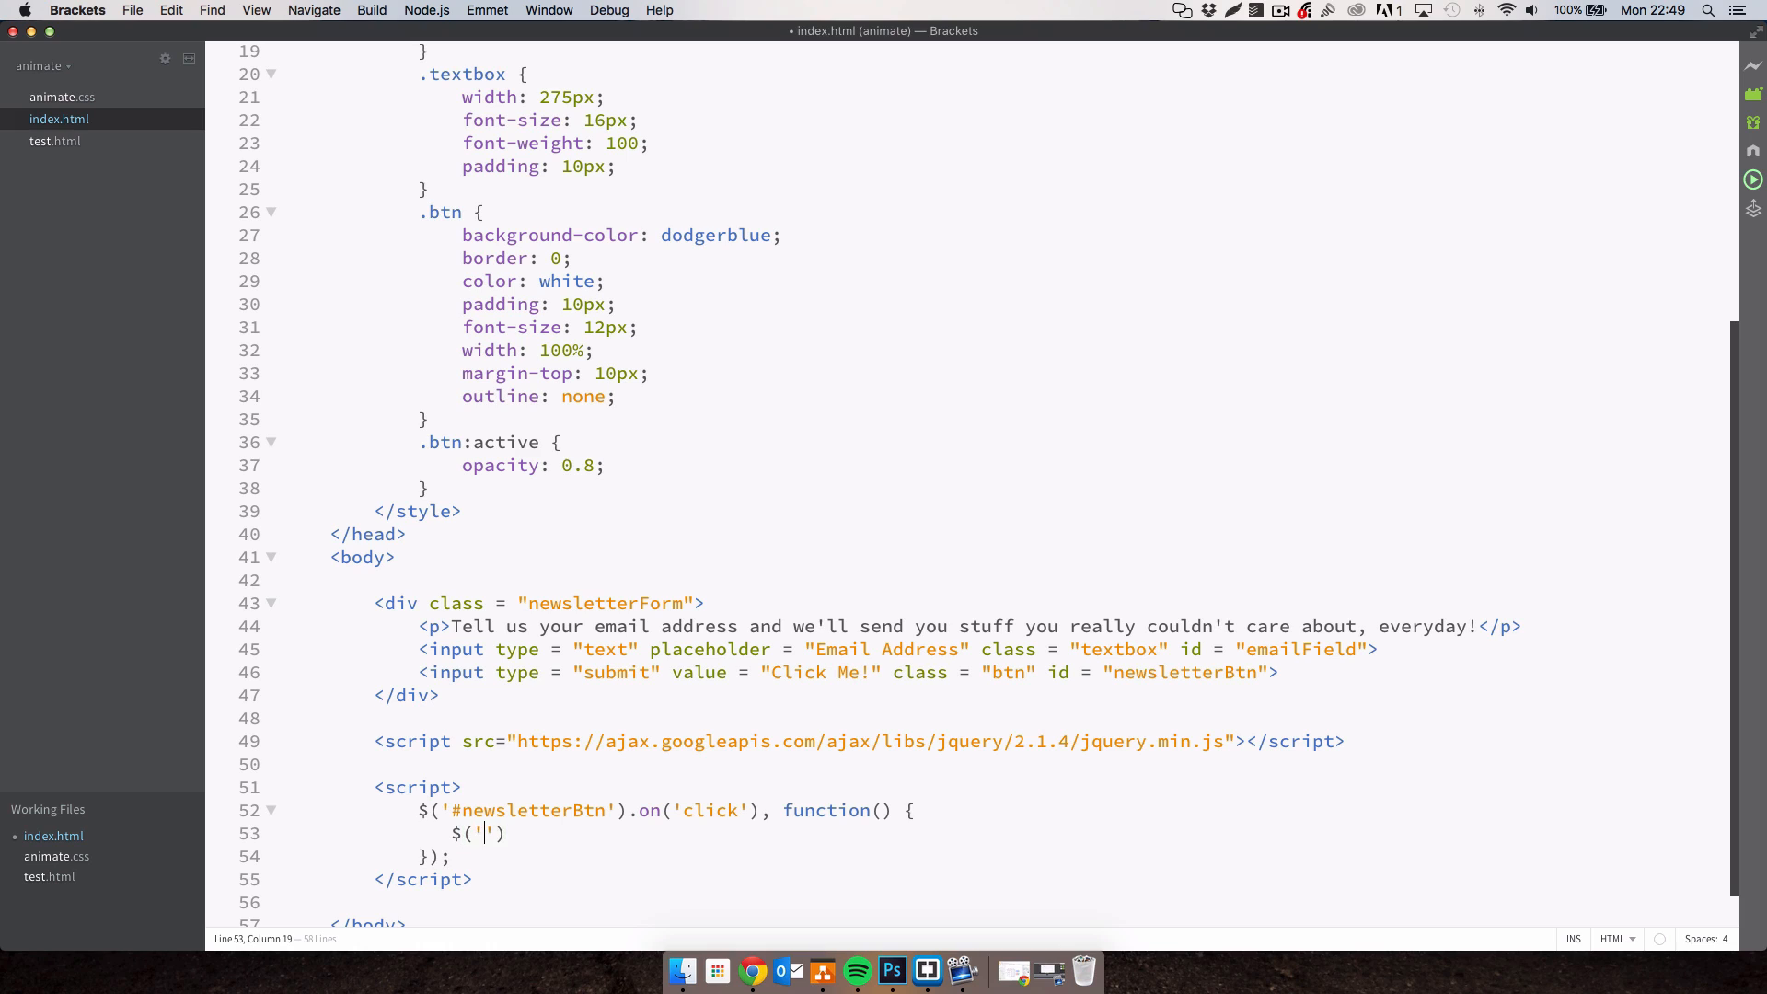
text(#email)
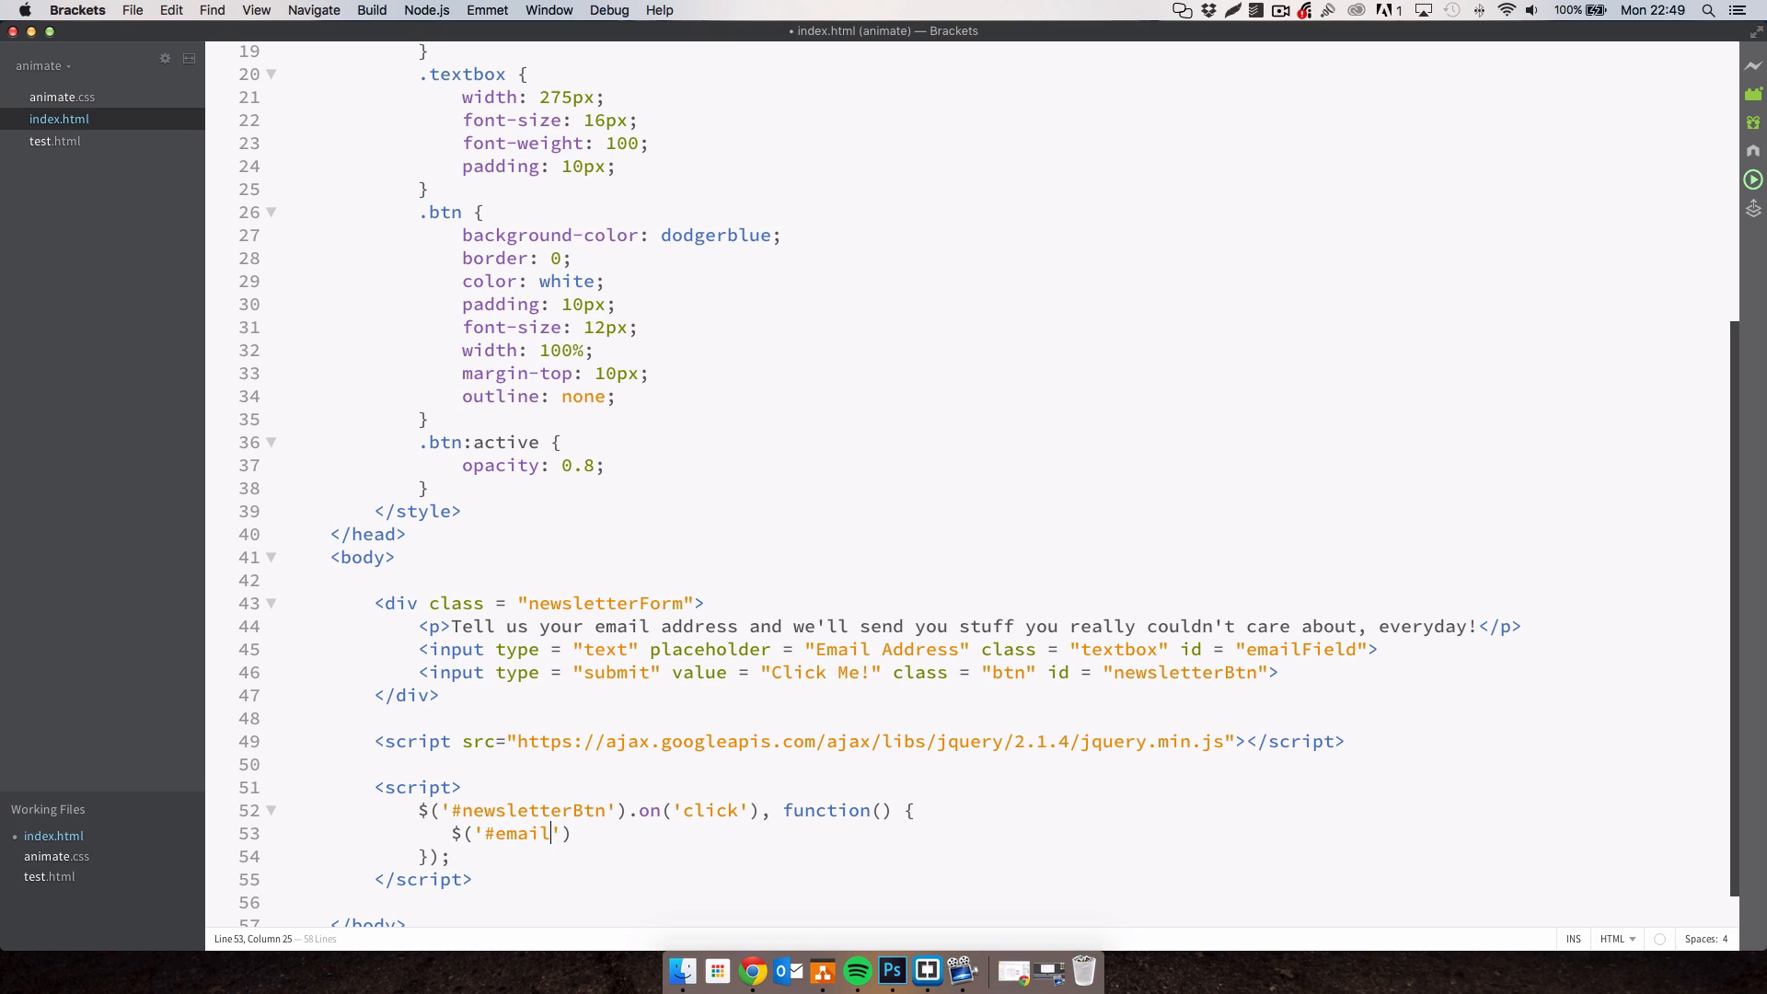
text(Field)
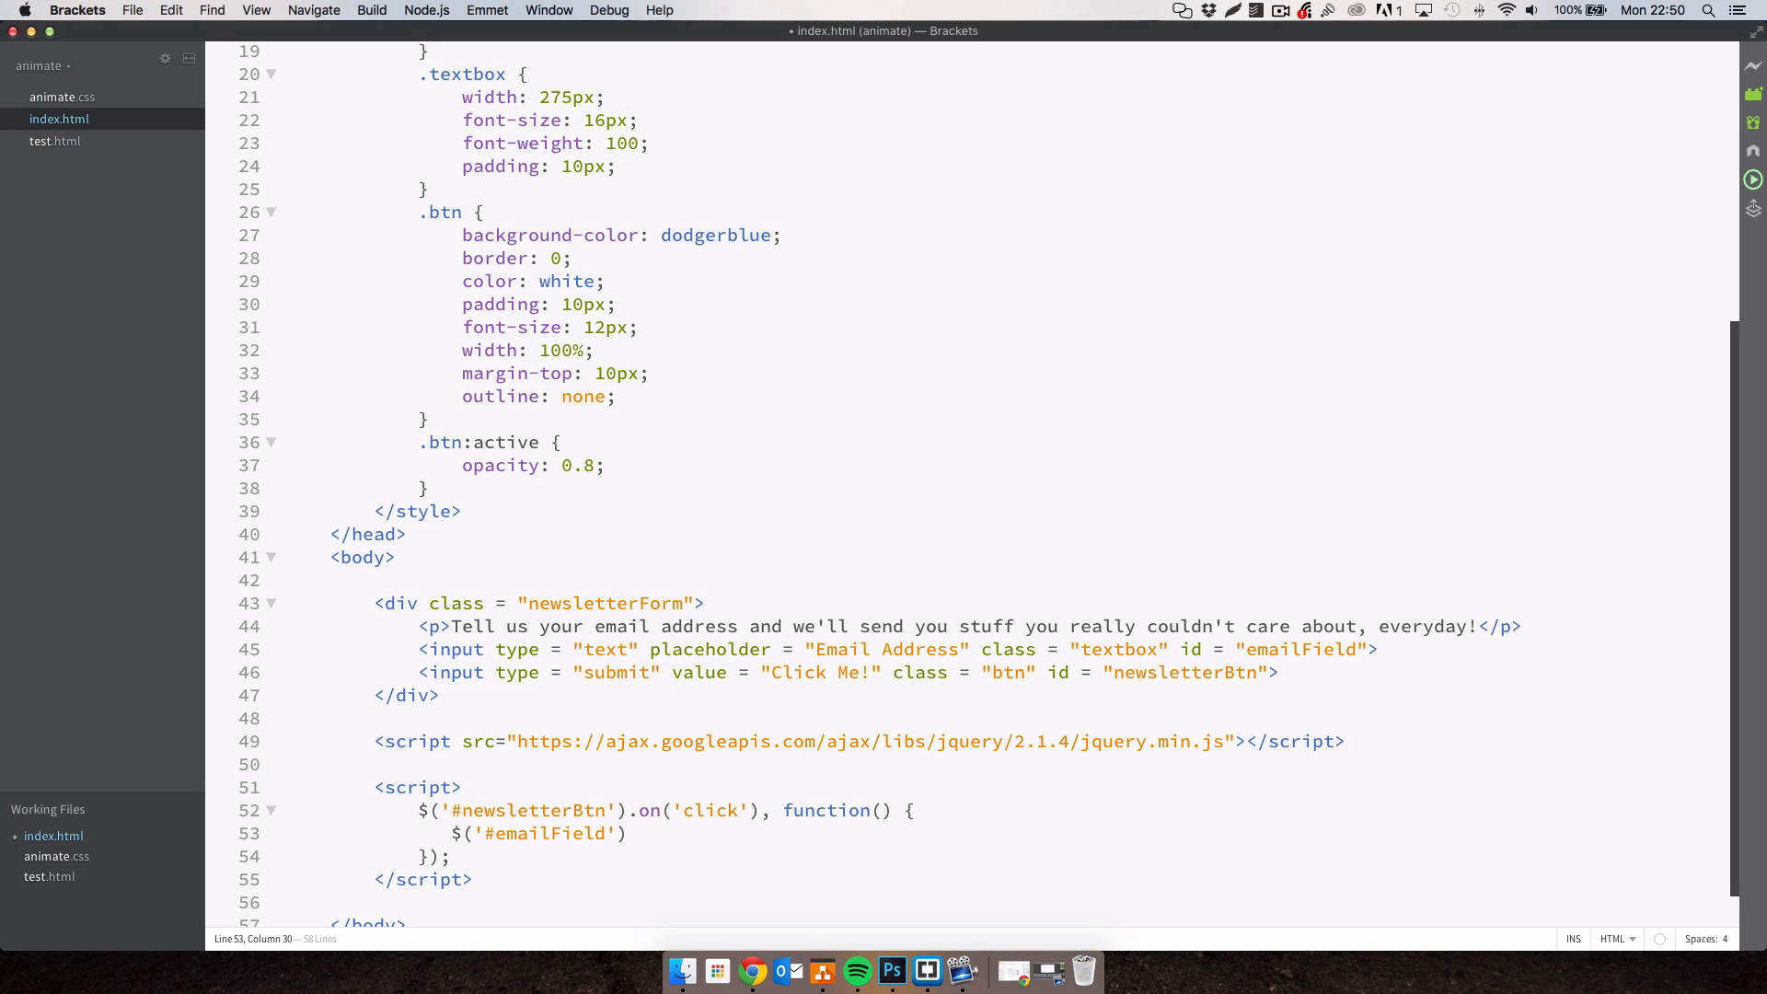
text(.addClass(')
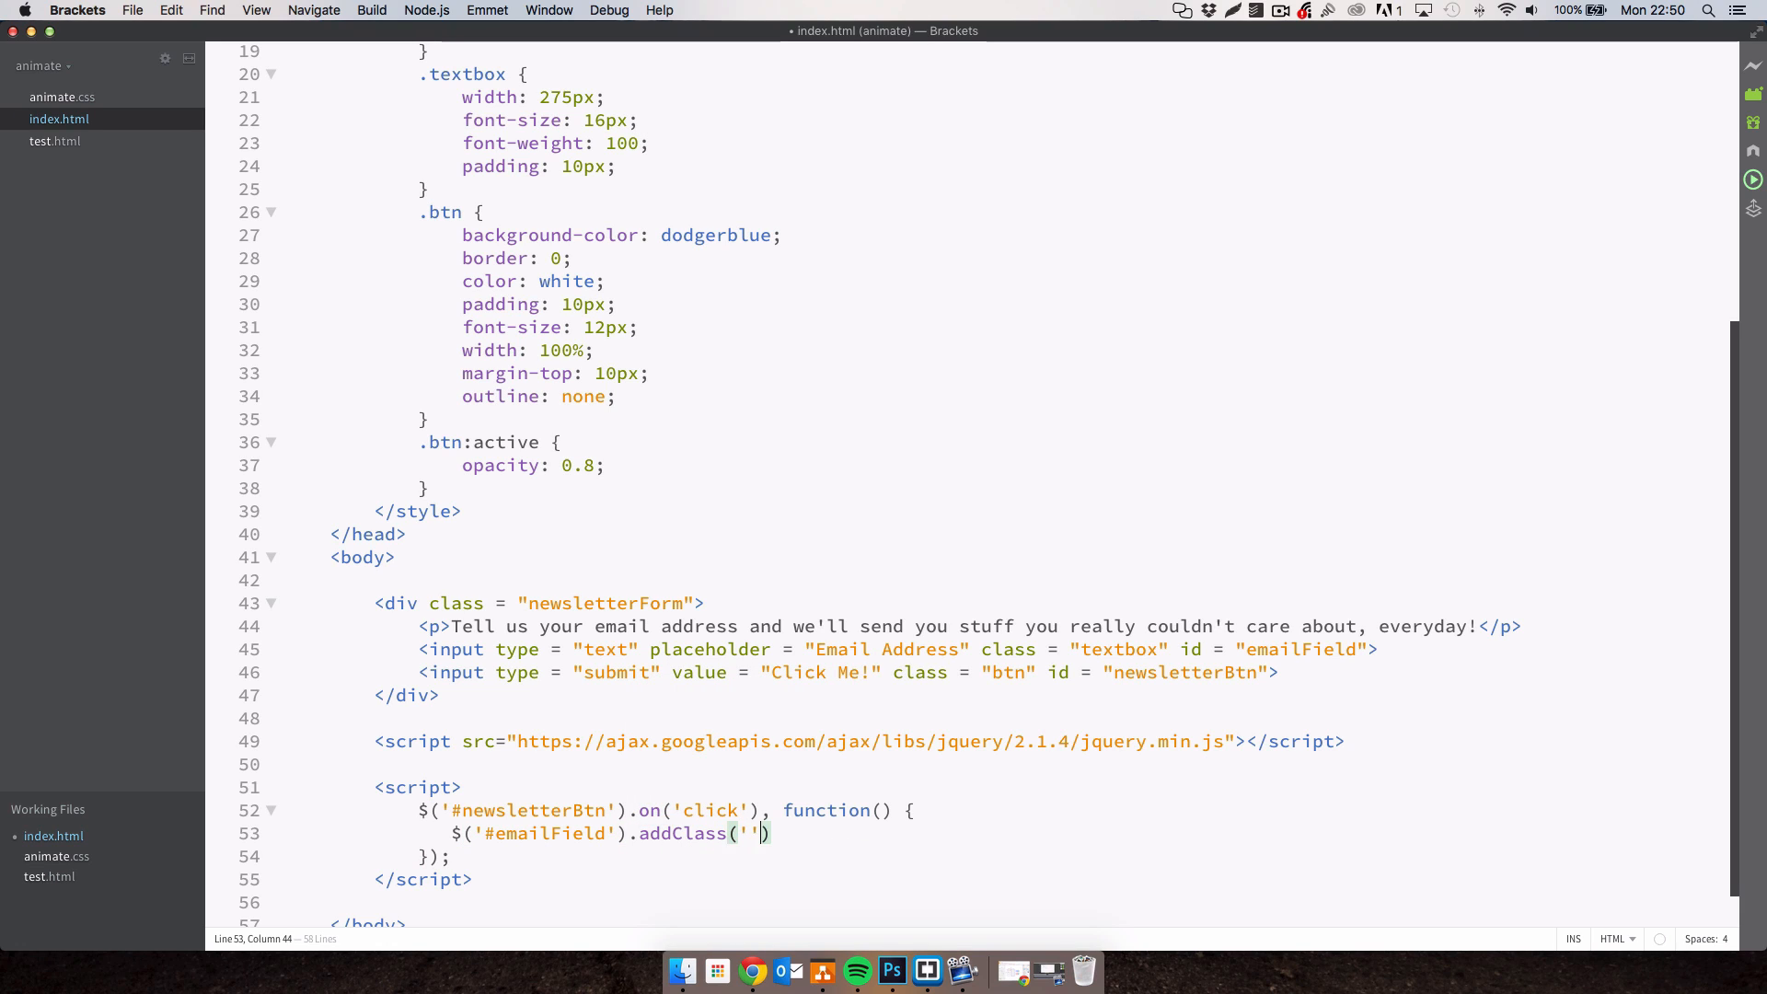
text(an)
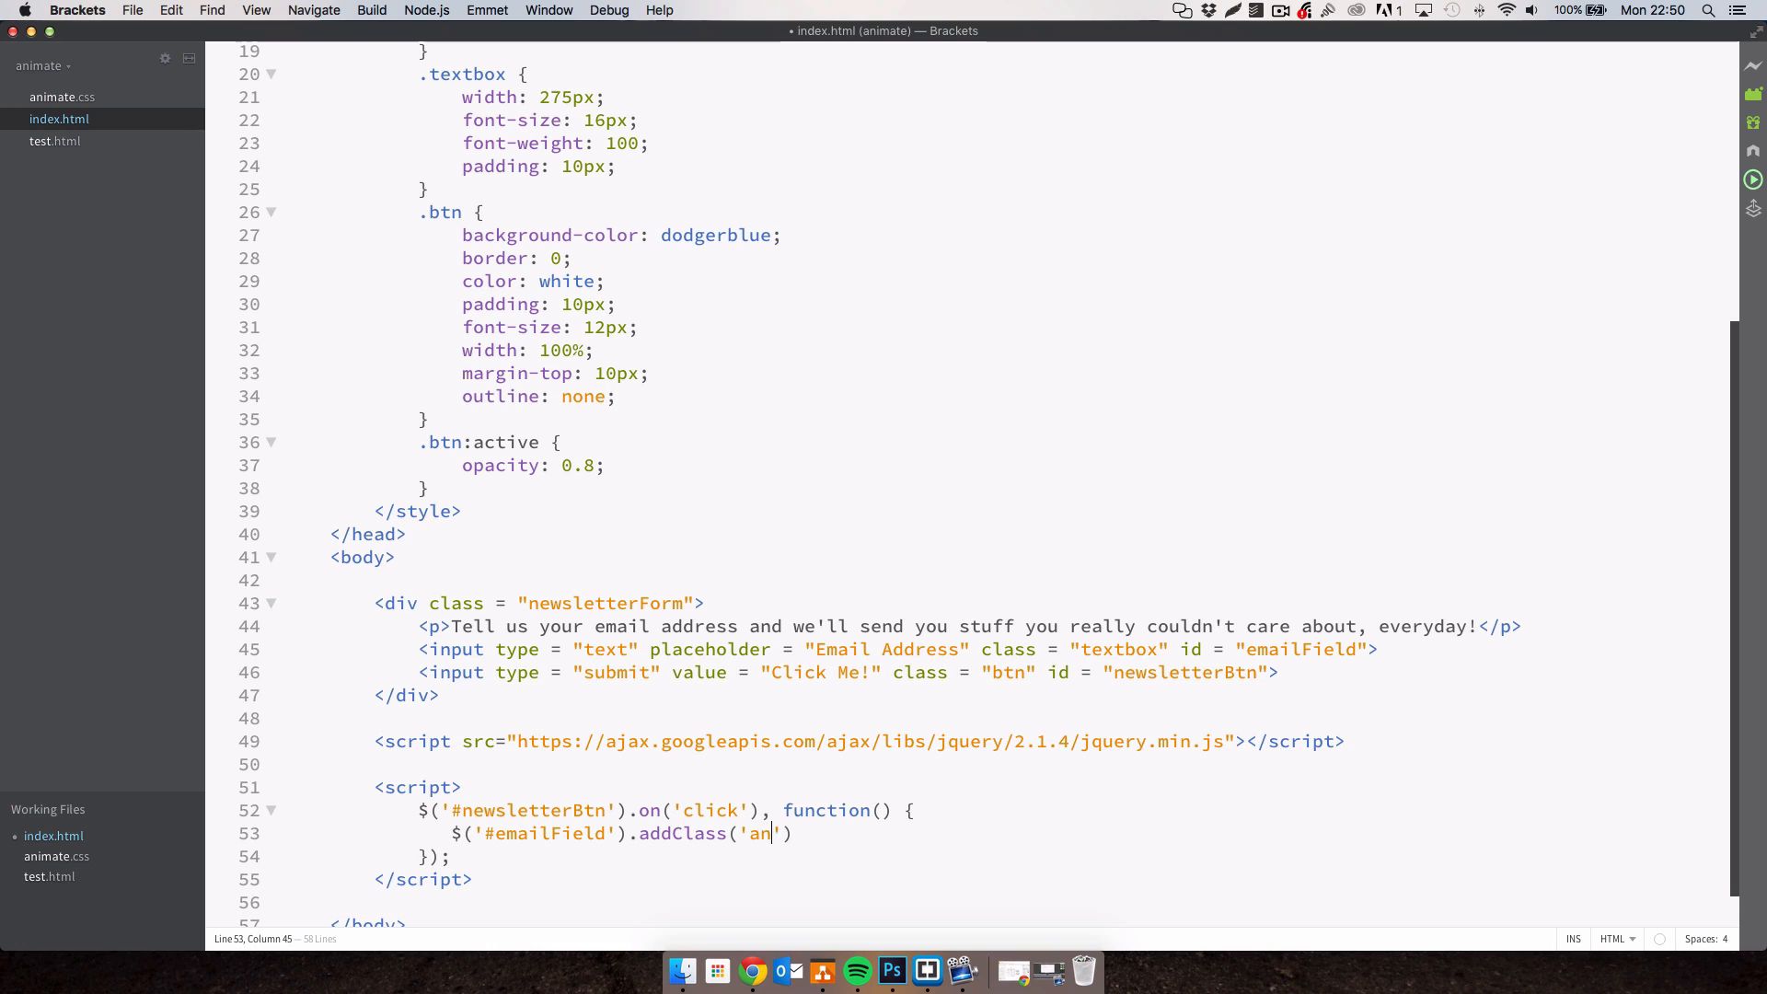
text(imated)
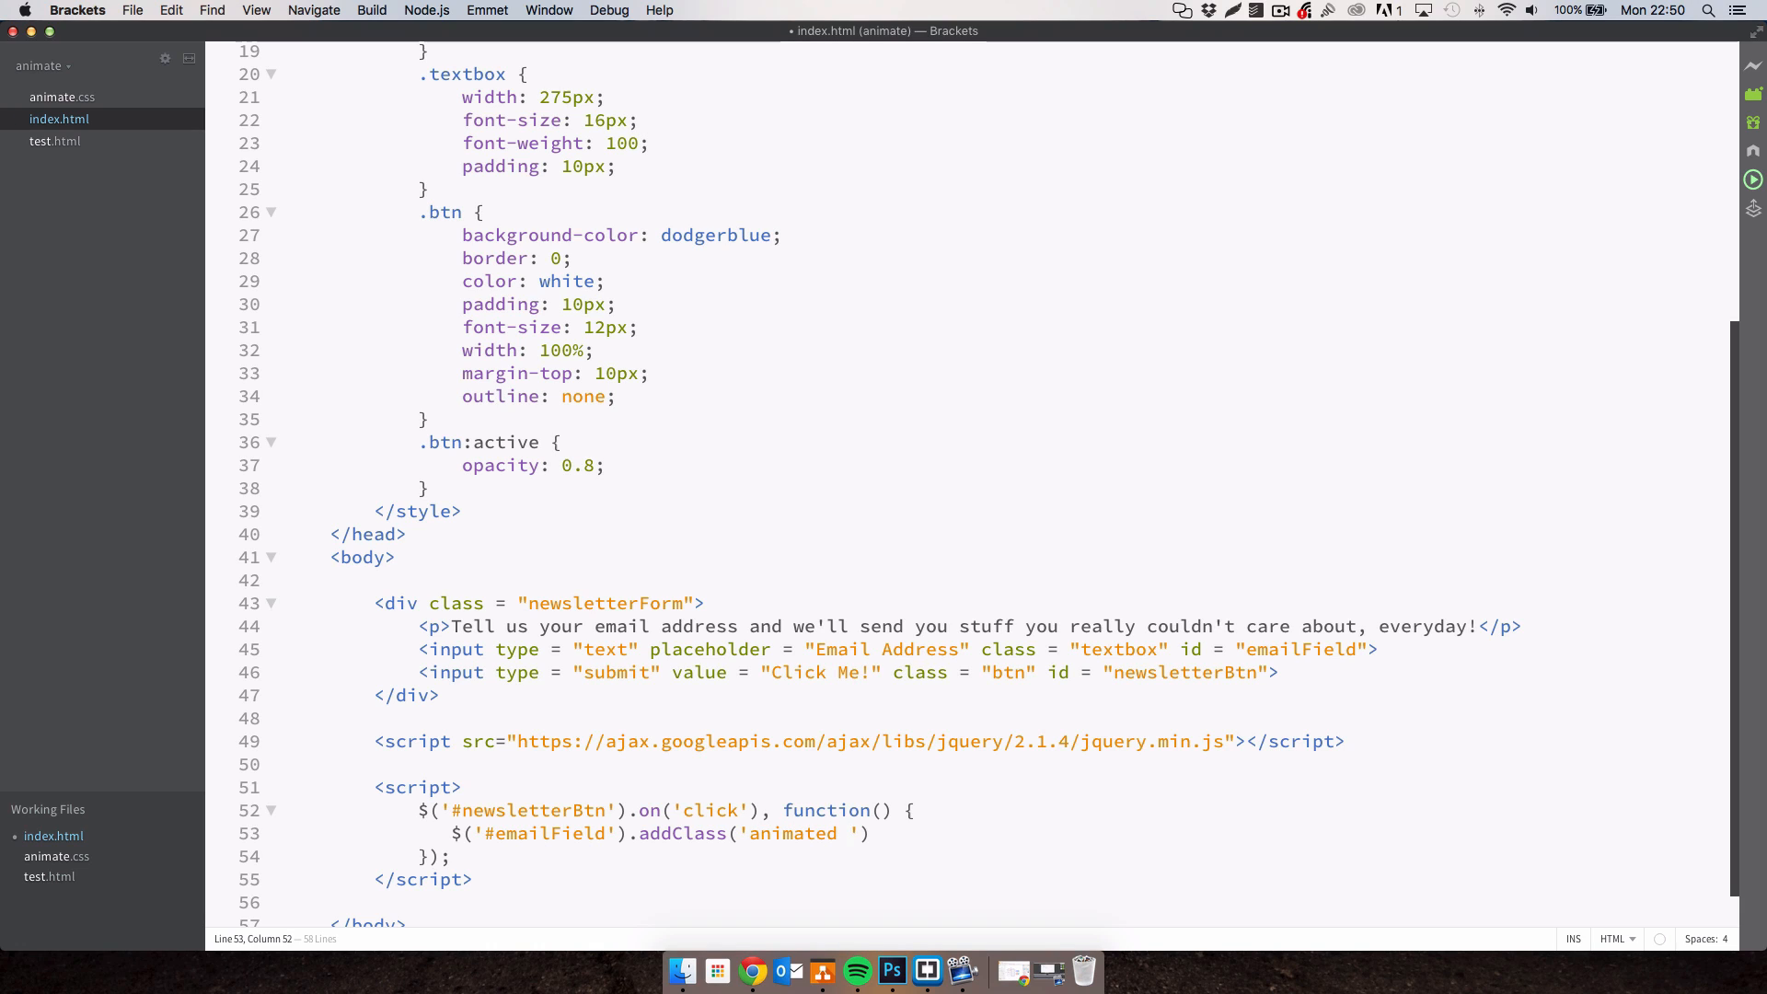
text(bounce)
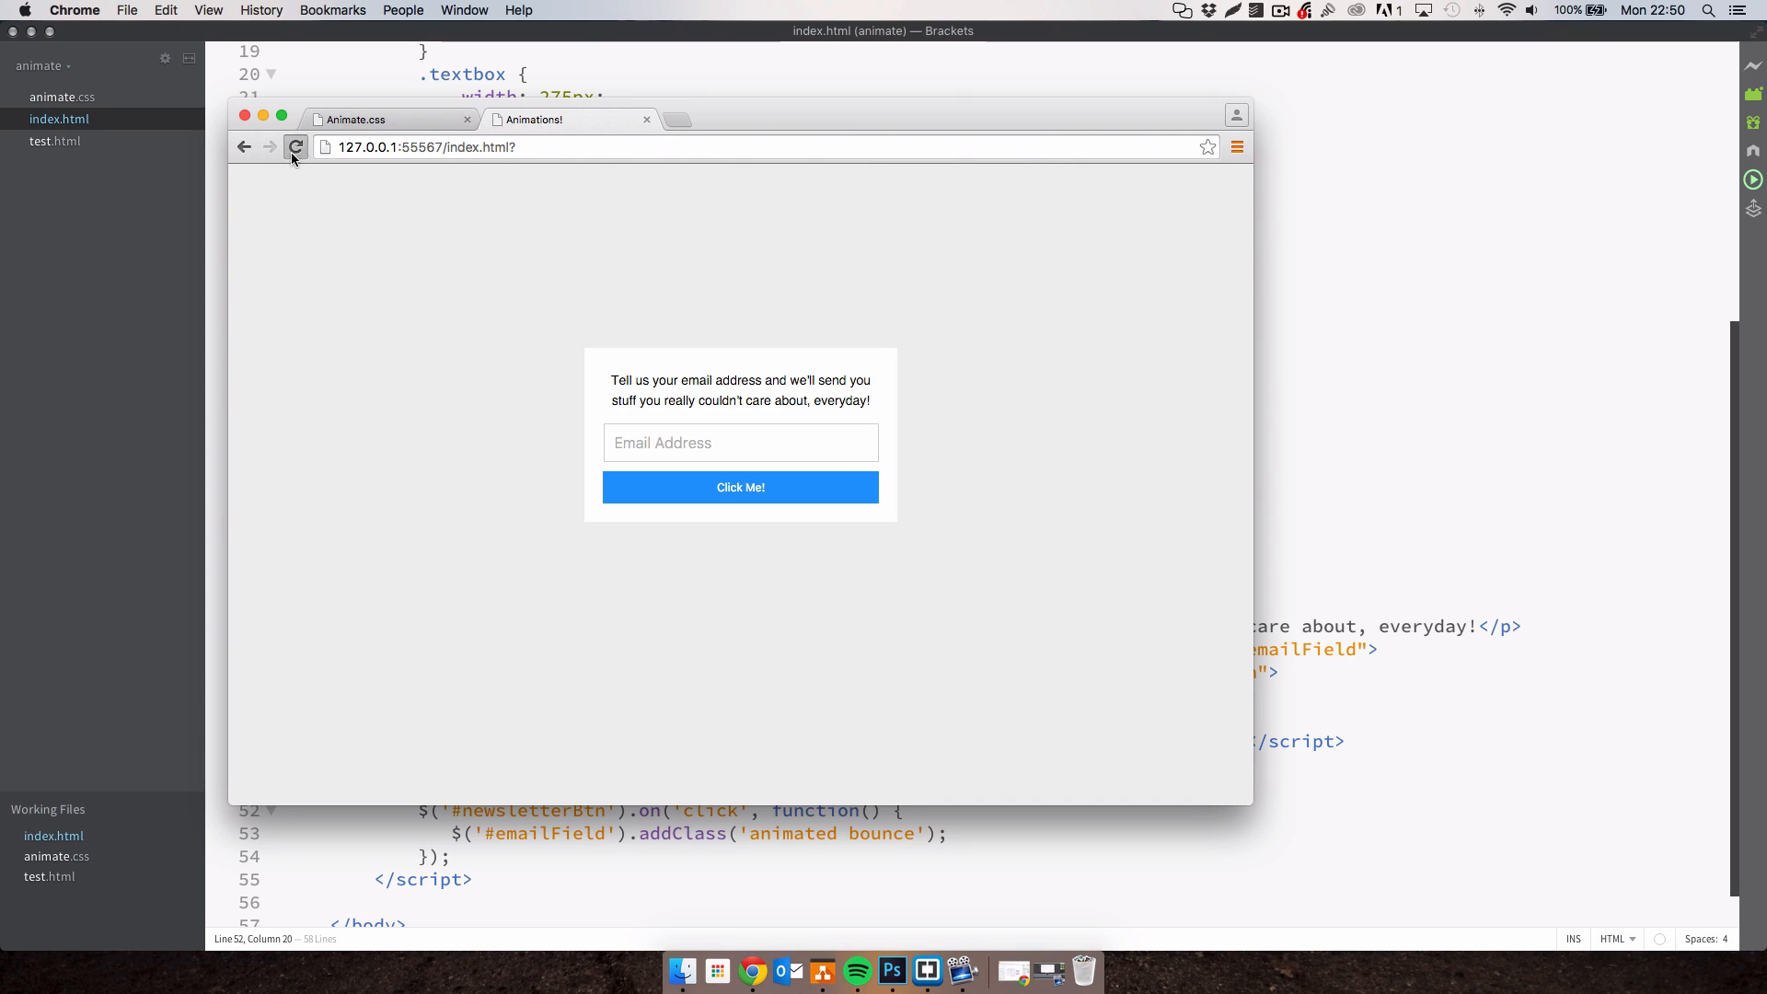
Replace 'bounce' with 'shake' in the addClass call and bring Chrome forward.
click(296, 146)
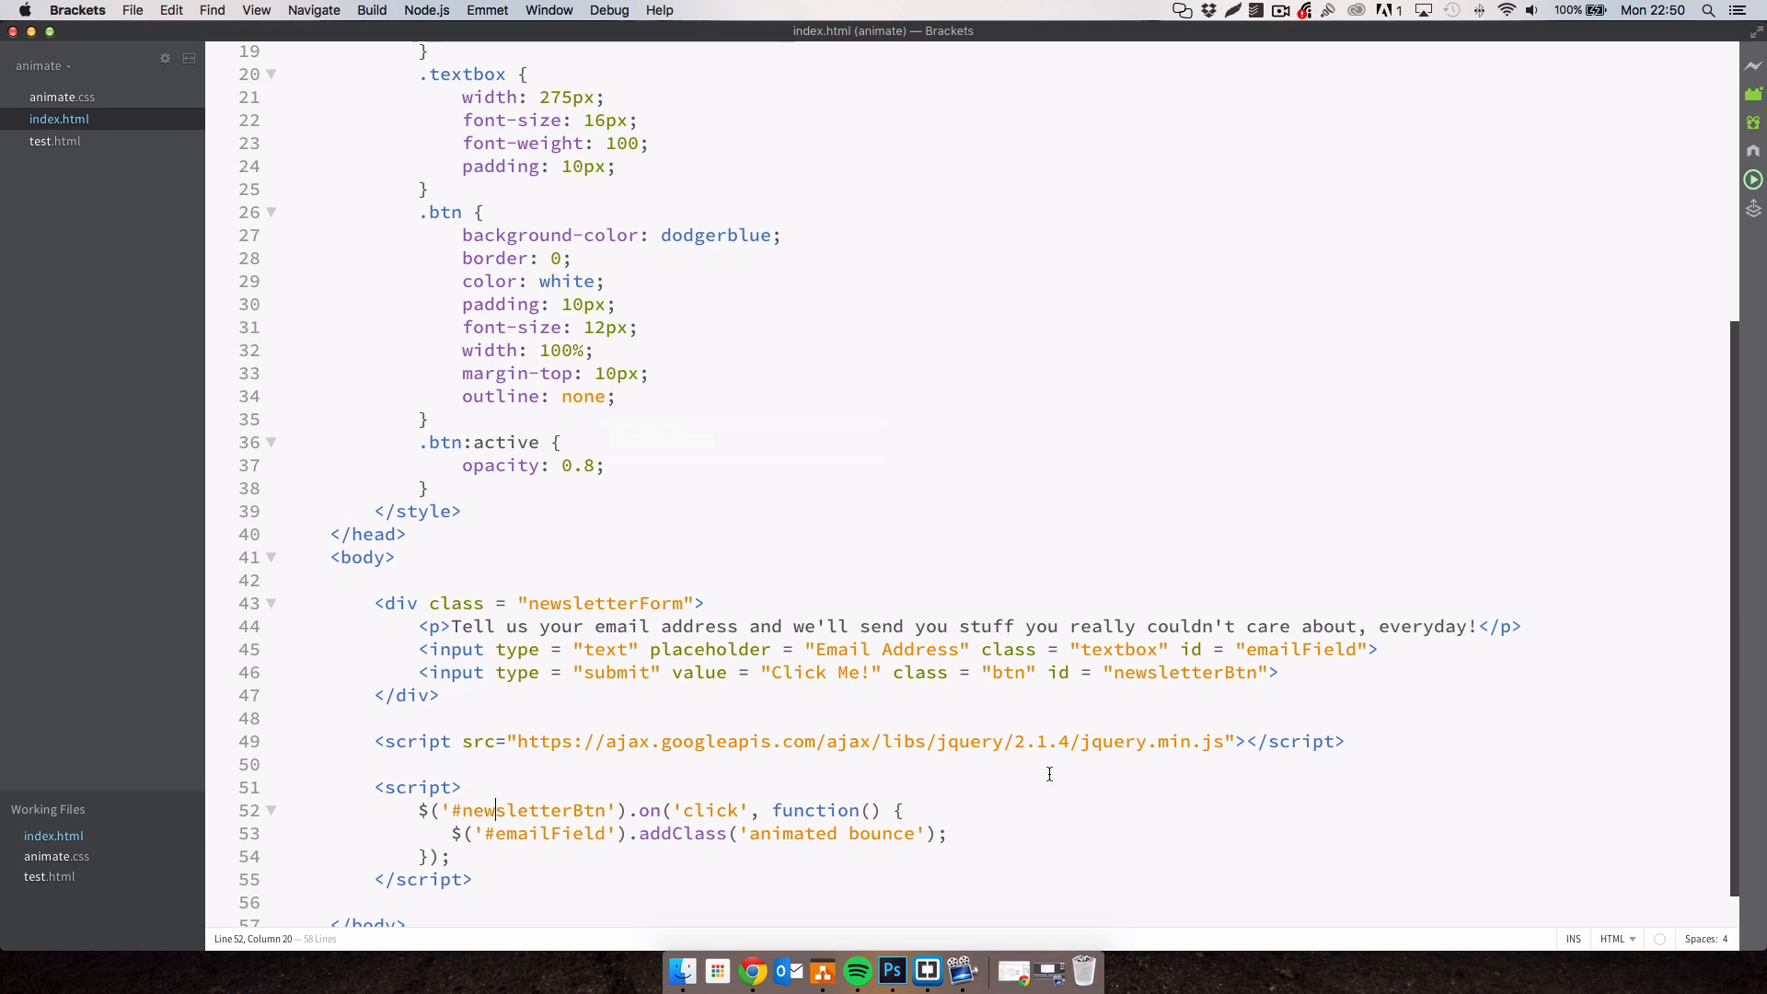
double_click(882, 834)
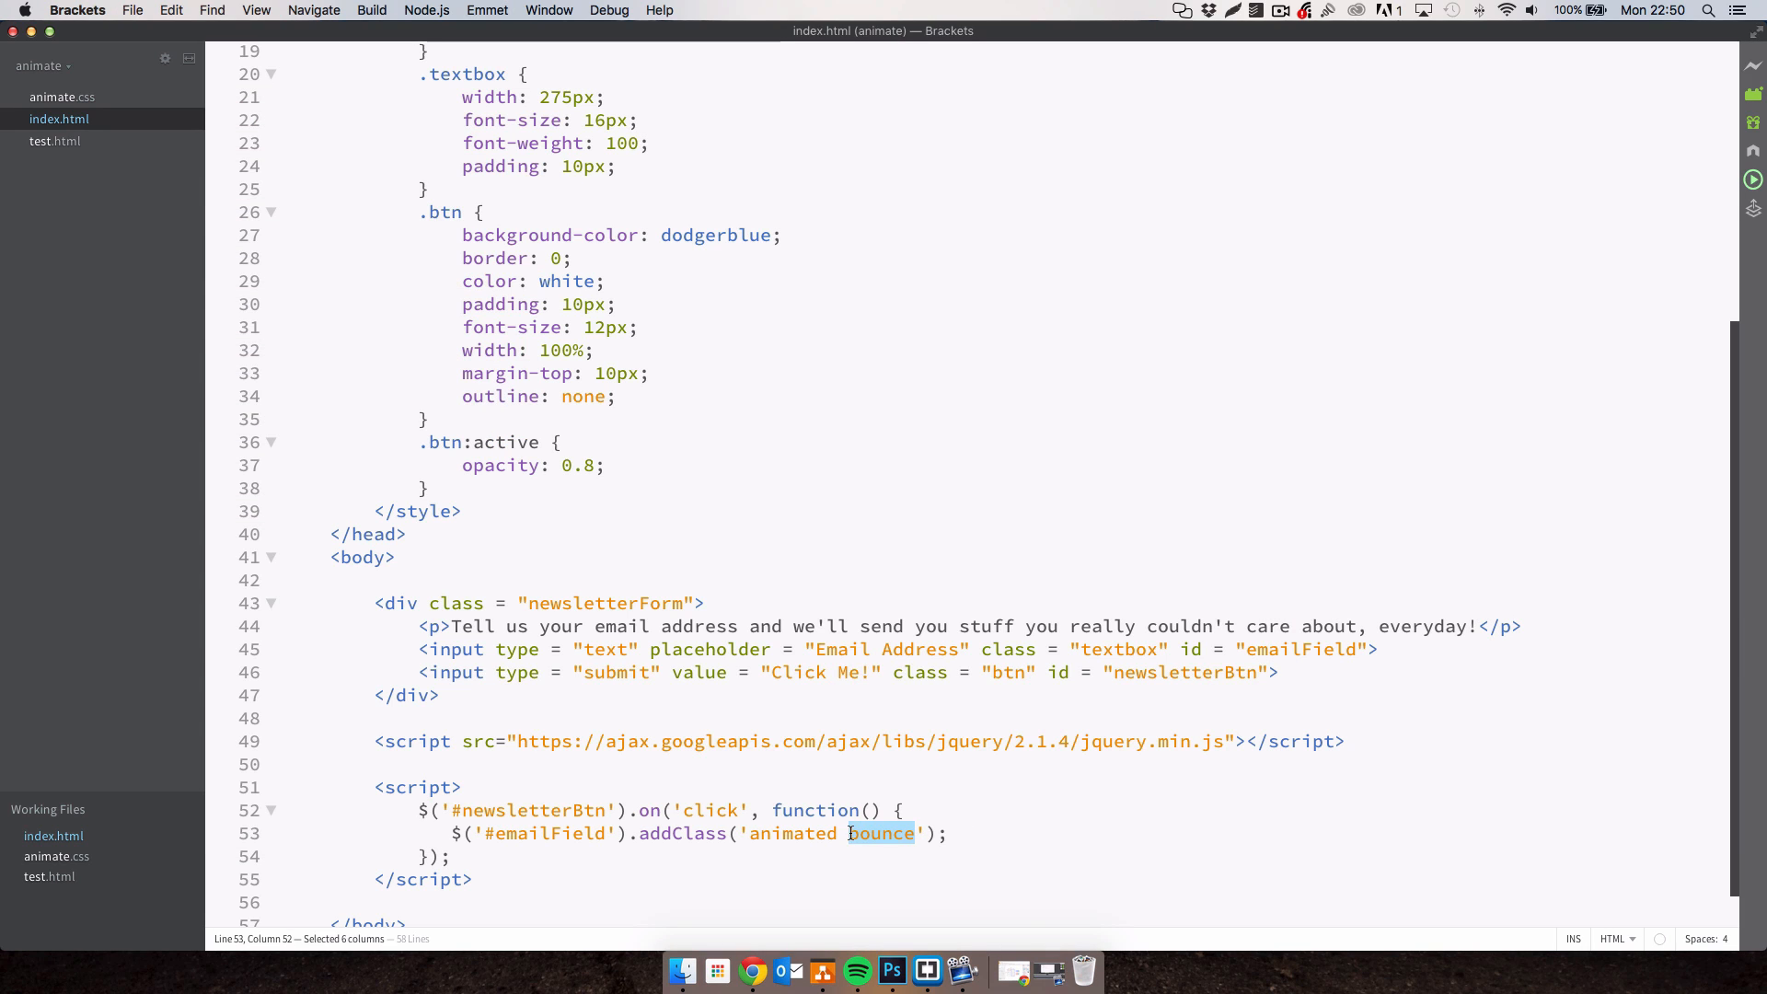
click(752, 971)
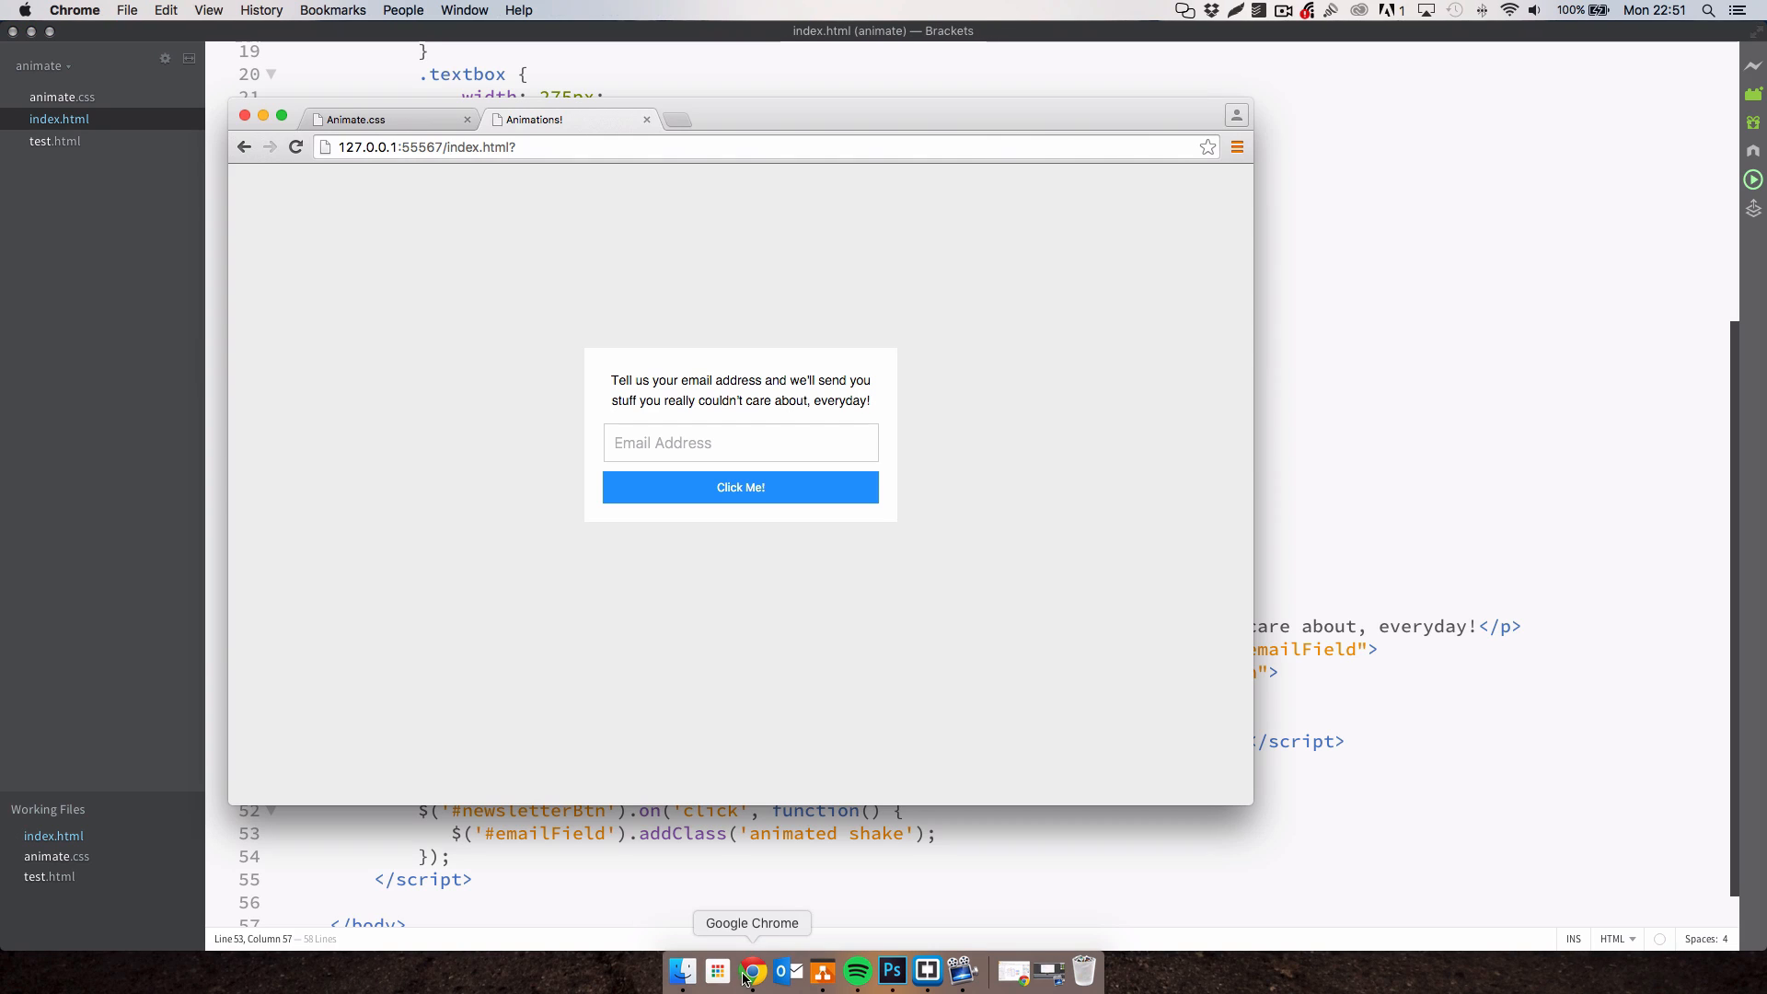
mouse_move(667, 492)
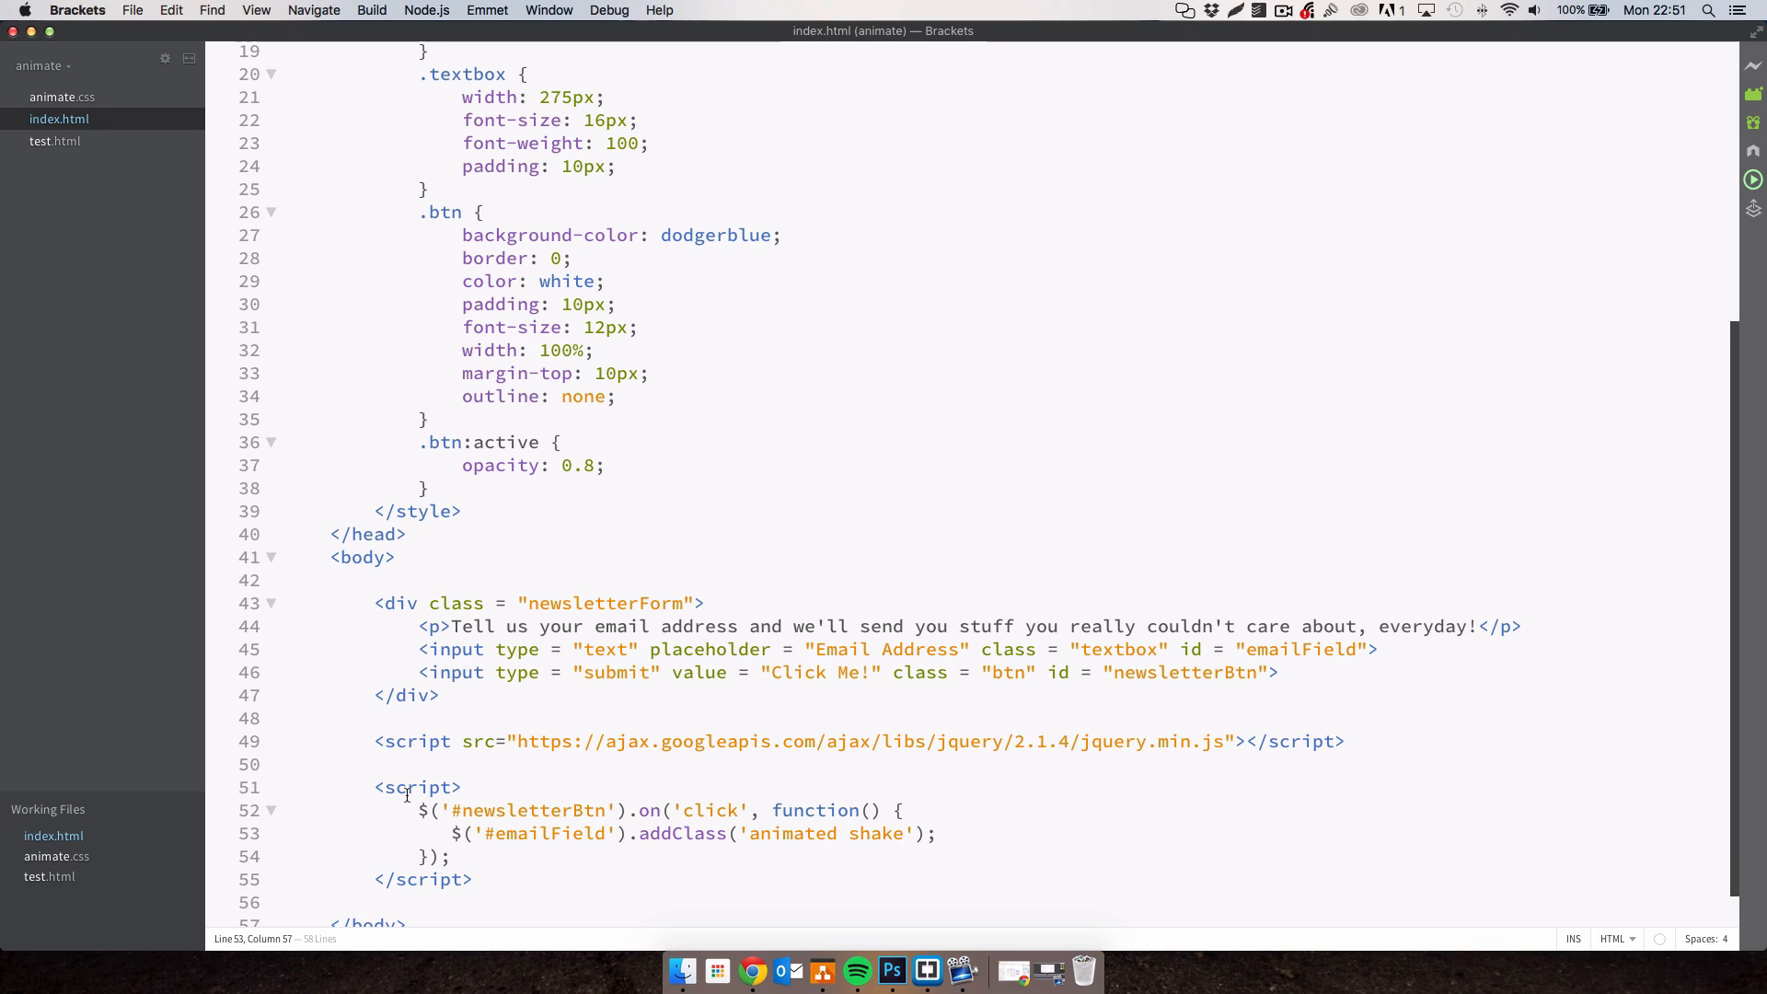
click(751, 970)
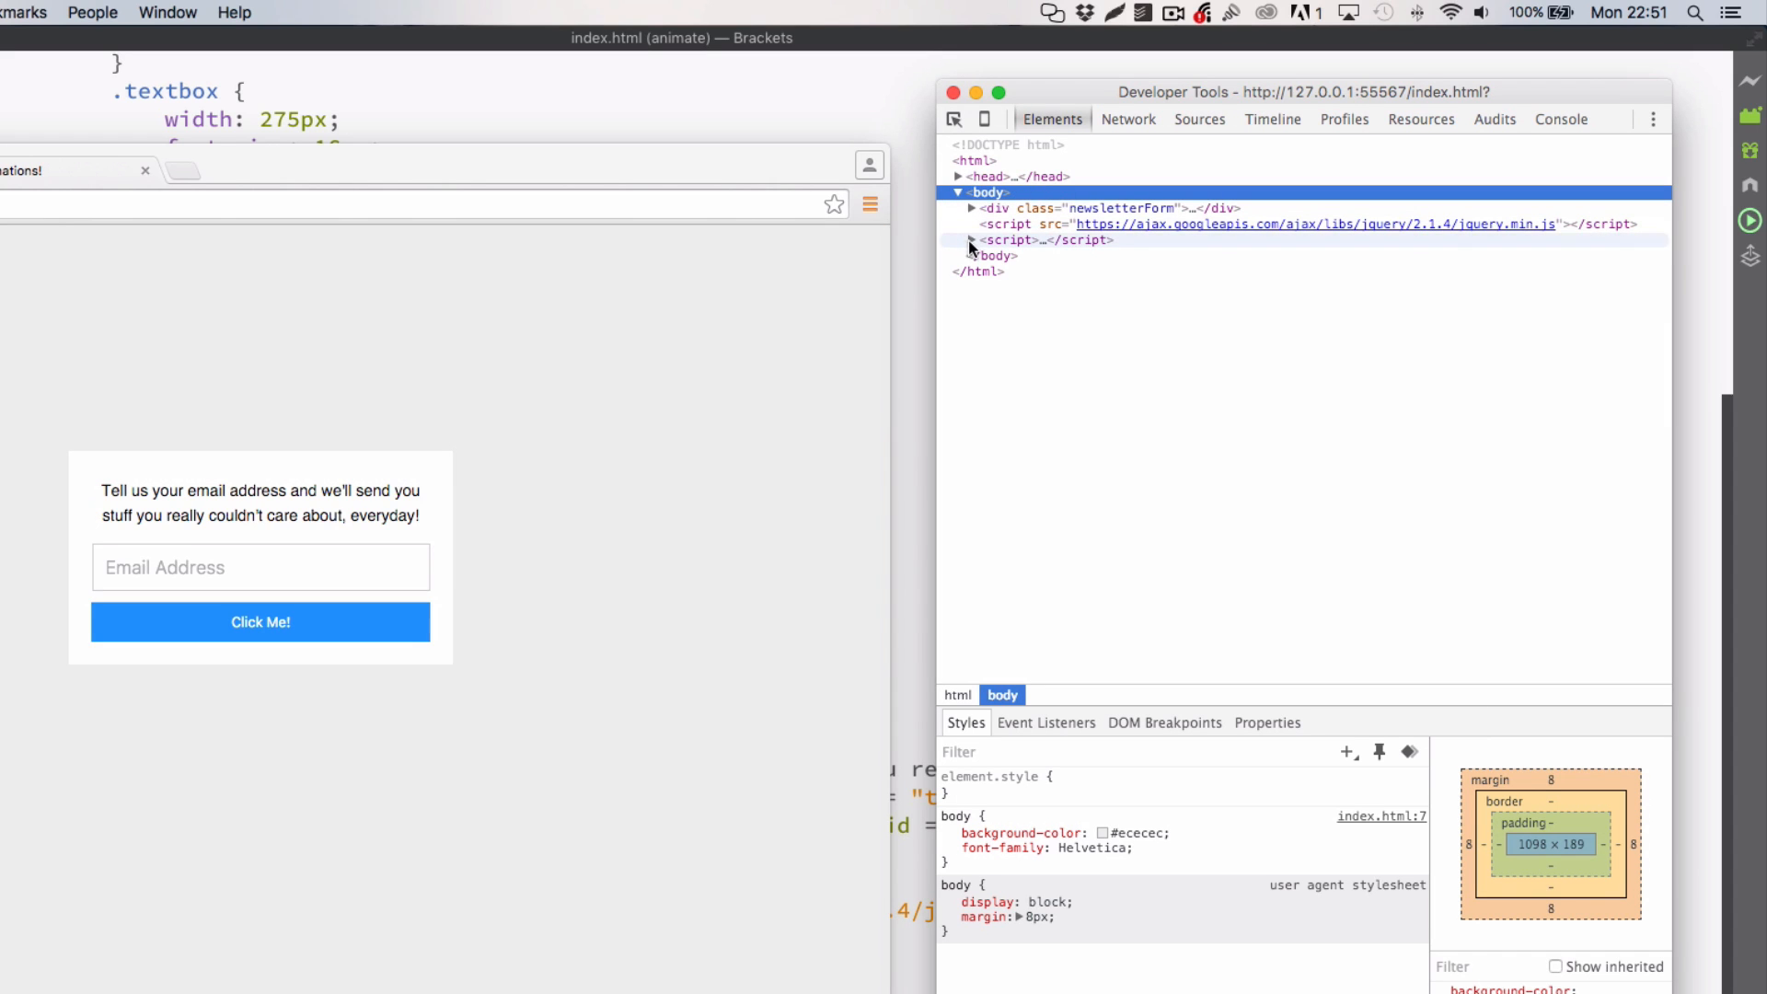
Expand div.newsletterForm in the DevTools Elements panel to inspect the email input.
click(968, 240)
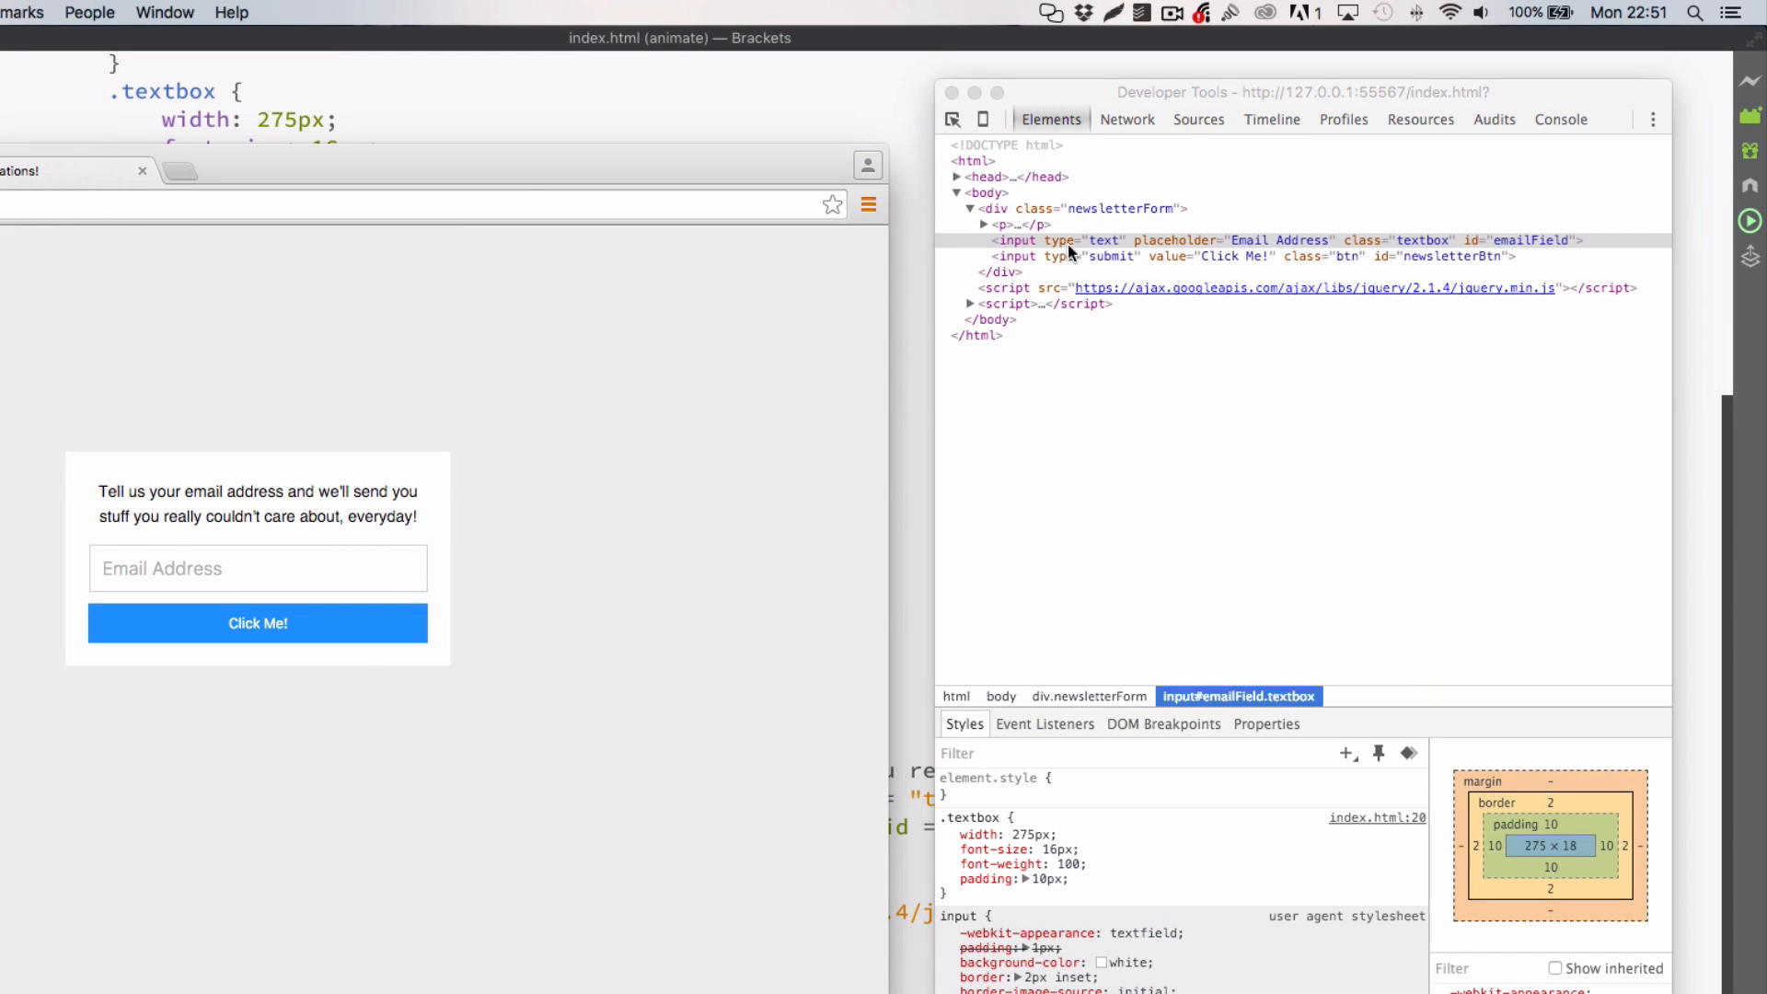
mouse_move(573, 405)
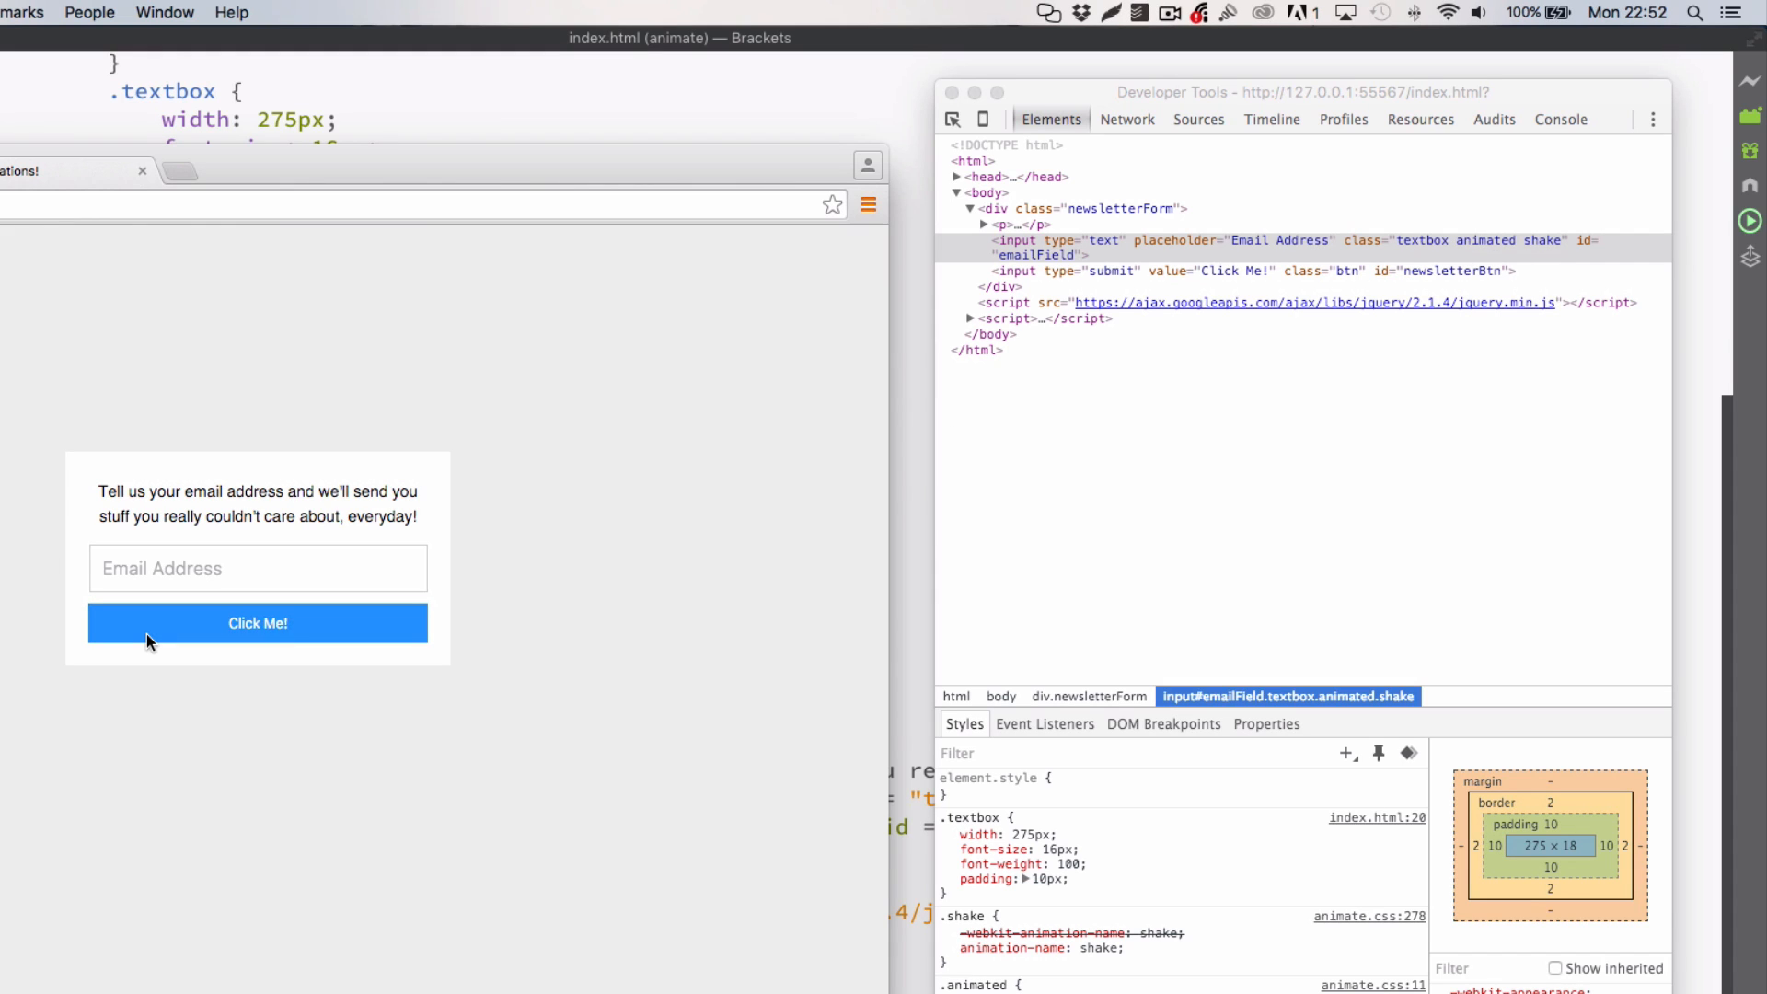
mouse_move(246, 643)
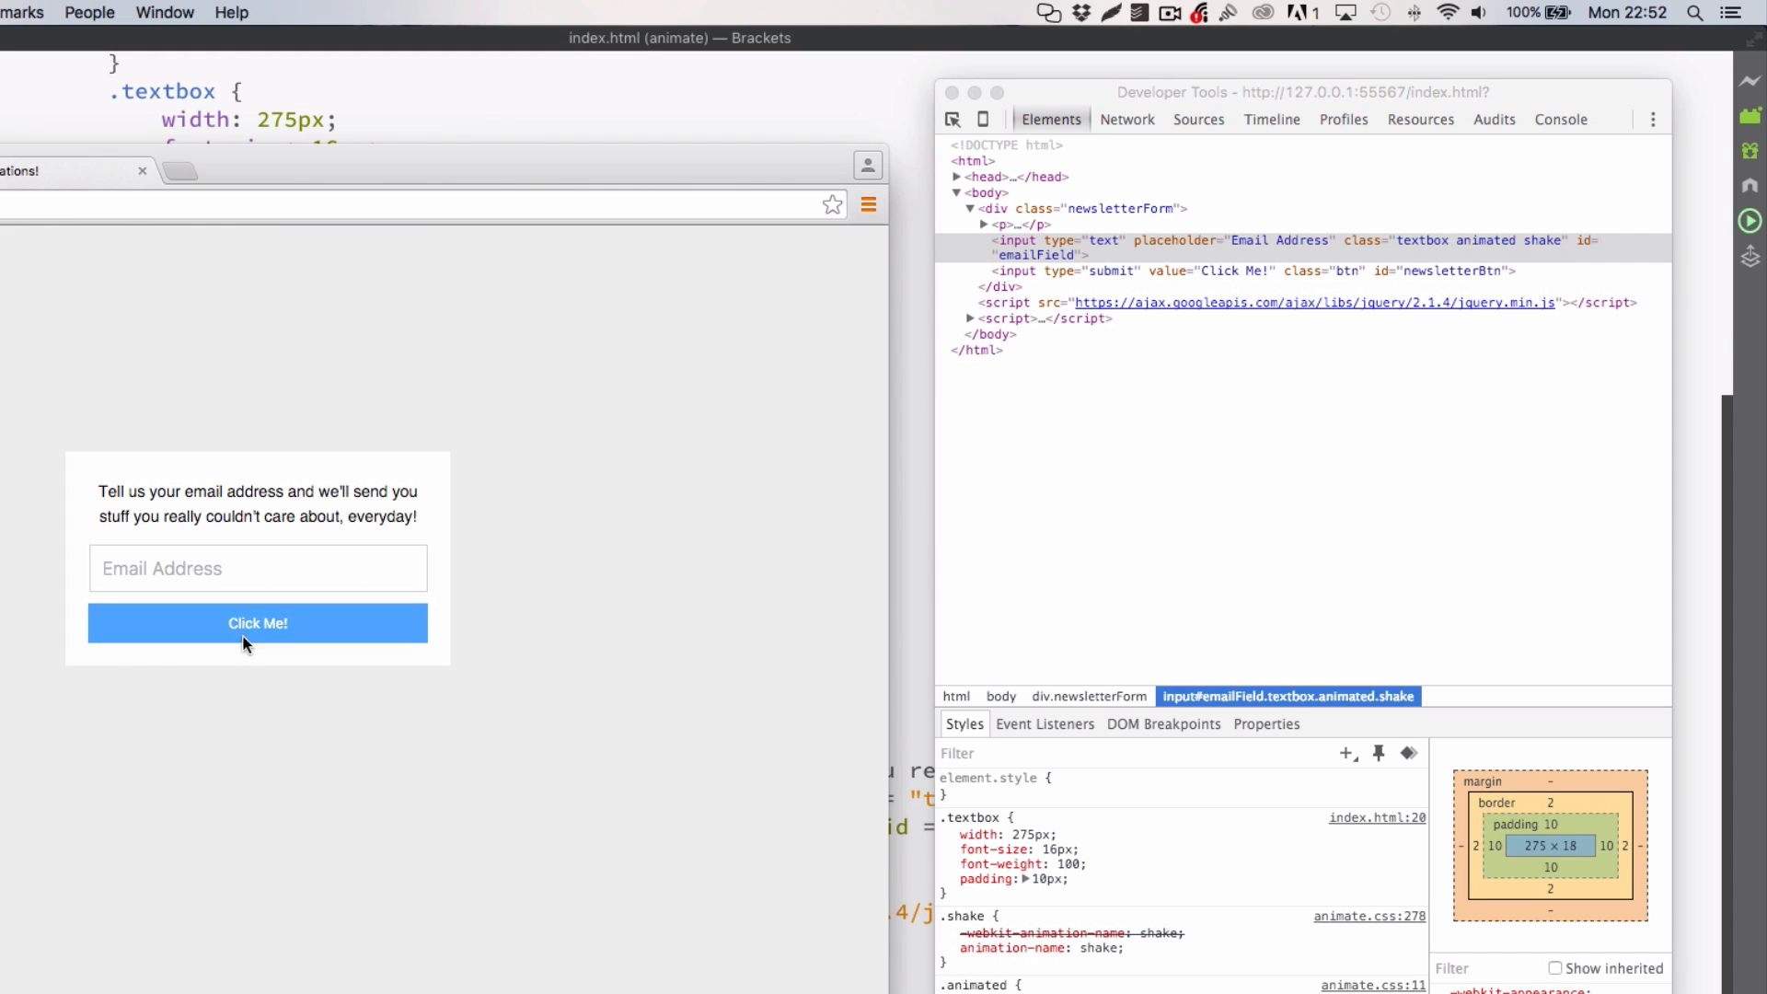
mouse_move(1381, 260)
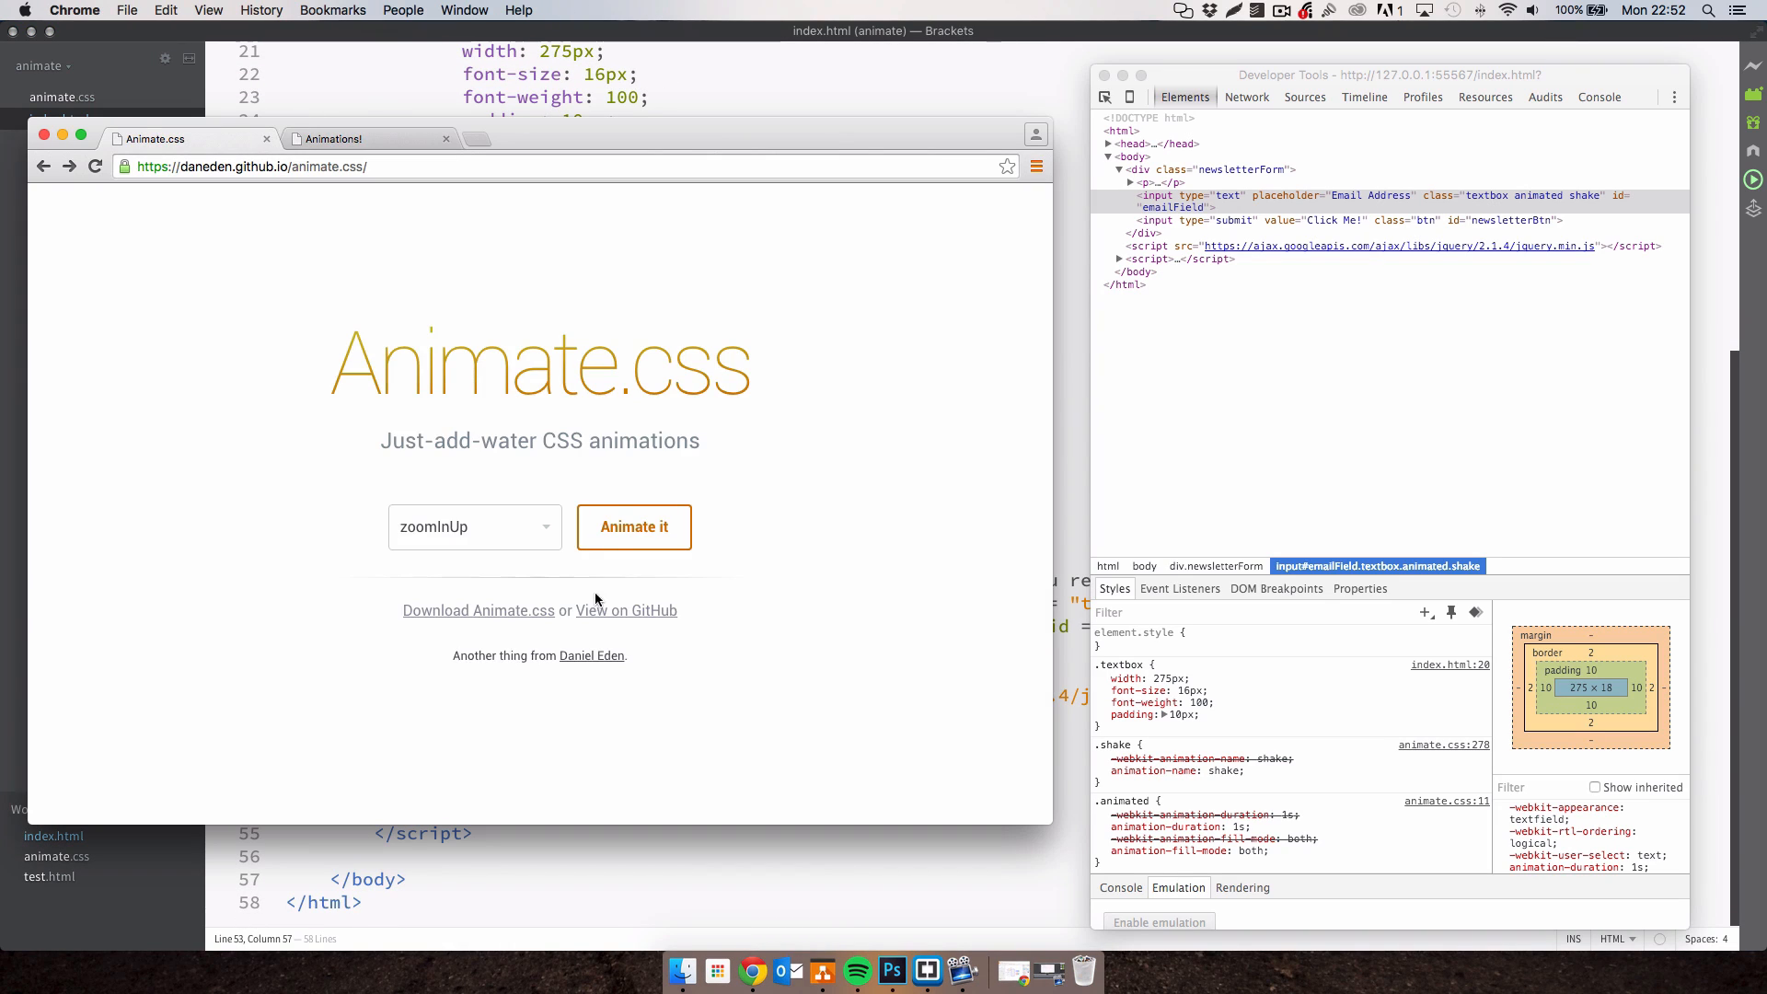
Open the animate.css GitHub readme and scroll down to its animation-end Usage snippet.
click(625, 609)
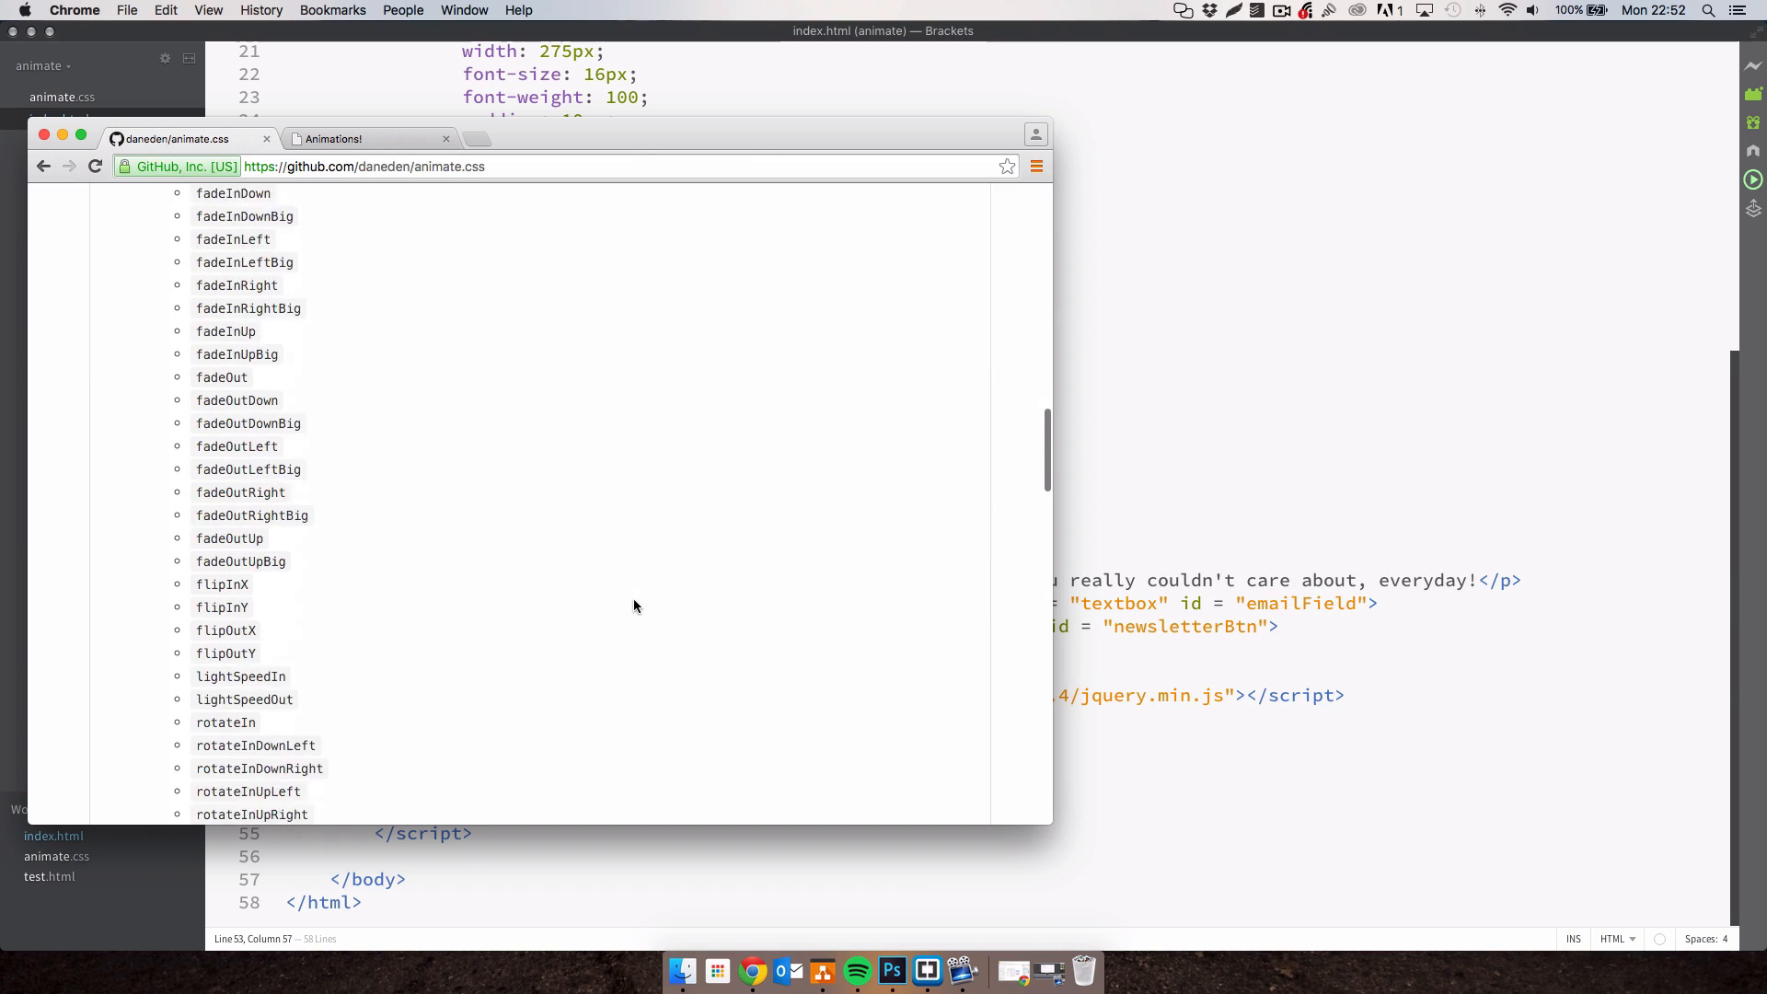
scroll(down, 3)
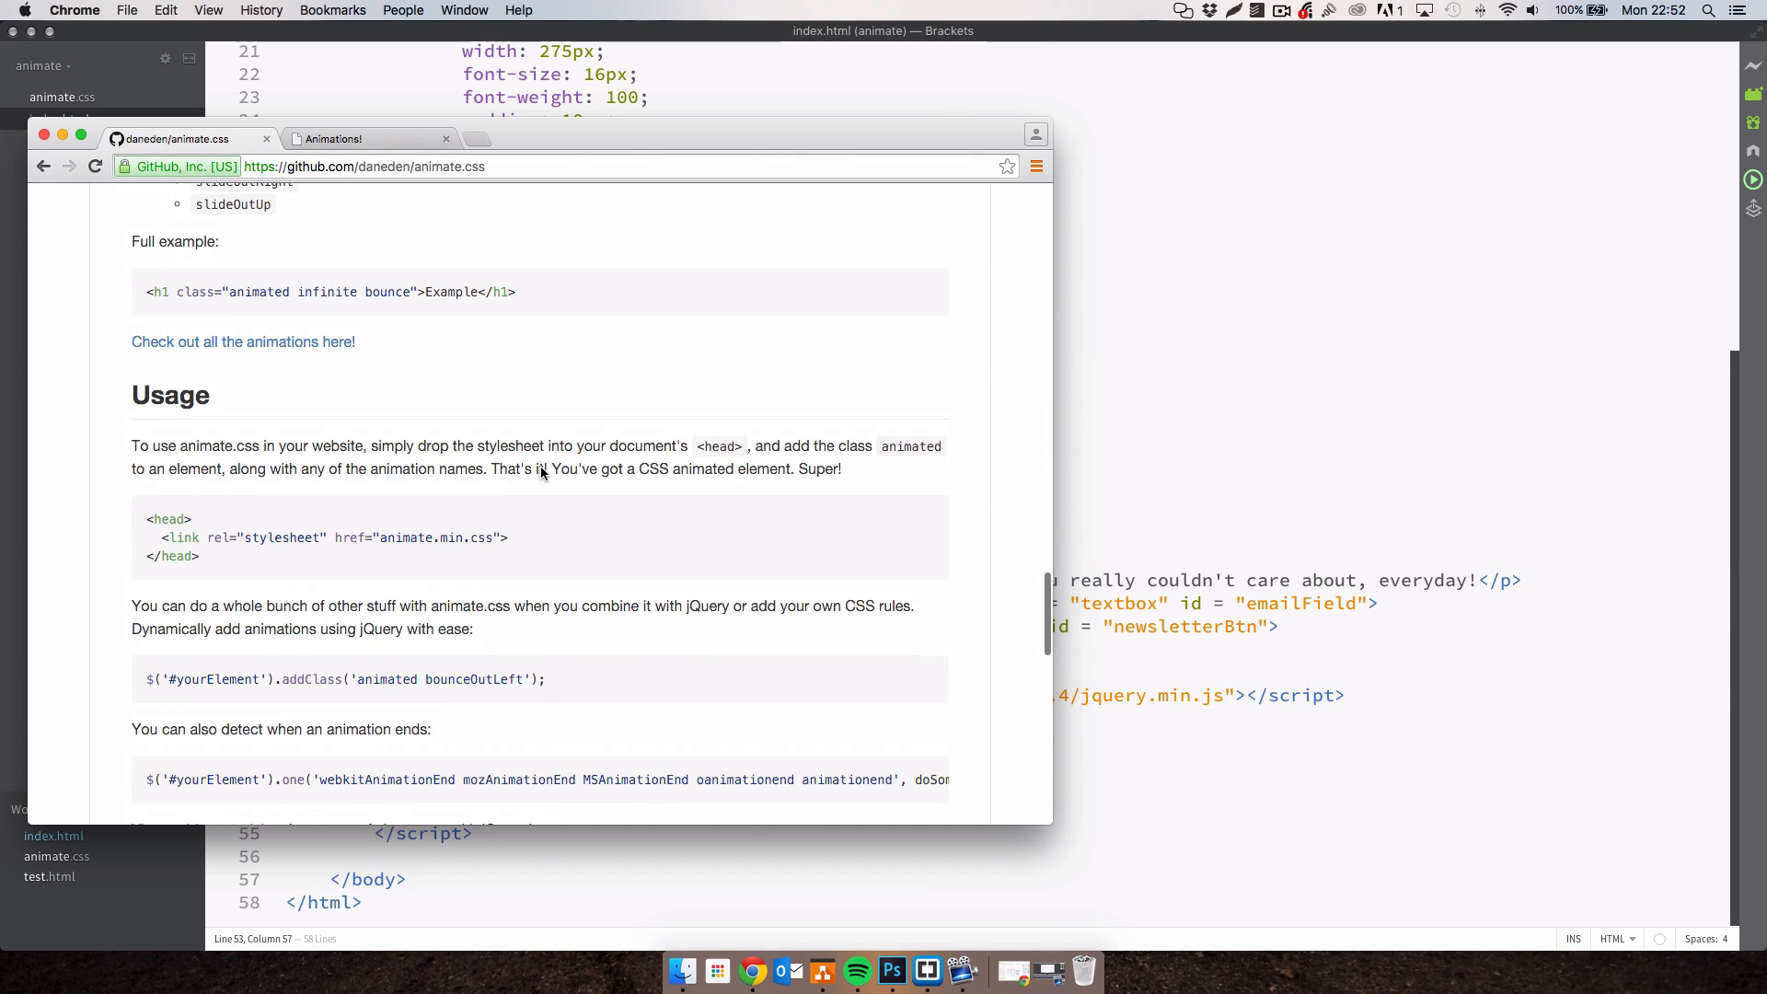
scroll(down, 3)
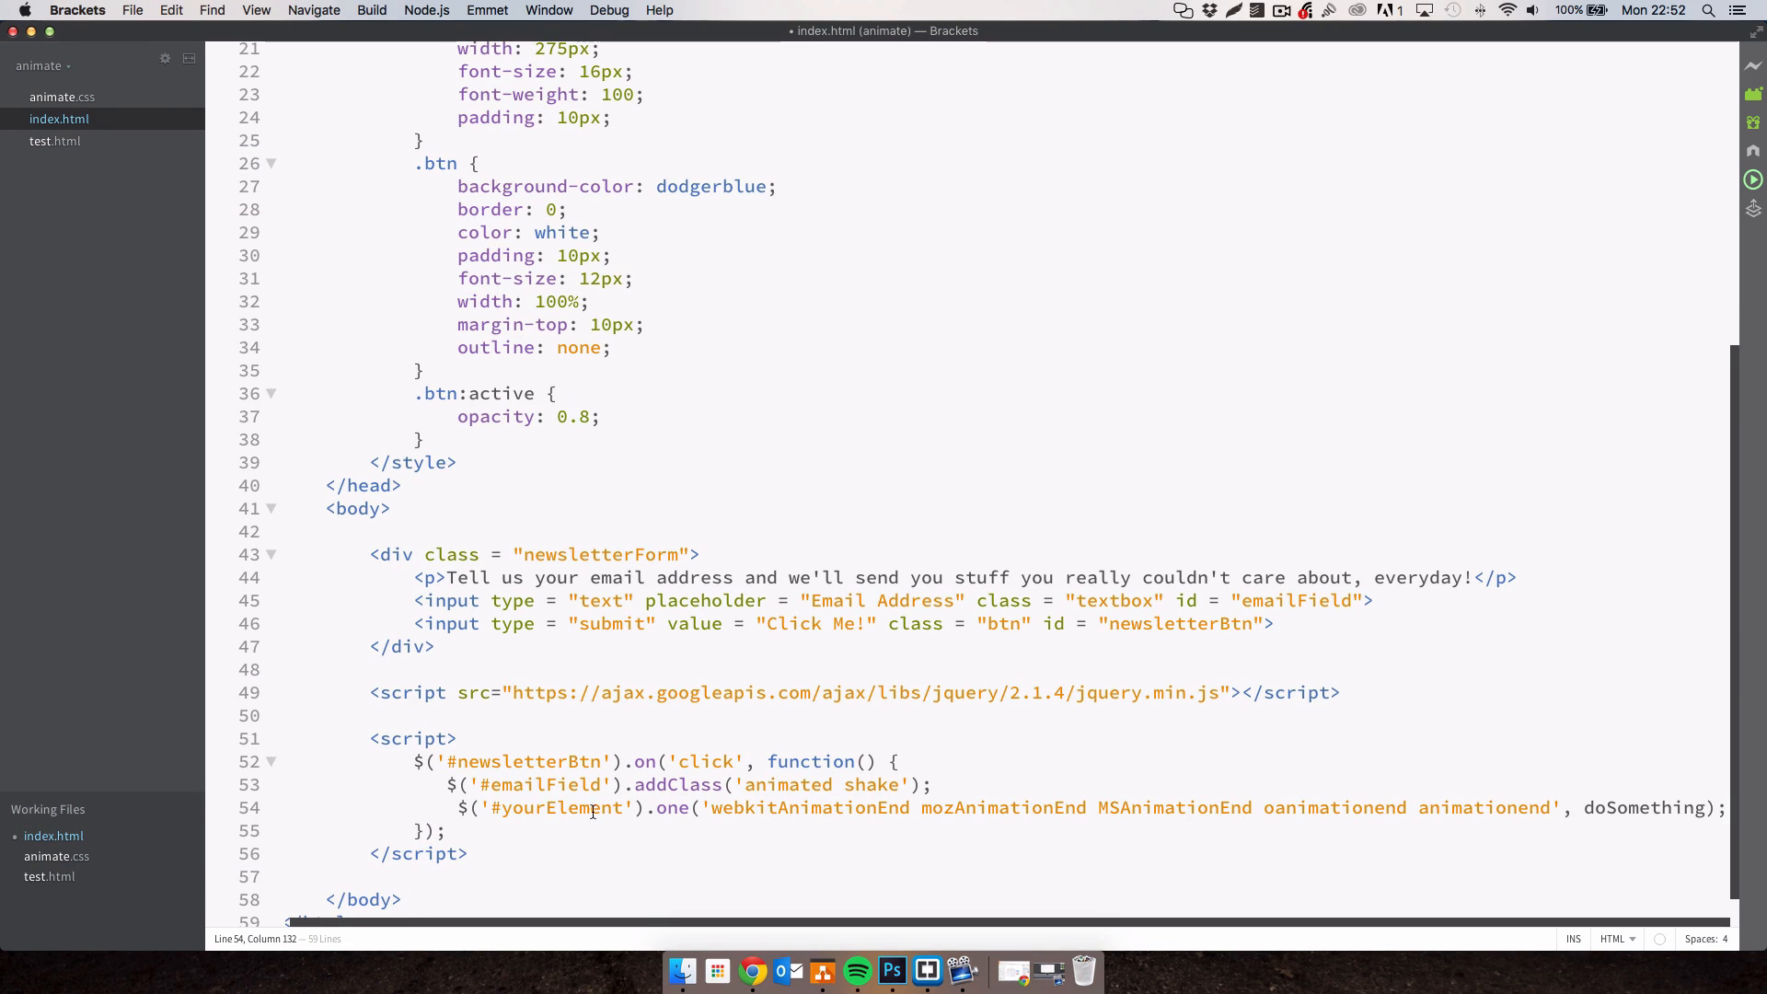
Change the snippet's #yourElement to #emailField and move to the doSomething callback.
double_click(558, 808)
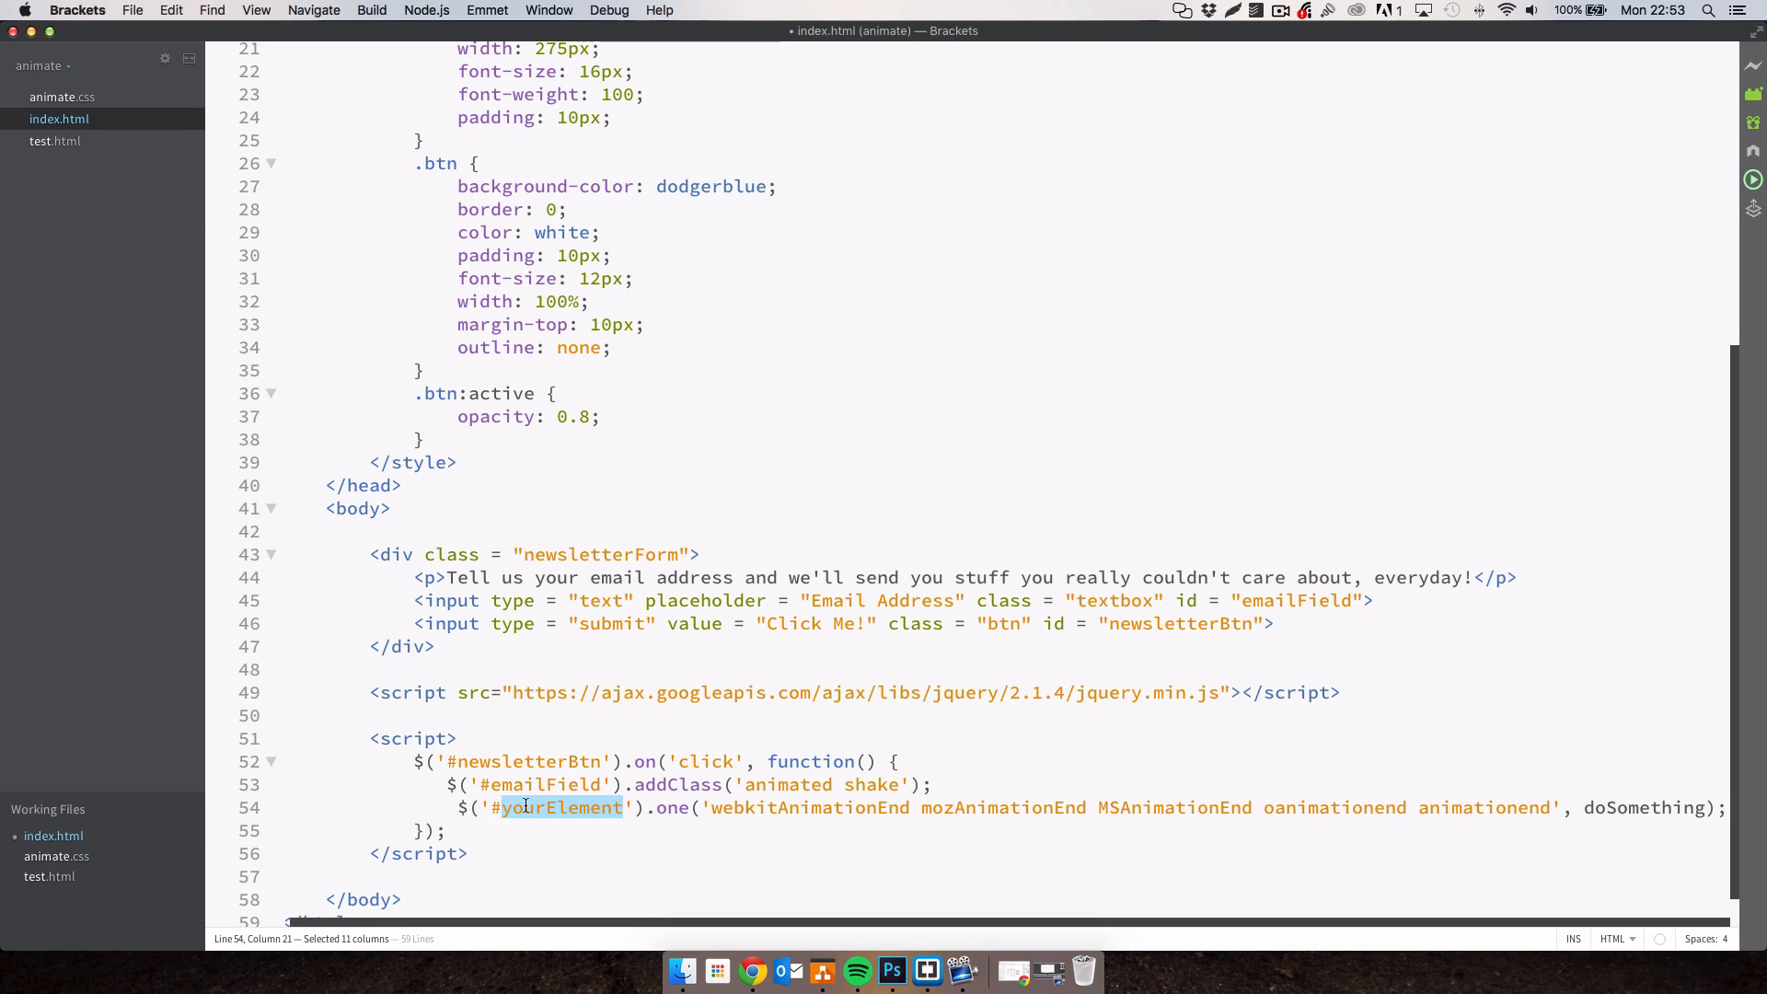
text(#emailField)
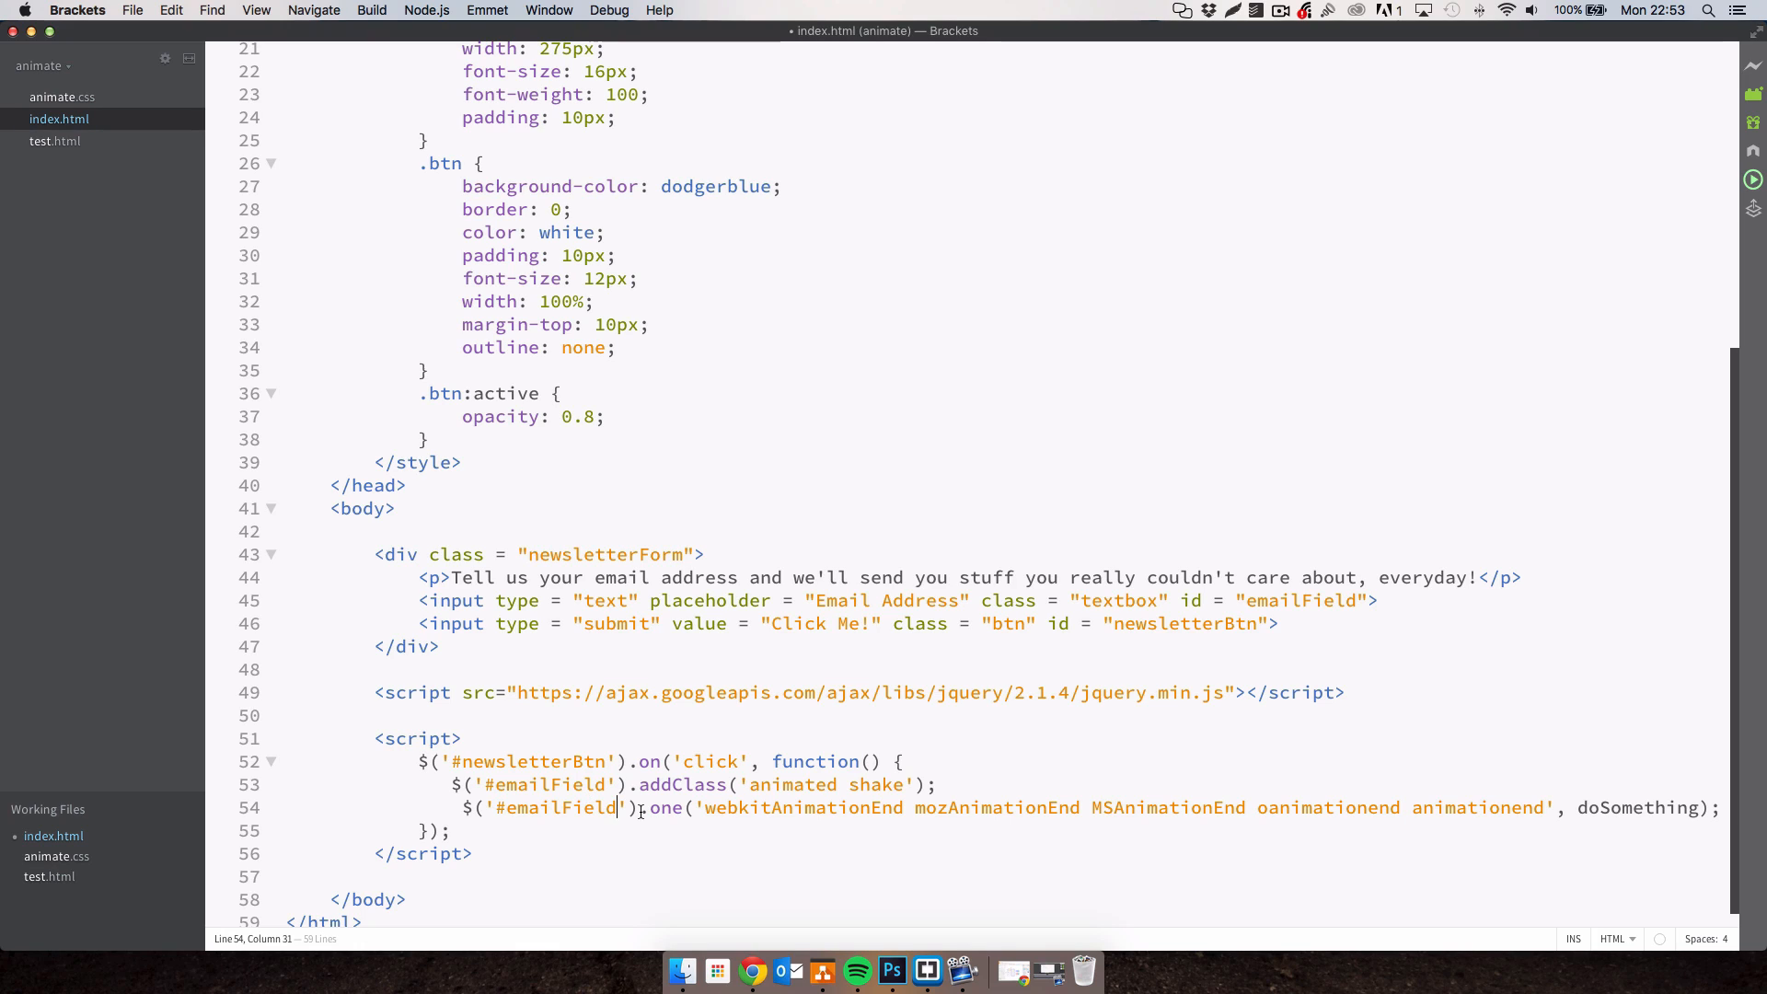
double_click(661, 808)
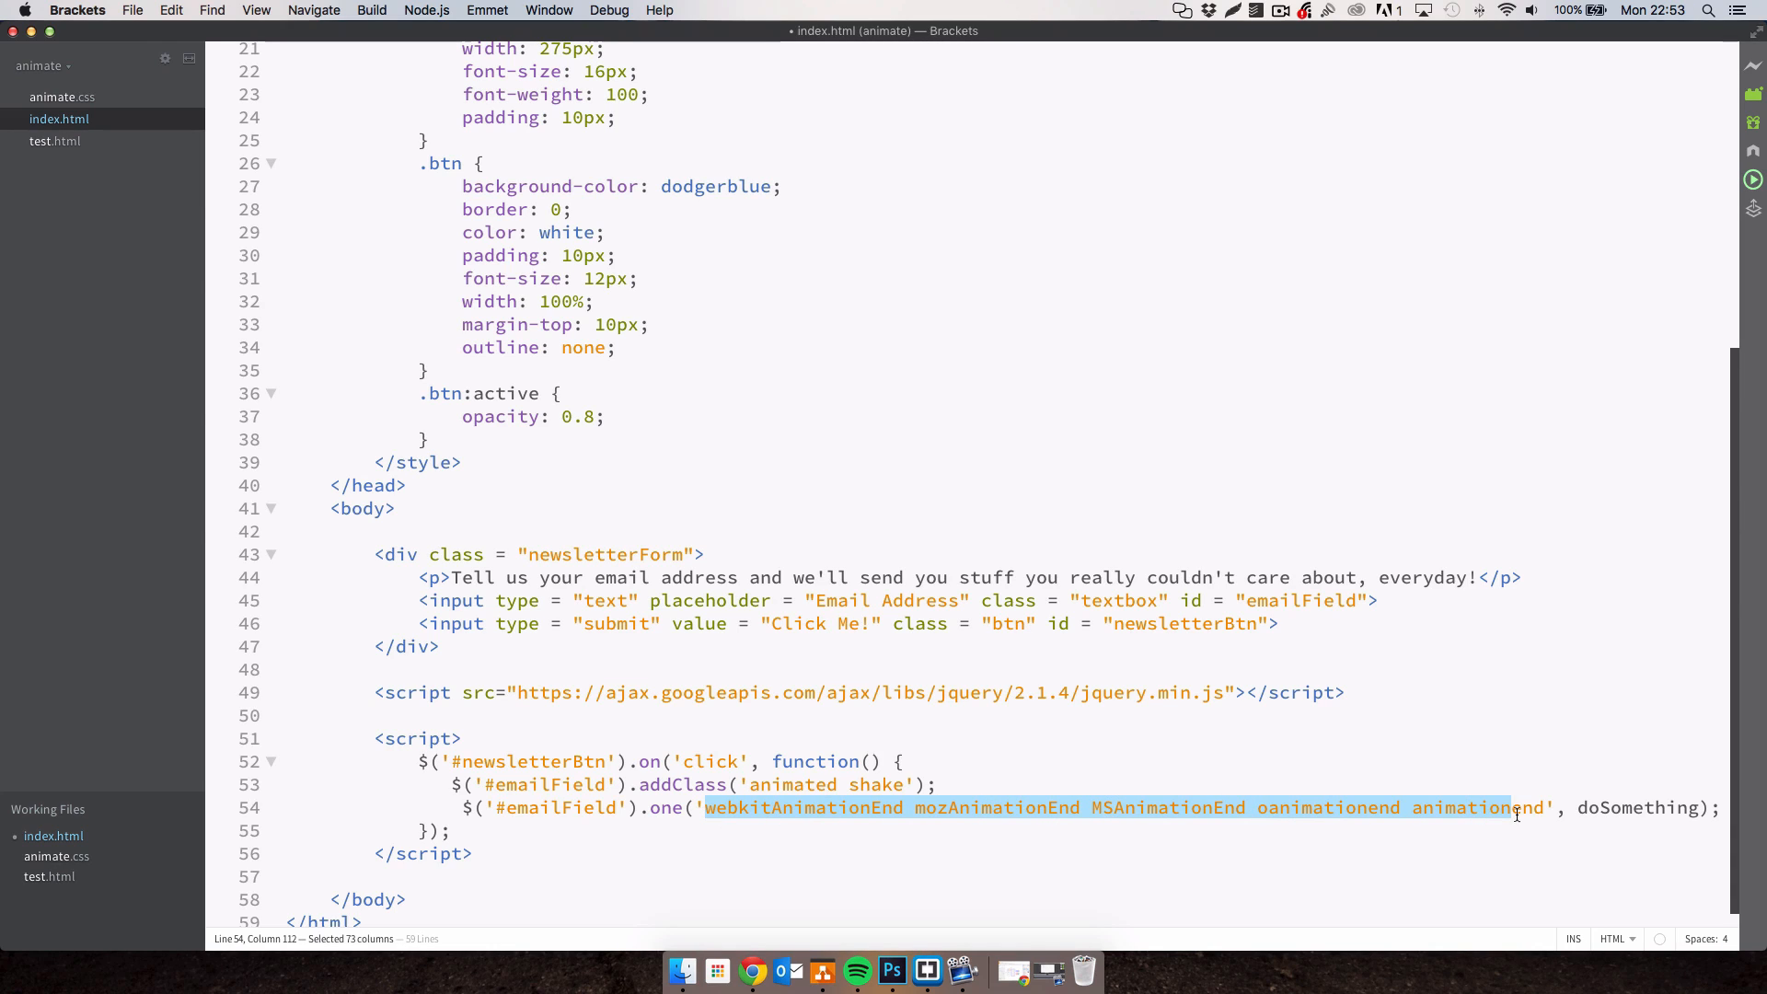
mouse_move(1045, 794)
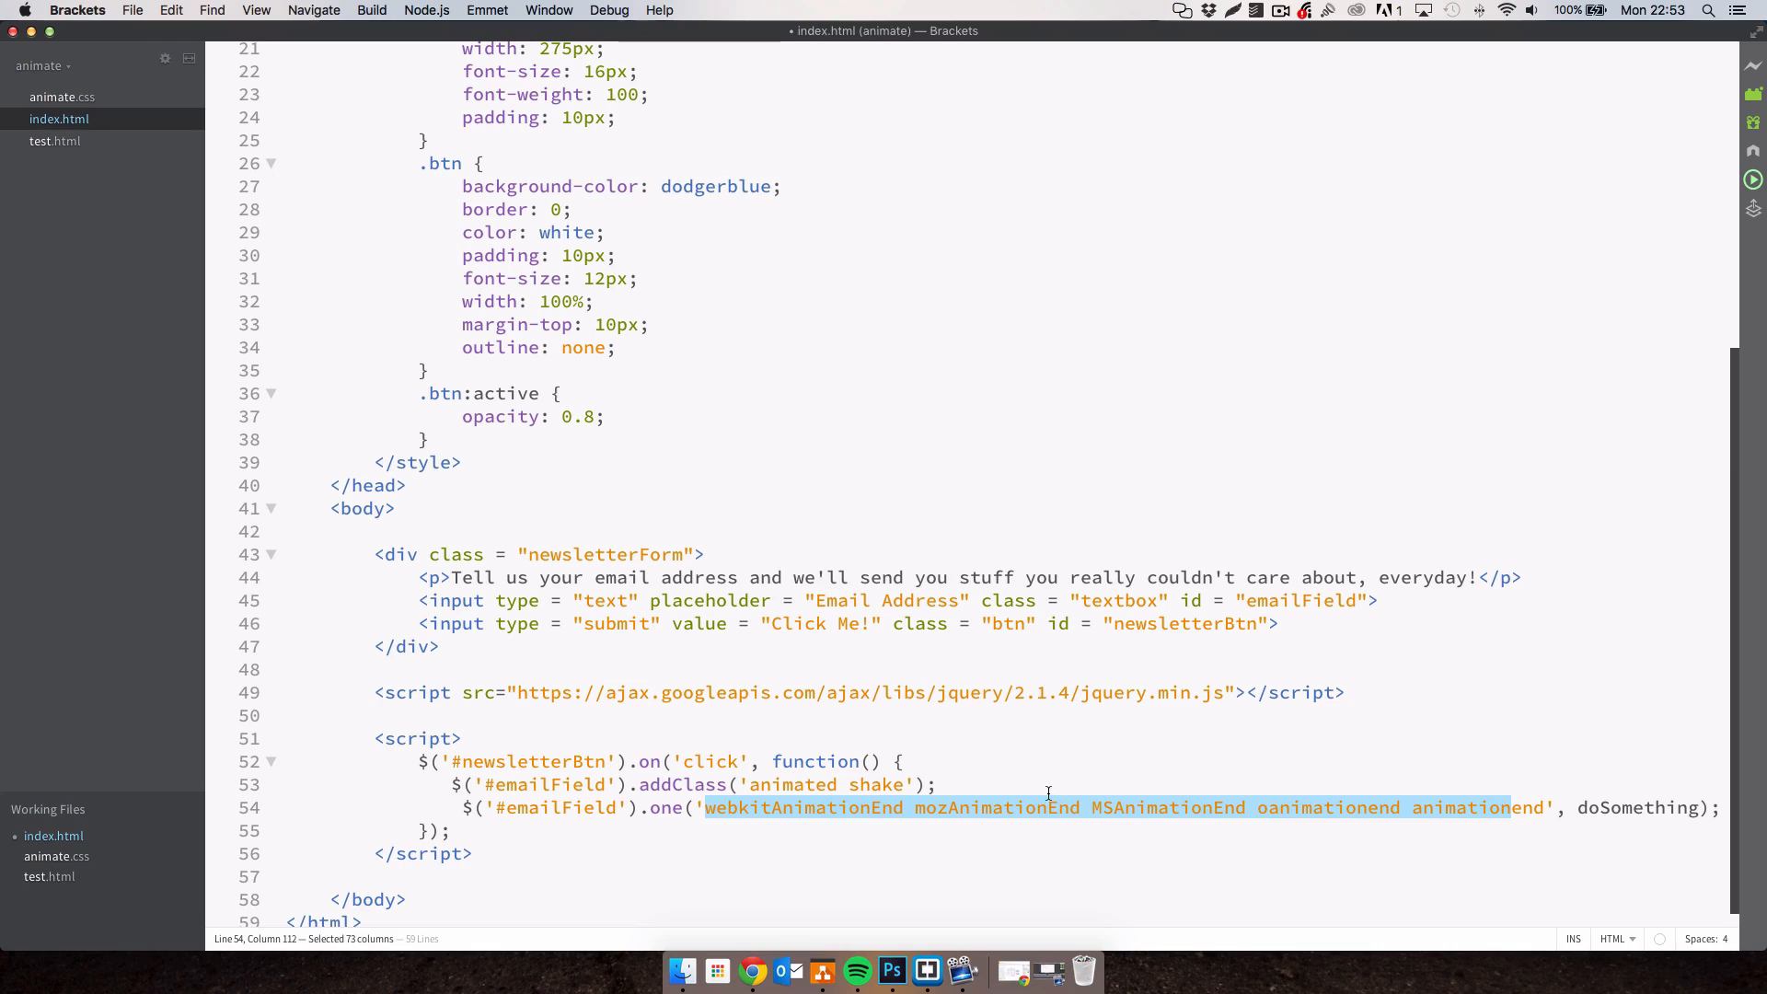
click(845, 808)
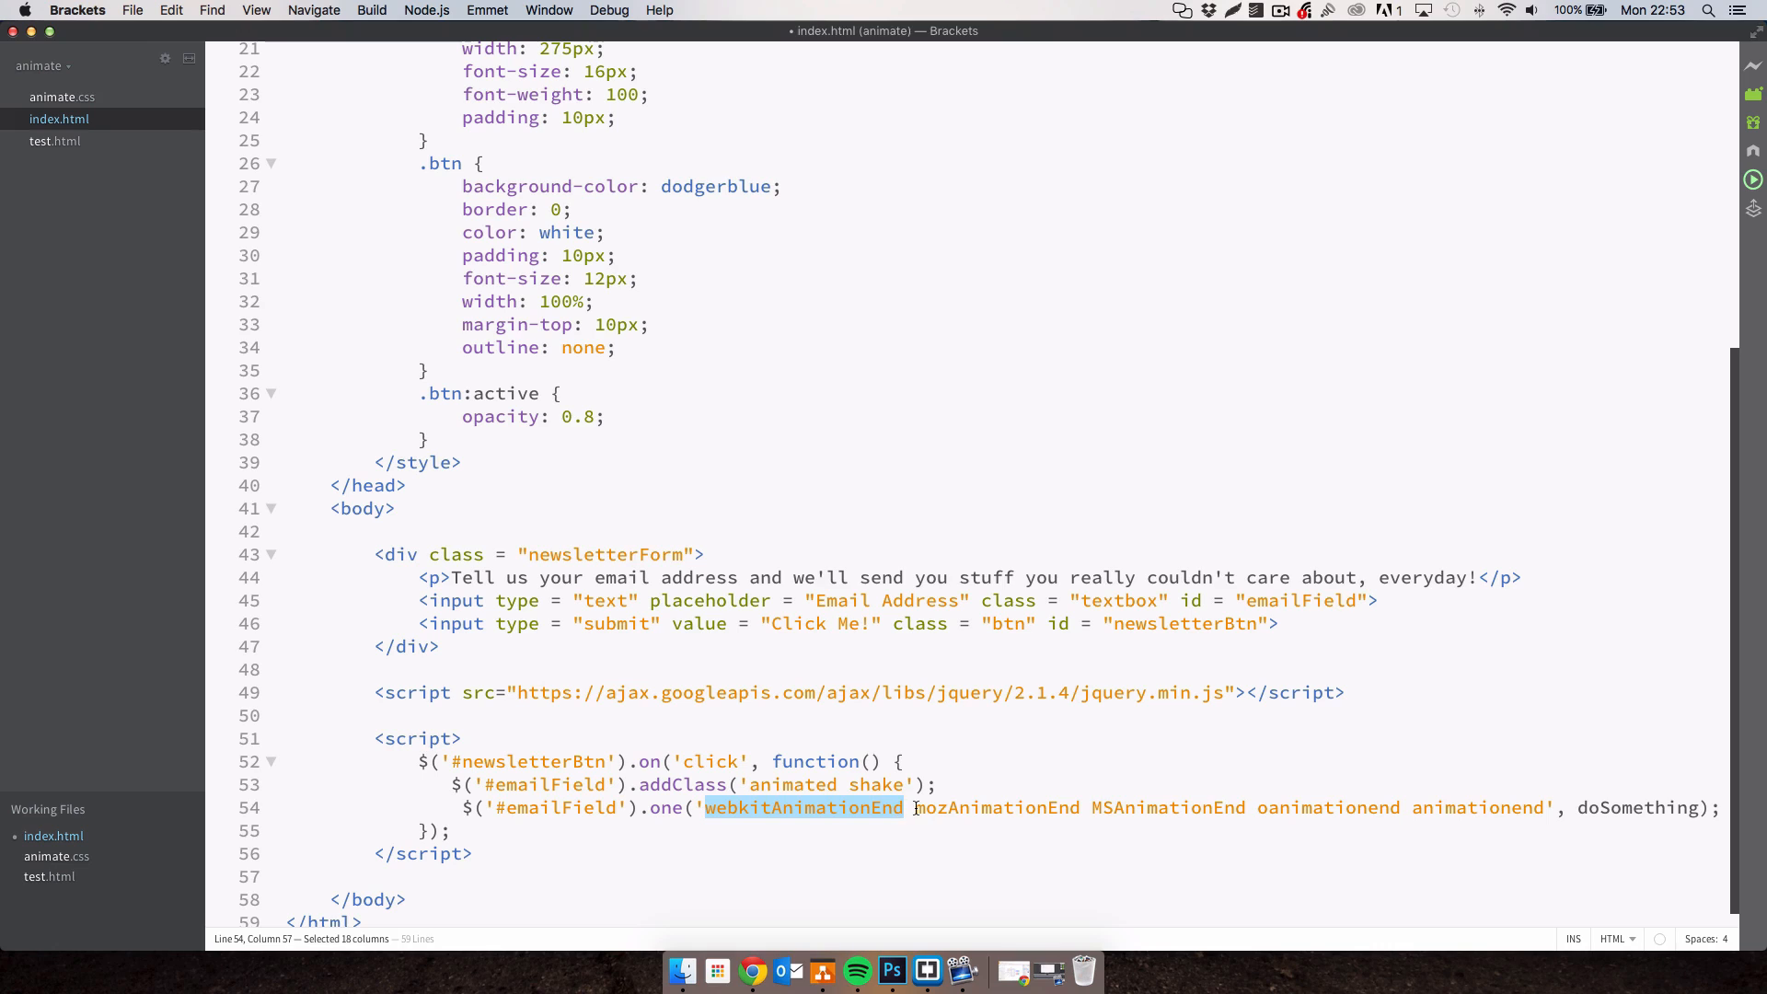
double_click(1168, 808)
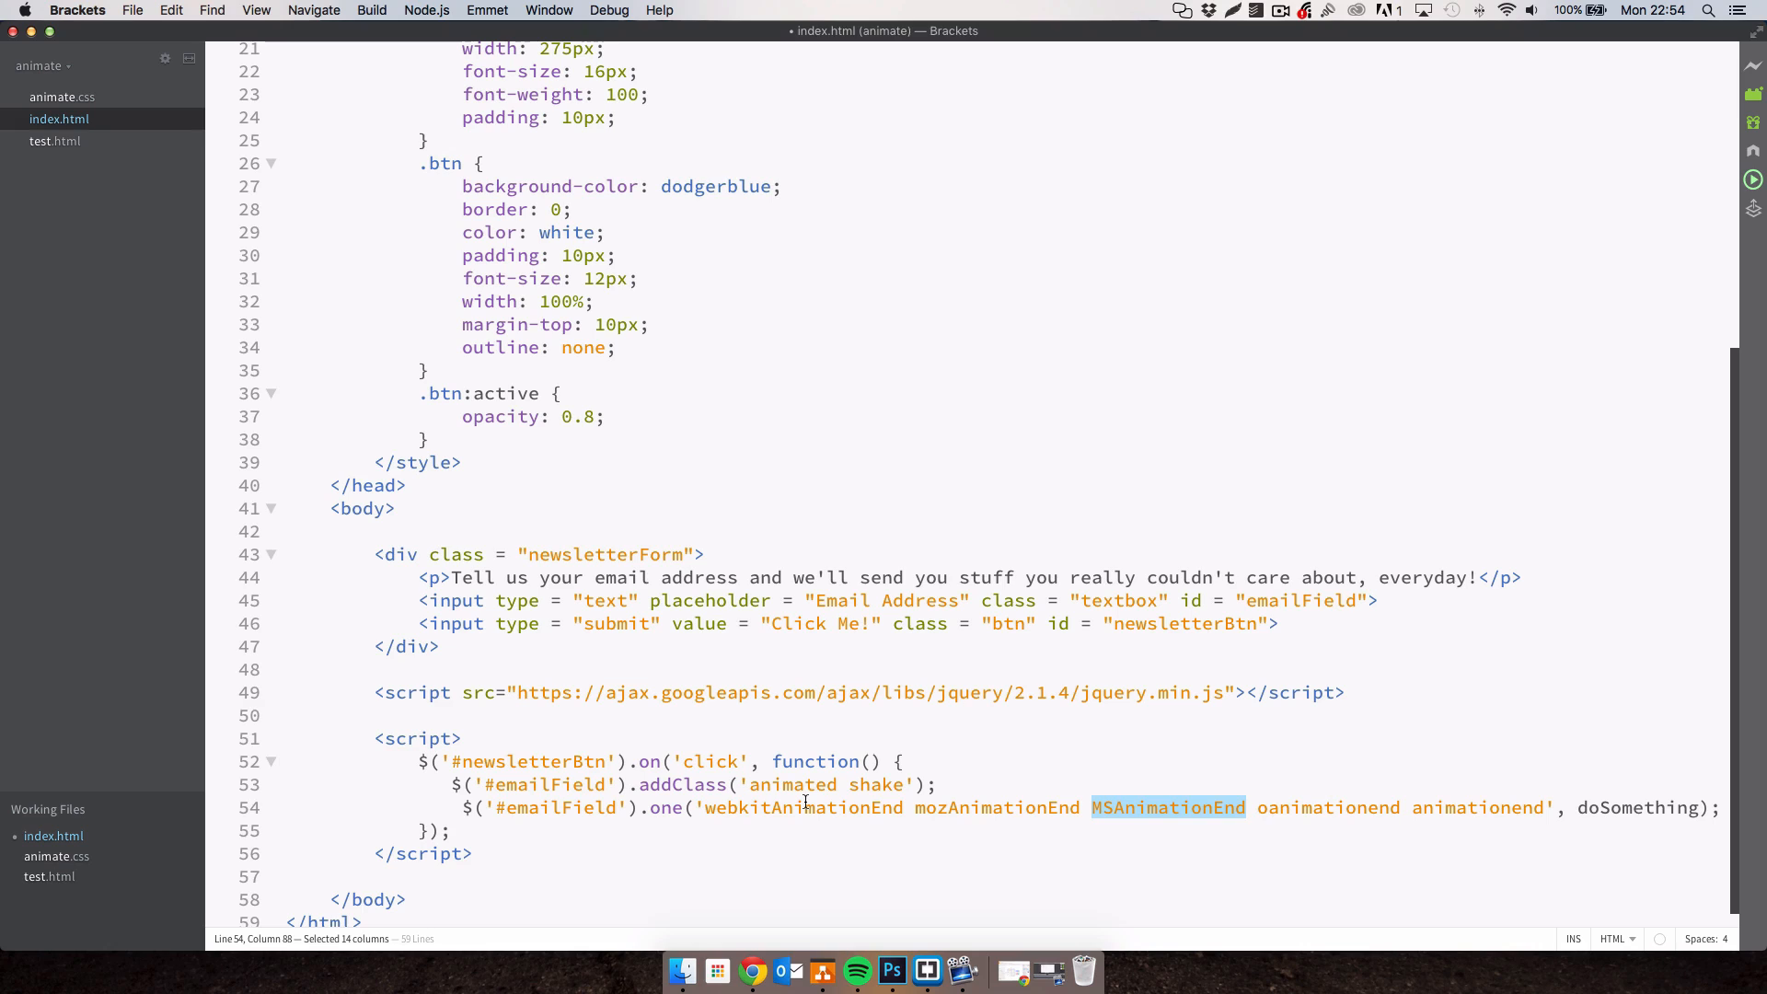
click(727, 807)
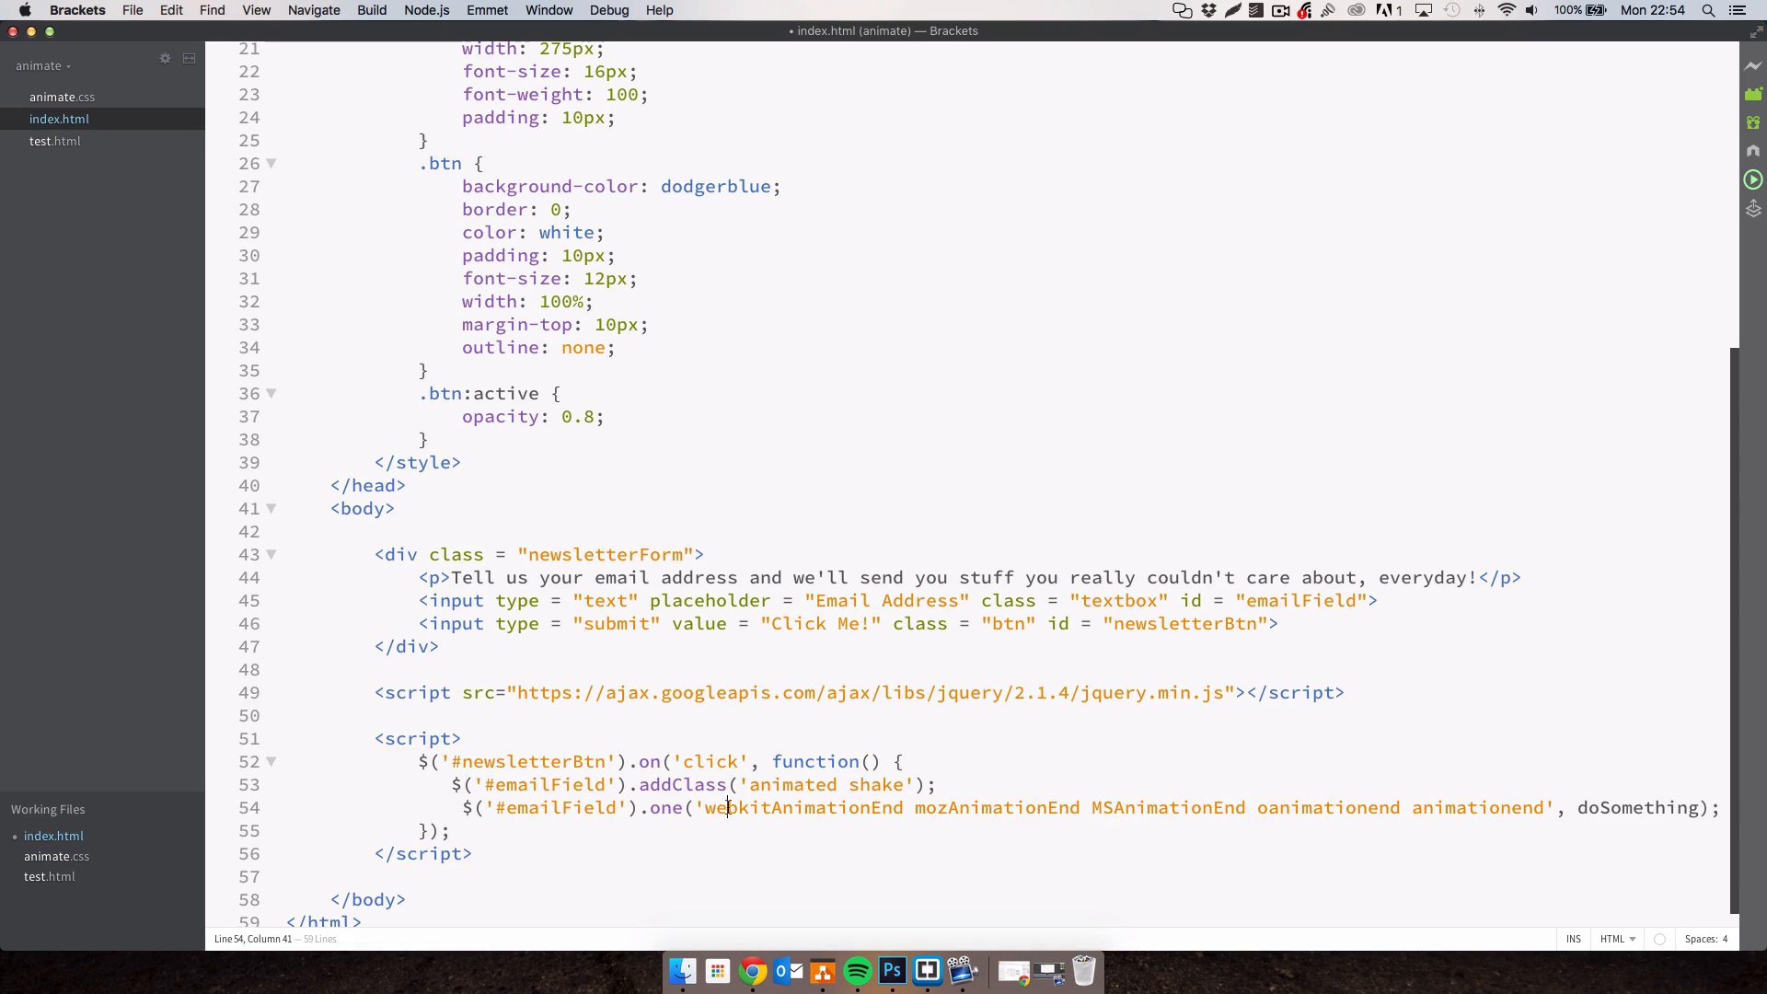
click(1511, 807)
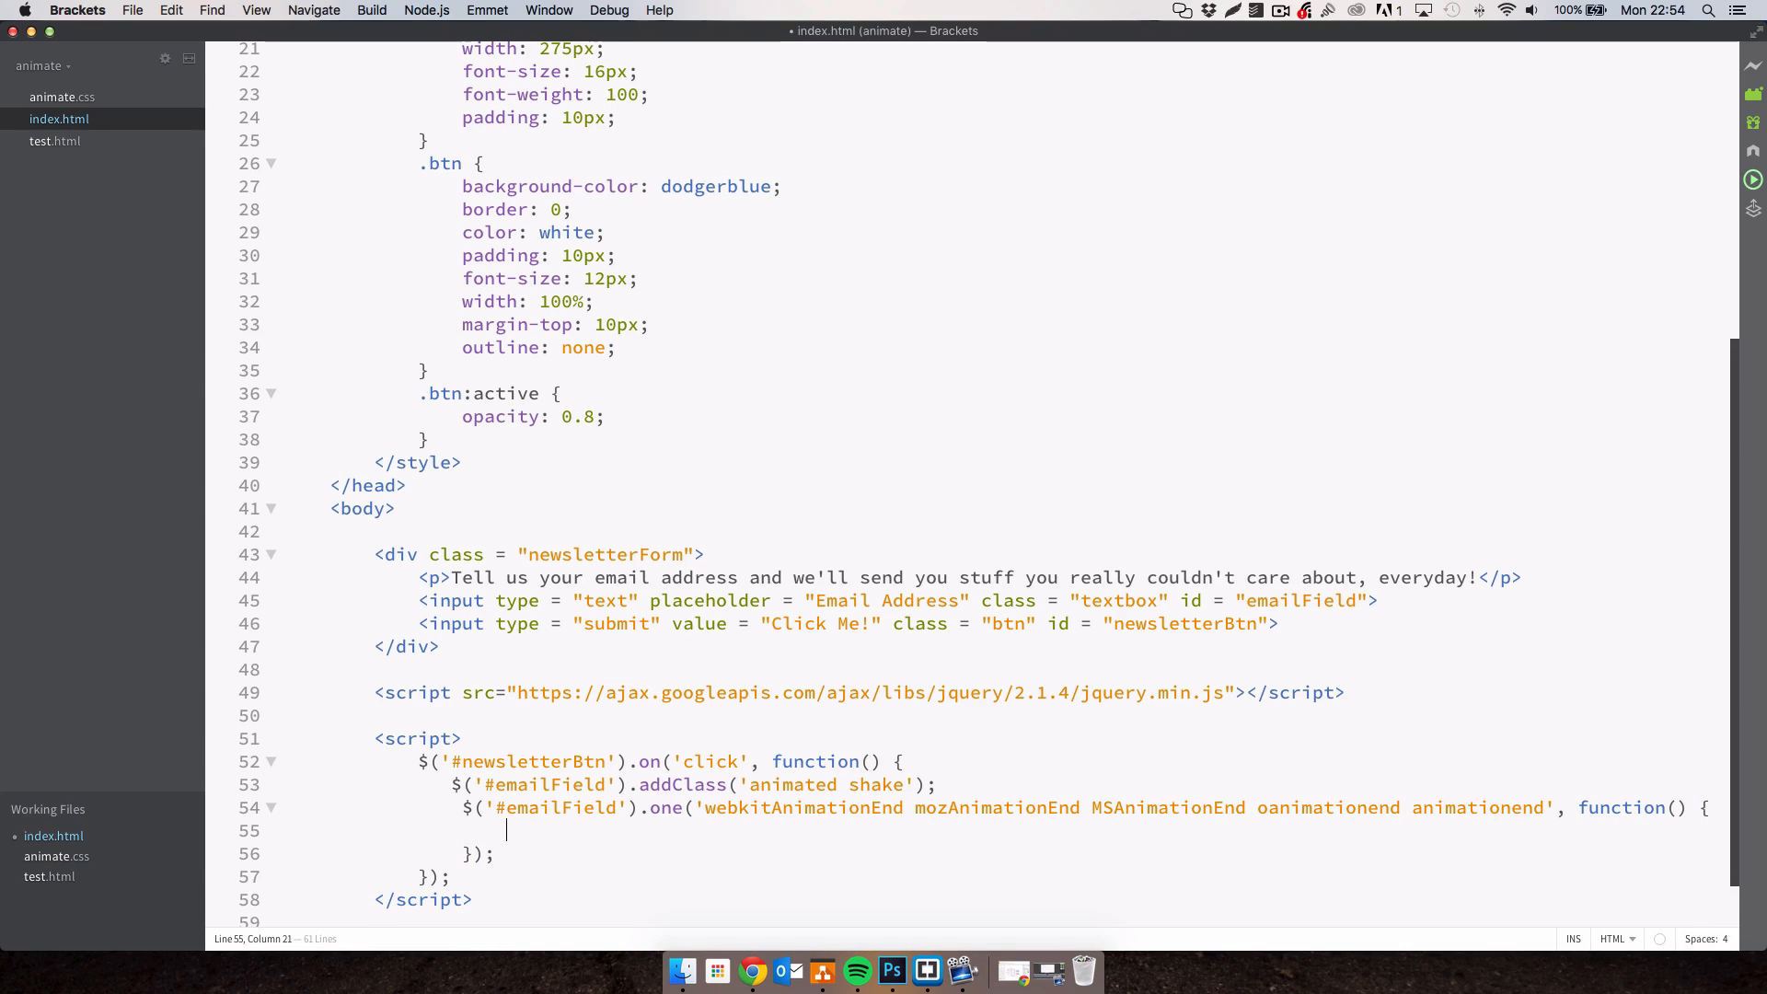
Add $('#emailField').removeClass('animated shake') inside the animation-end callback.
text($)
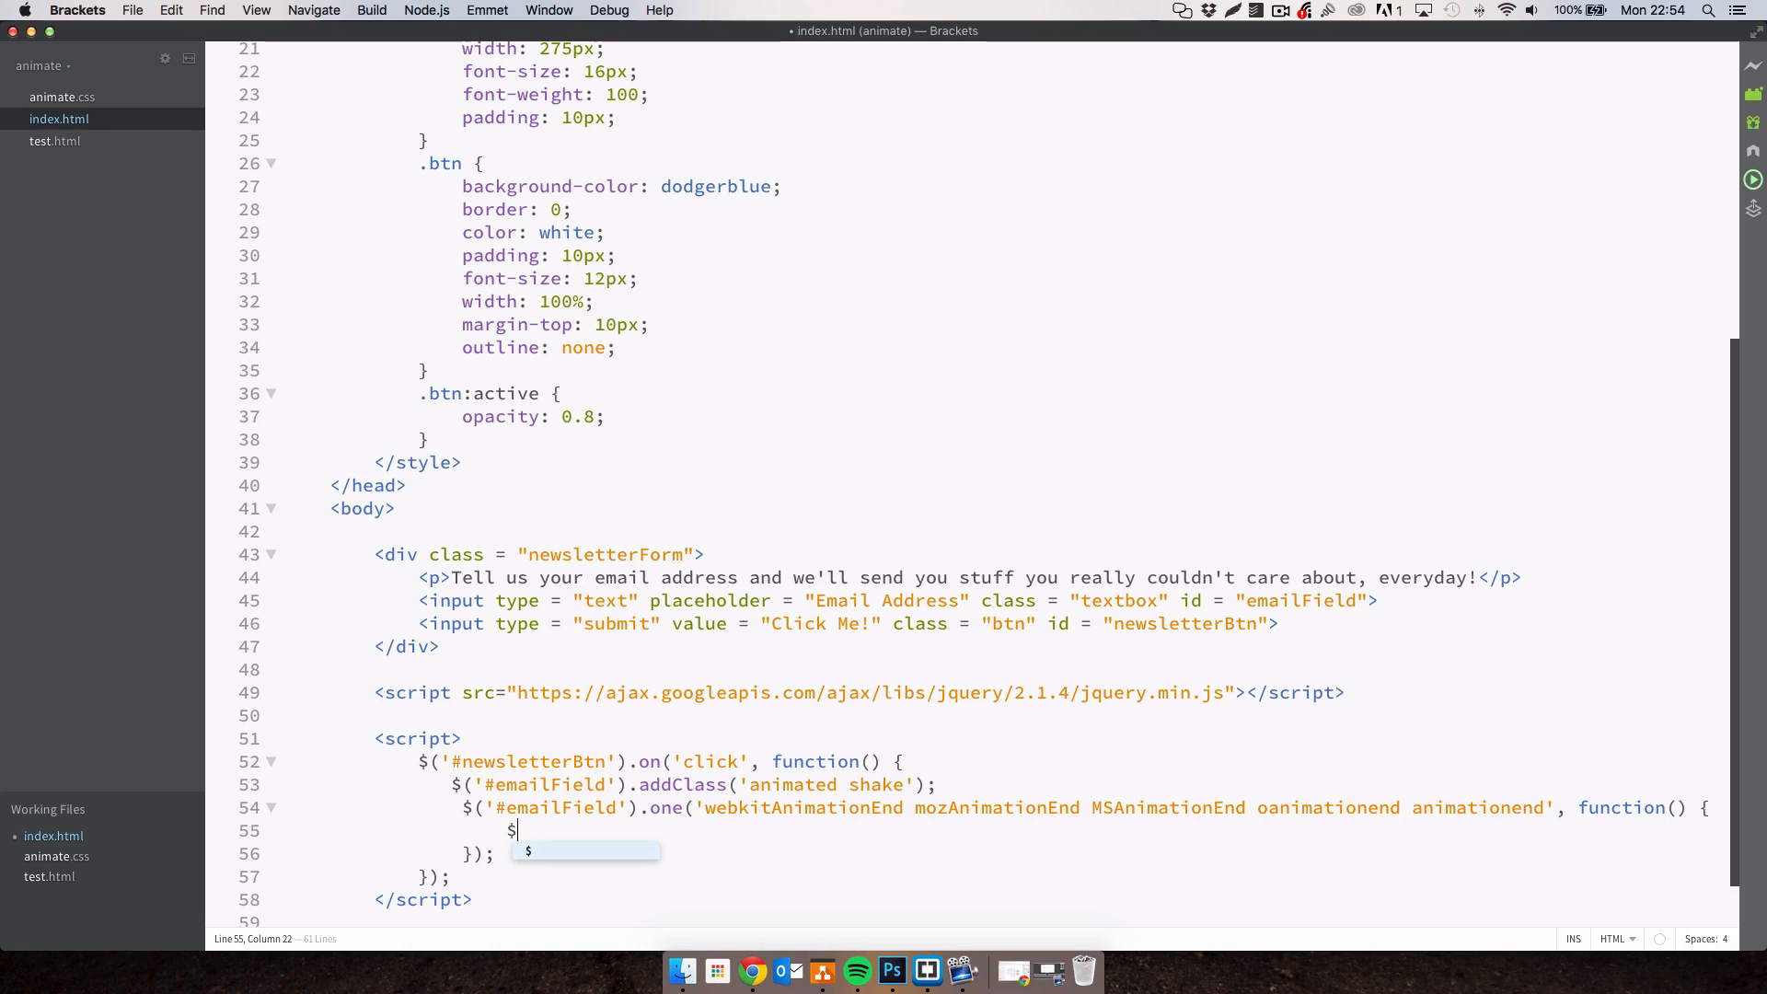
text((''))
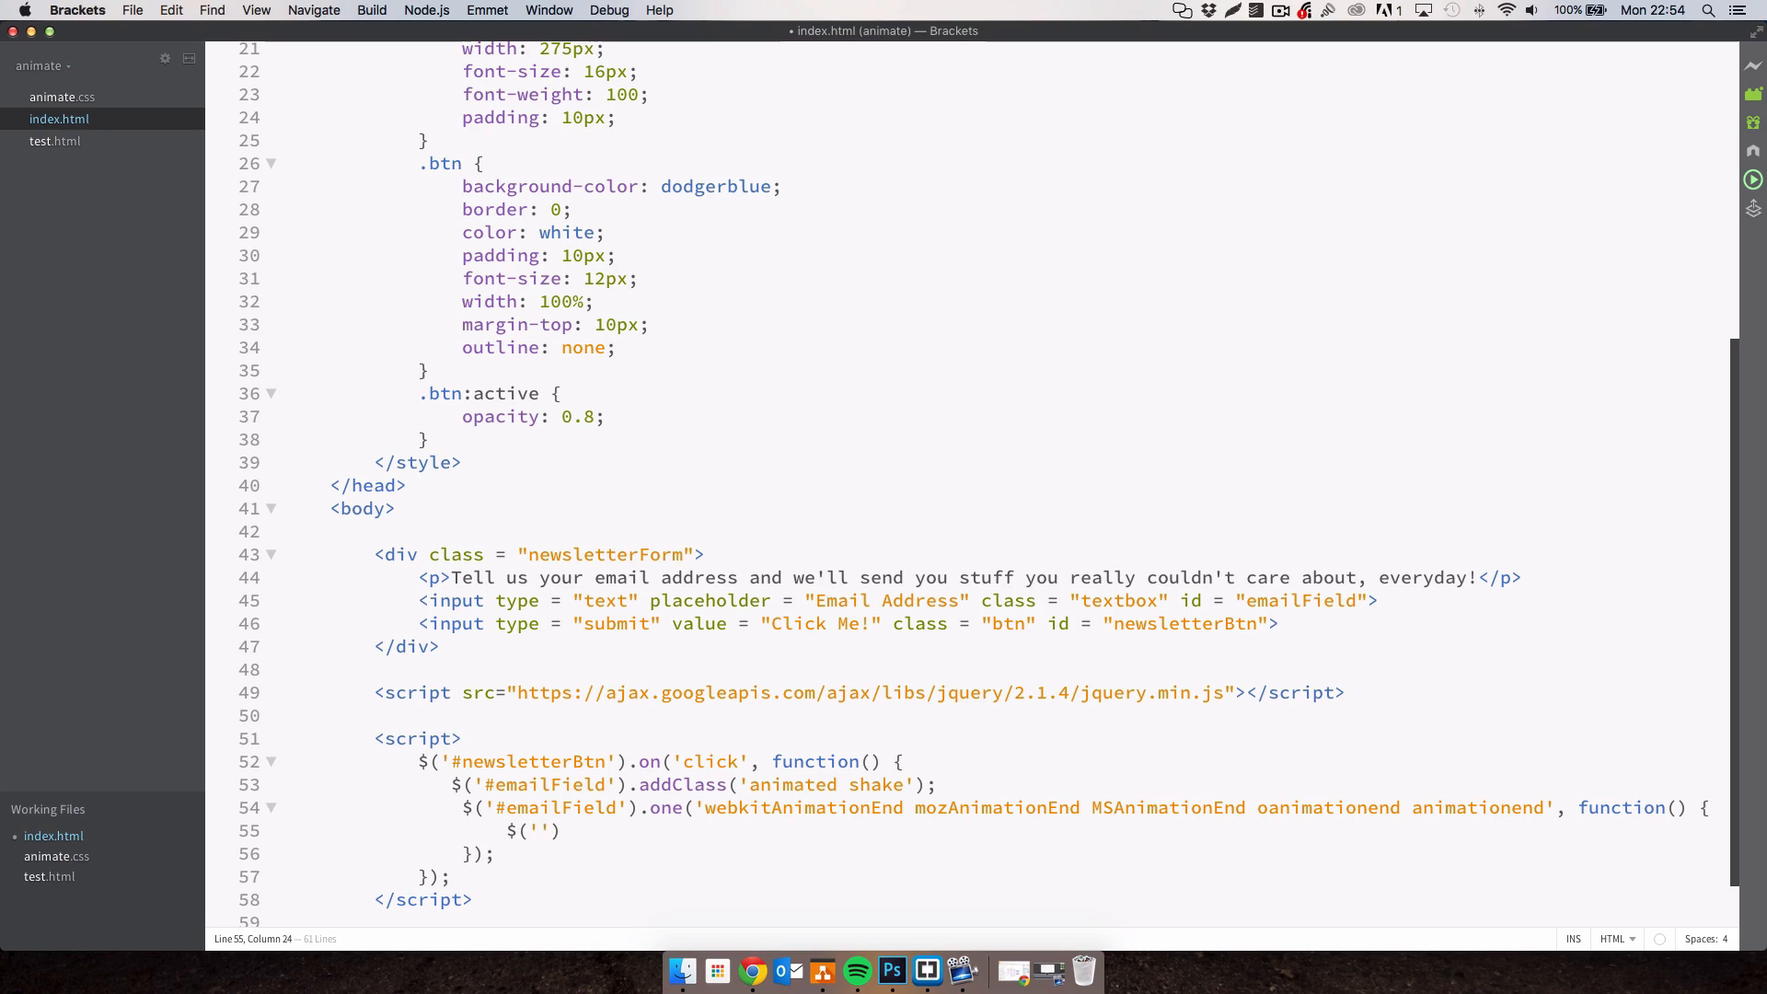
text(#email)
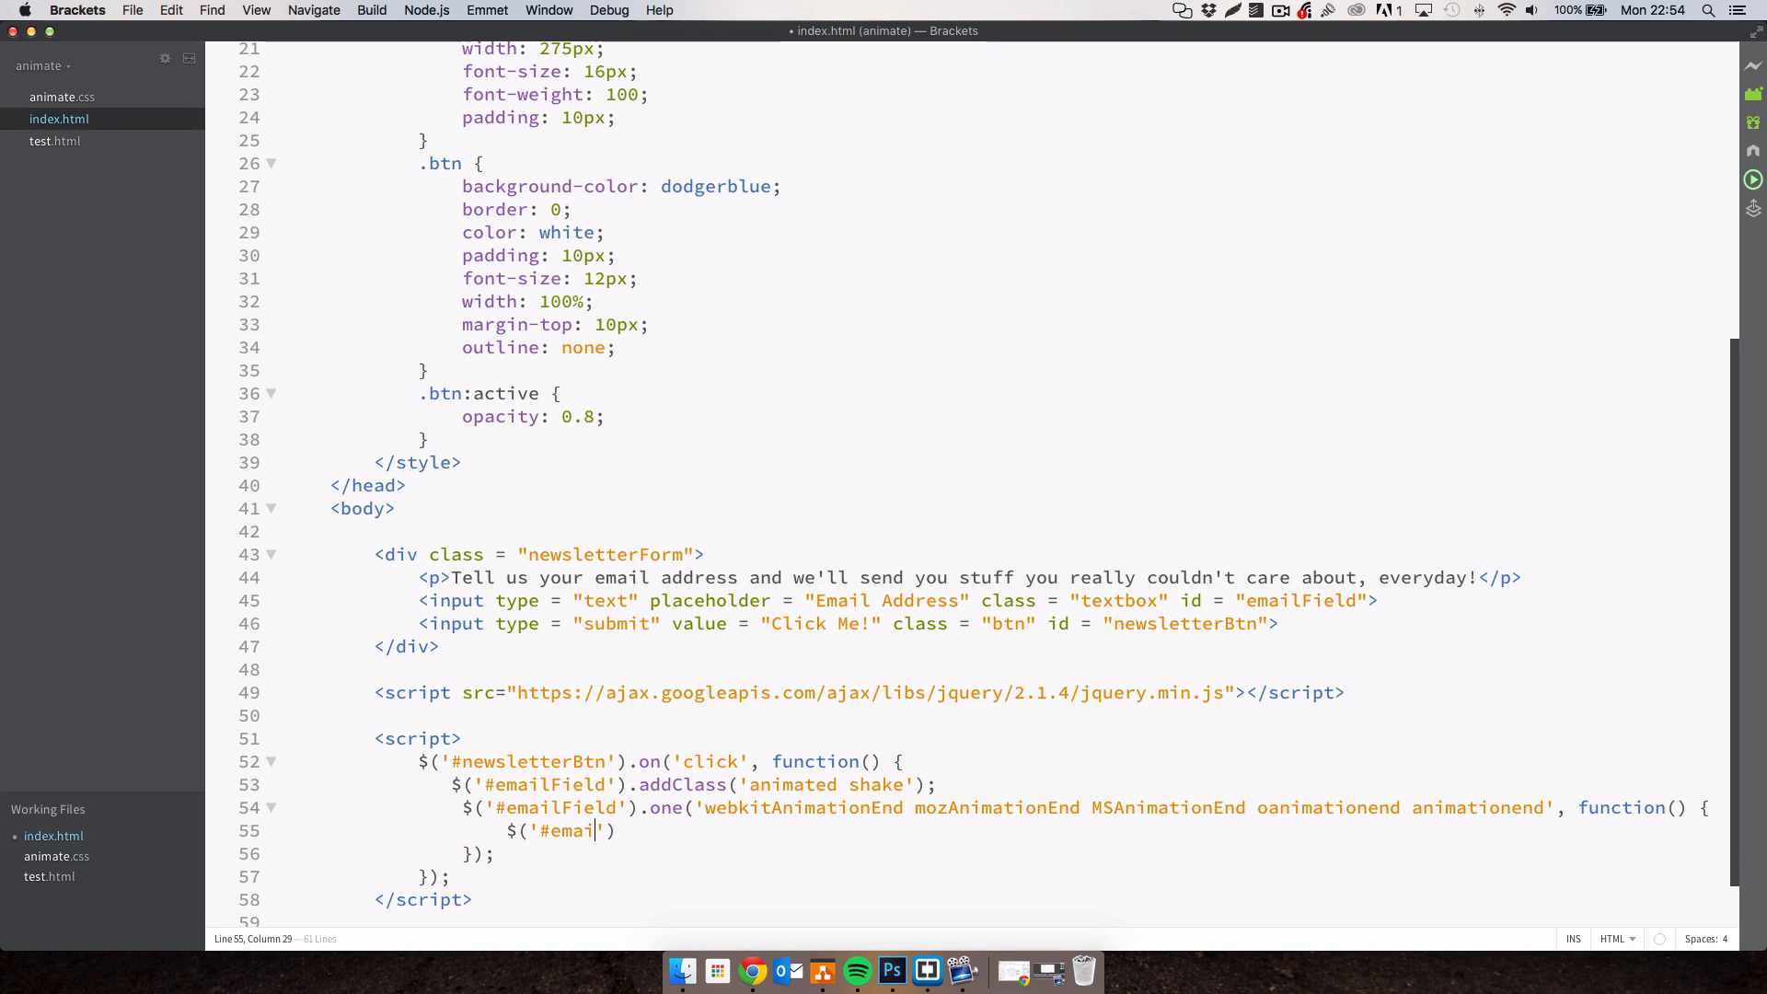
text(.)
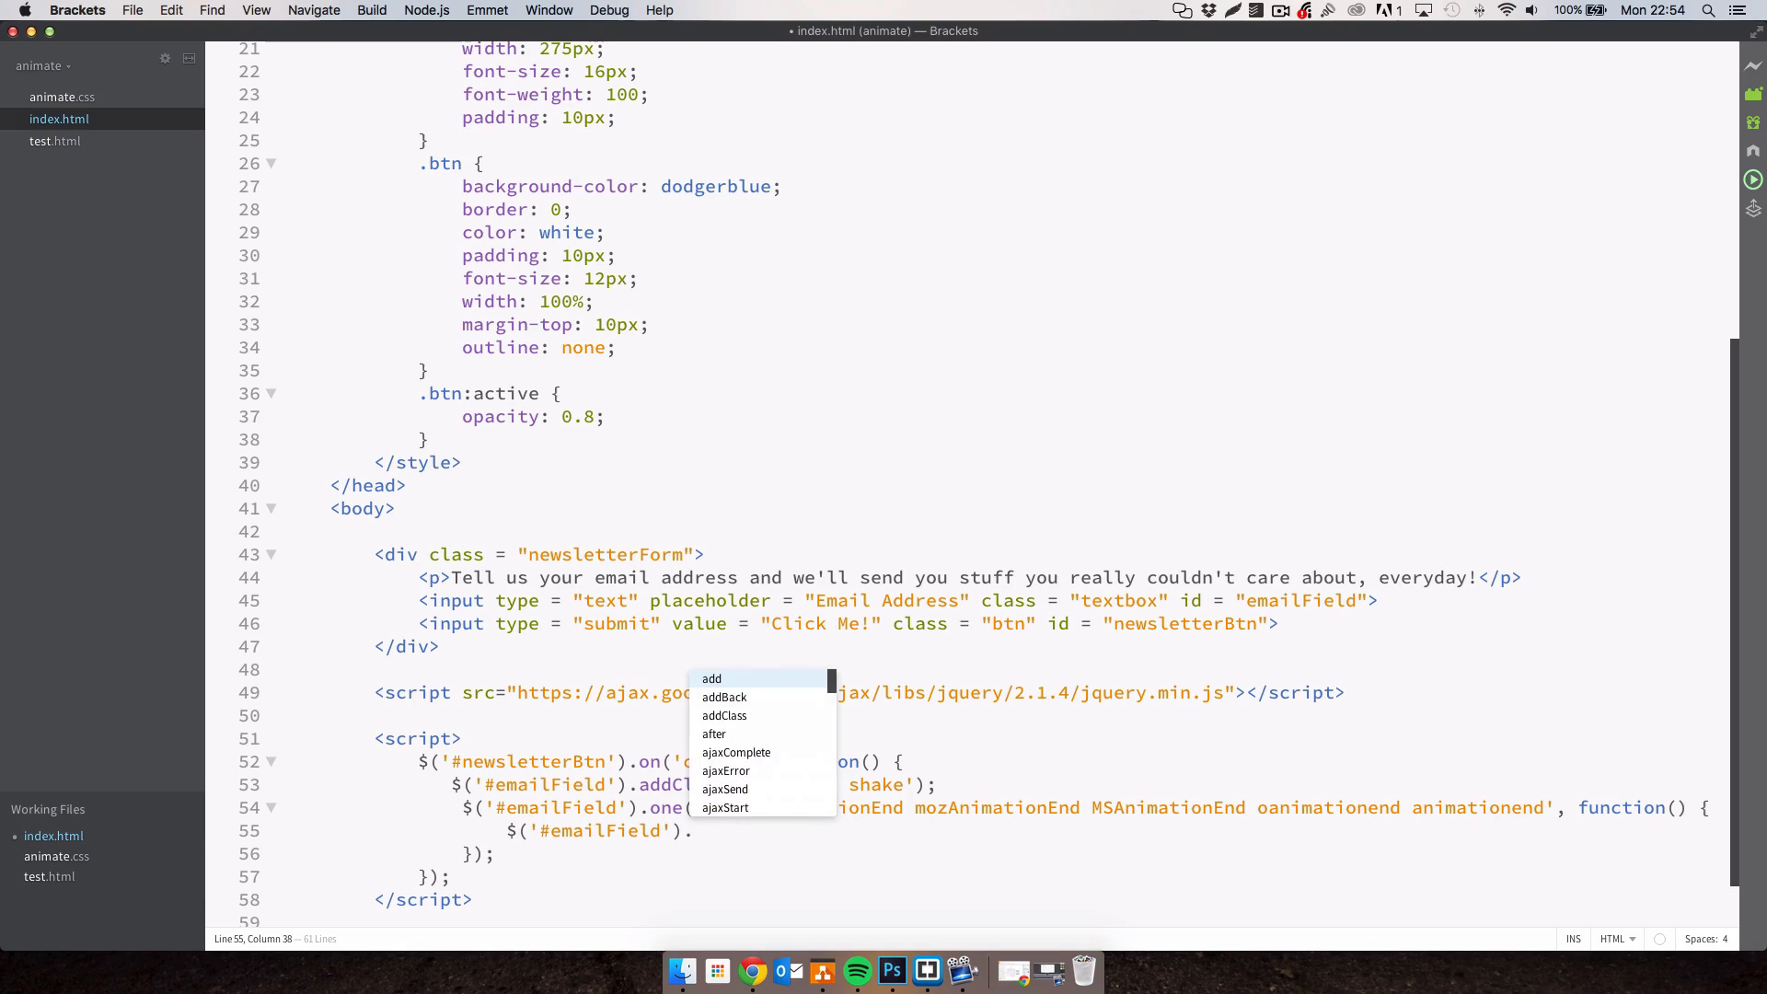
text(removeE)
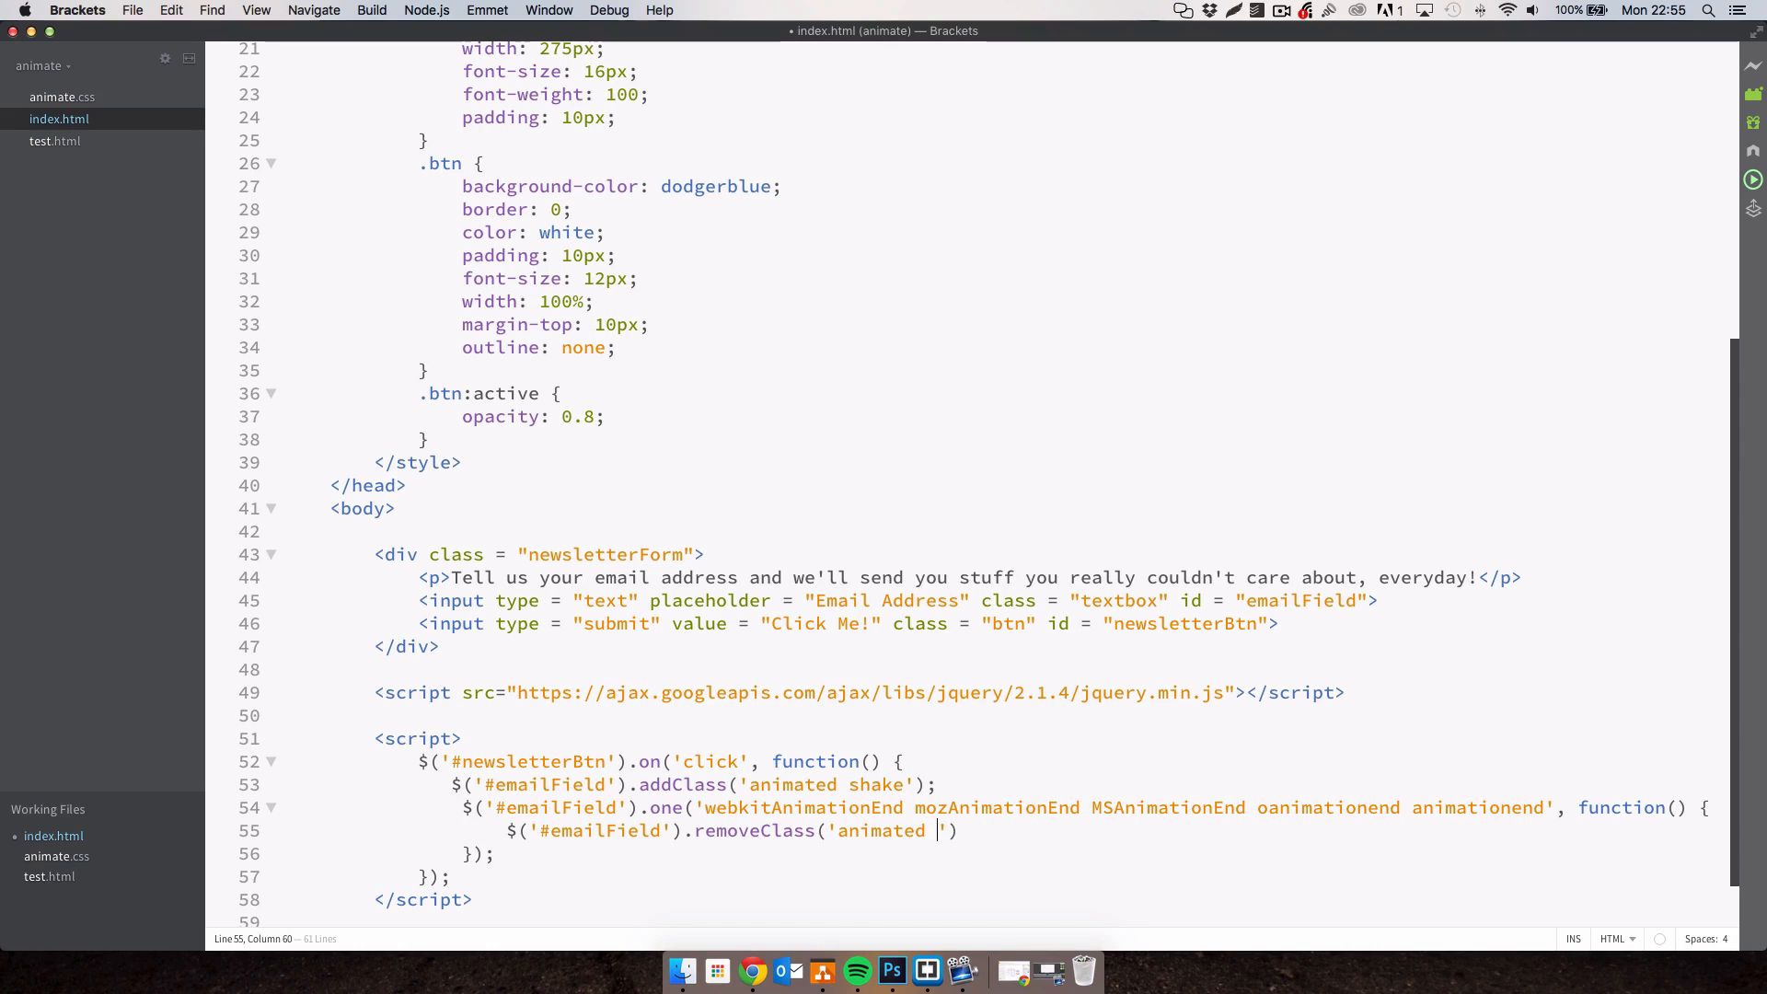
text(s)
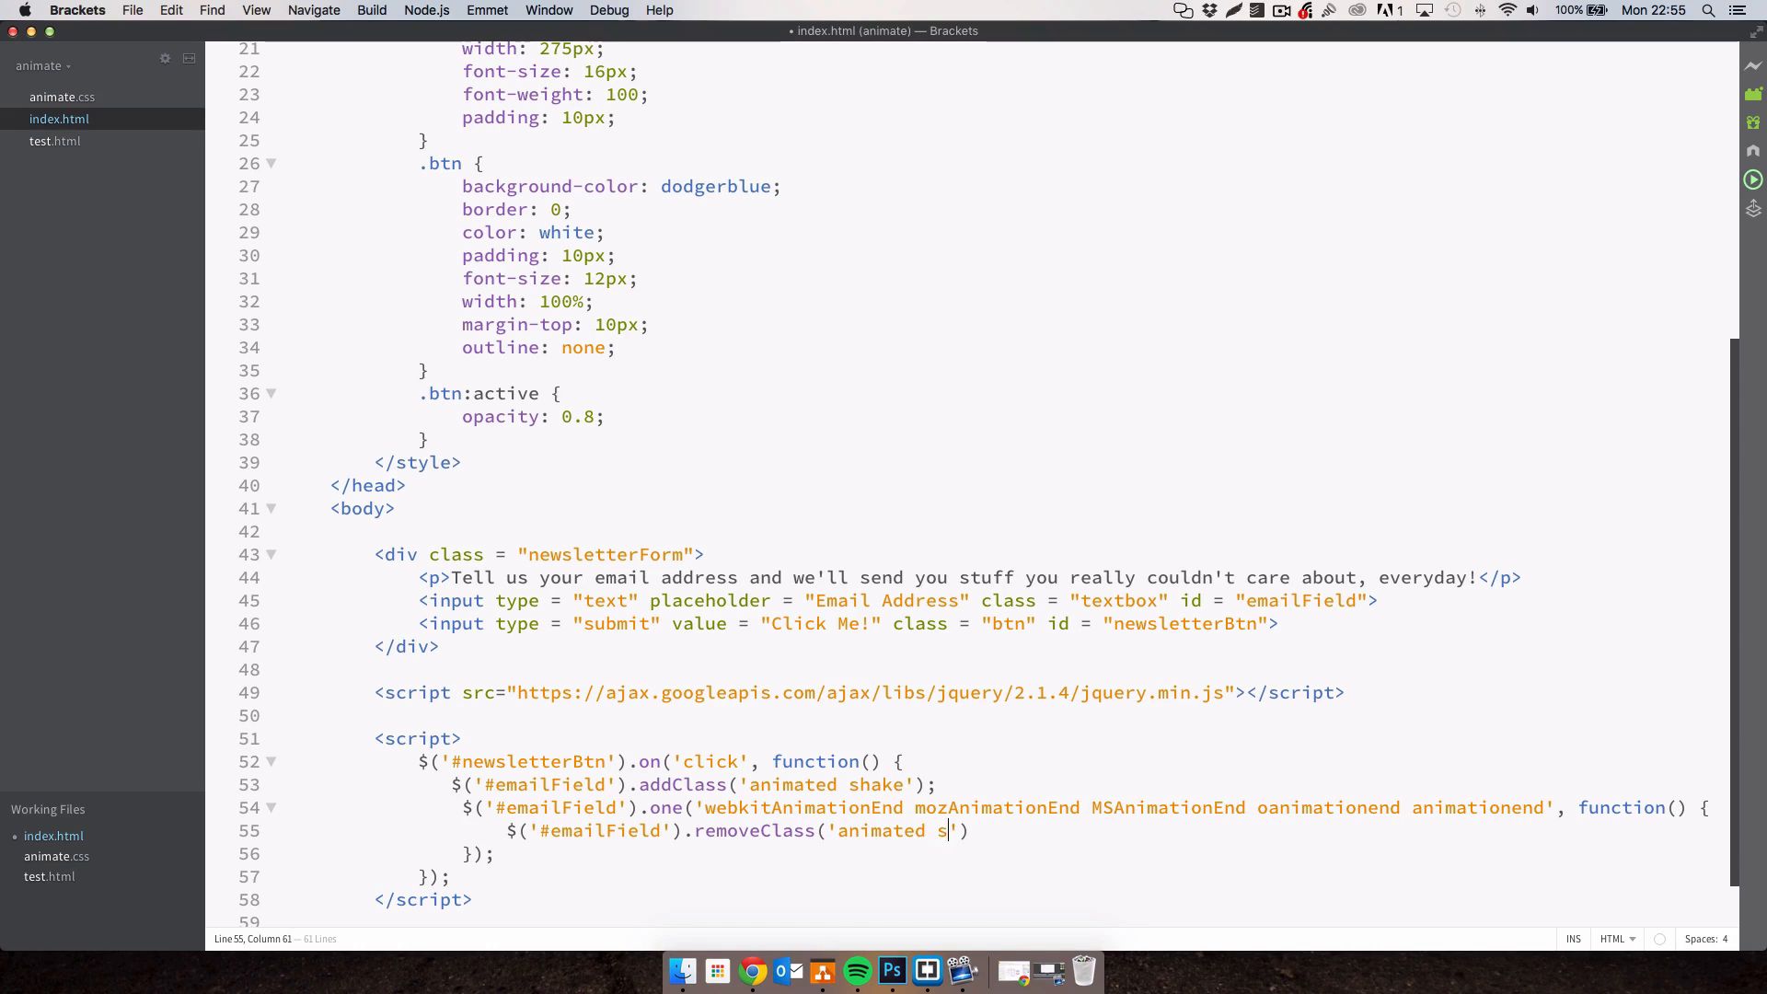
text(hake')
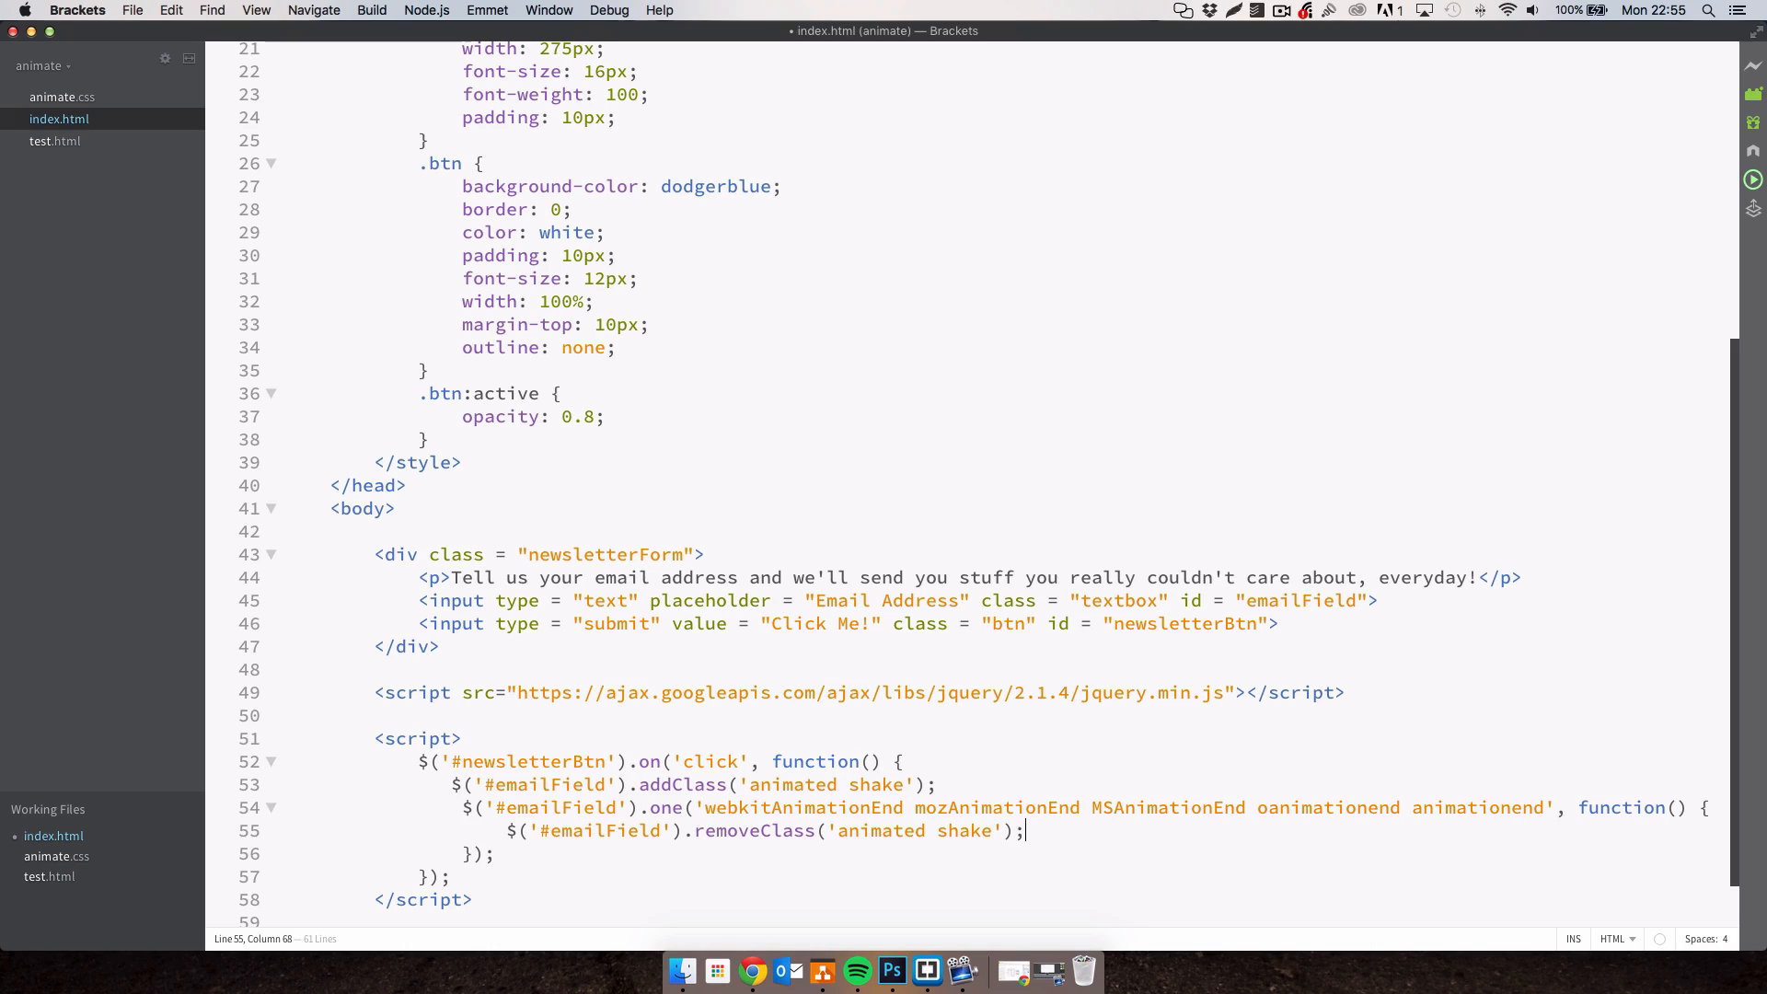
click(752, 970)
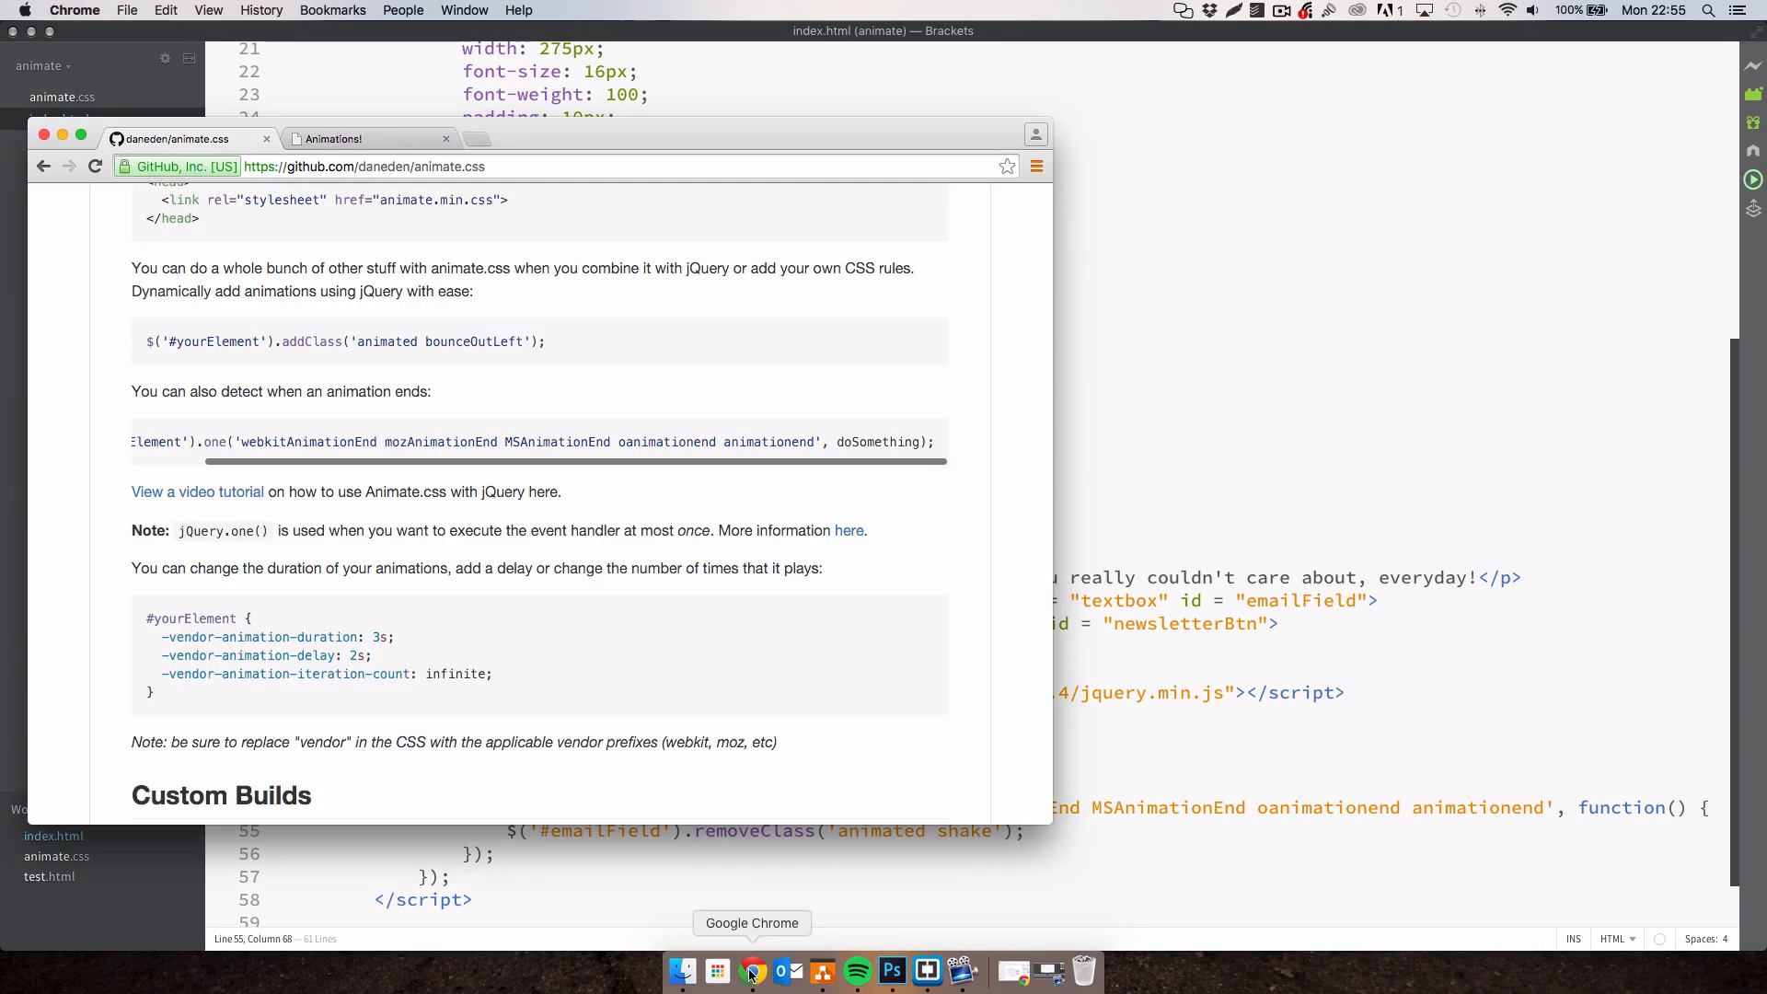
Inspect the page, expand html and body, and click Click Me to see 'animated shake'.
click(333, 137)
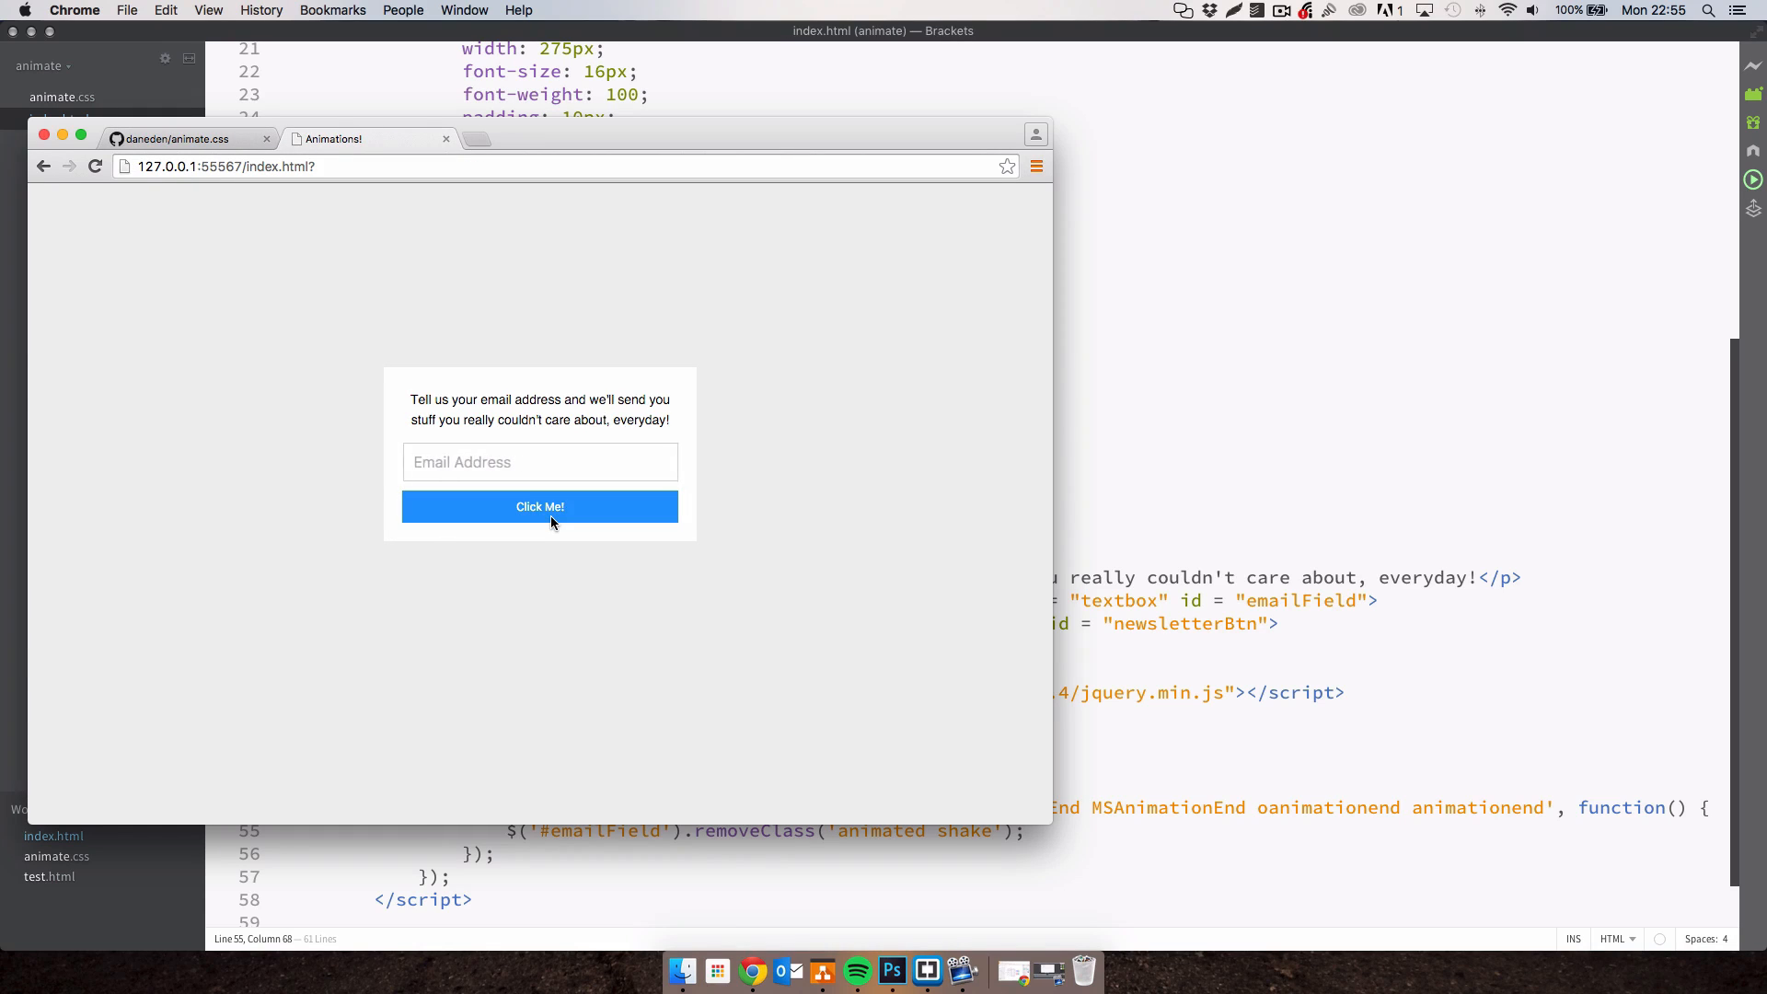
right_click(808, 637)
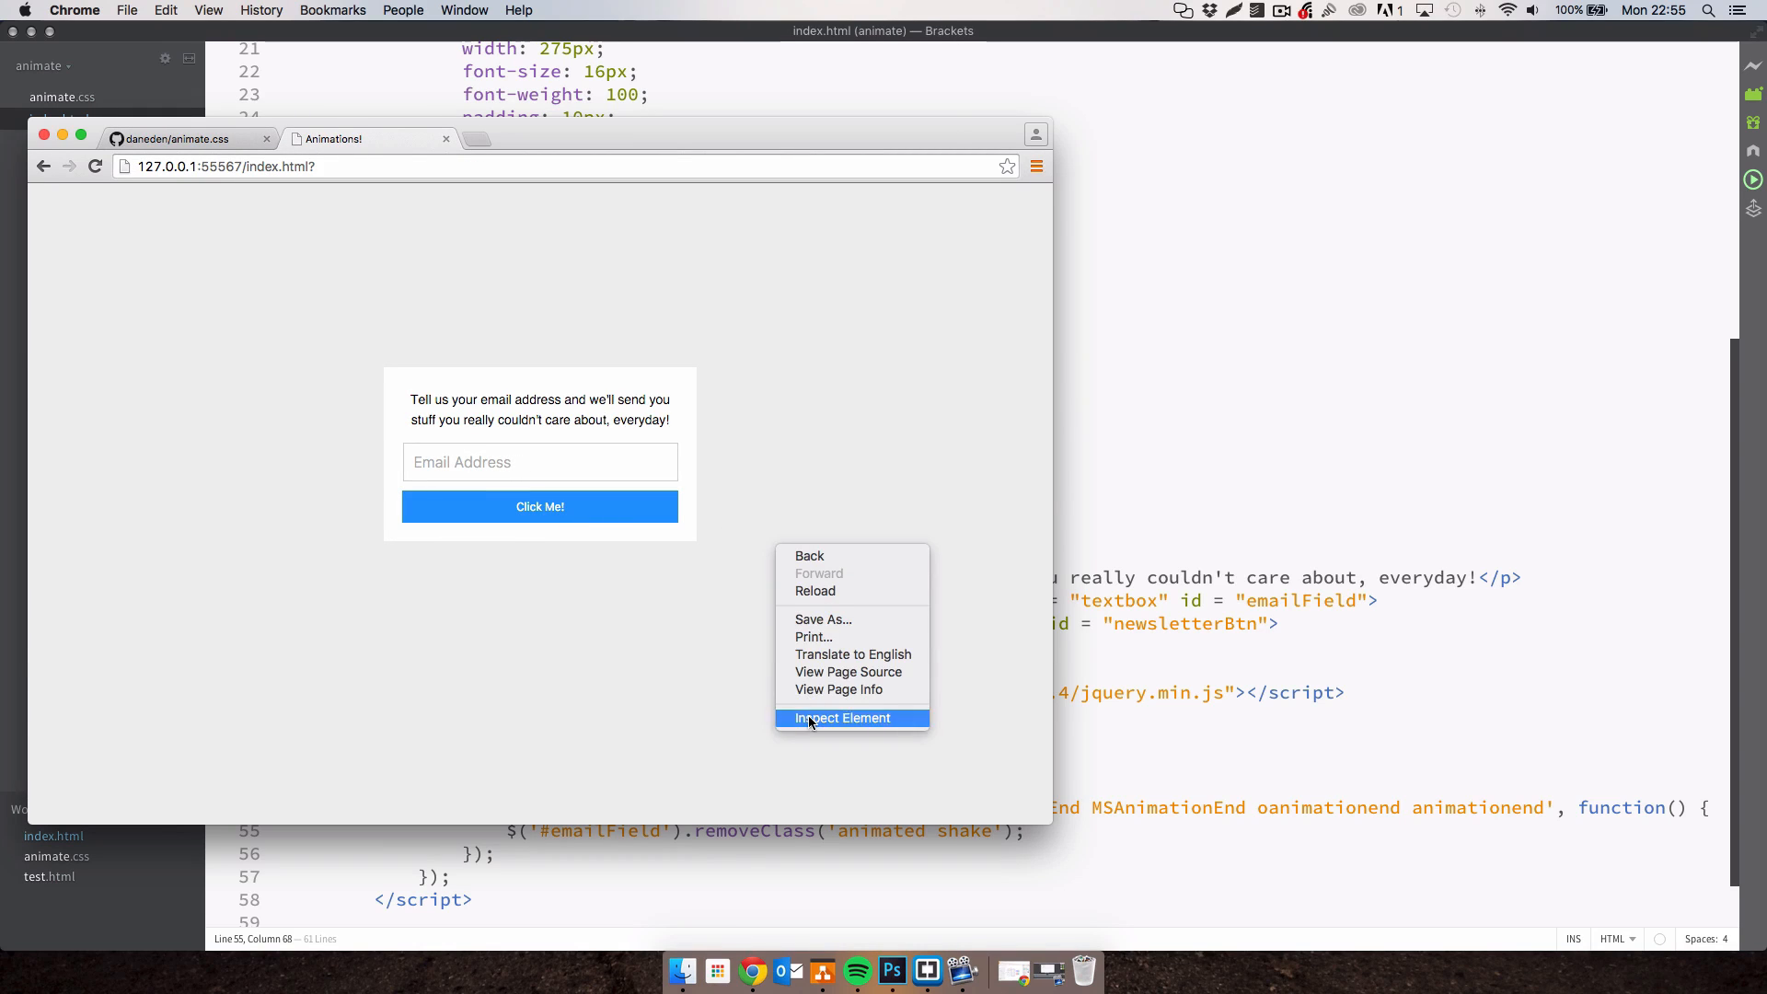
click(842, 718)
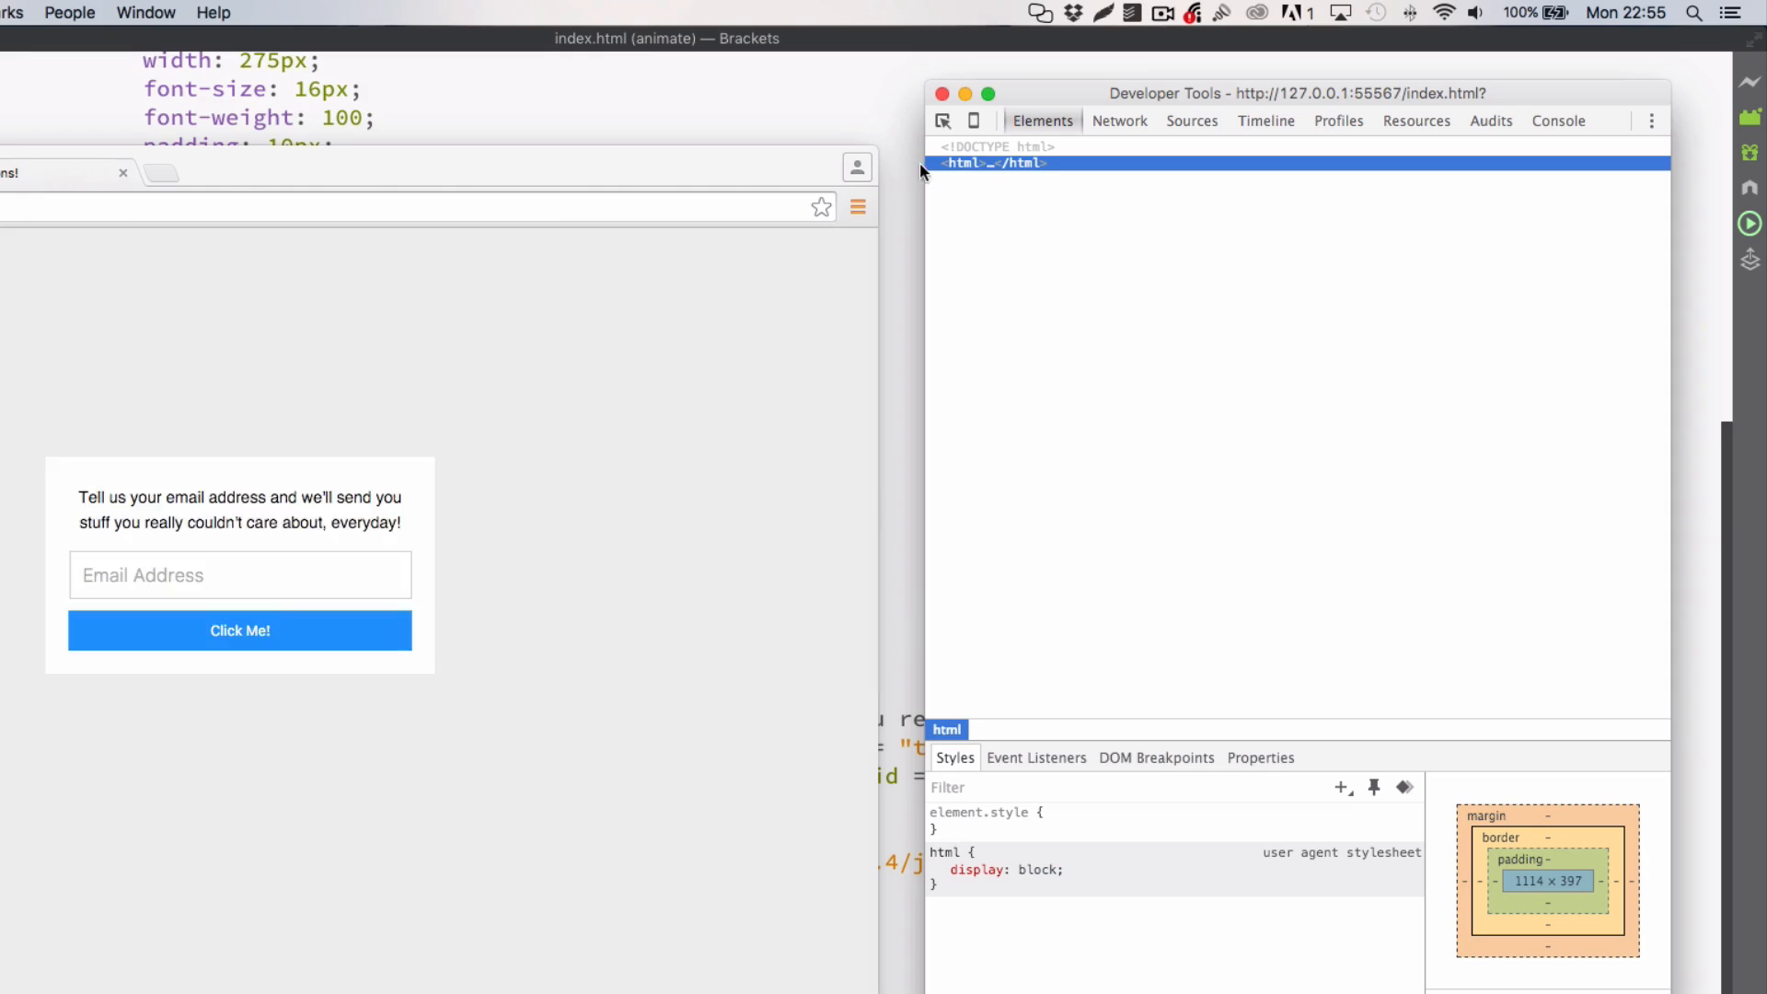
click(948, 162)
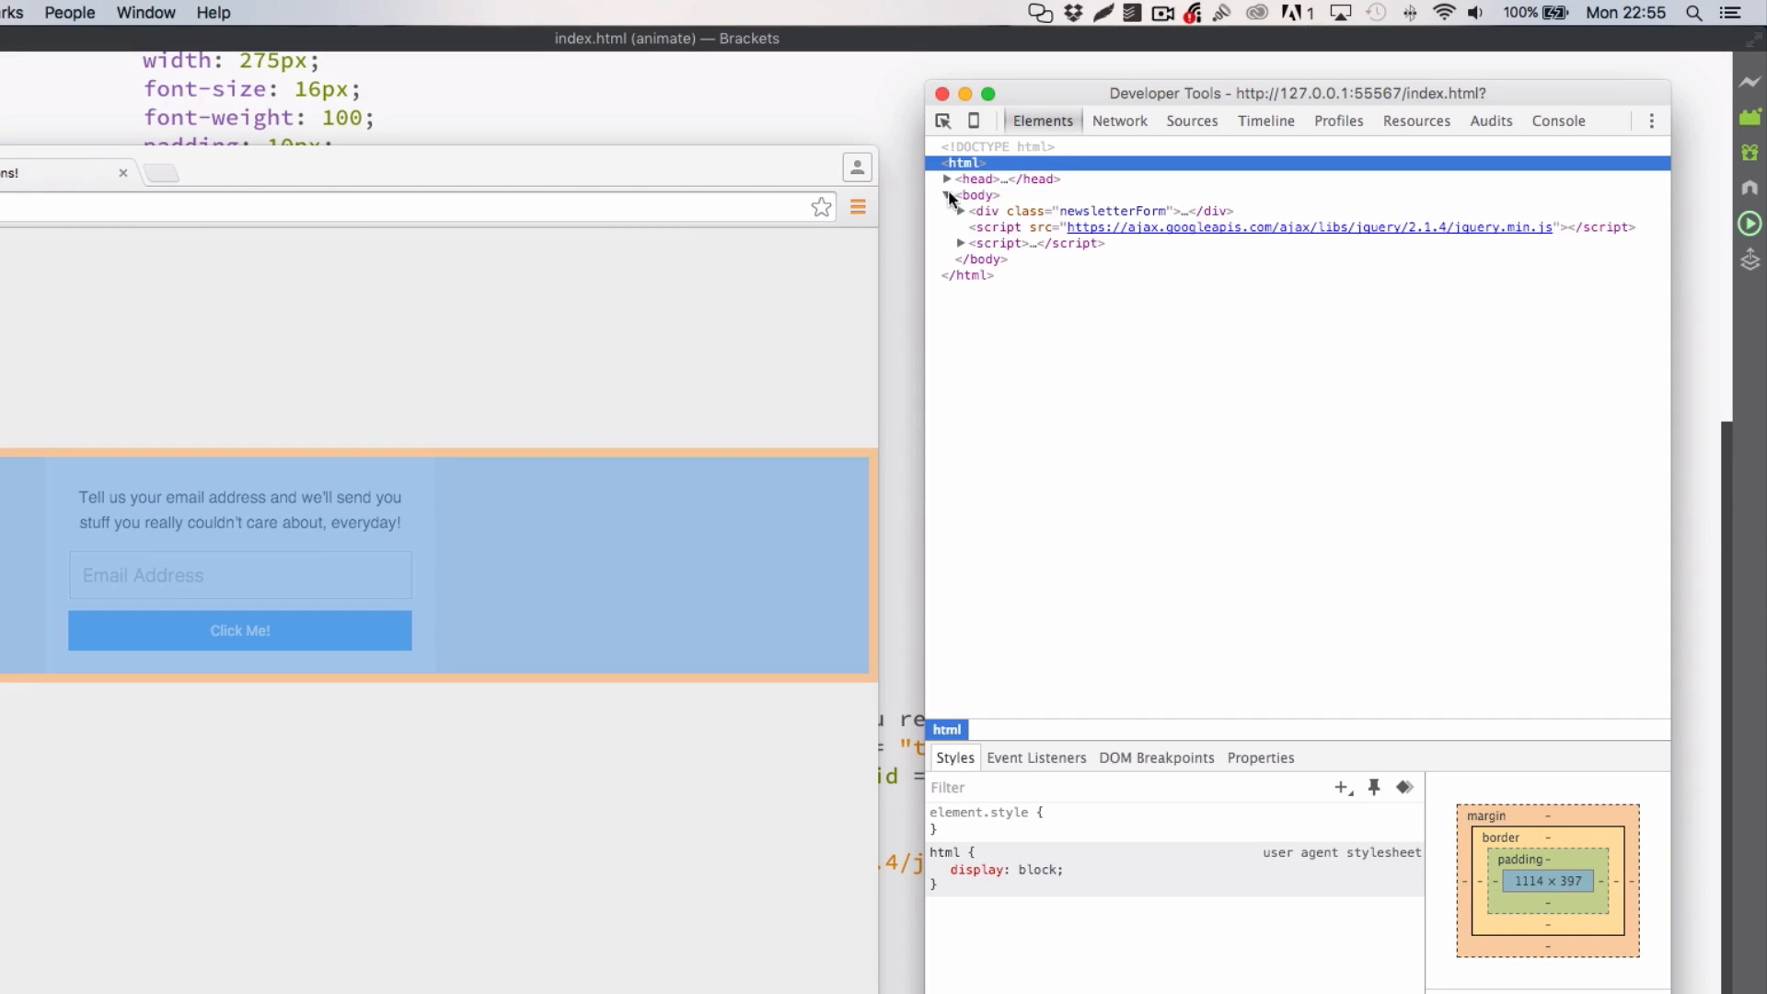
click(1105, 211)
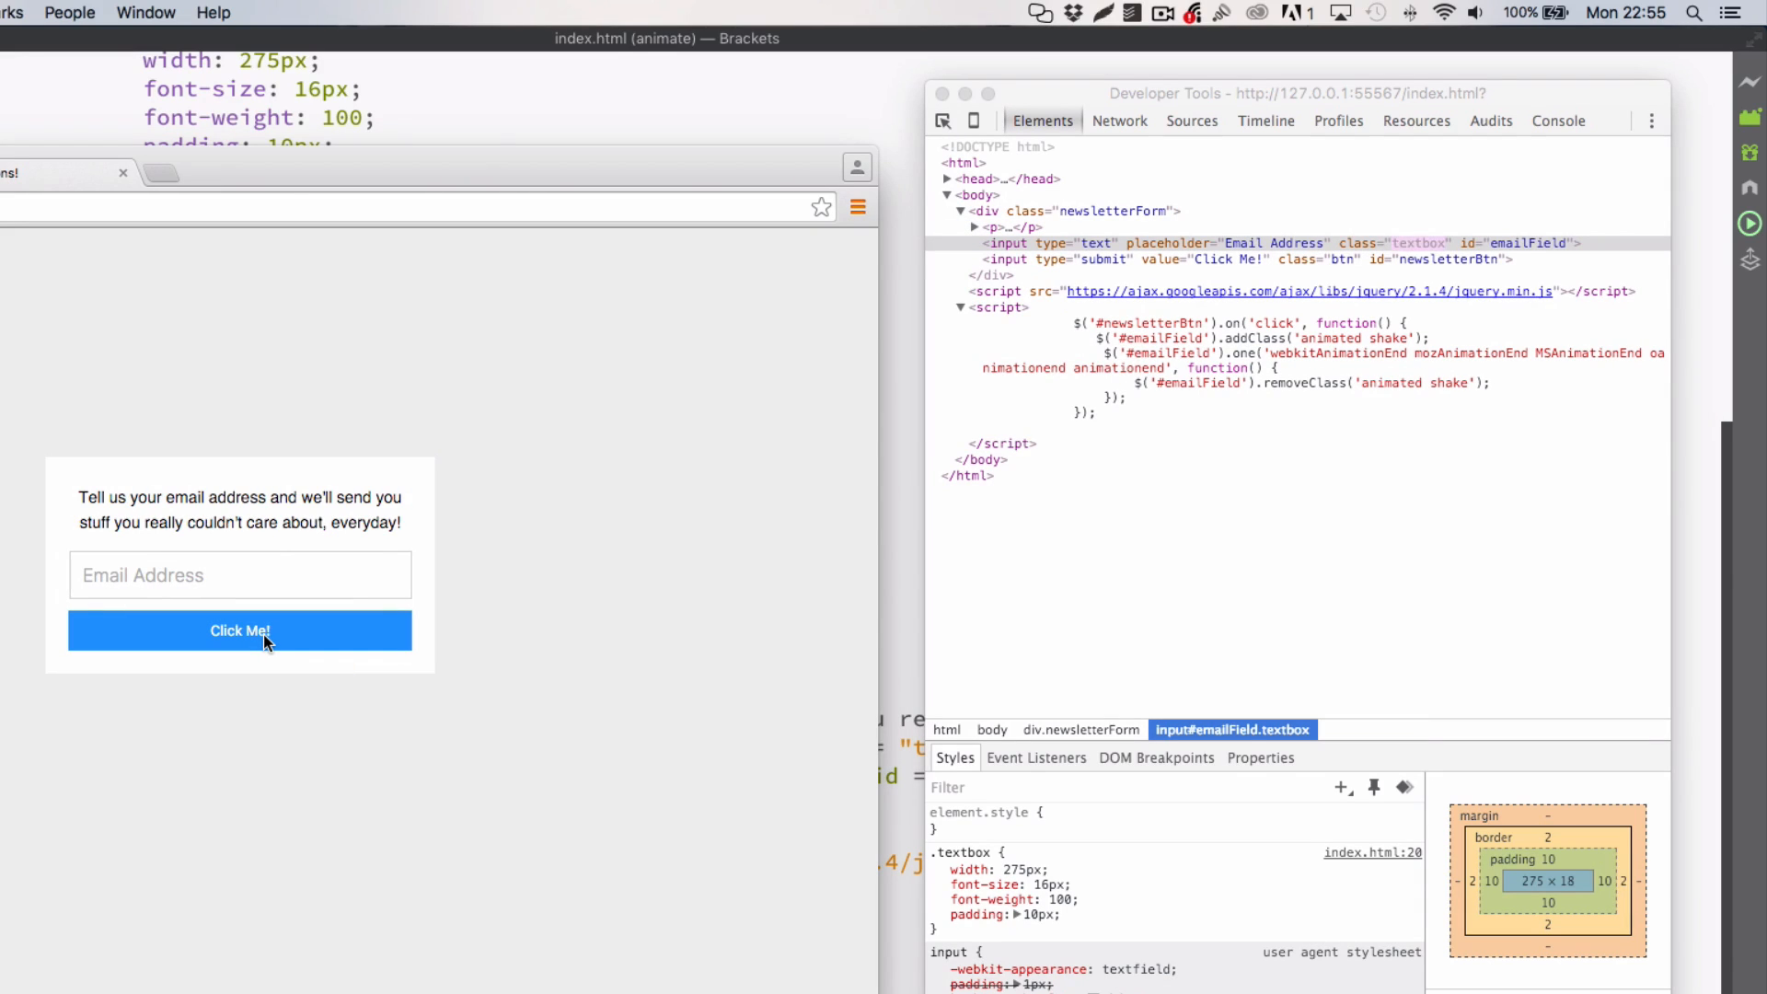
click(239, 630)
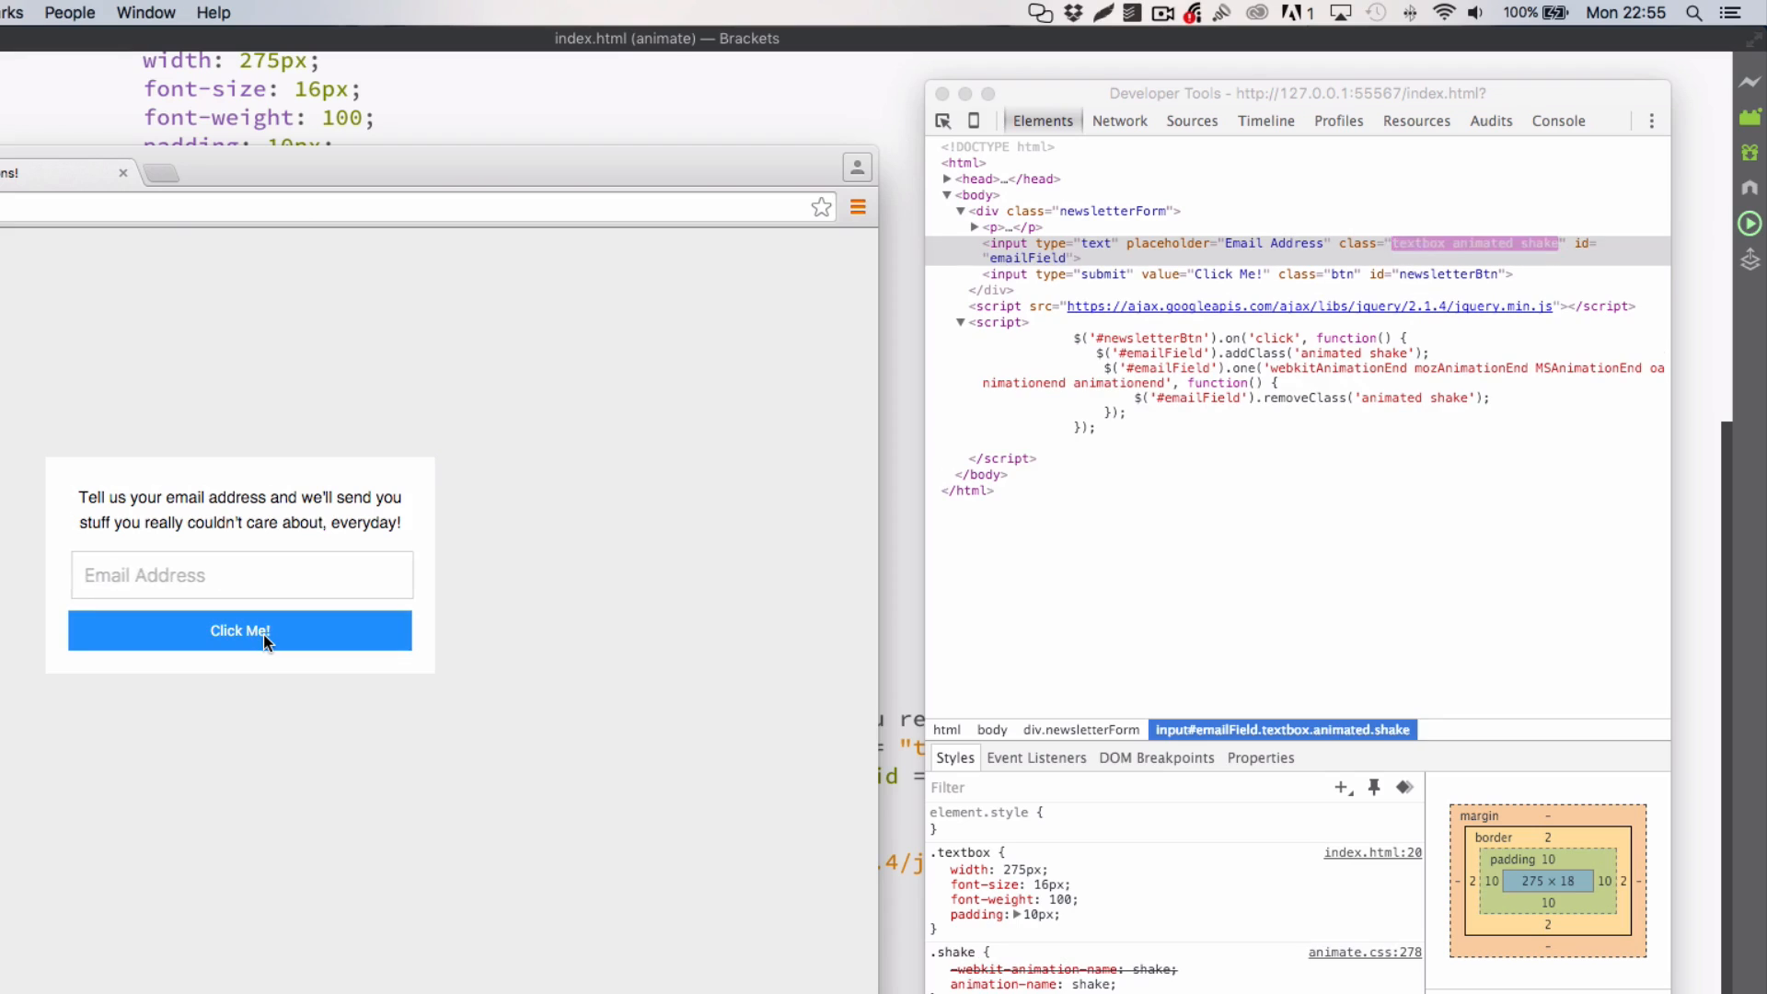